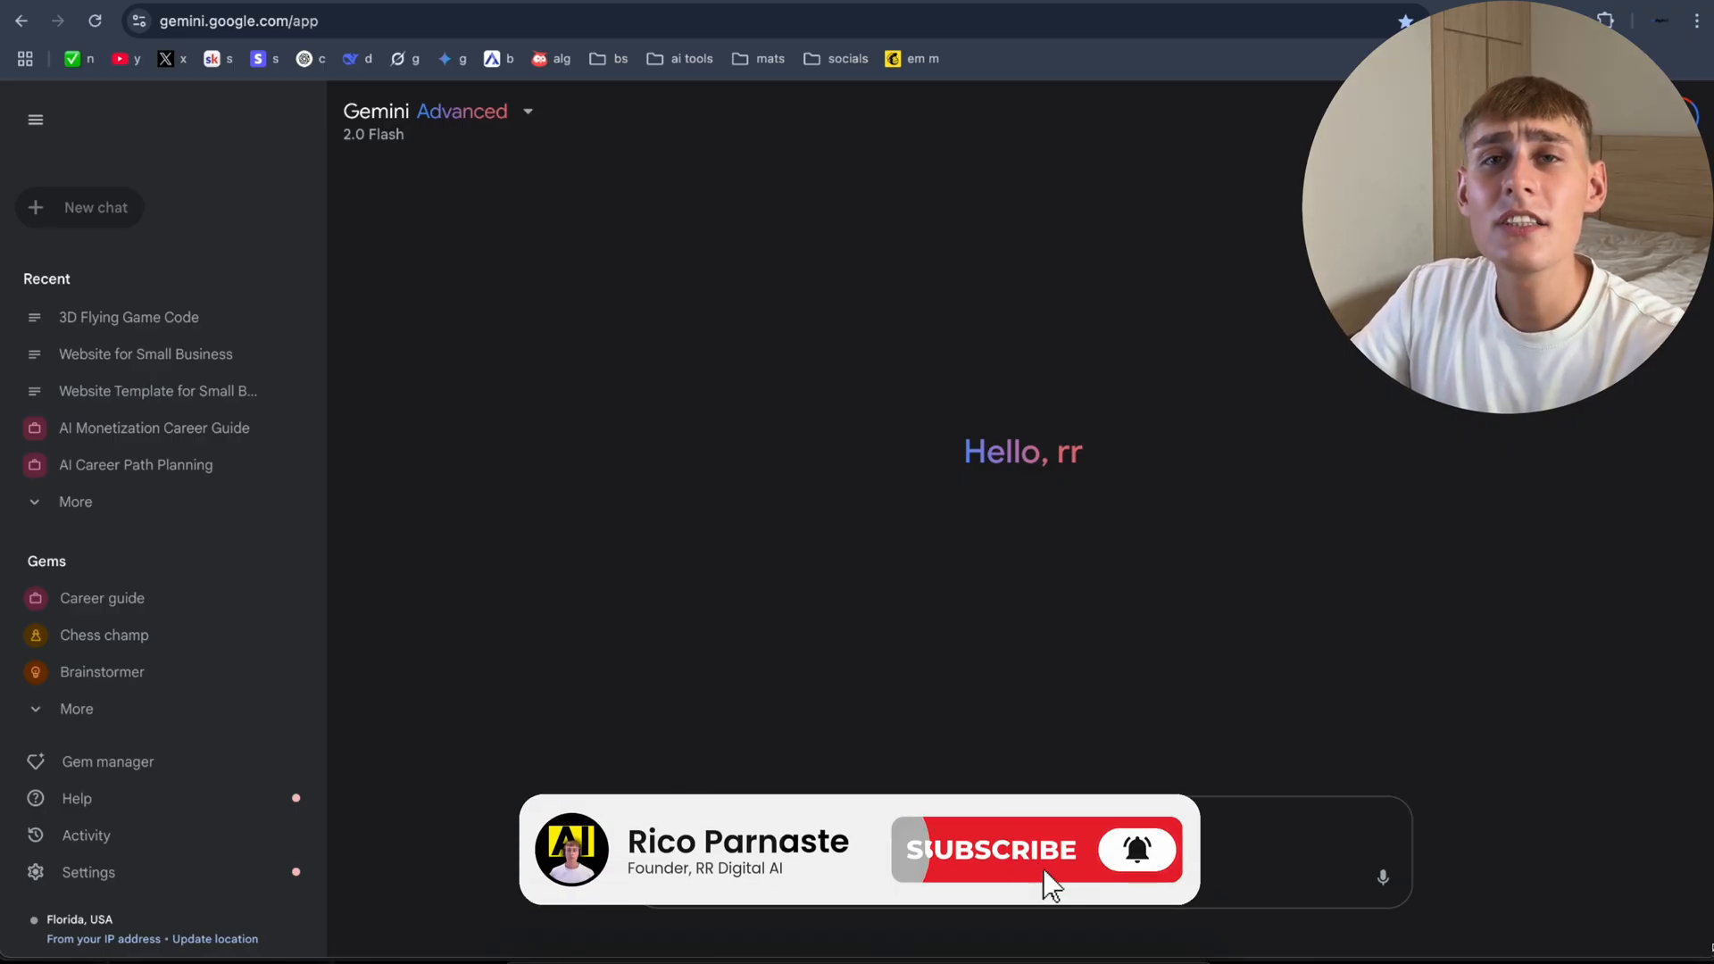
Step: Switch the Gemini model to 2.5 Pro (experimental) from the model list
click(989, 851)
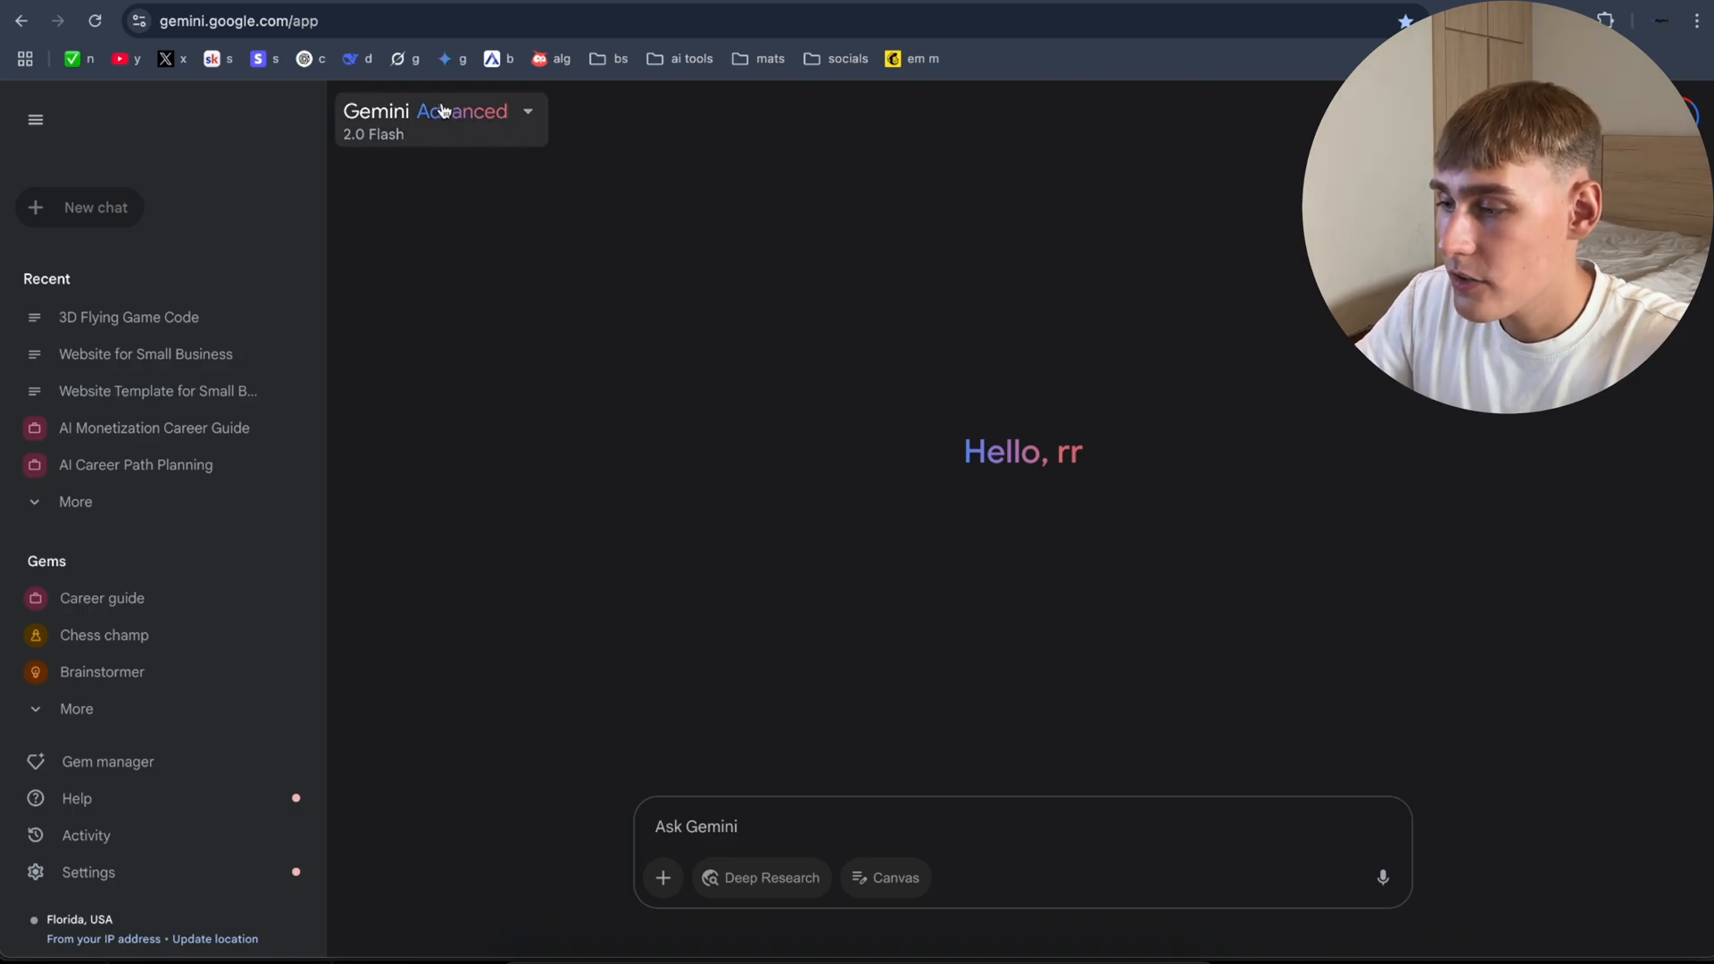
click(439, 120)
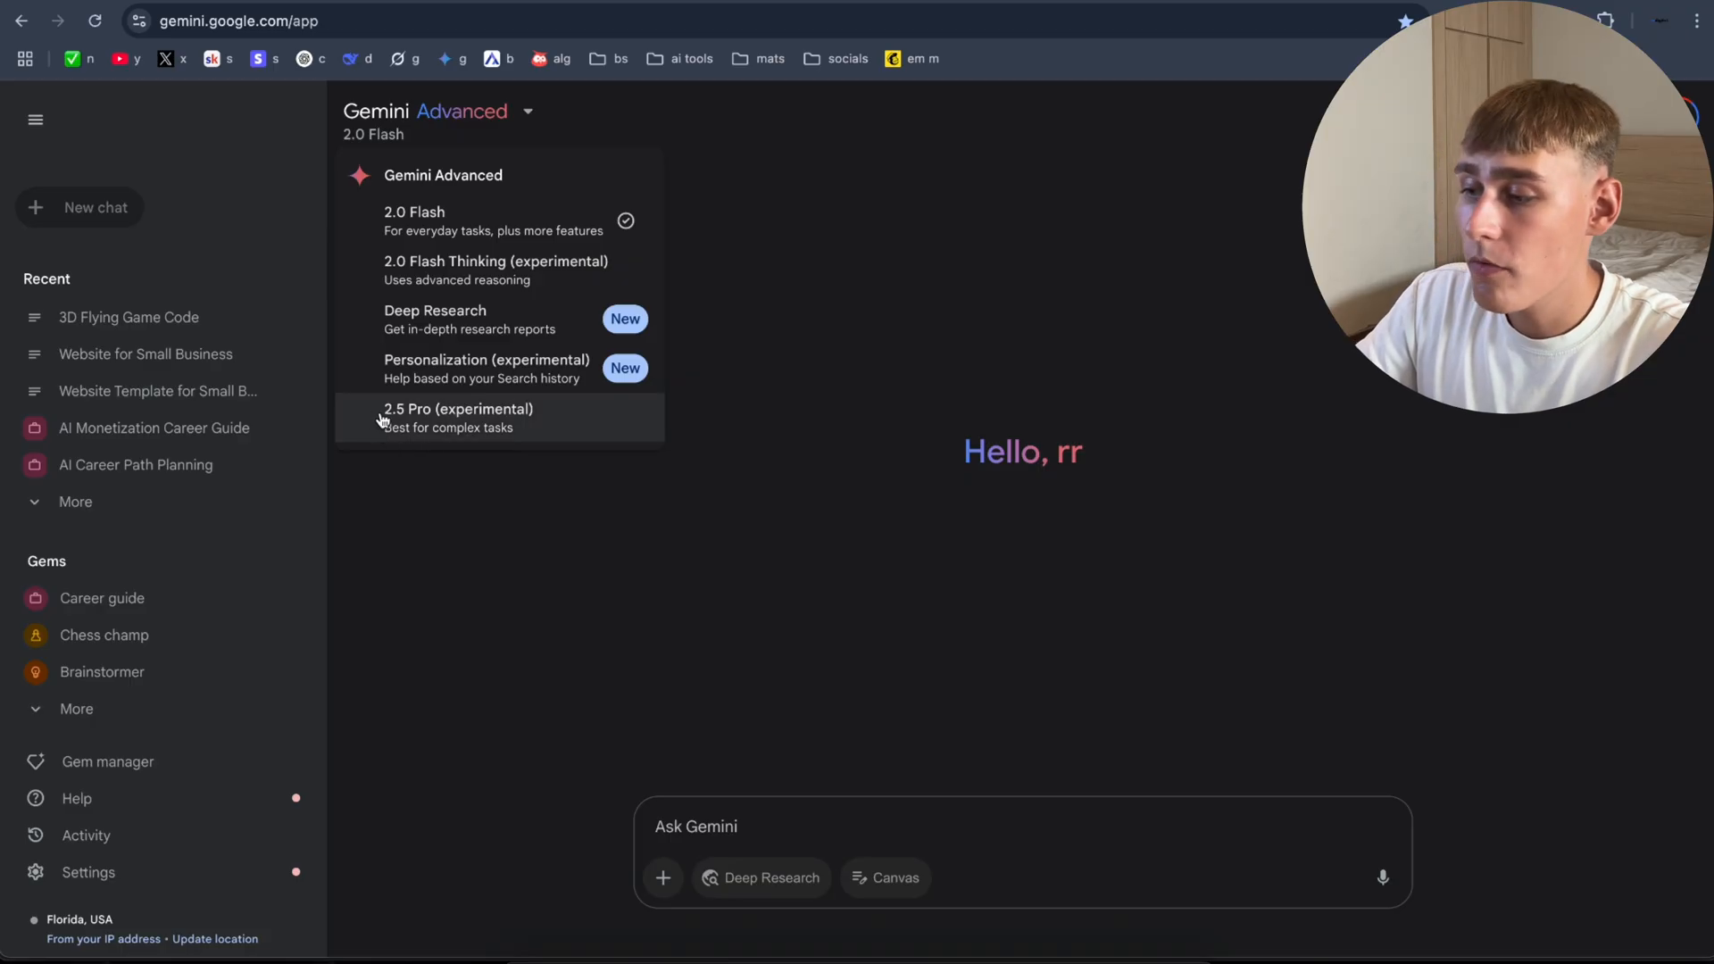
click(458, 417)
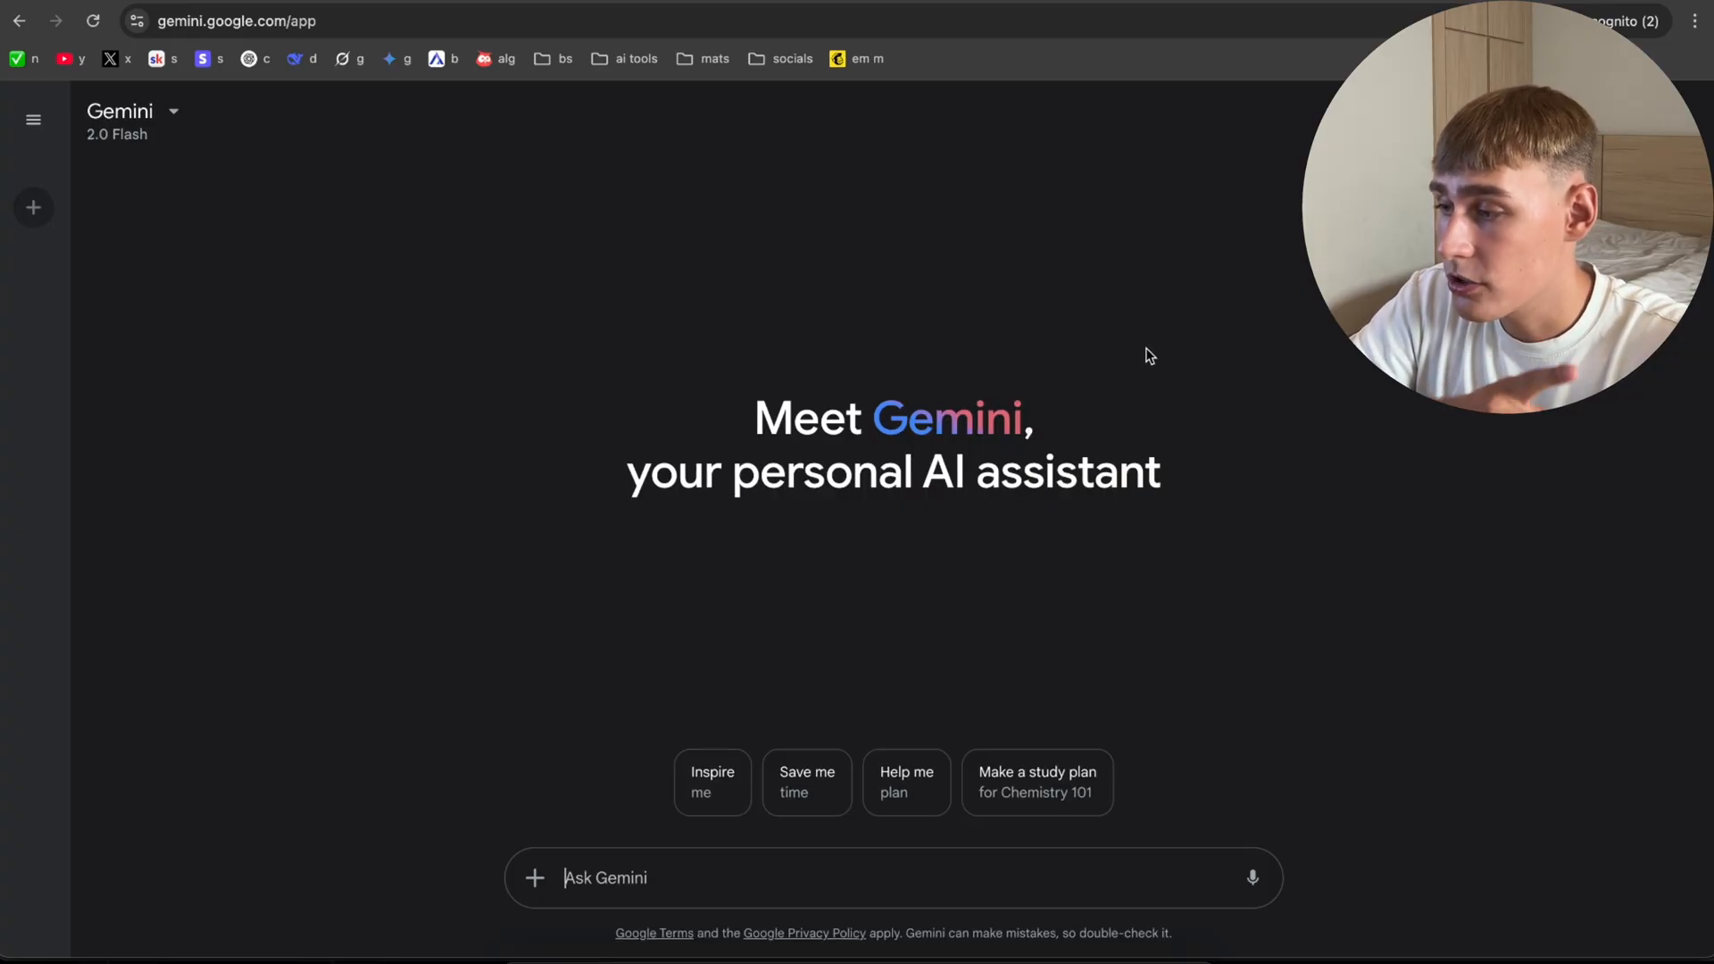
Step: Open the signed-out model dropdown, where only 2.0 Flash is selectable
click(133, 121)
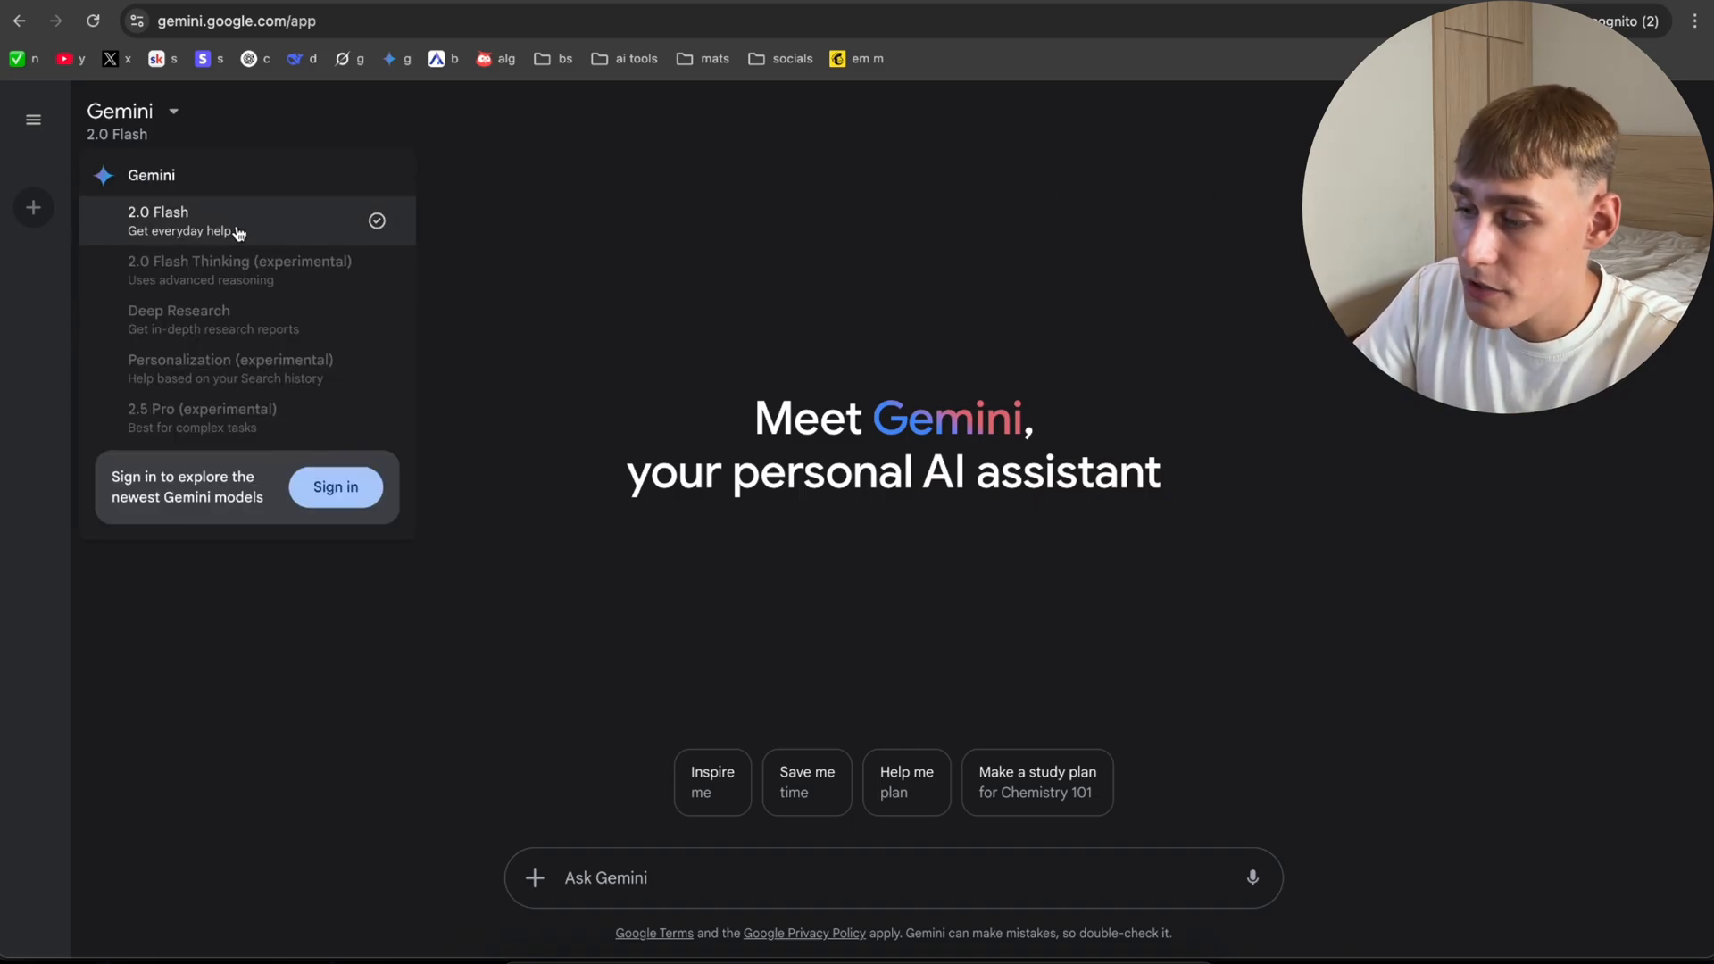
mouse_move(229, 430)
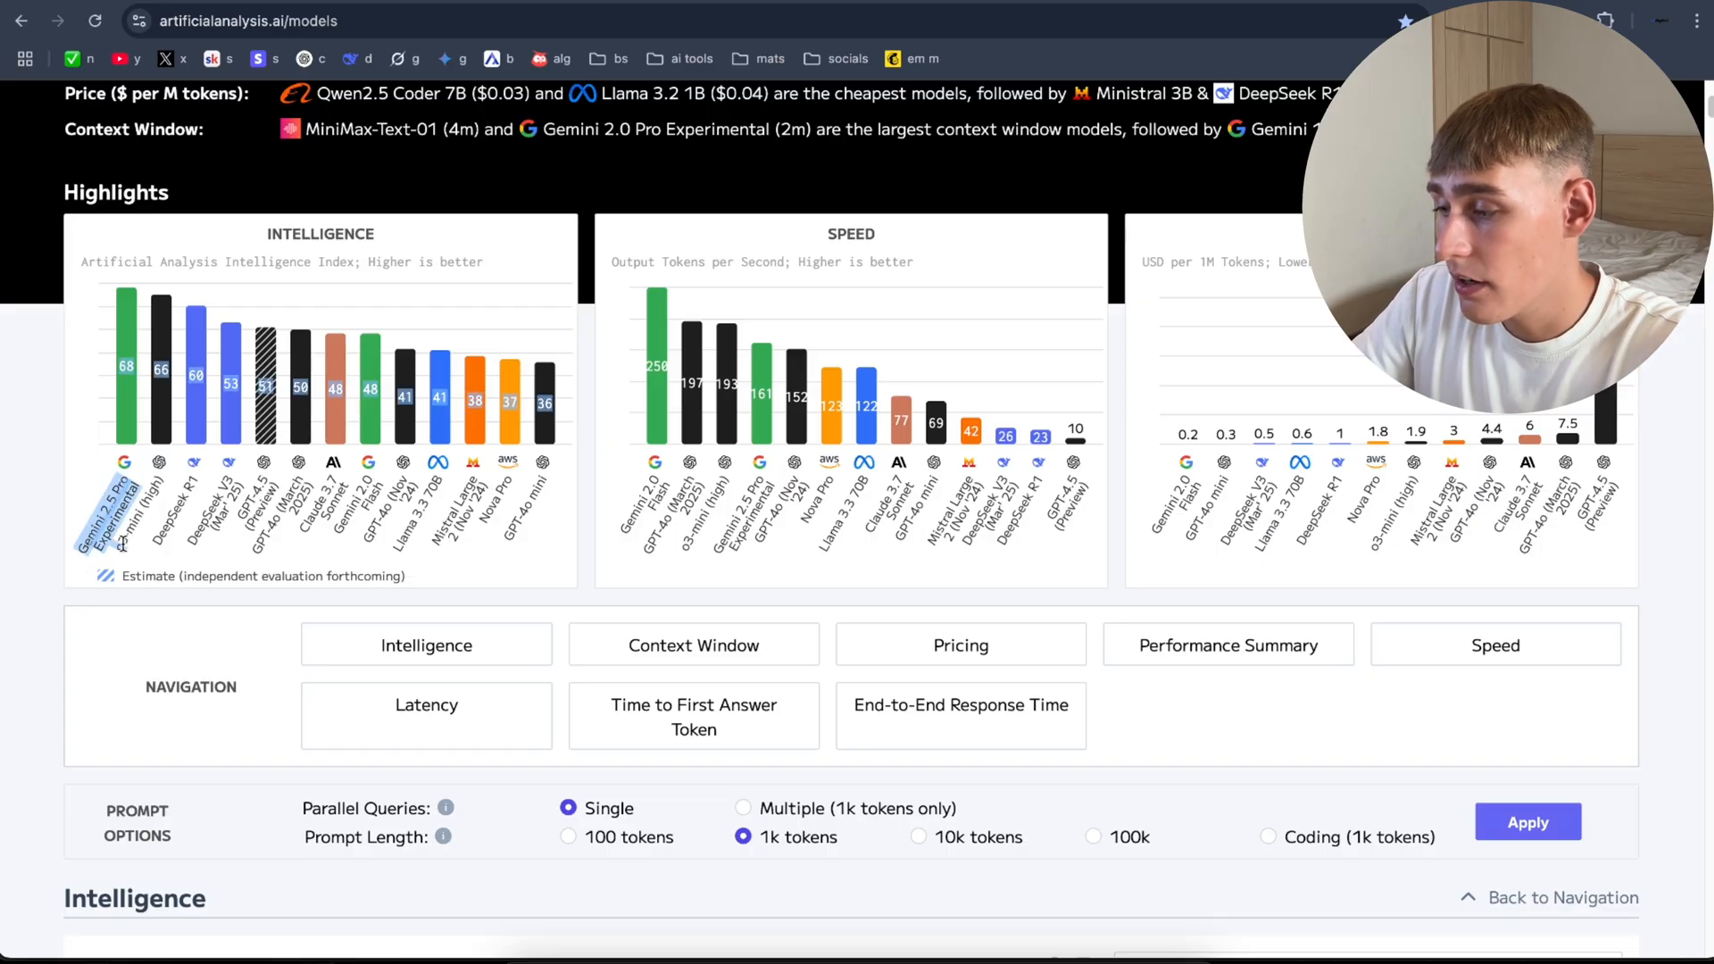
mouse_move(123, 361)
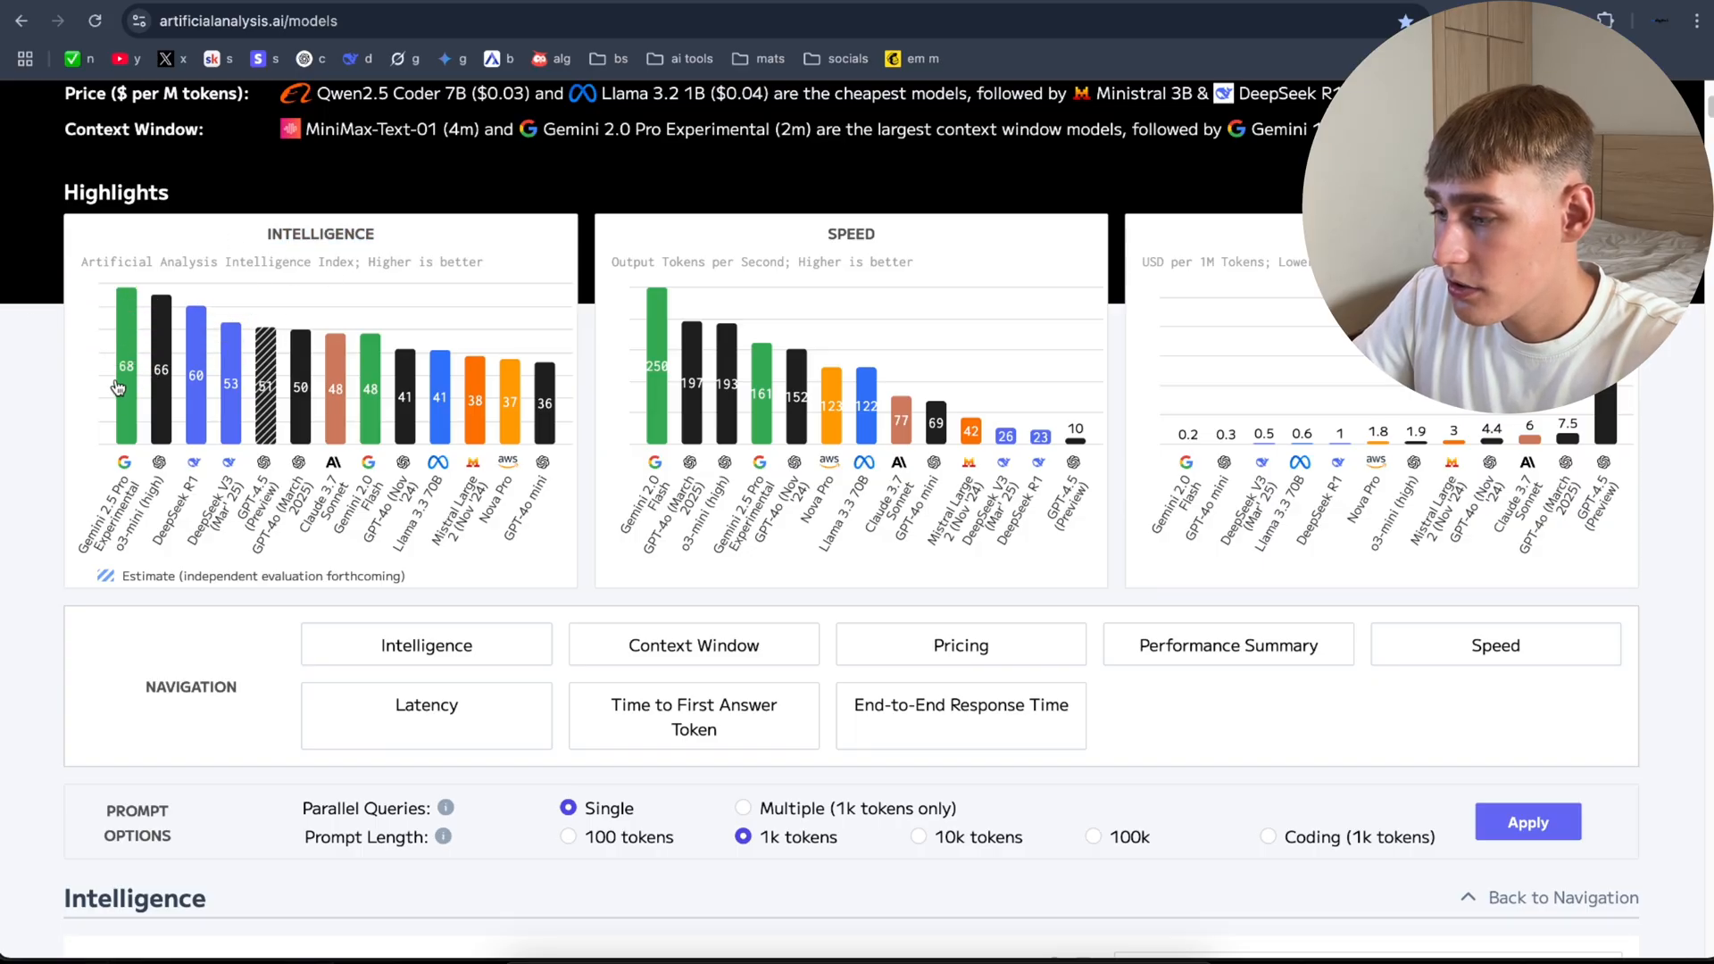
mouse_move(160, 371)
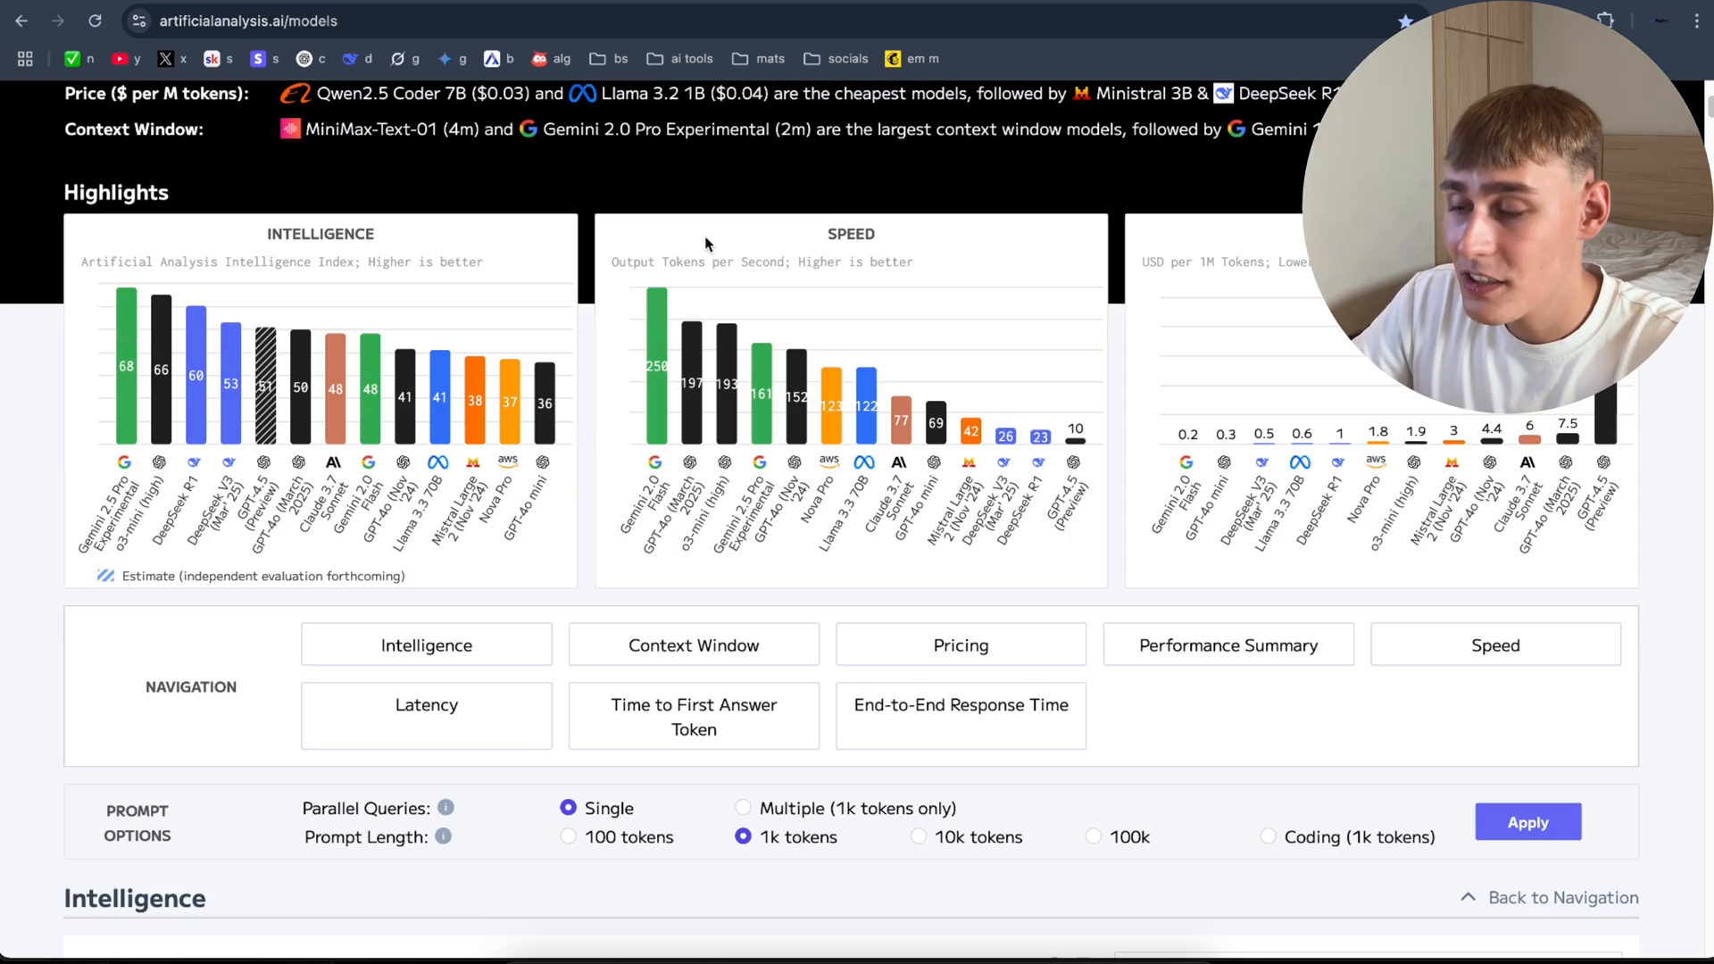
mouse_move(656, 371)
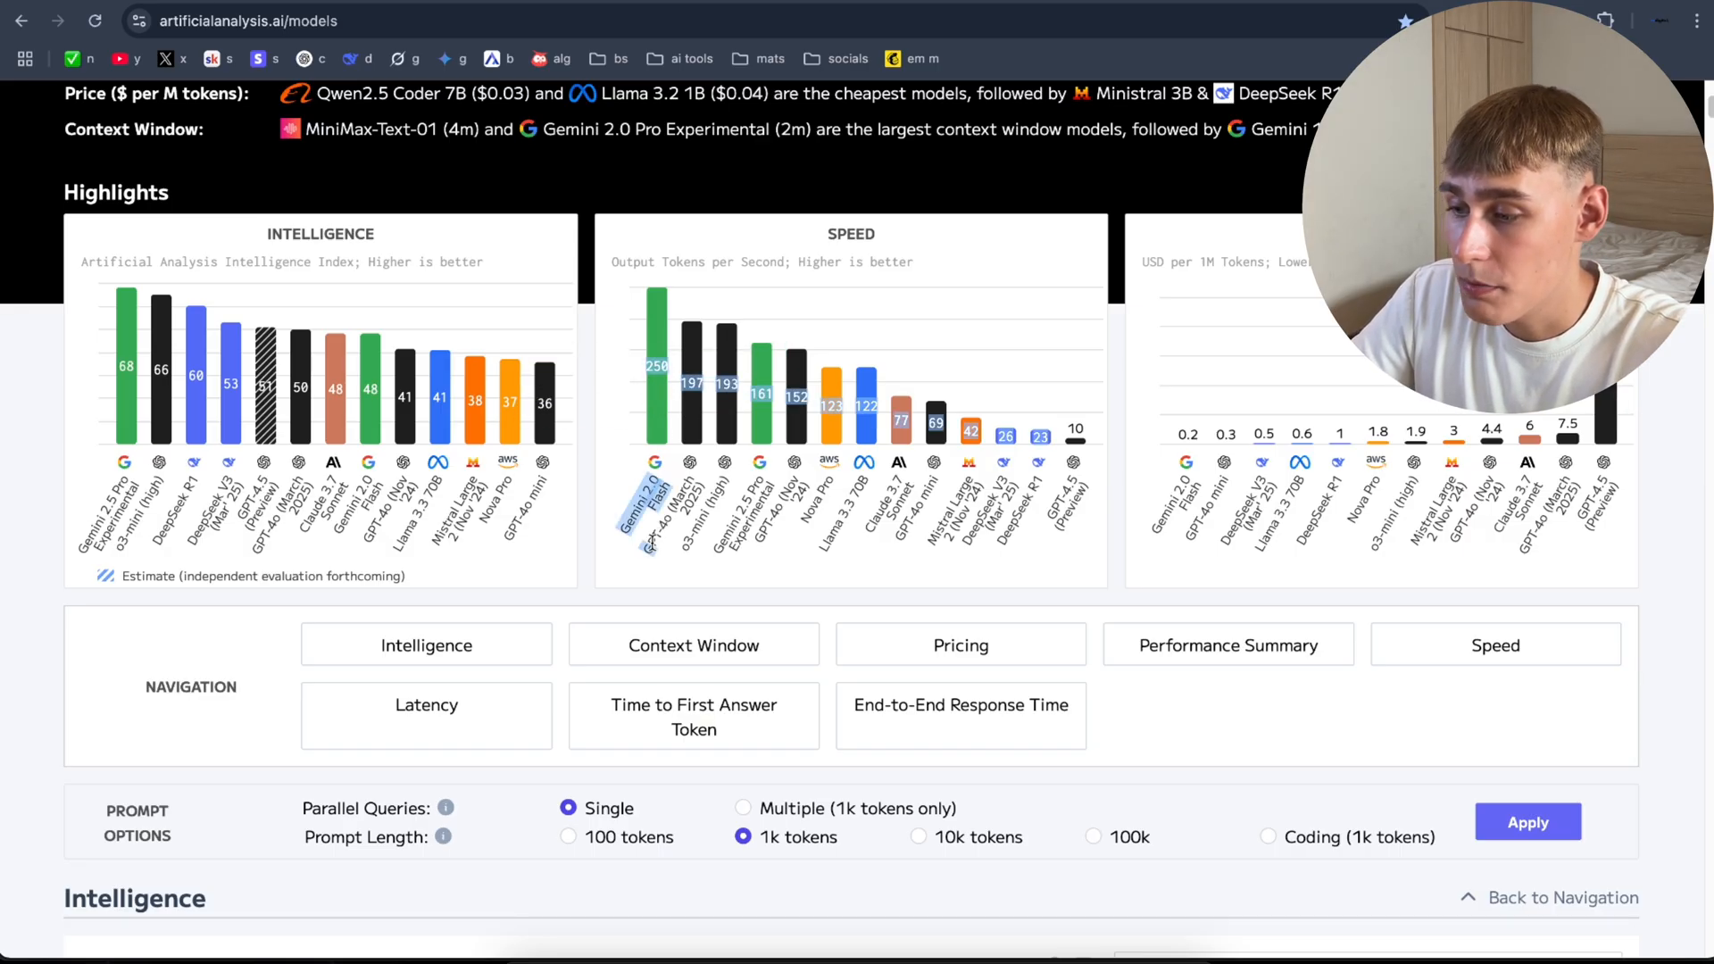
mouse_move(698, 413)
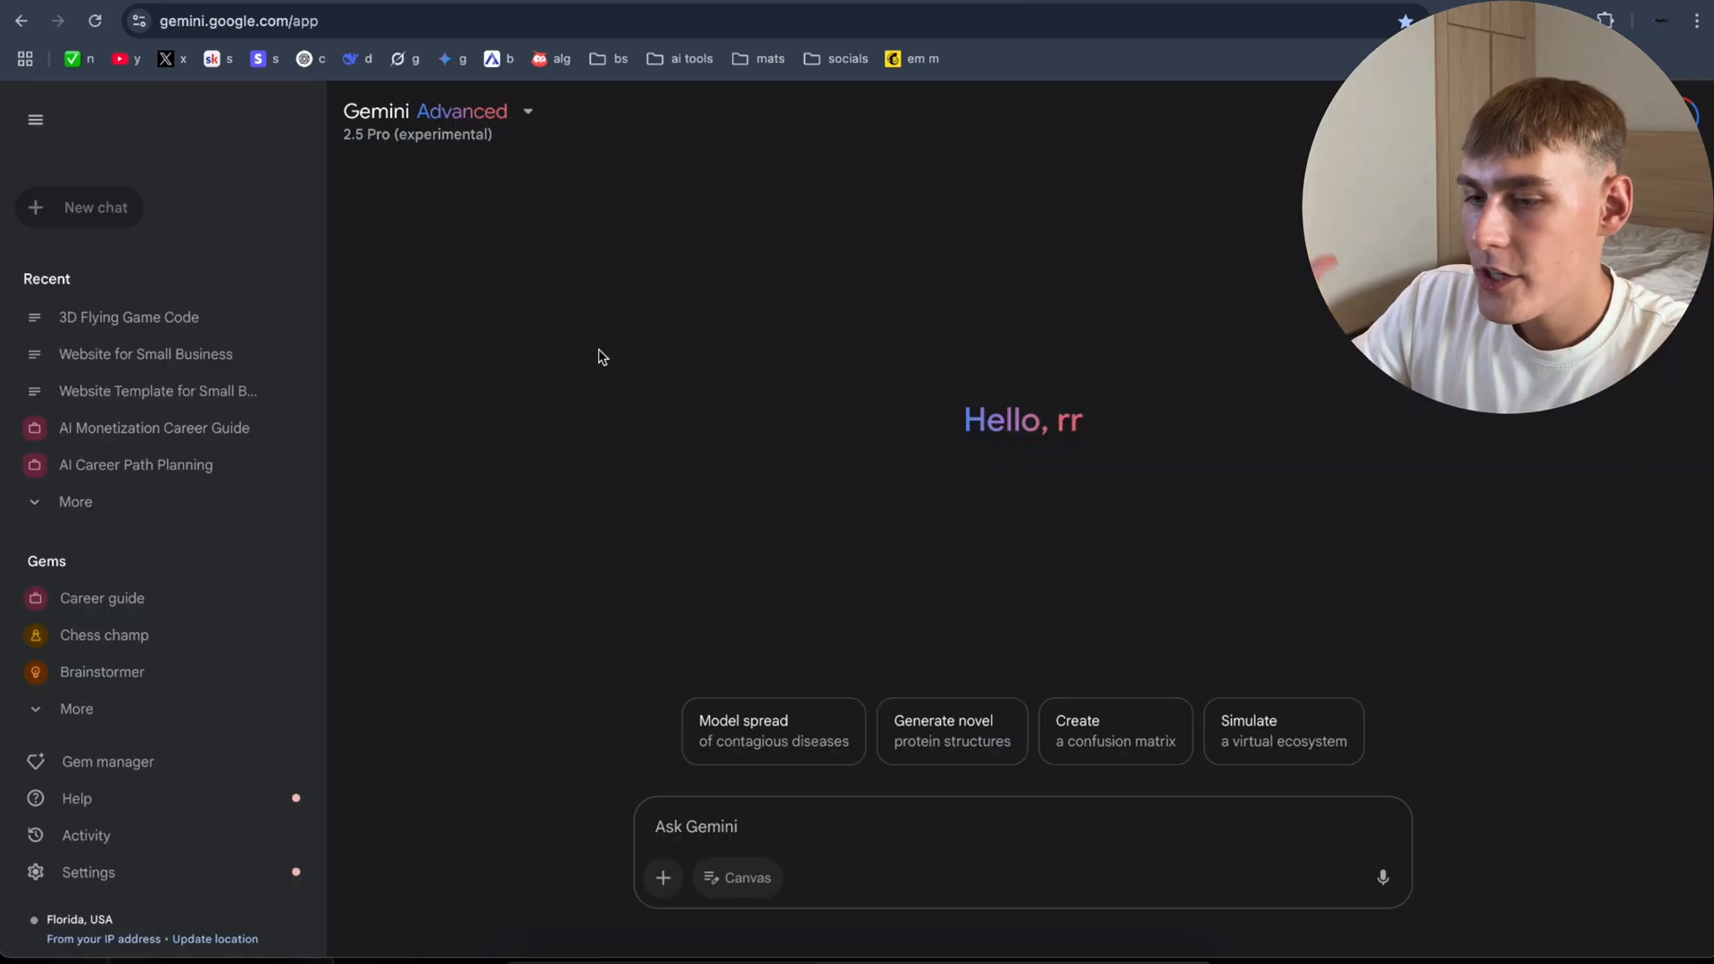
click(35, 119)
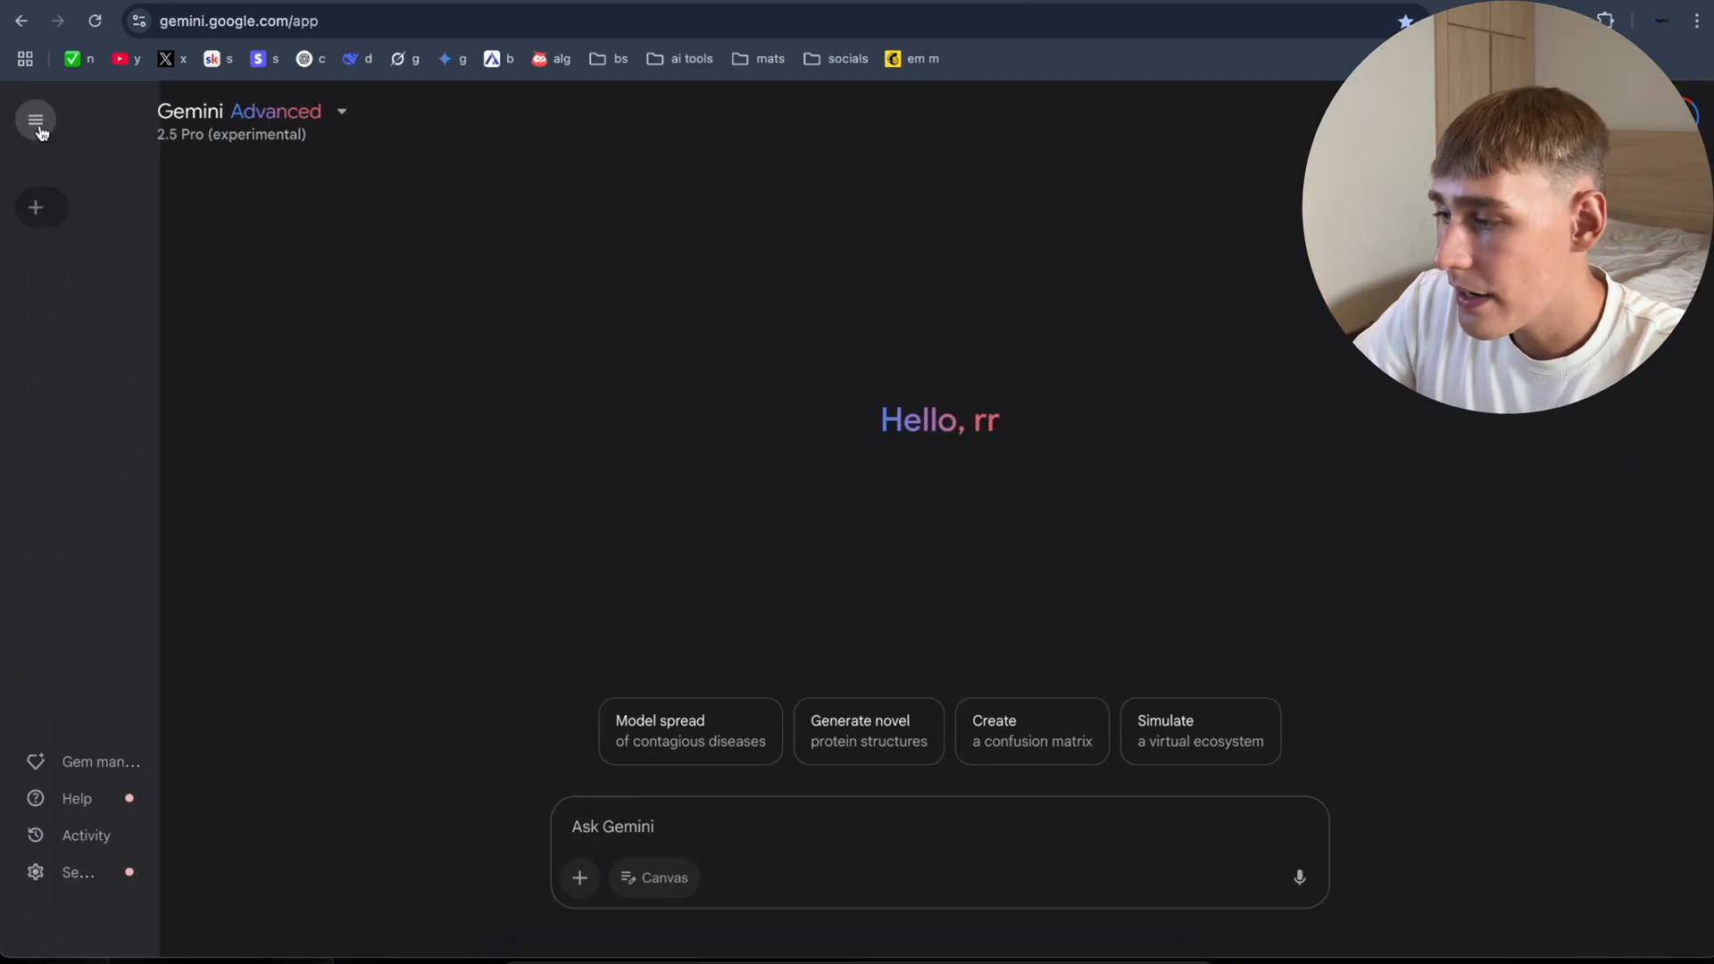
click(35, 119)
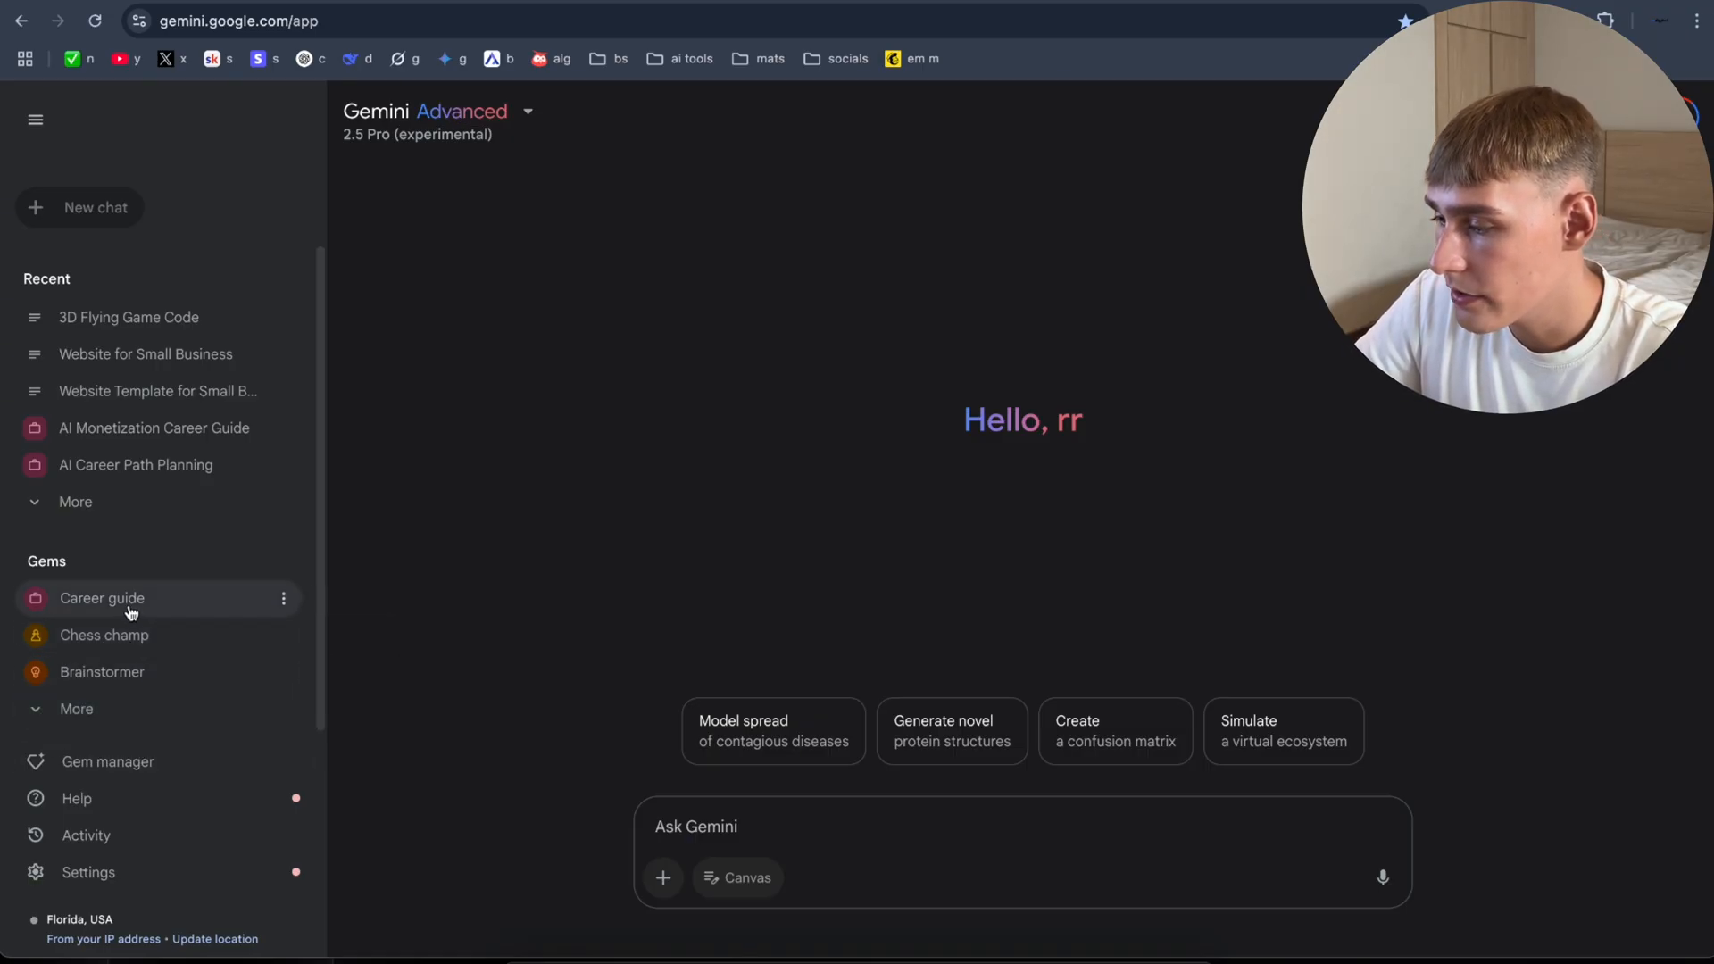
Step: Ask the Career guide gem 'How to make money with AI' and read its four-part plan
click(103, 598)
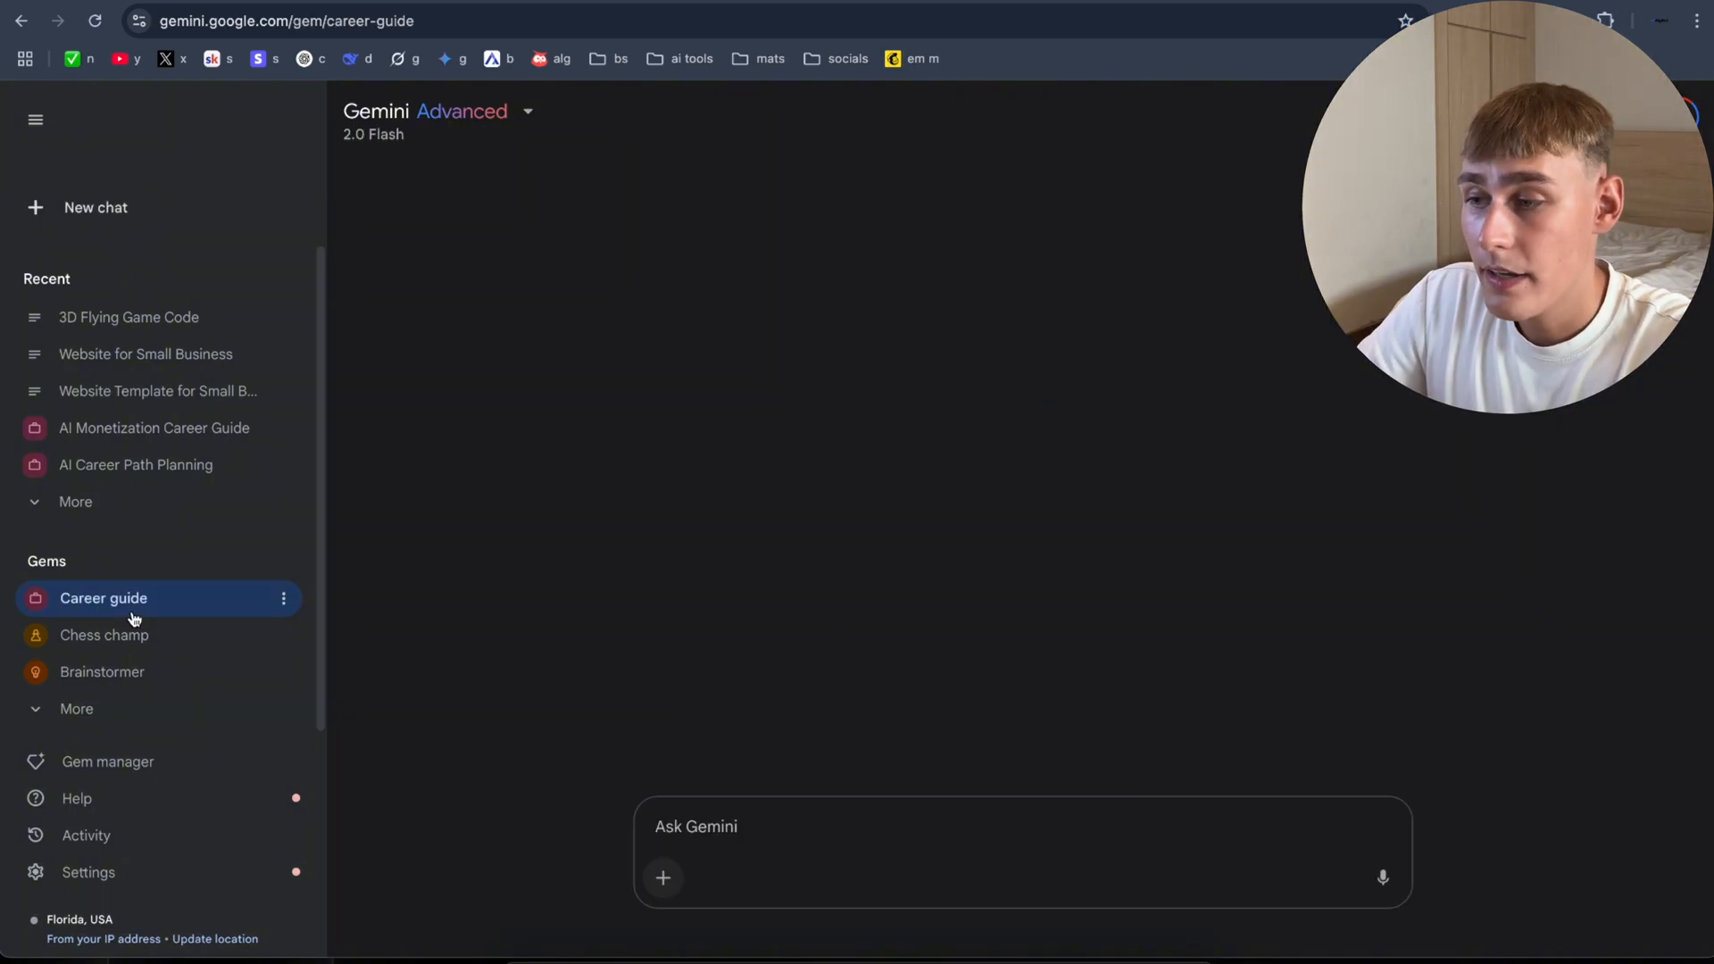
click(103, 598)
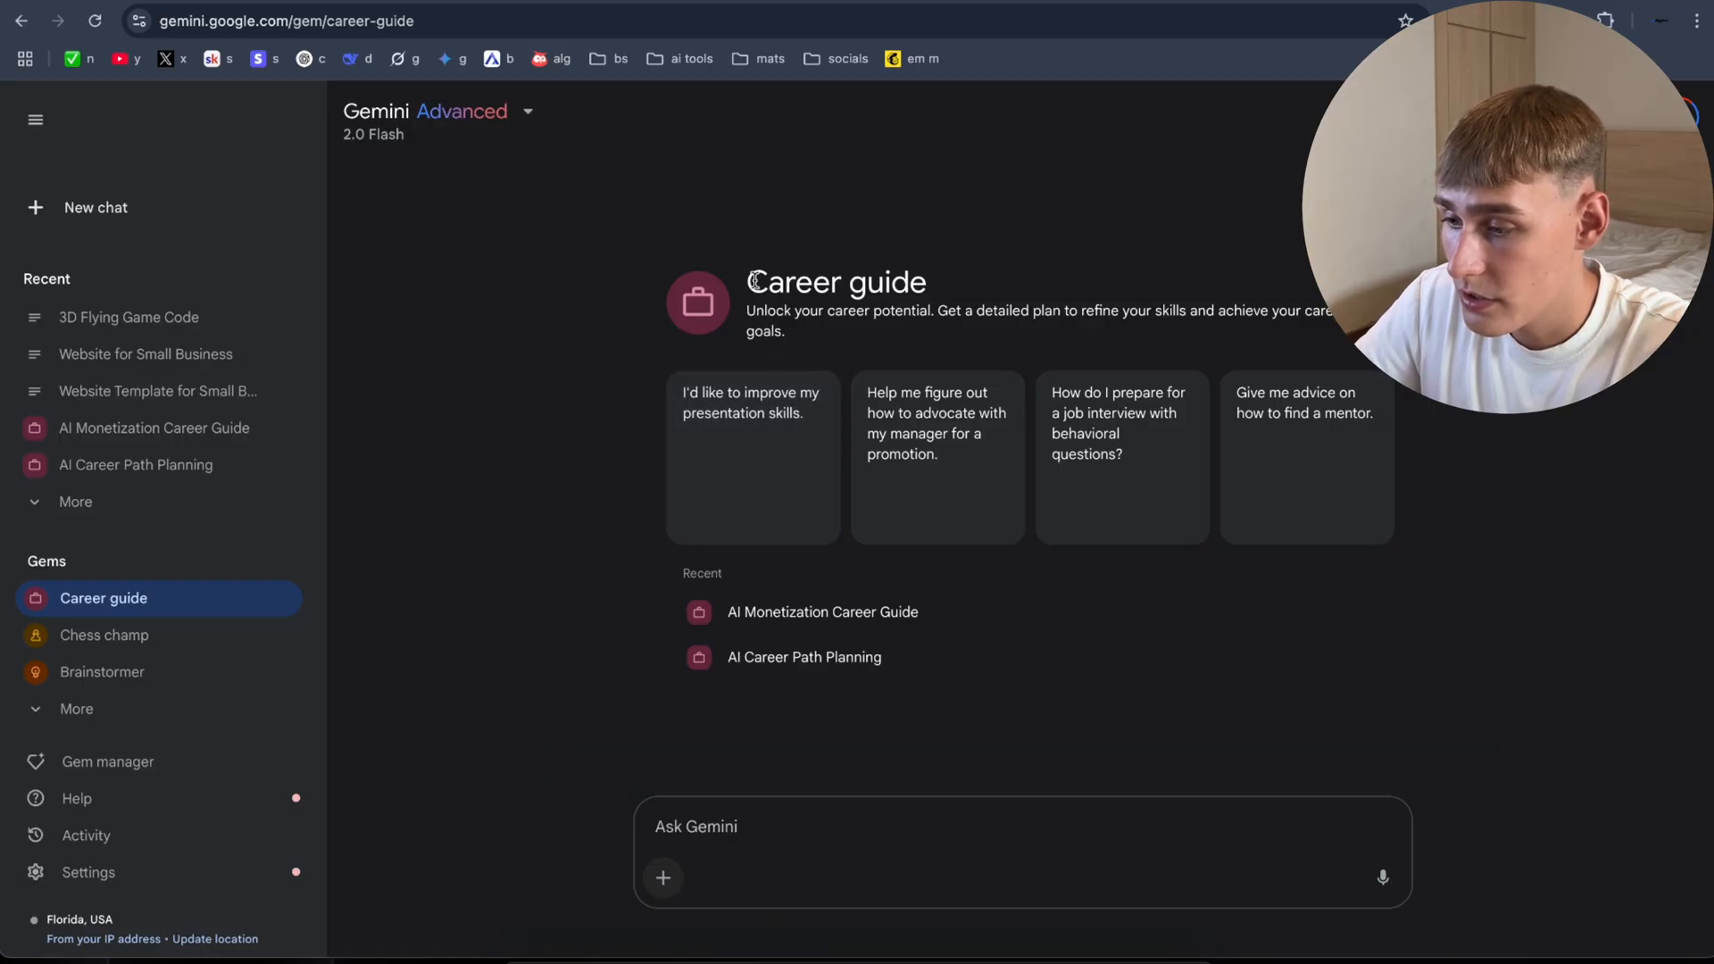
drag(748, 282, 924, 321)
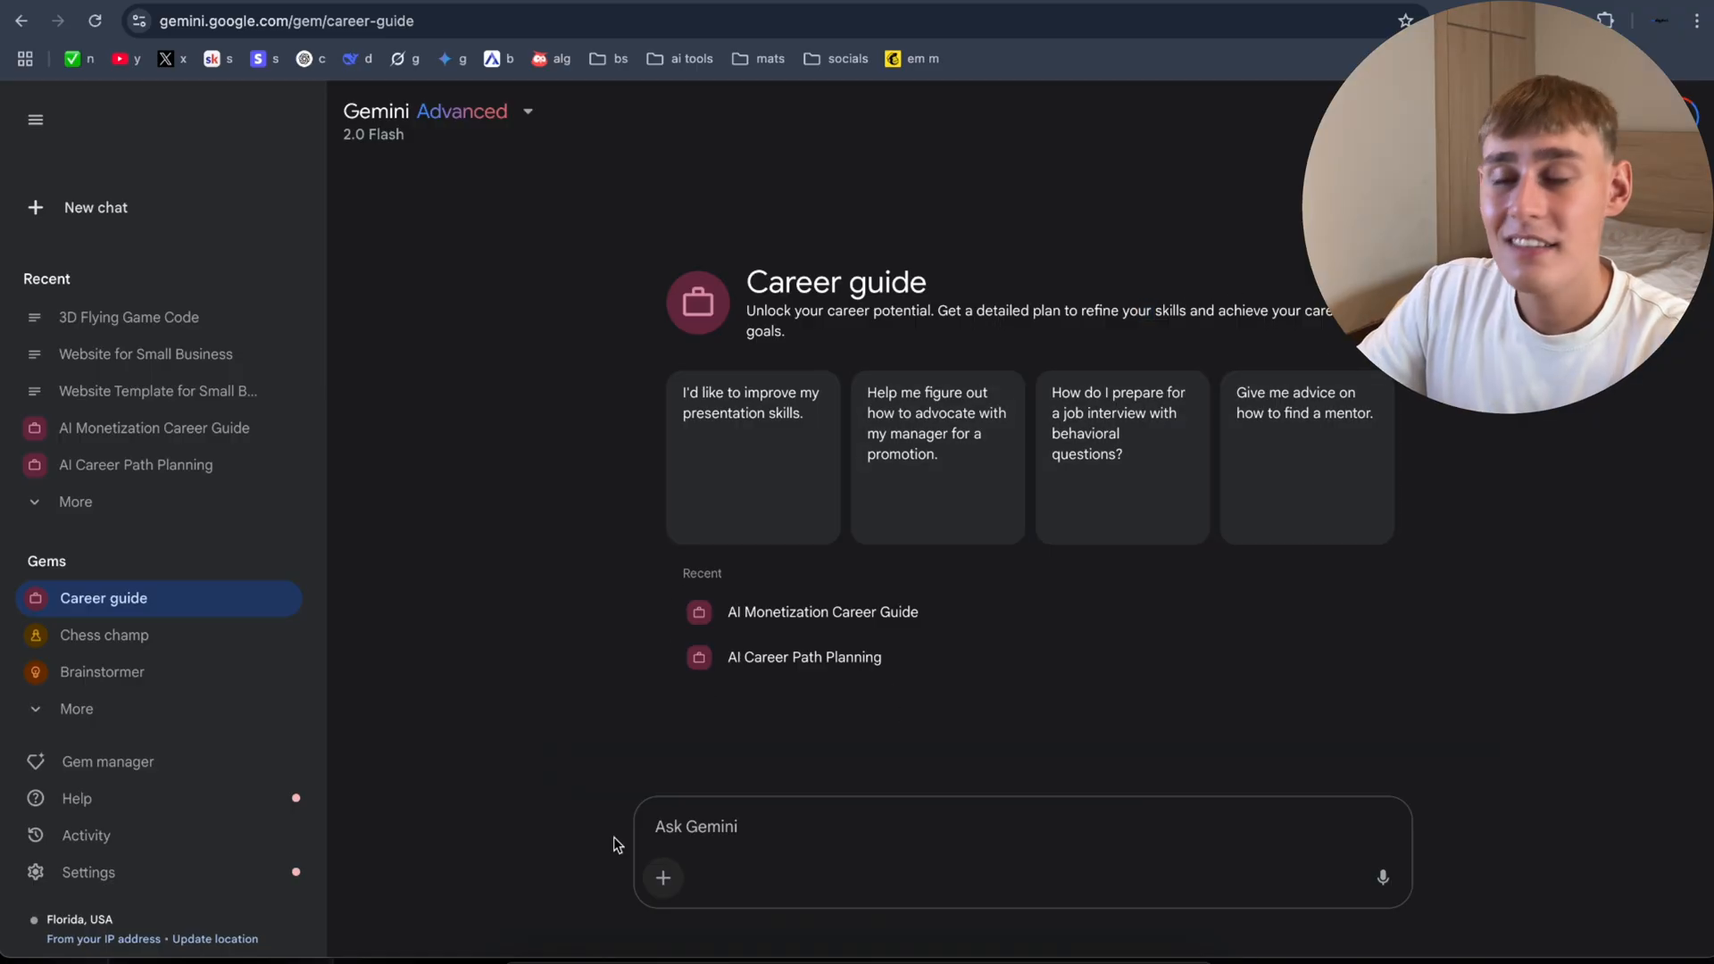
text(How to)
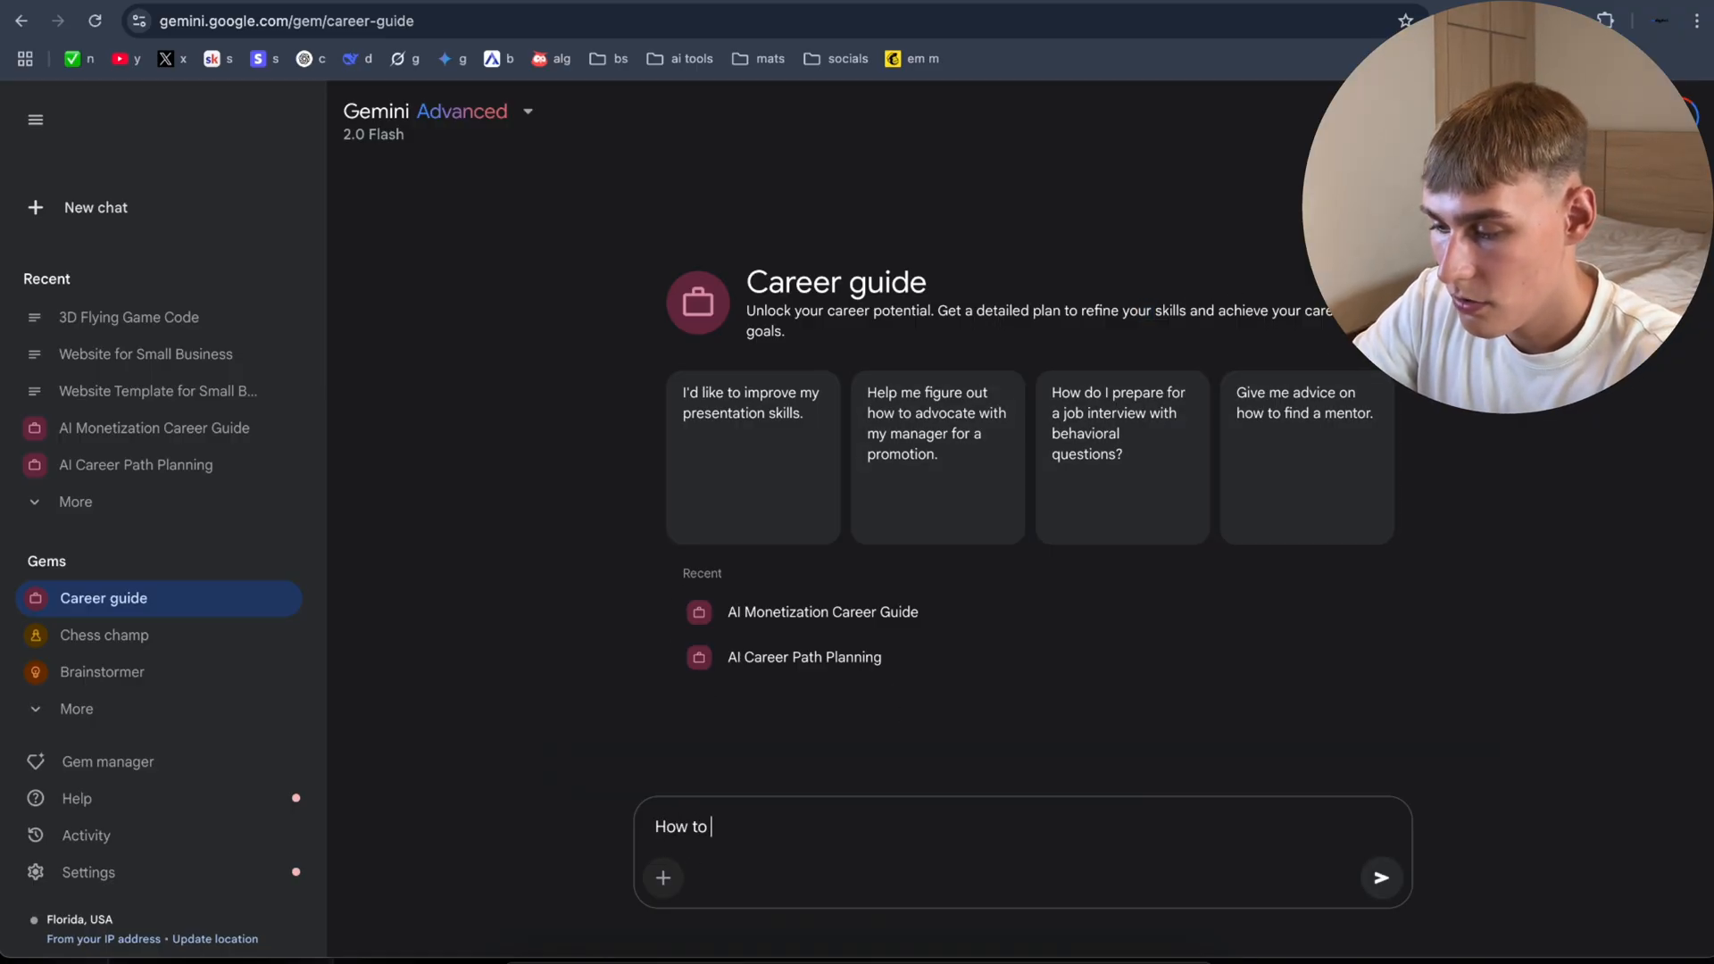
text(make money with)
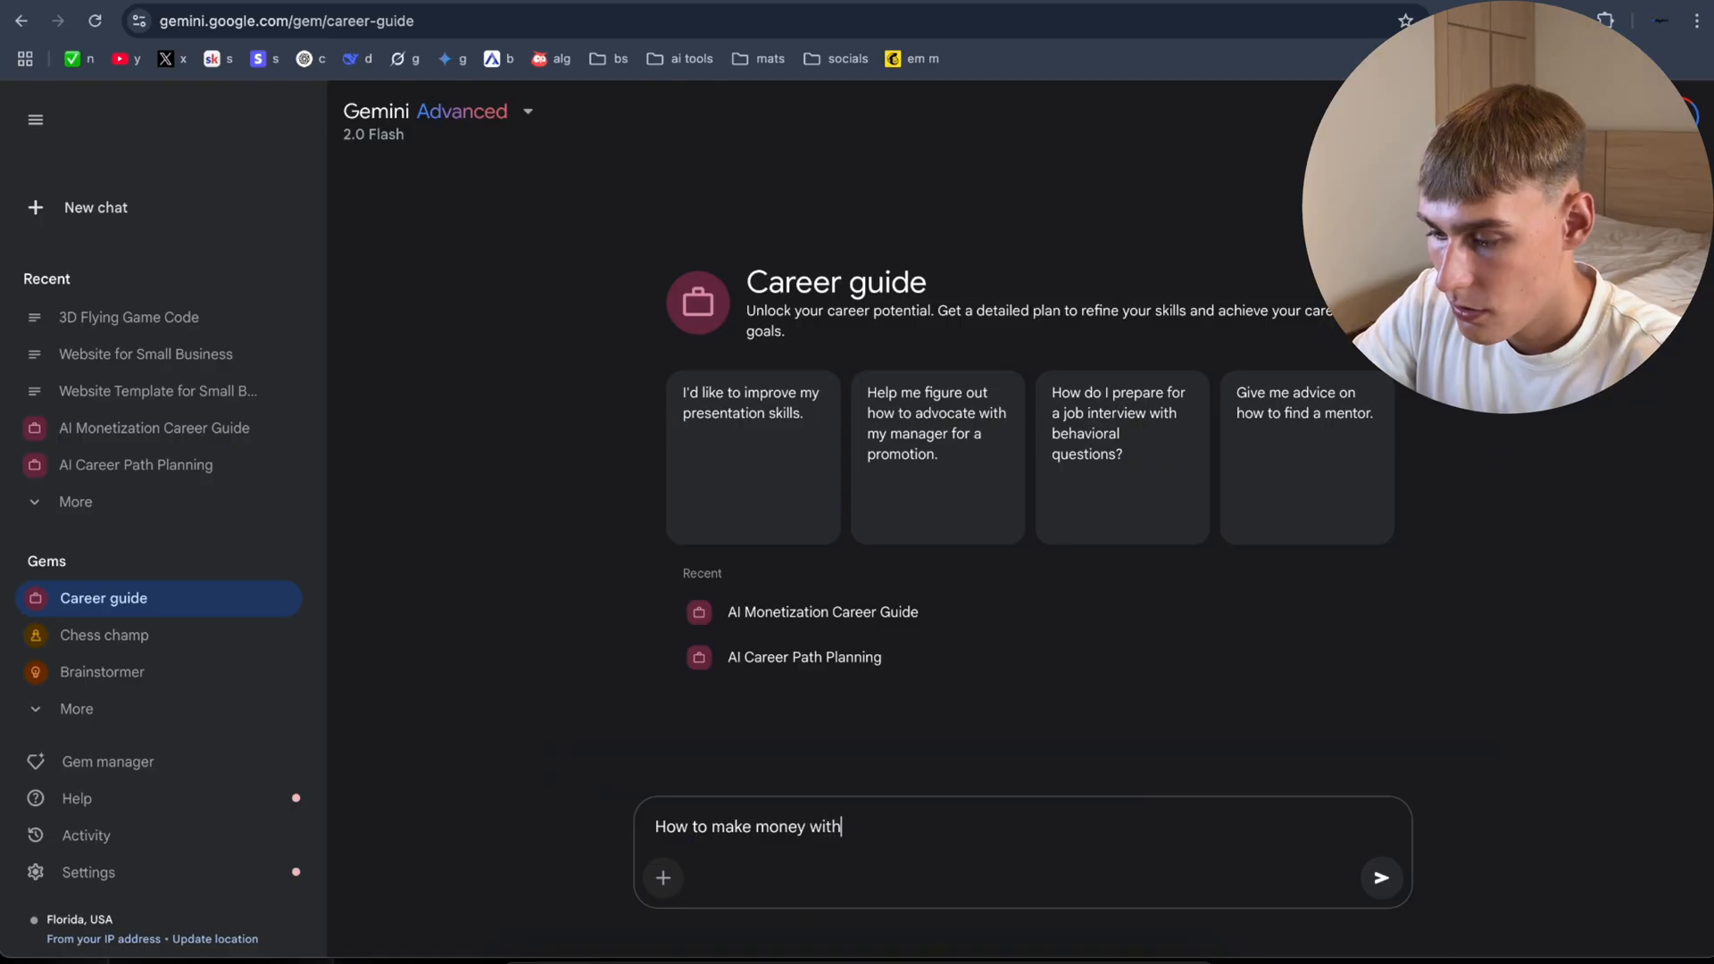
click(1381, 877)
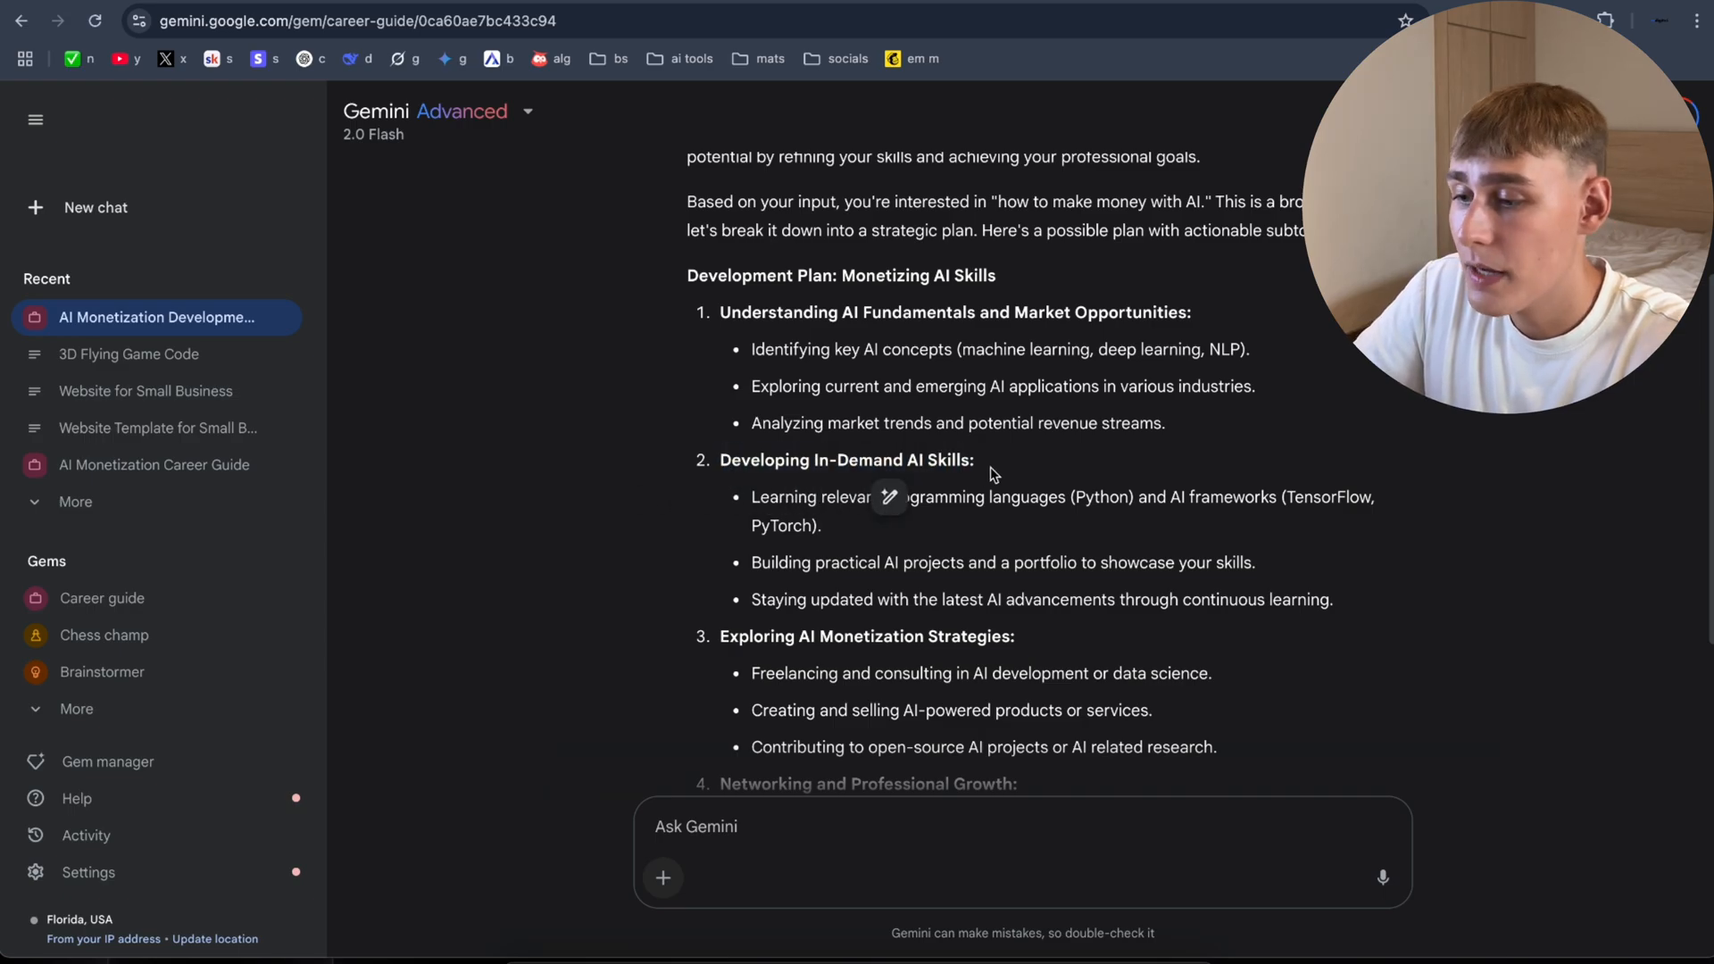
scroll(down, 3)
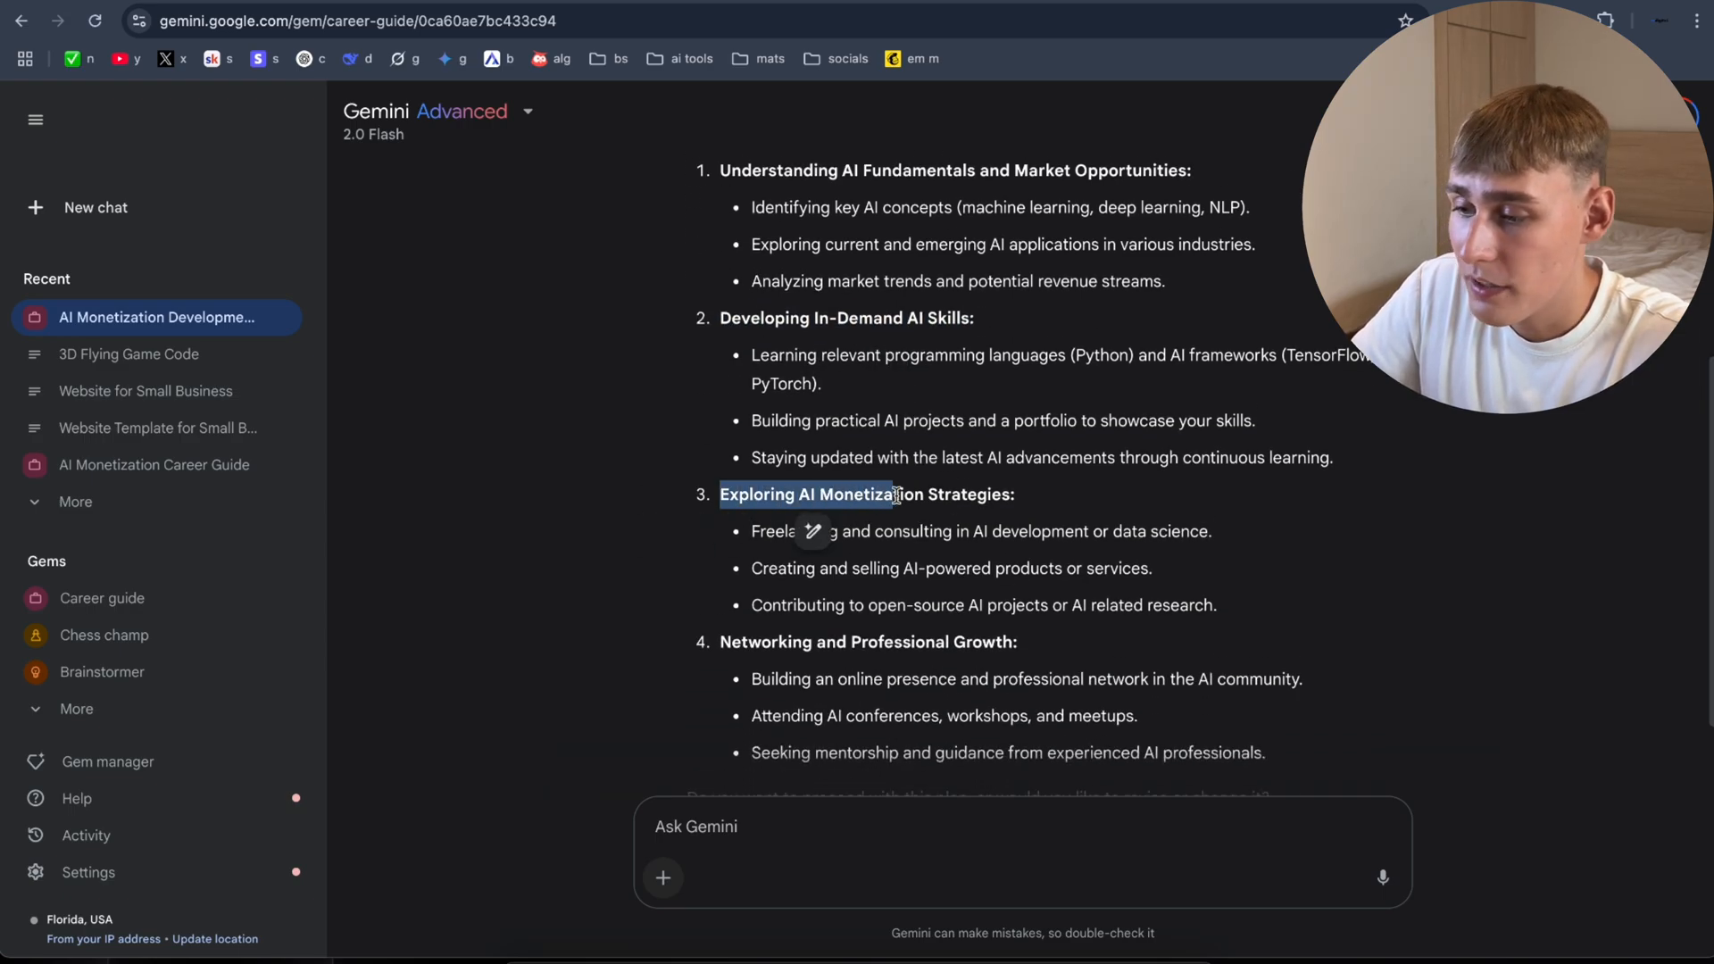
scroll(down, 3)
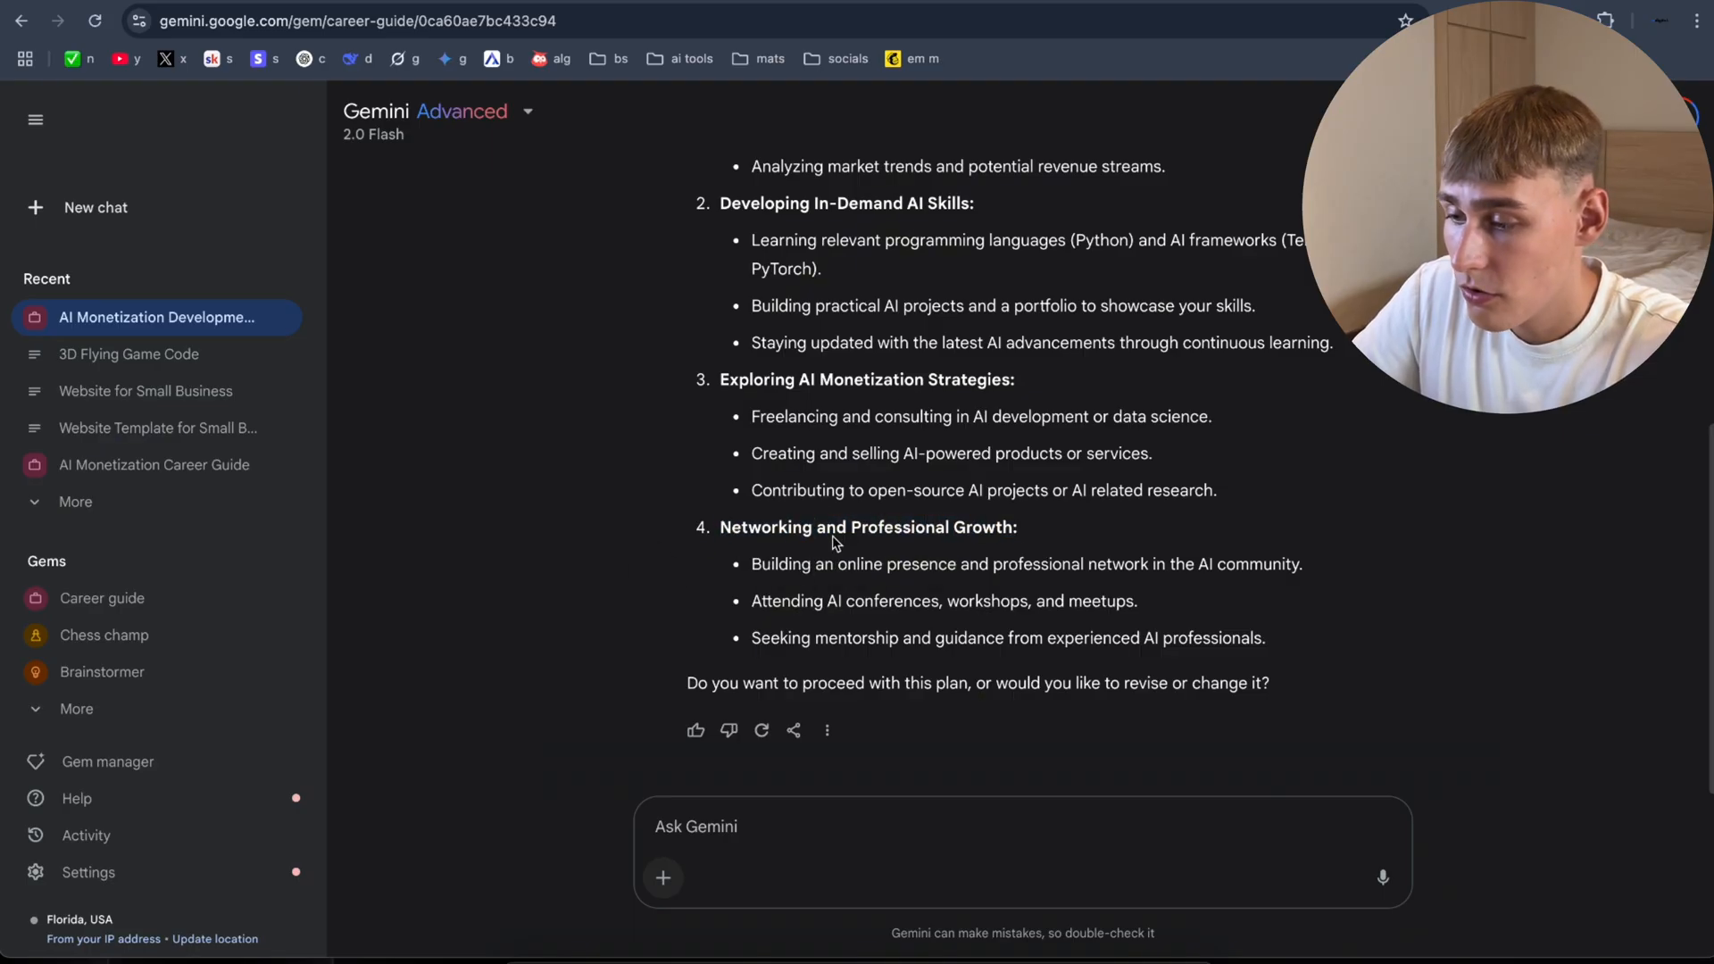
scroll(up, 3)
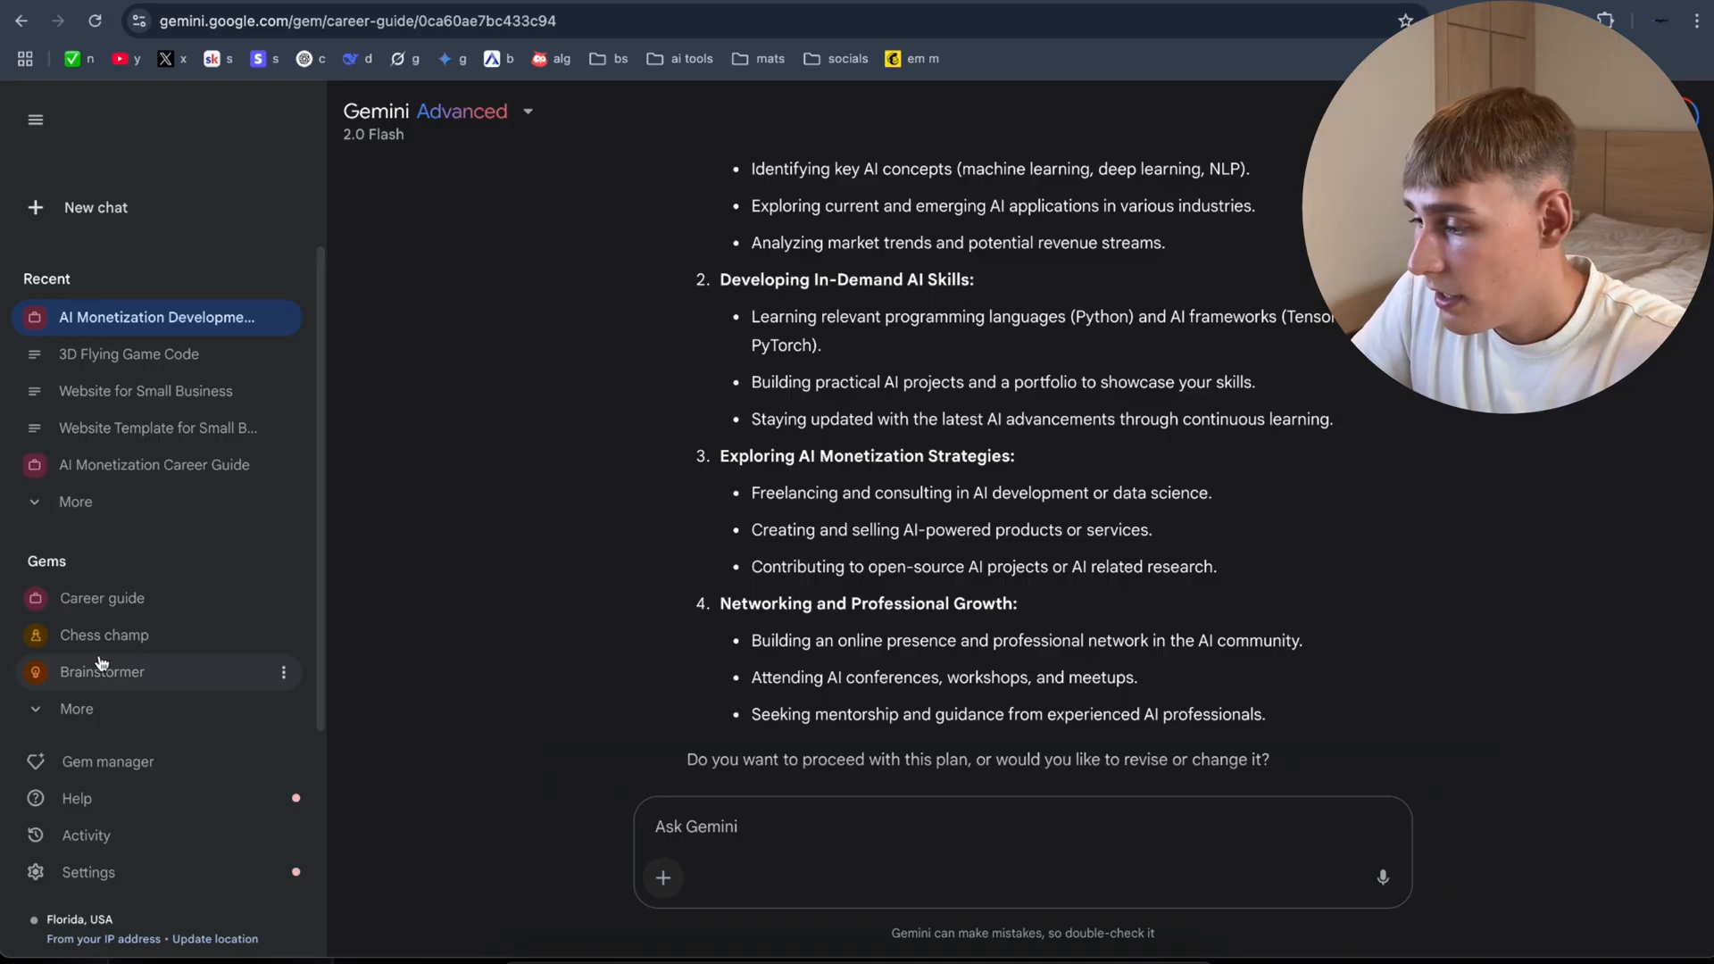
Step: View the Chess champ game, then start a new chat with Canvas turned on
click(105, 634)
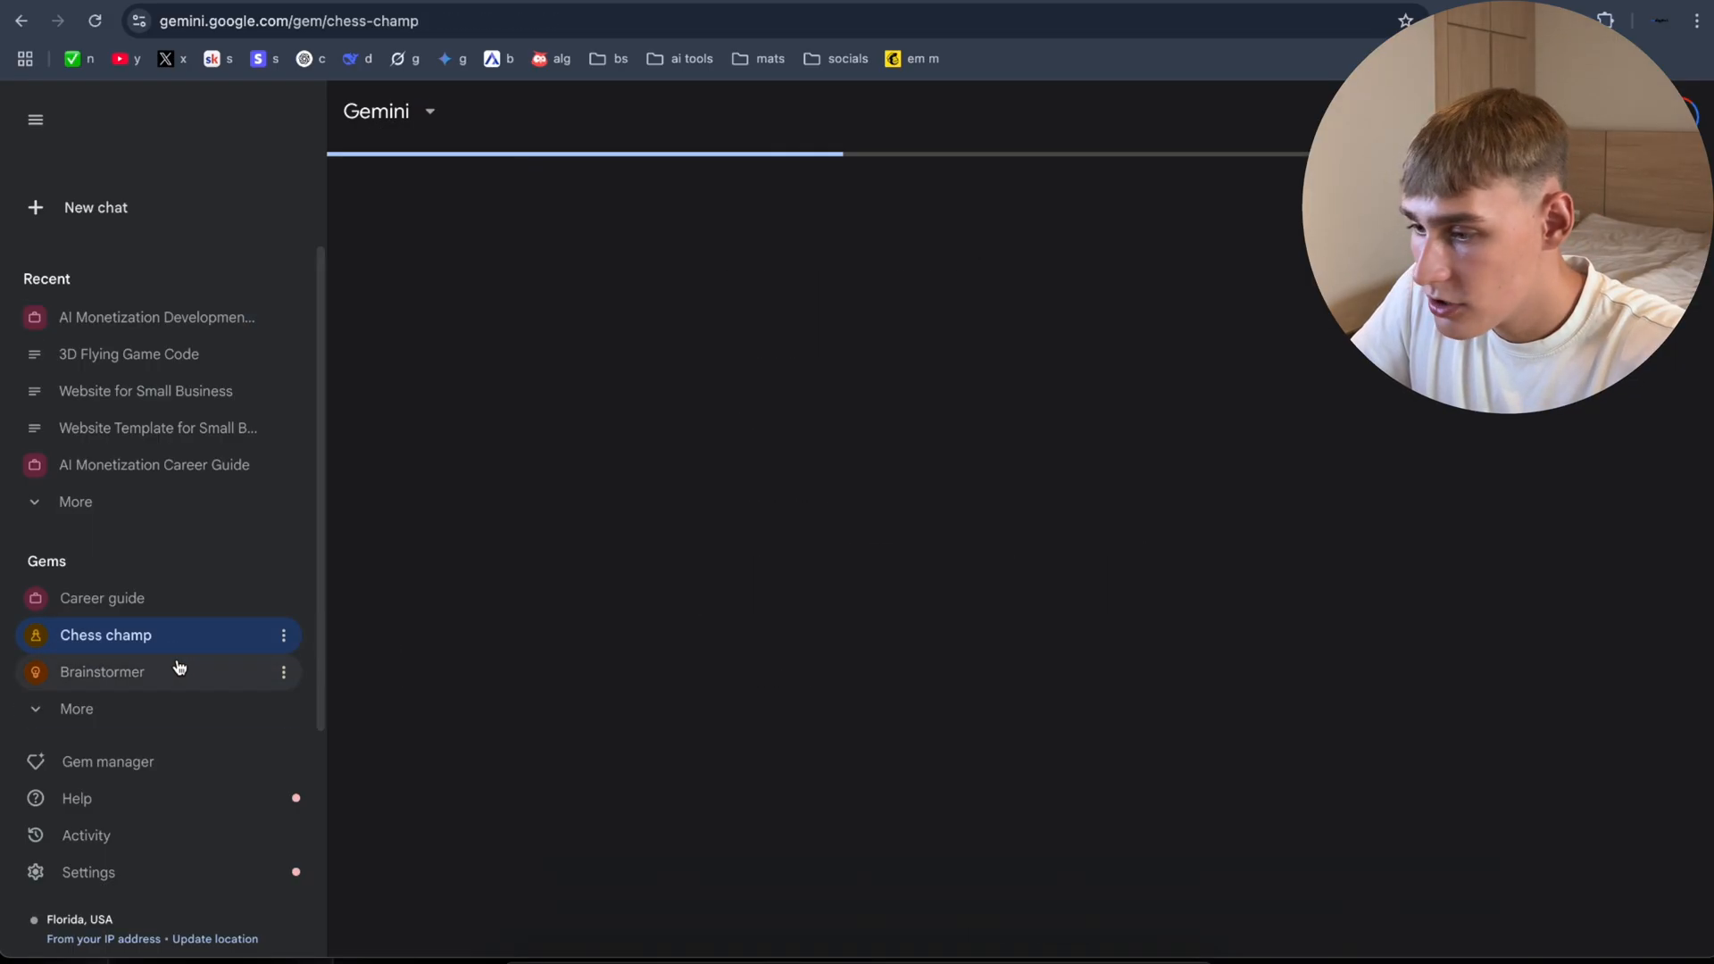
click(105, 635)
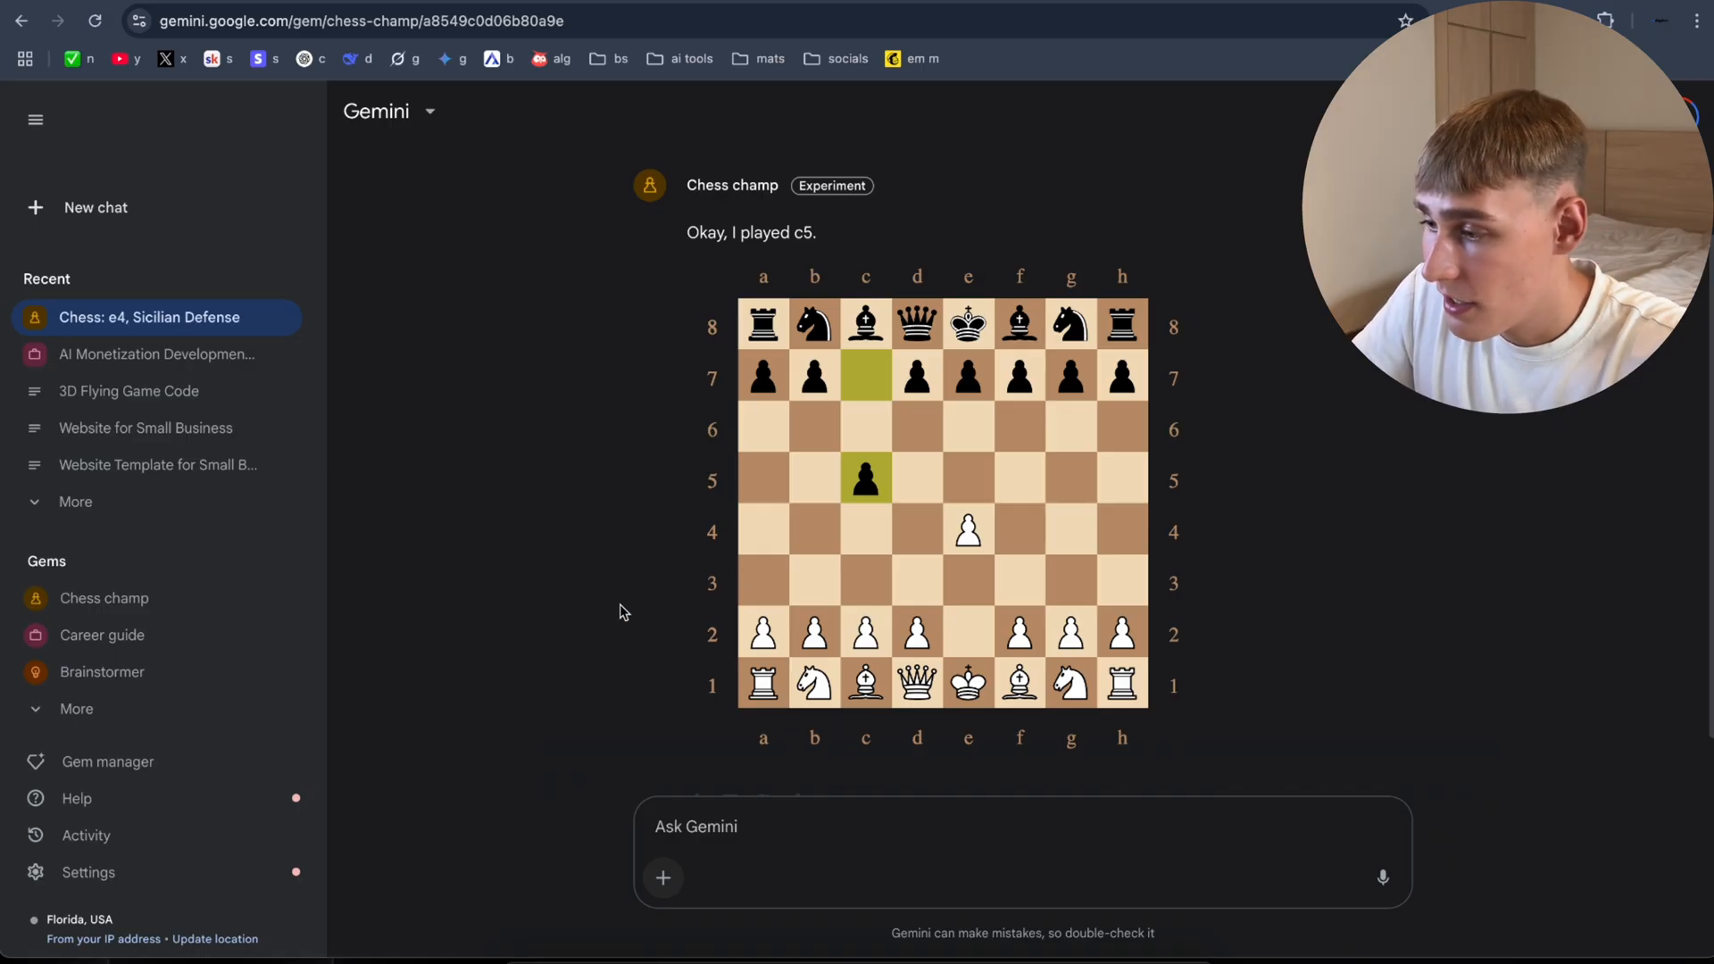
click(96, 208)
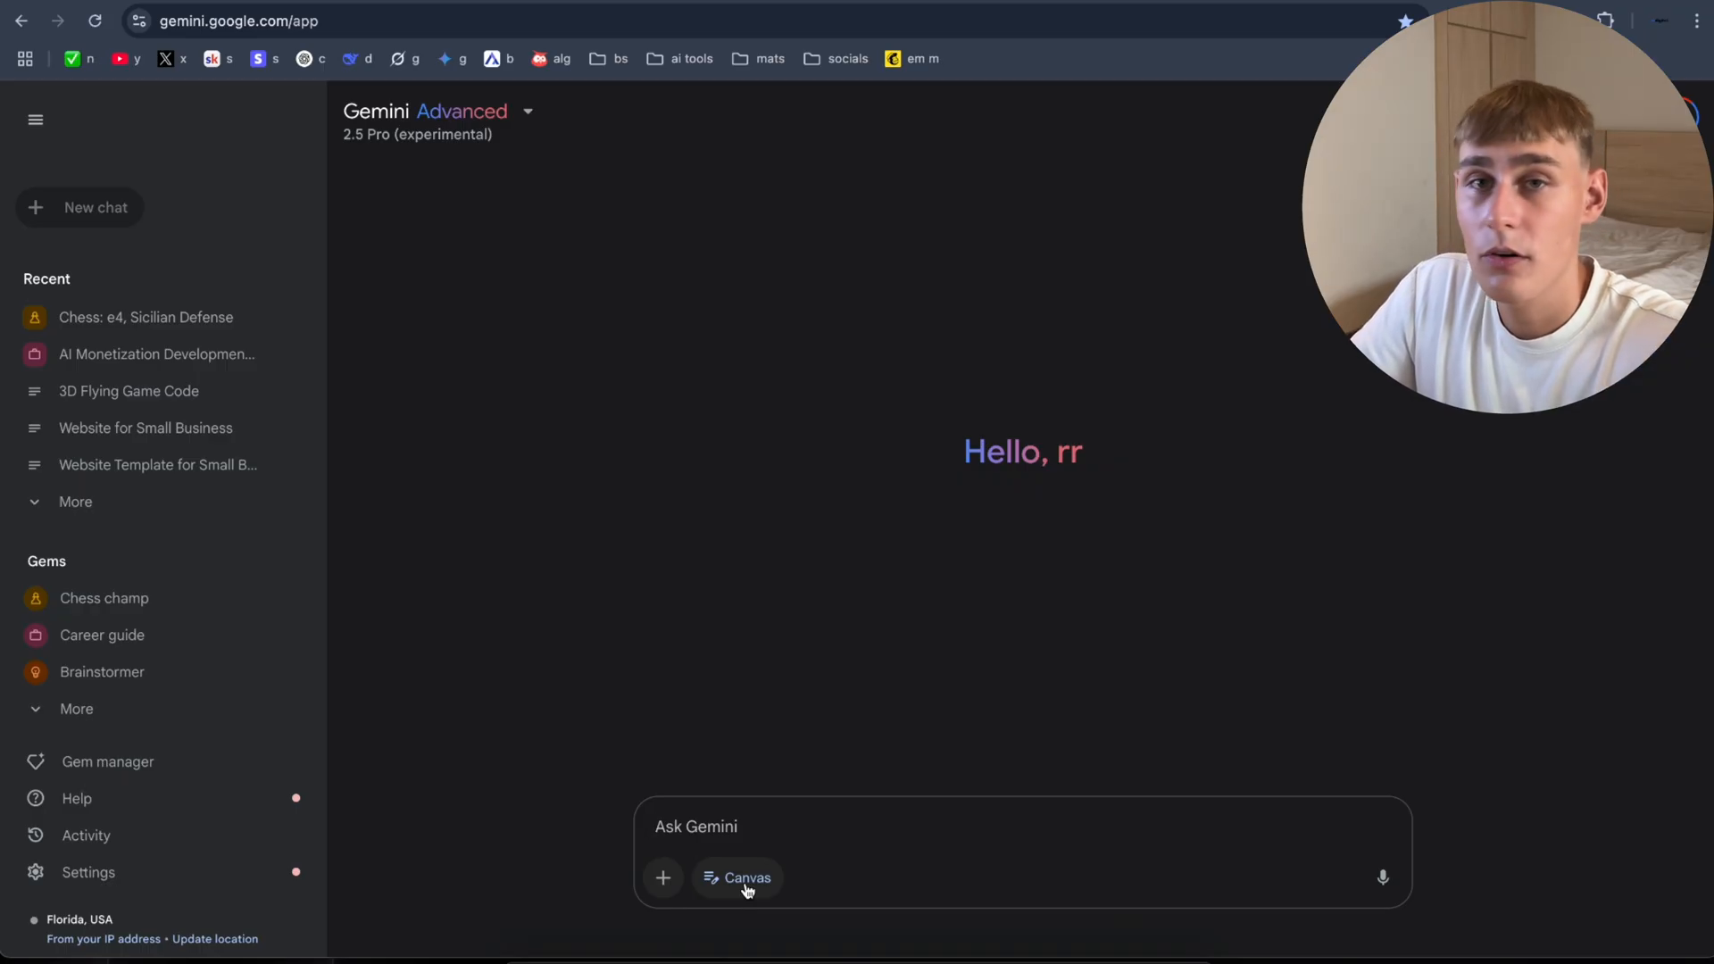
click(696, 825)
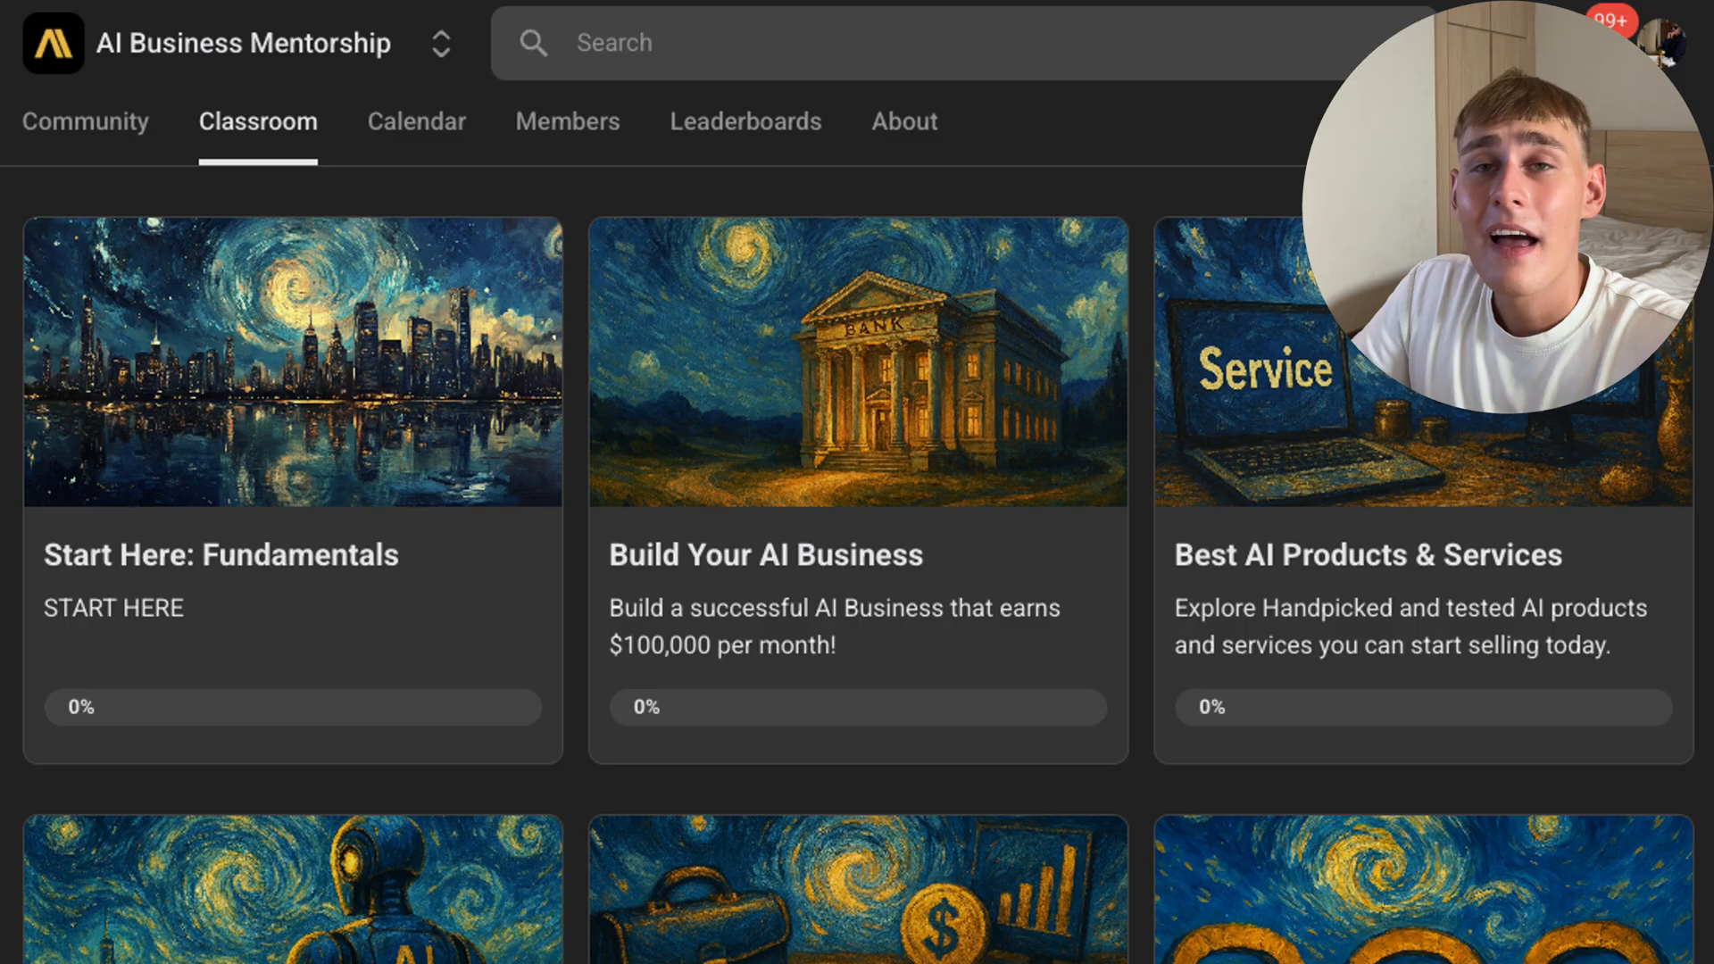
scroll(down, 3)
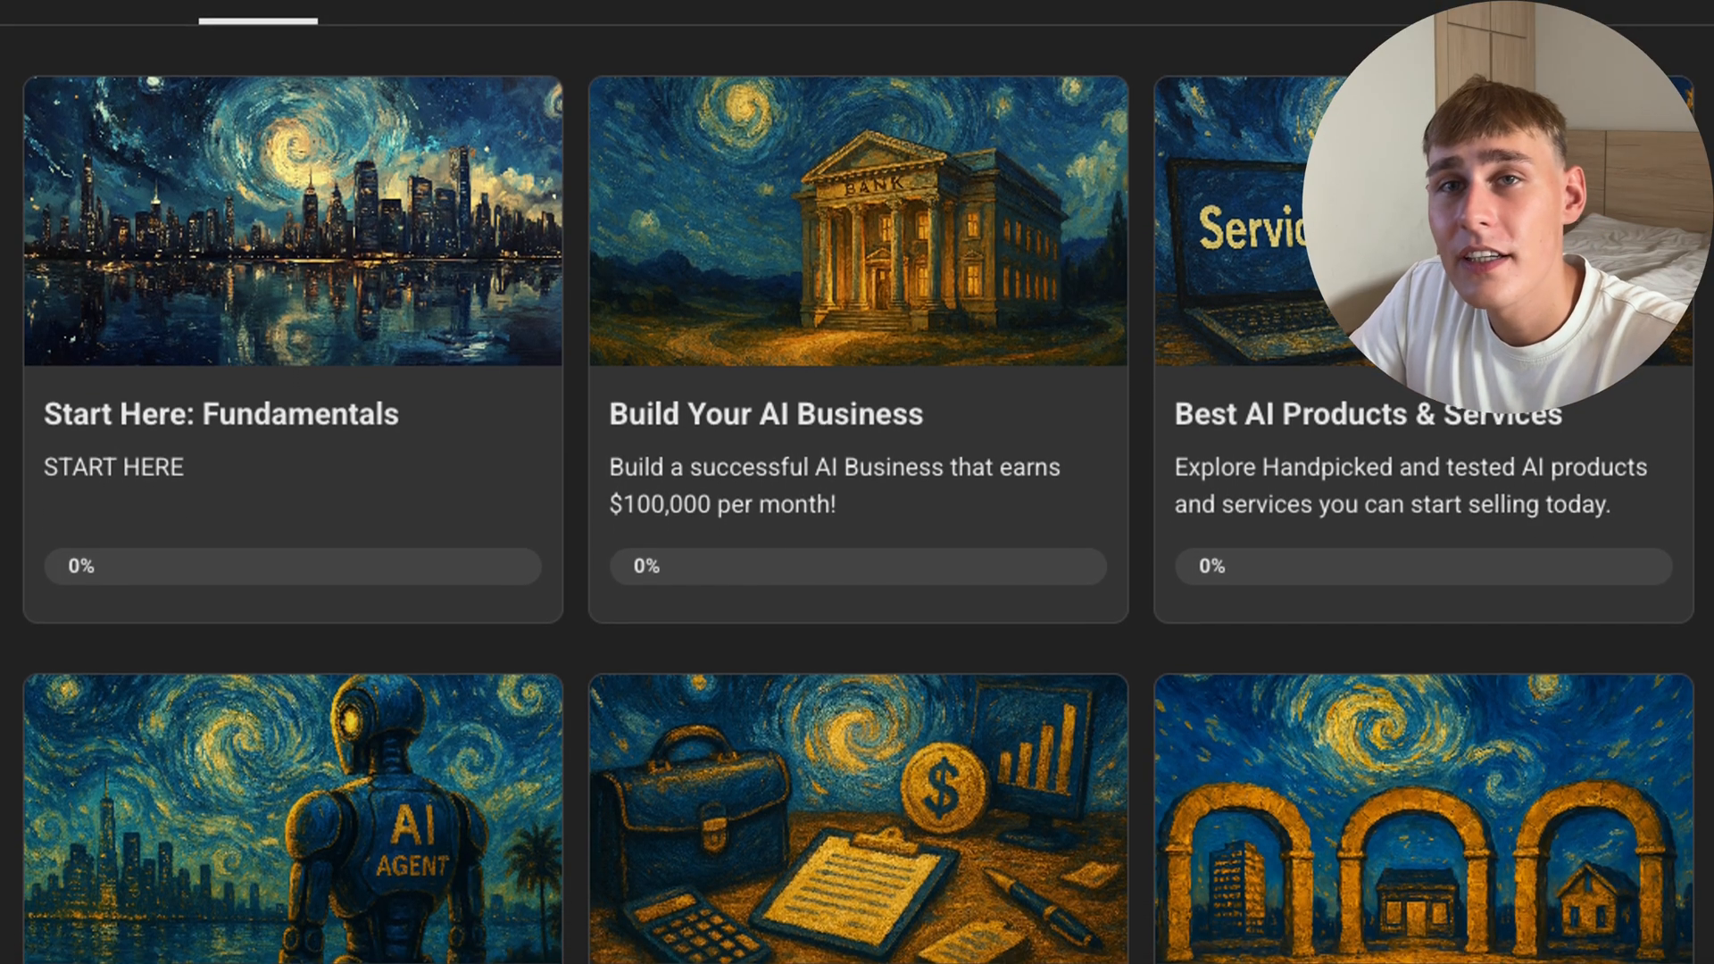
scroll(down, 3)
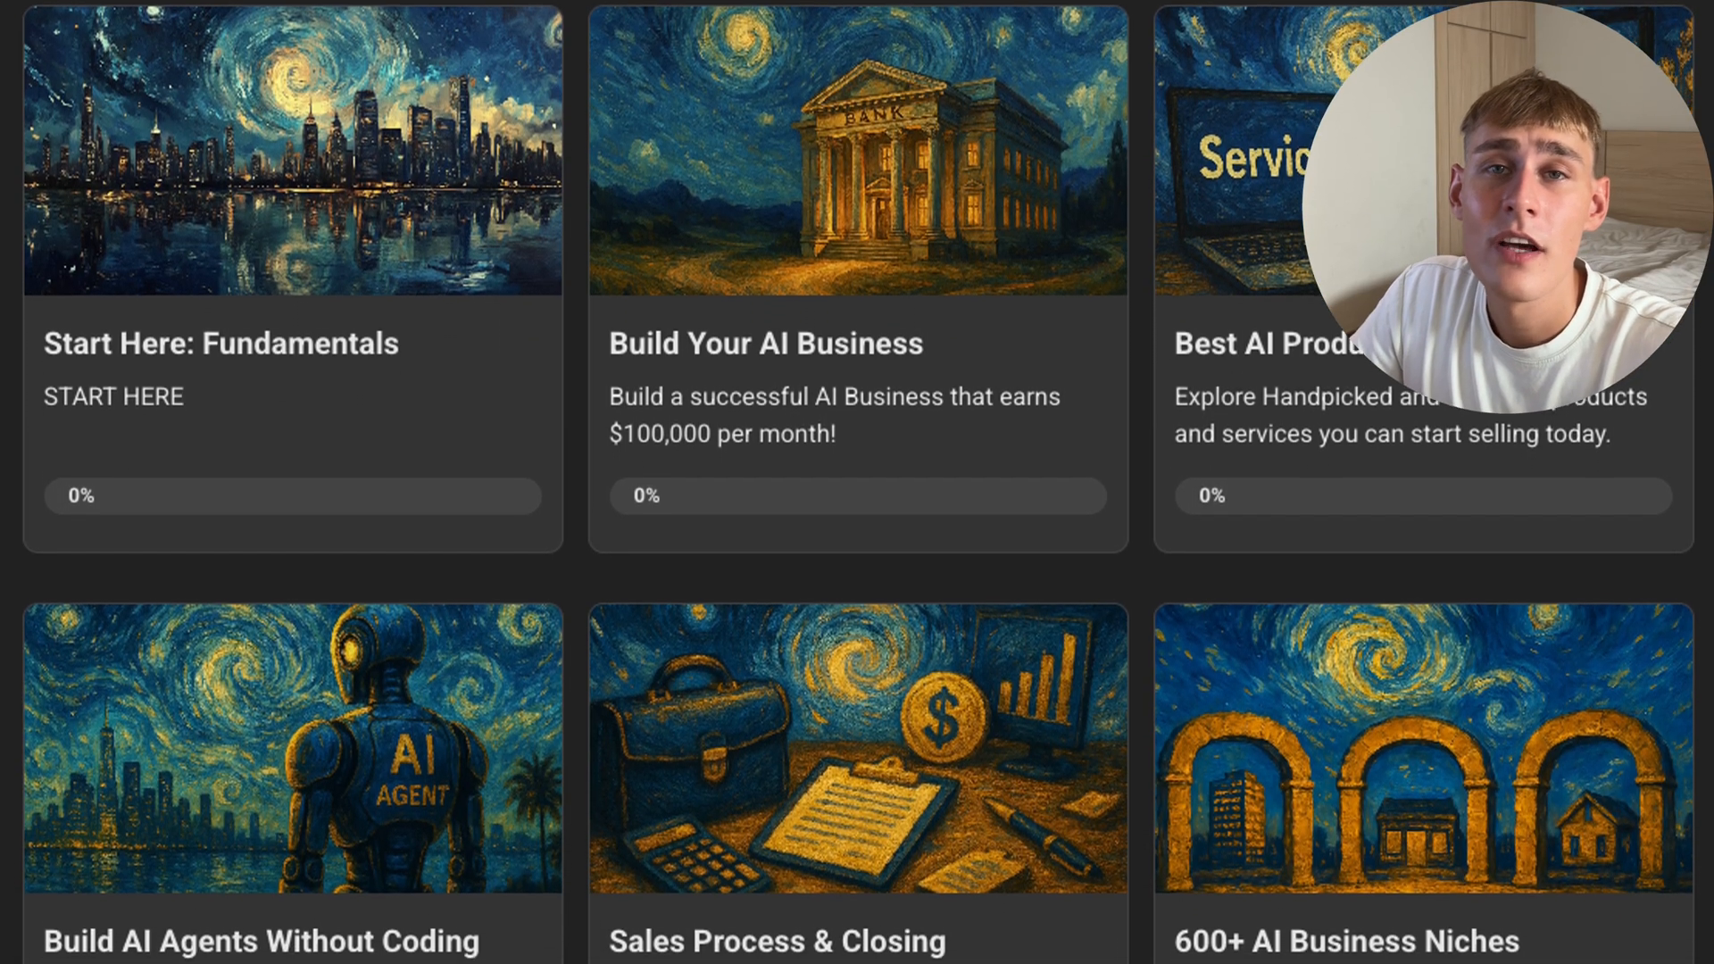
scroll(down, 3)
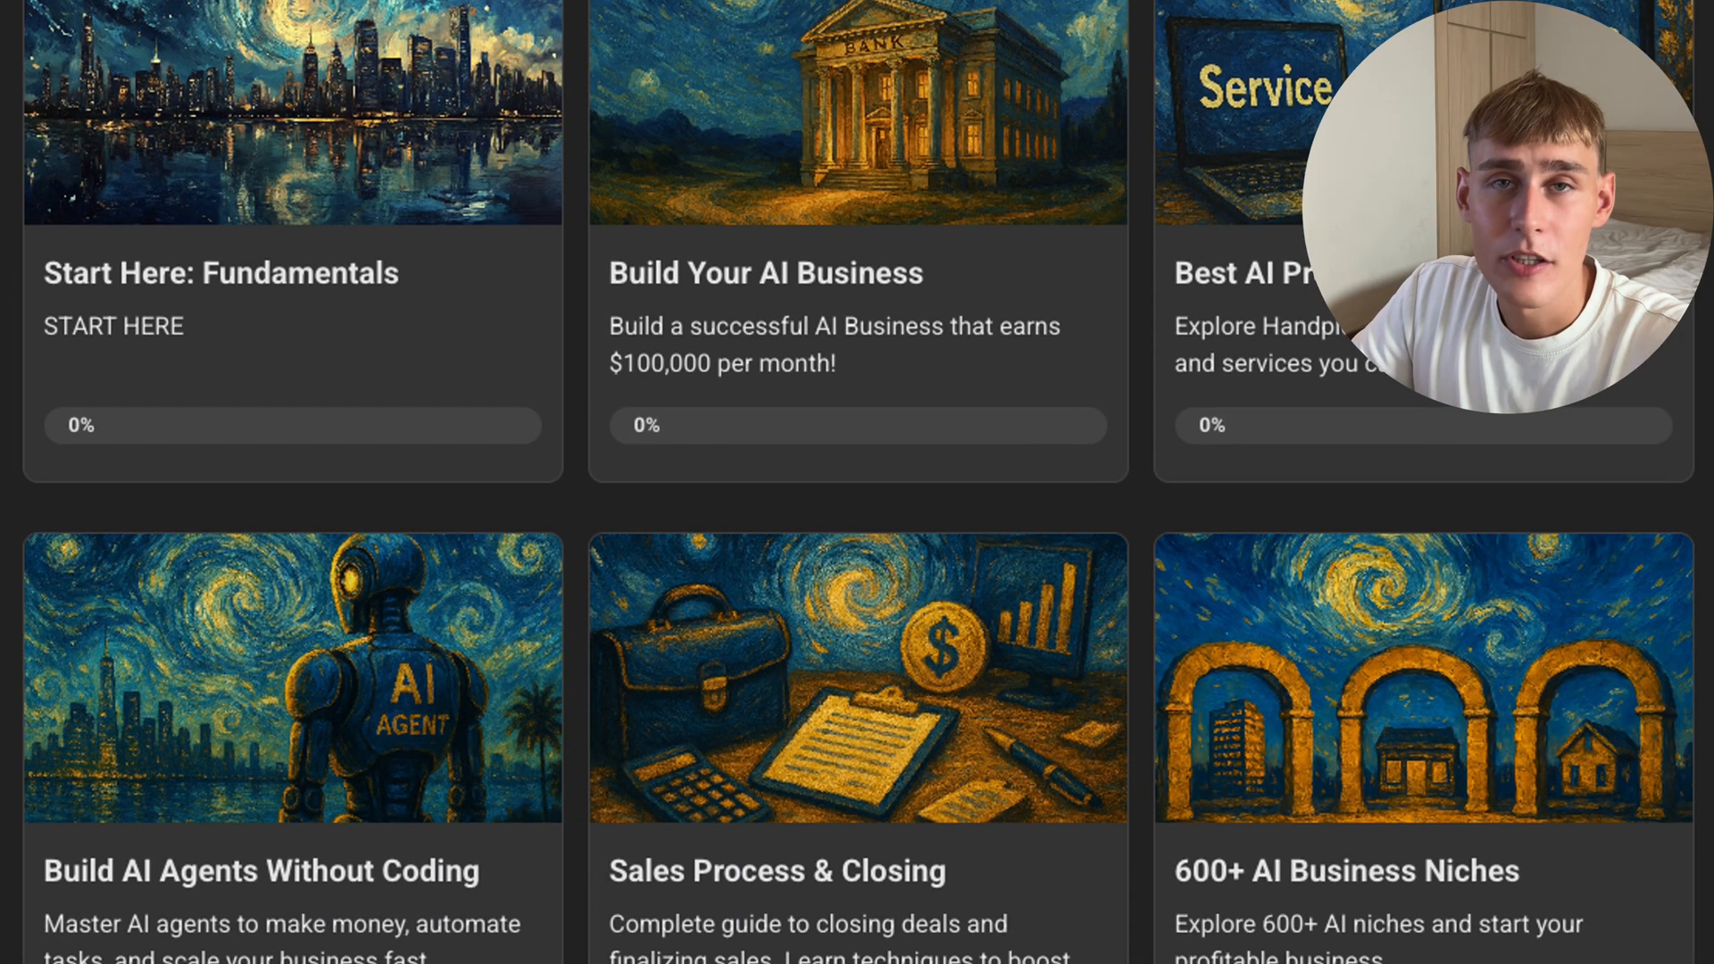
scroll(down, 3)
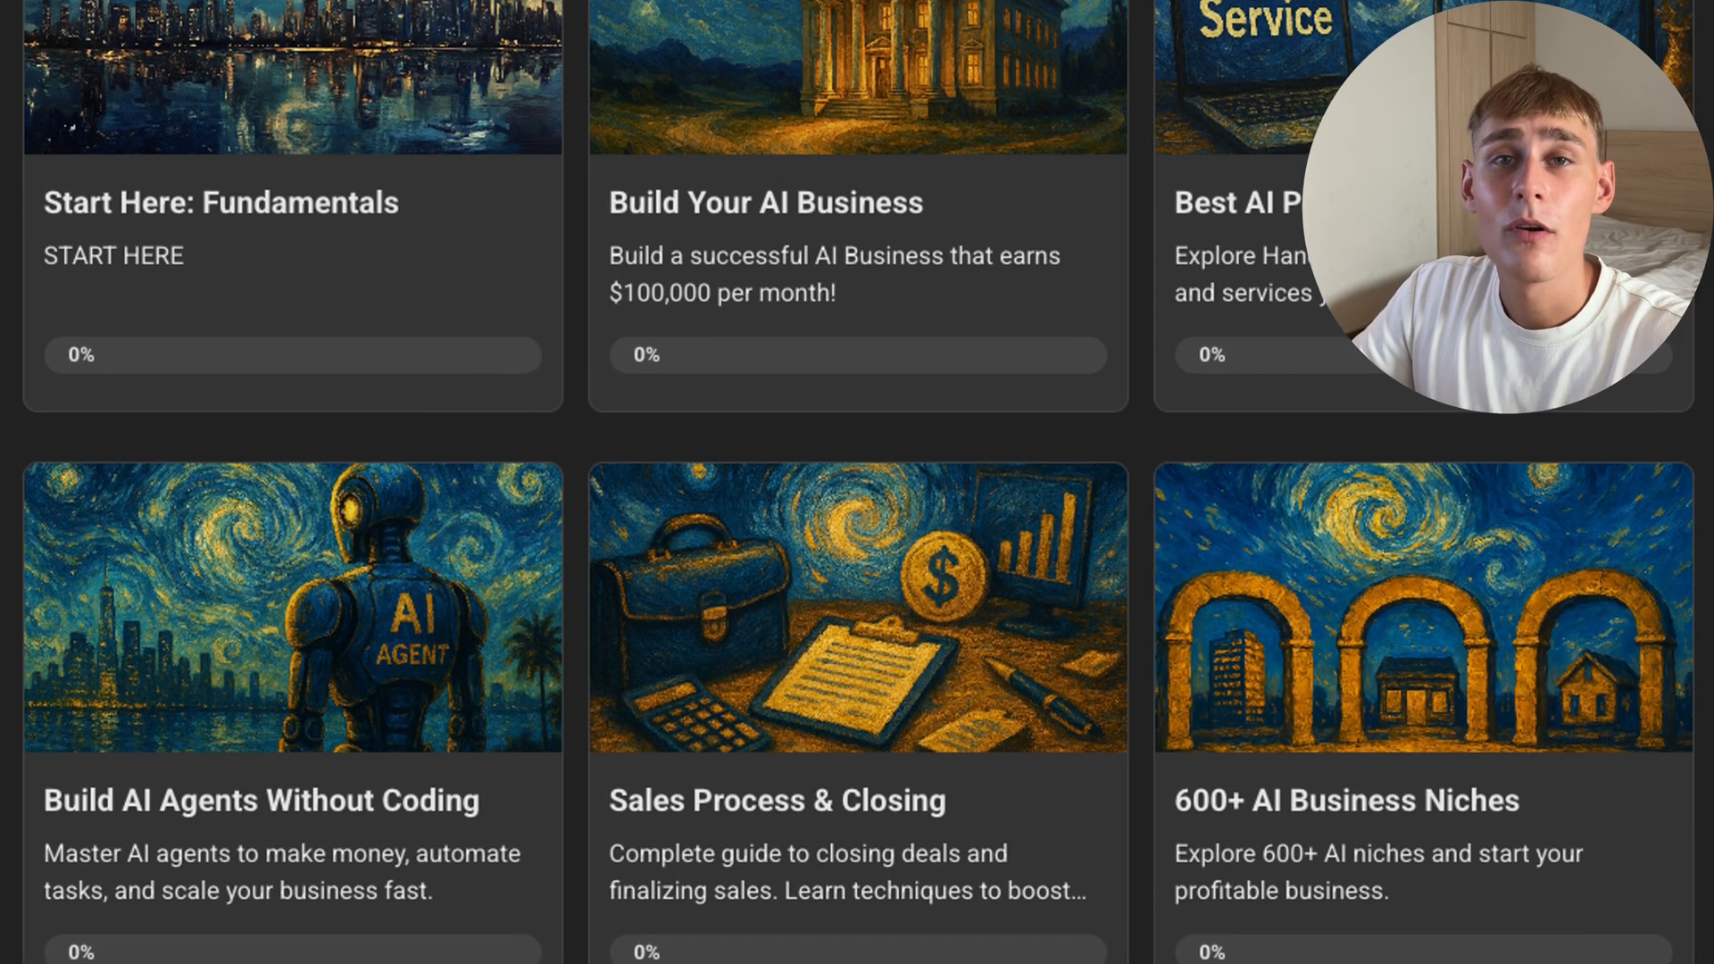
scroll(down, 3)
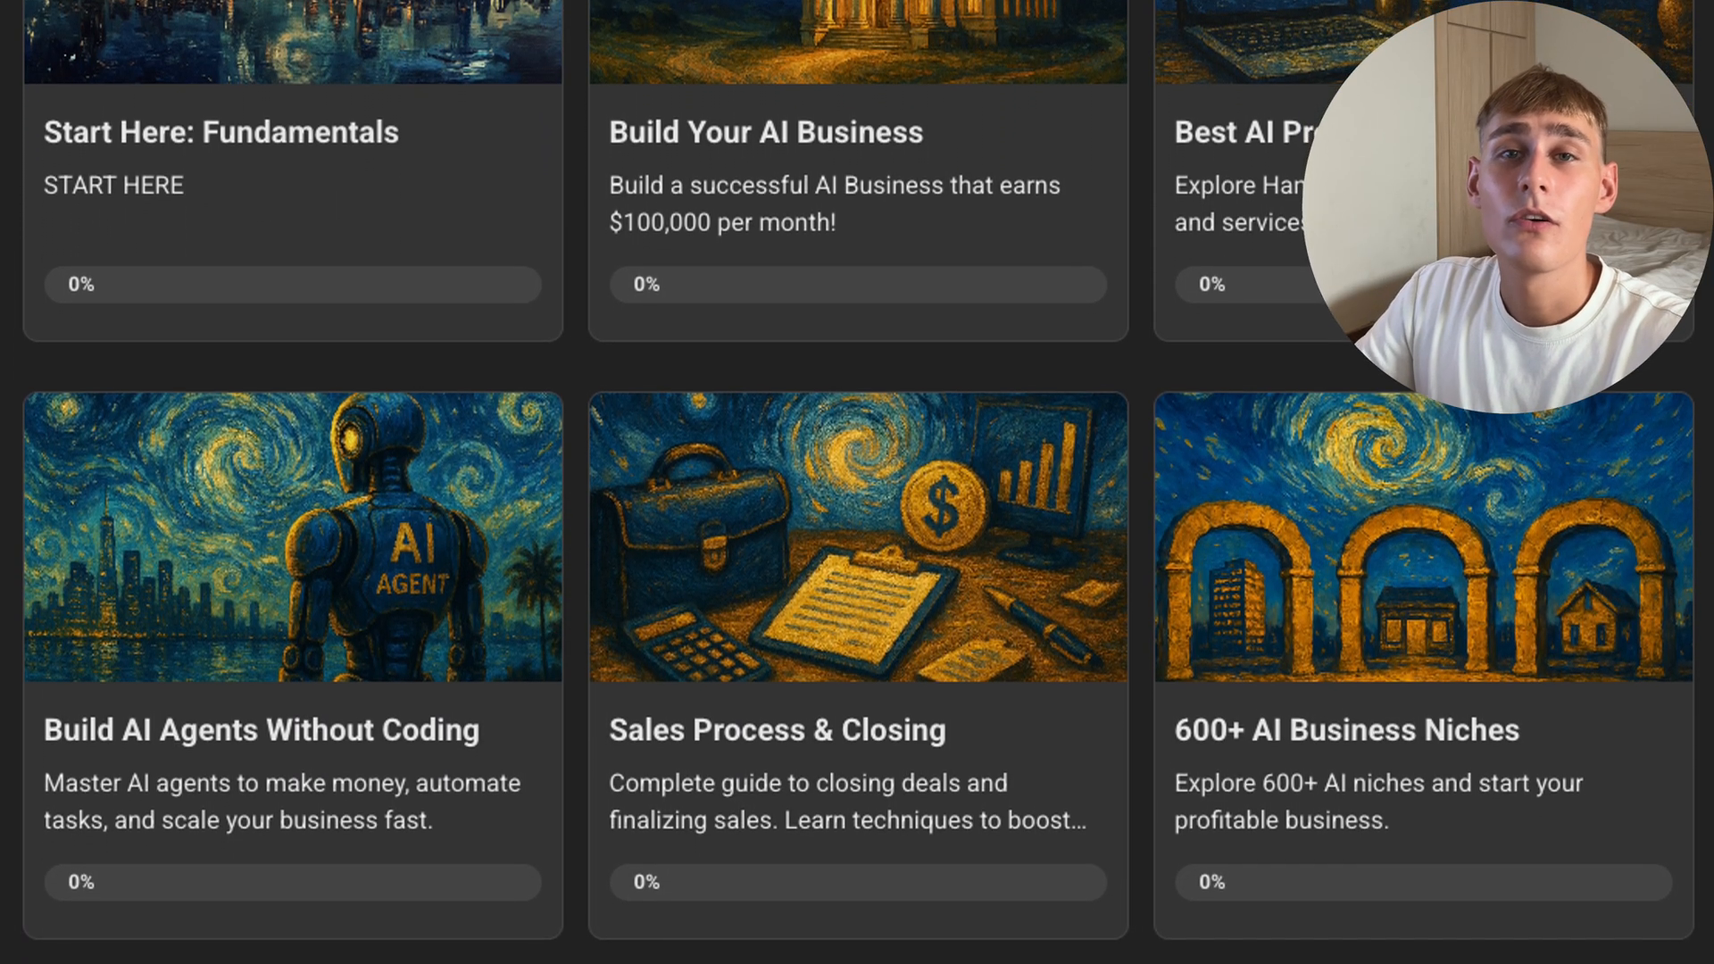
scroll(down, 3)
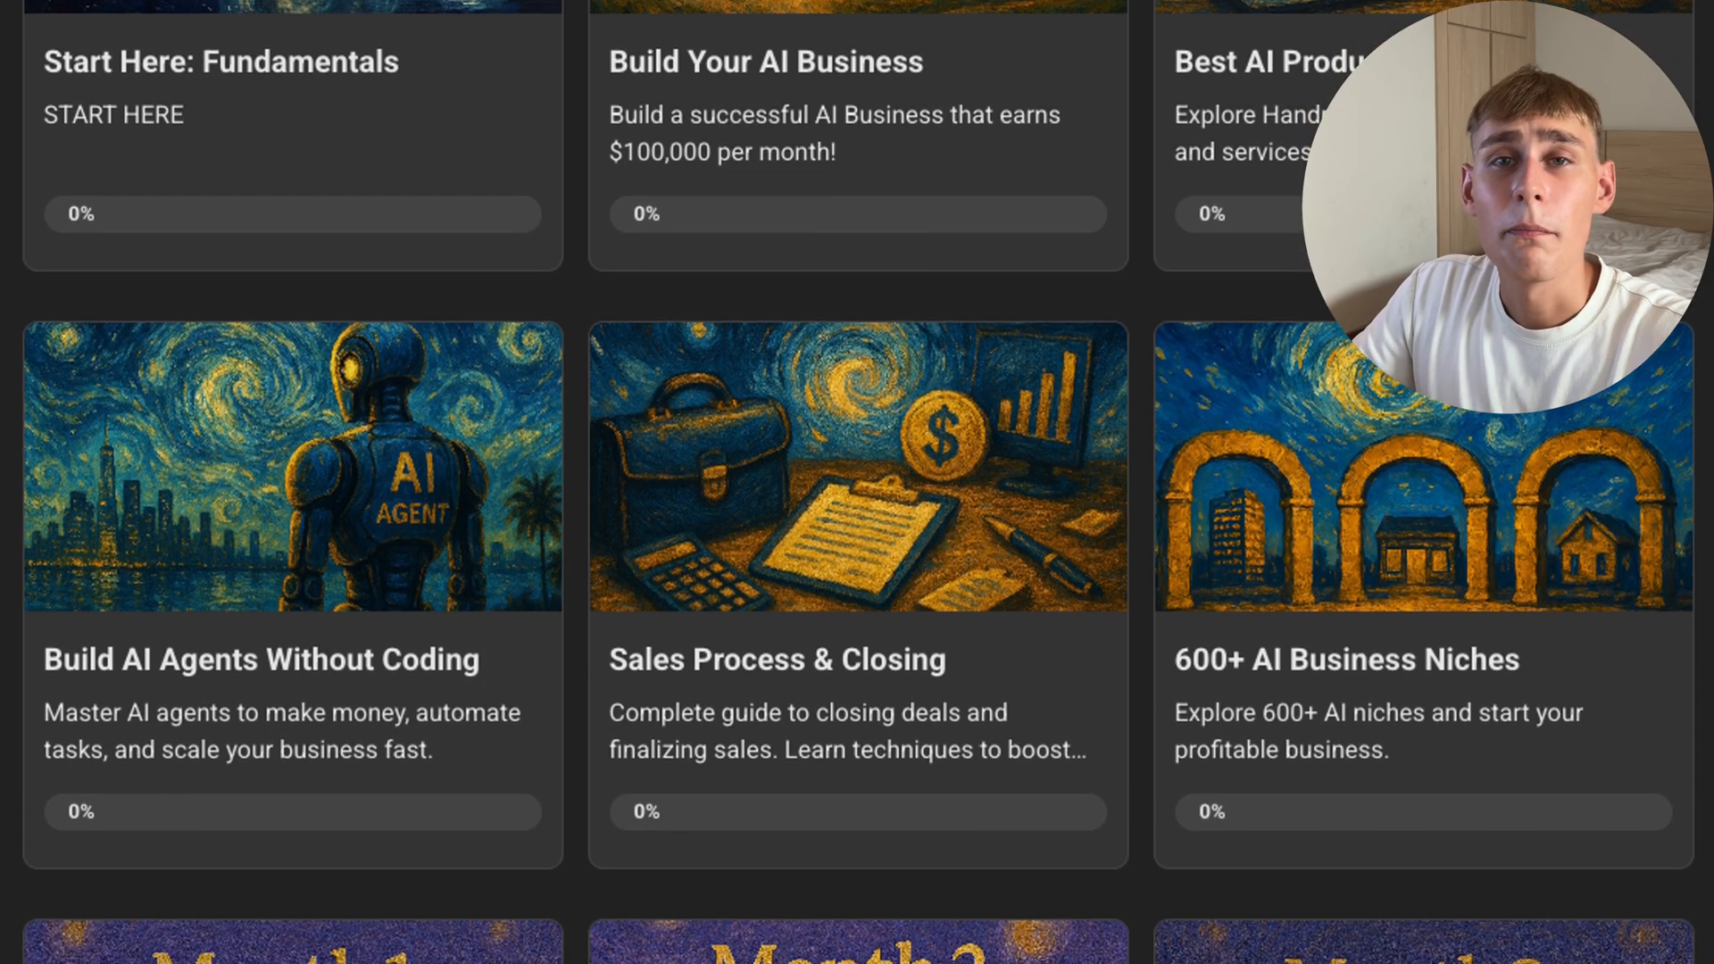
scroll(down, 3)
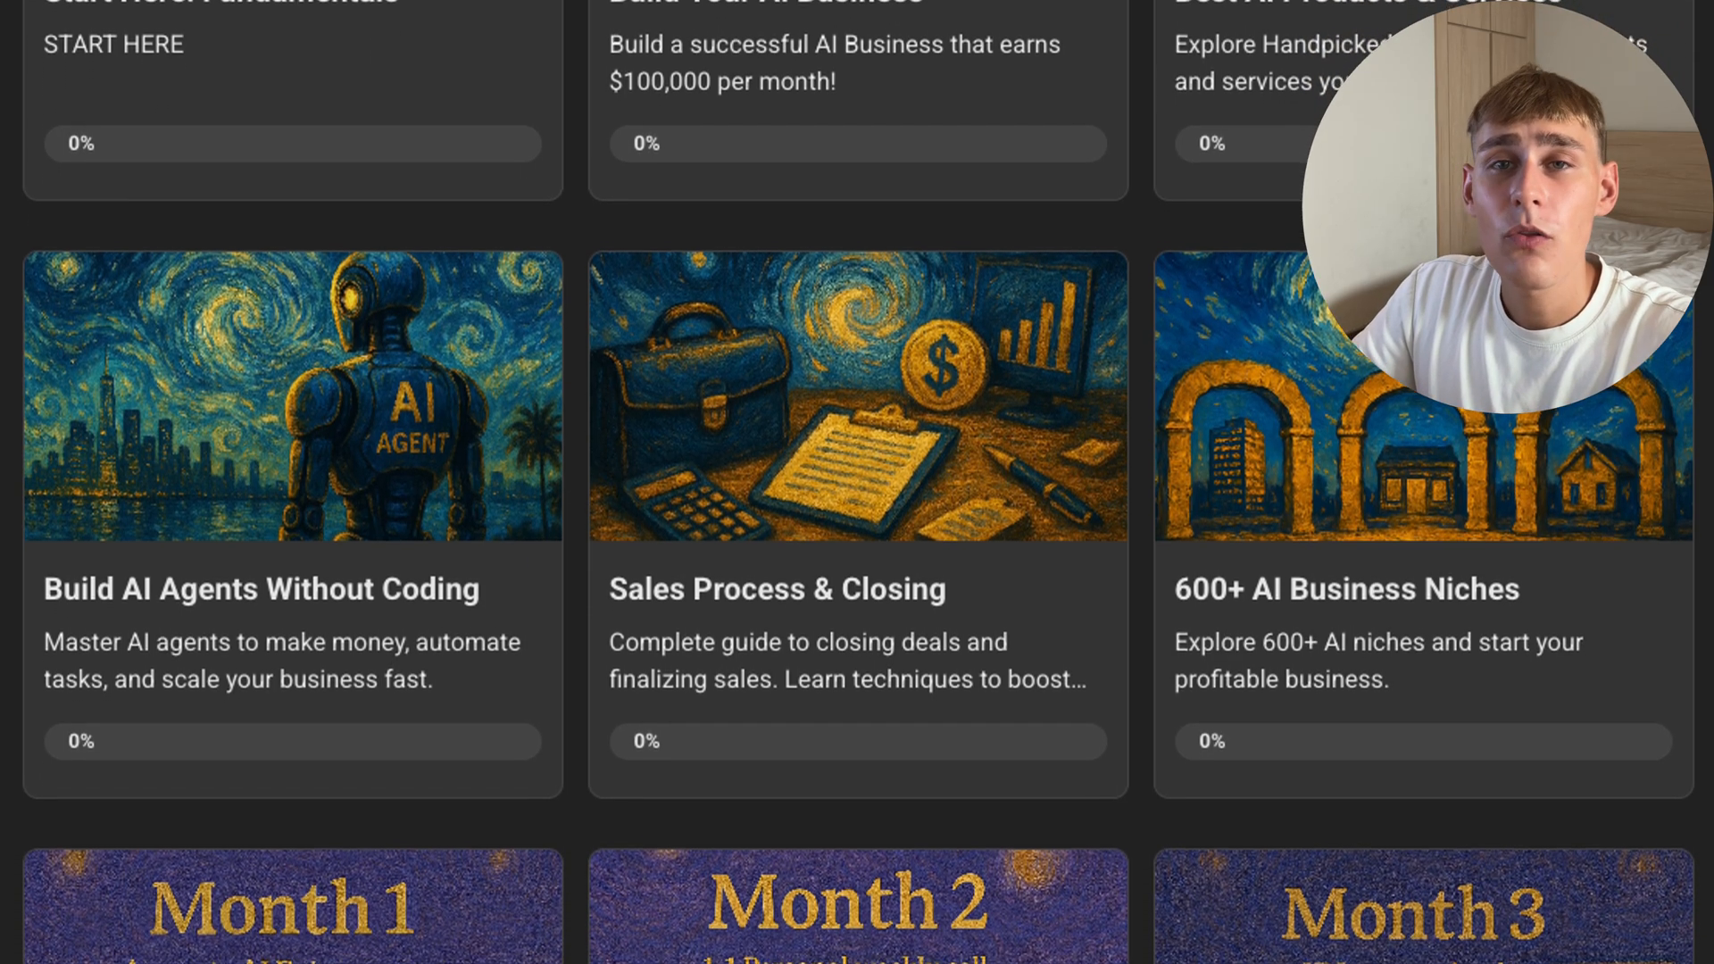
scroll(down, 3)
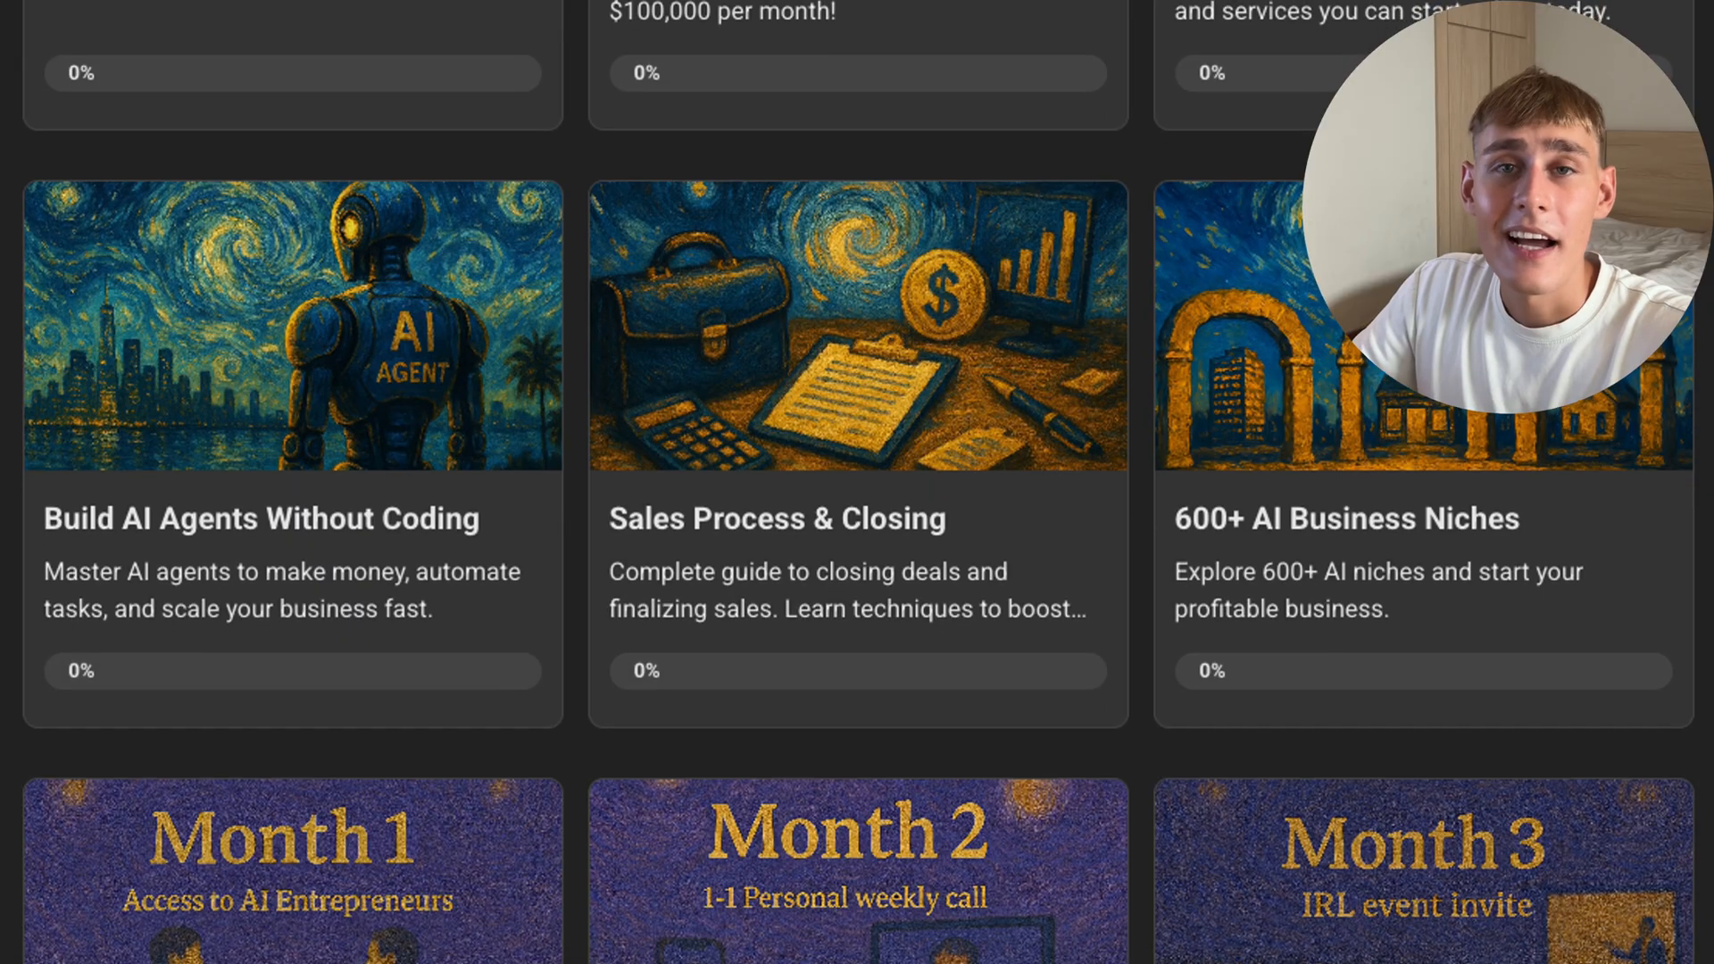
scroll(down, 3)
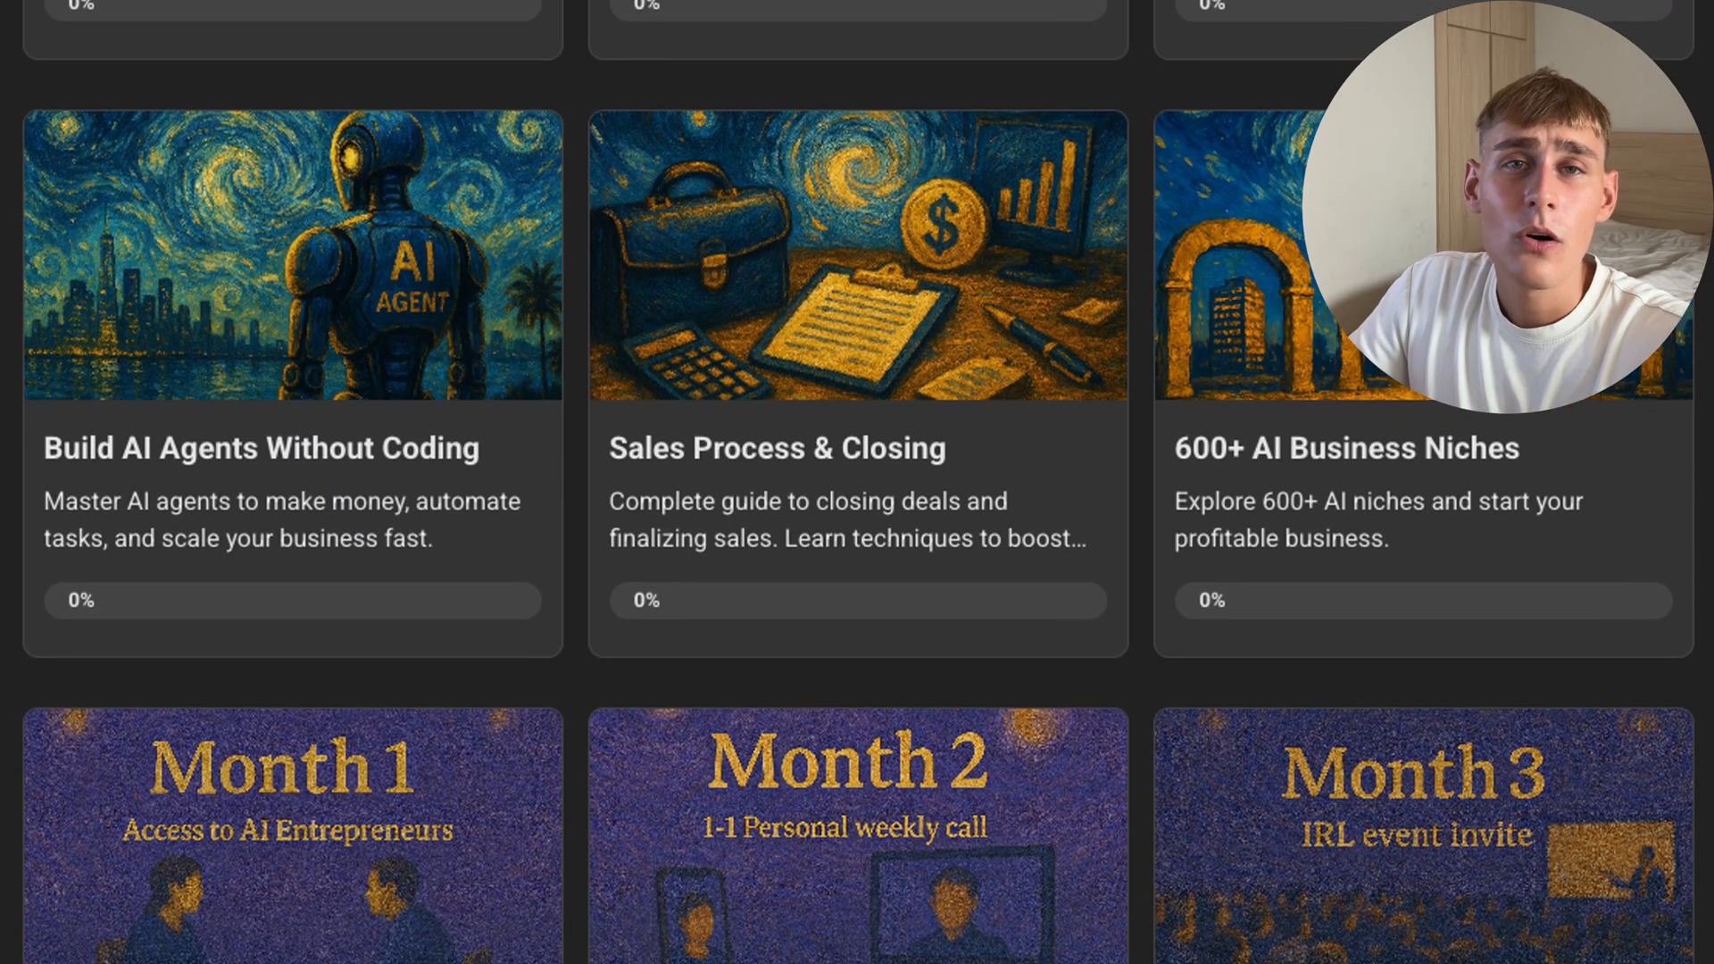
scroll(down, 3)
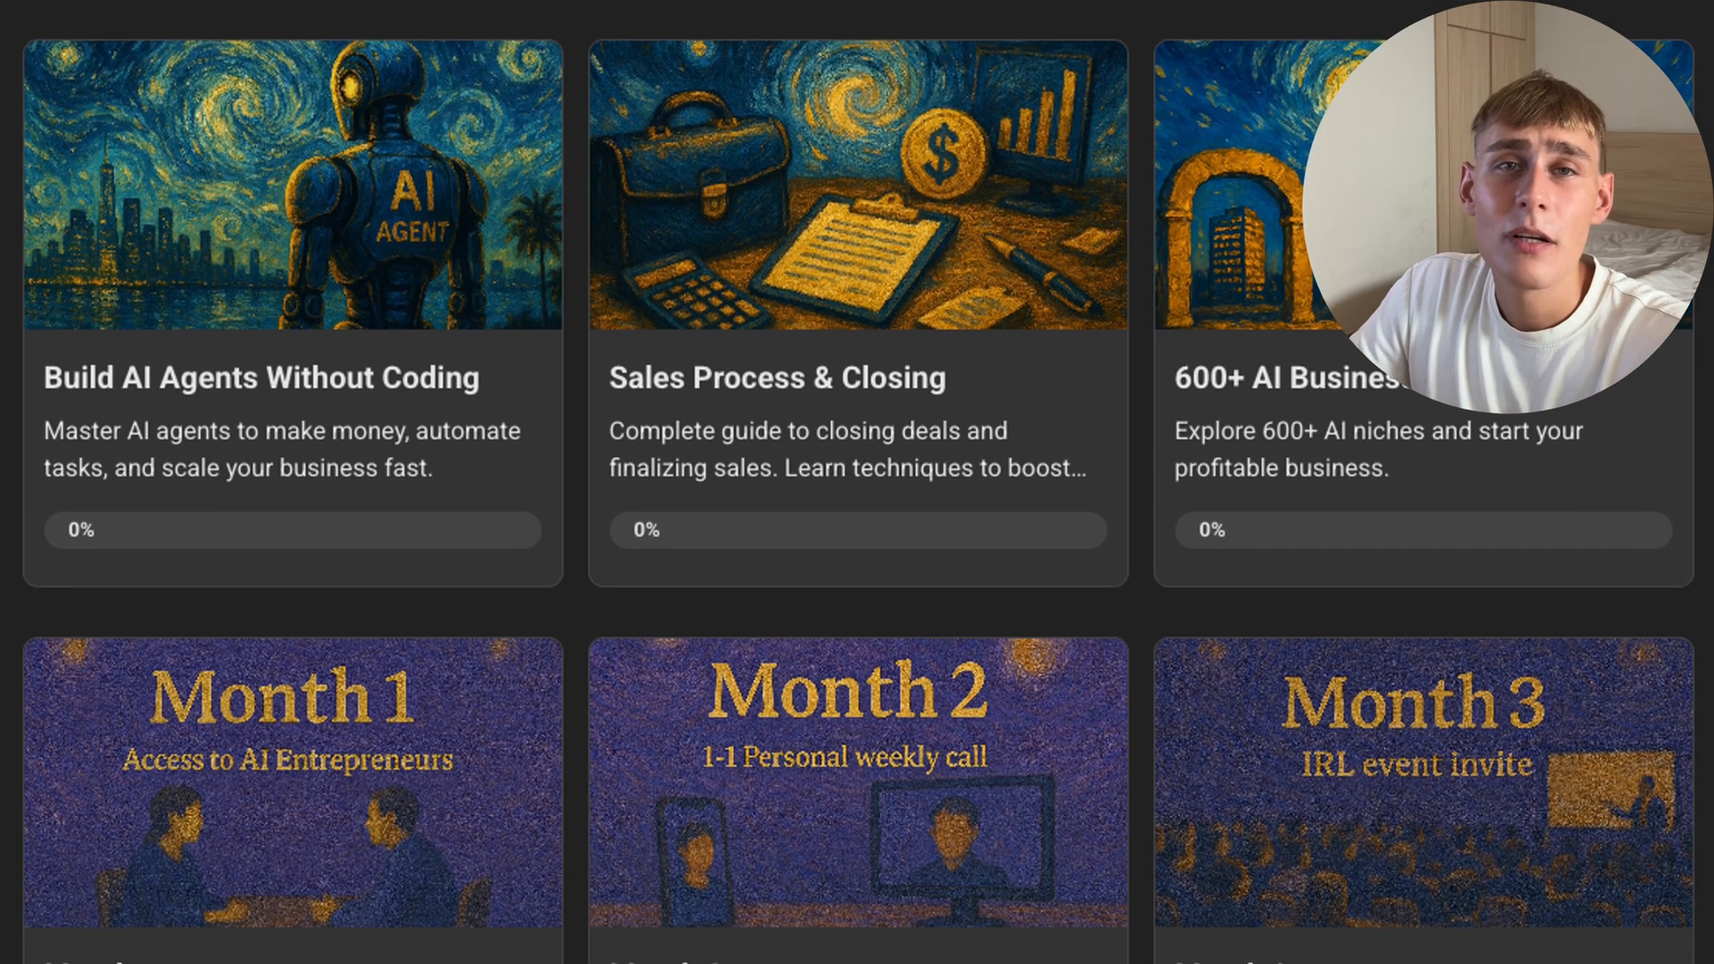
scroll(down, 3)
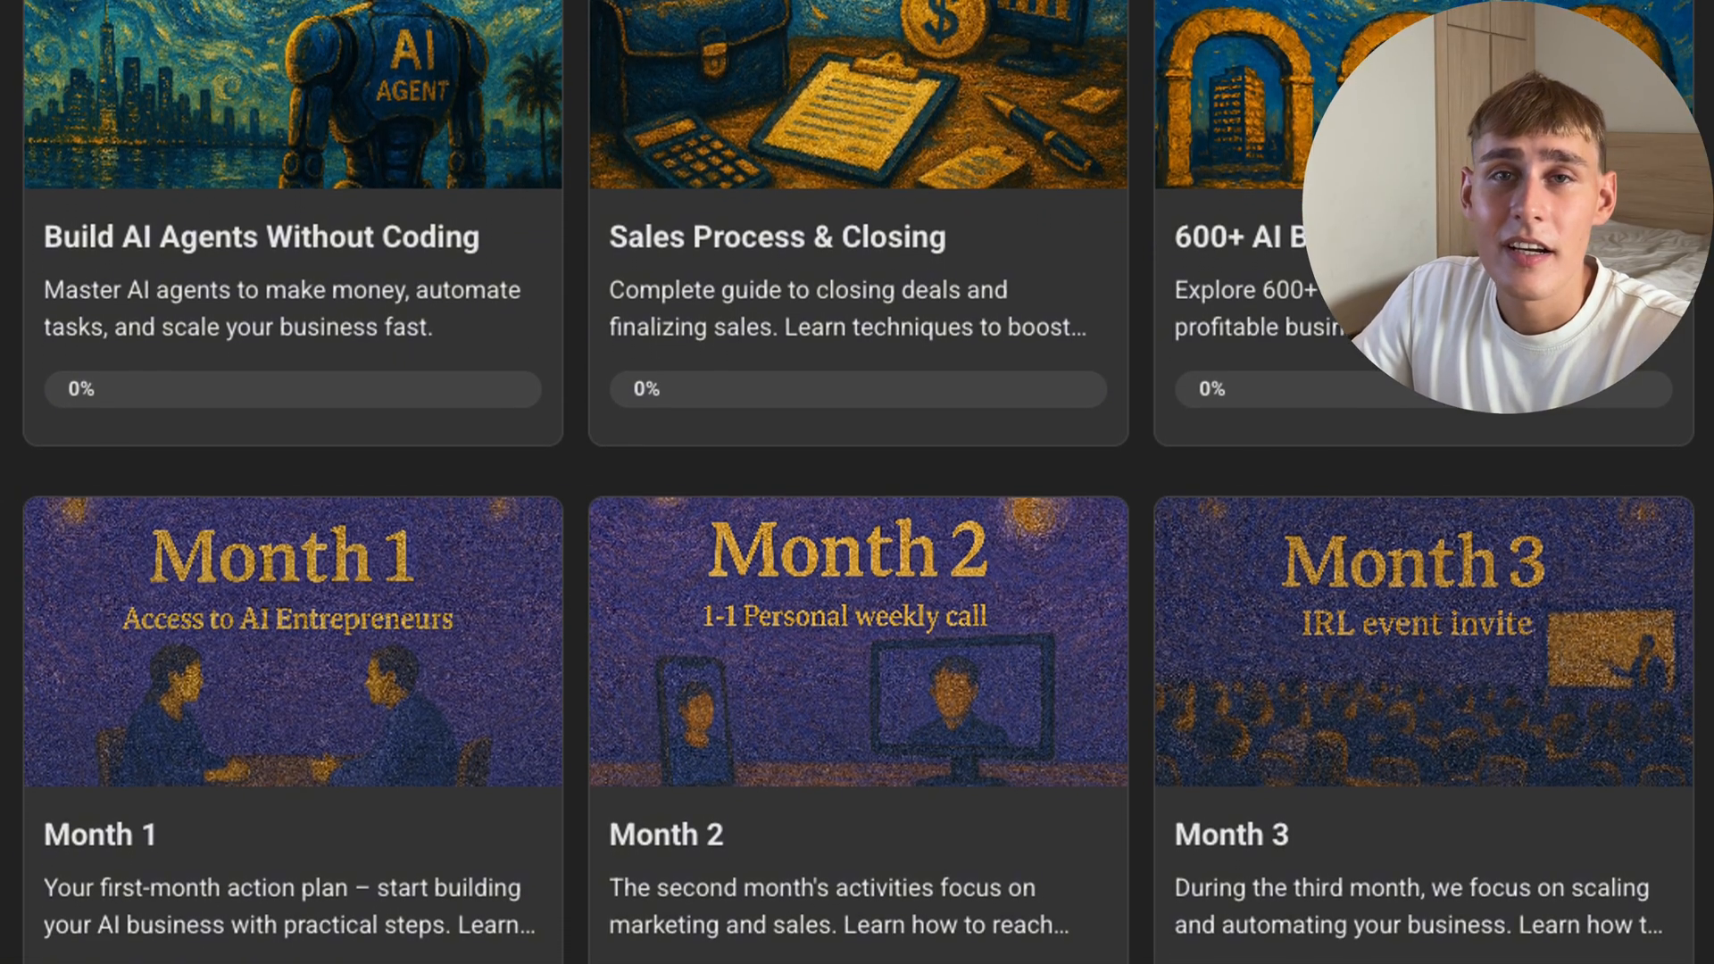
scroll(down, 3)
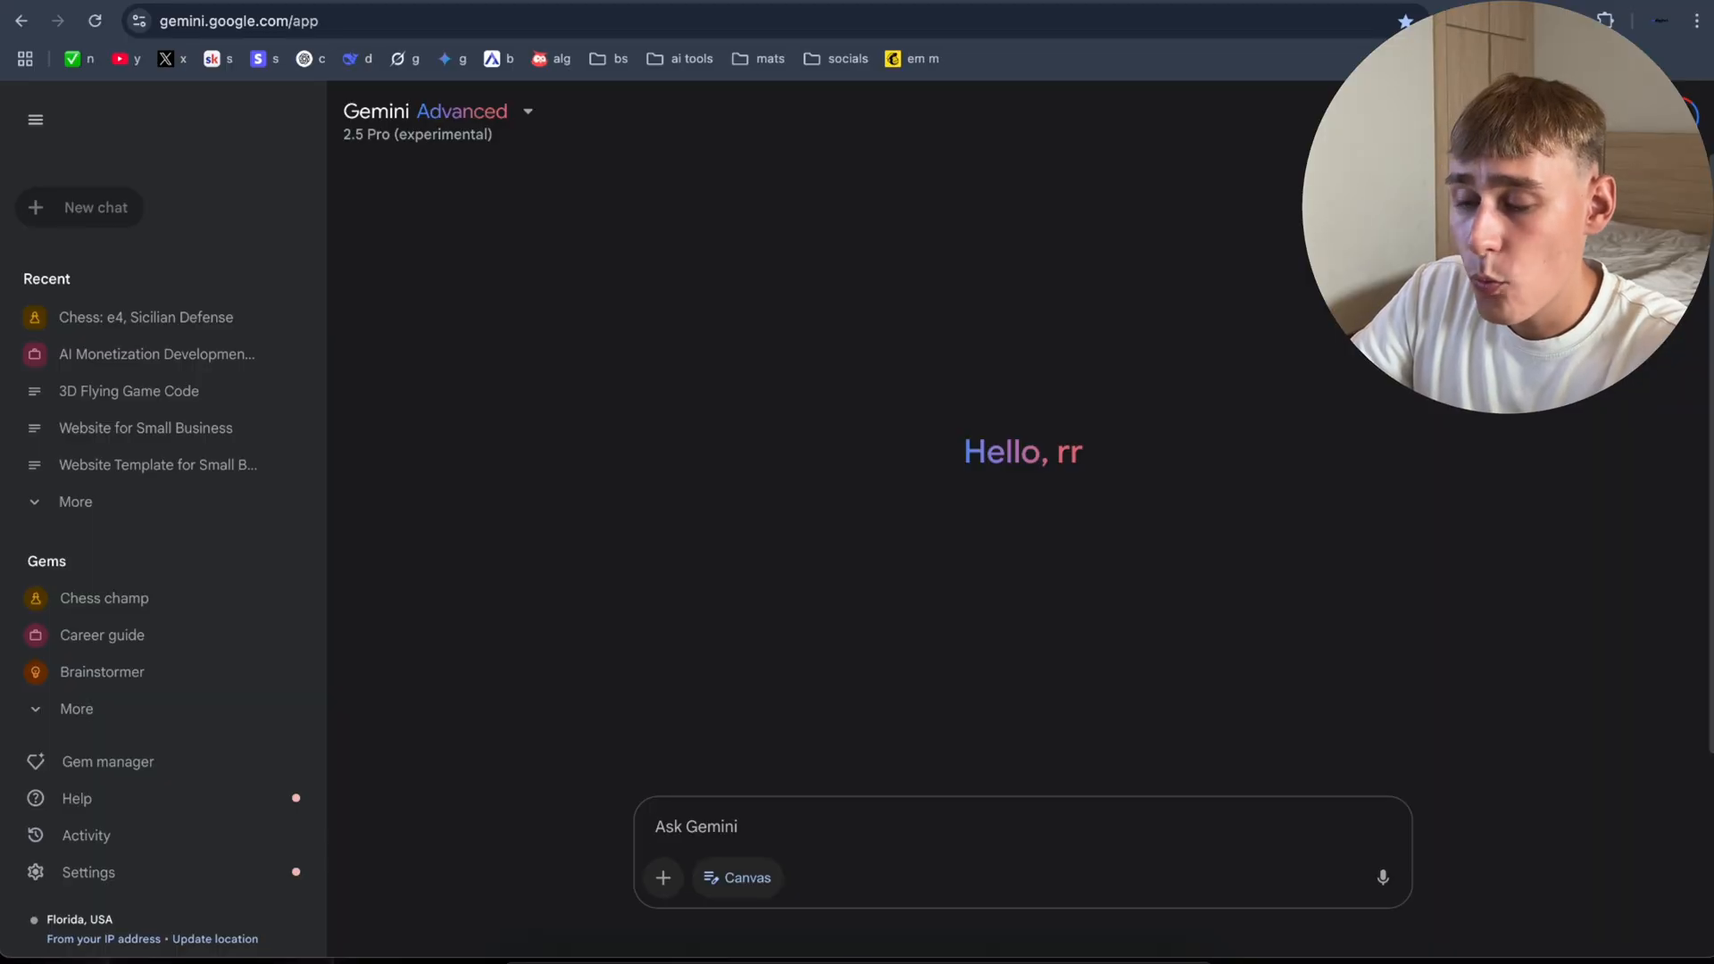
Step: Send a prompt for a professional small business website with header, footer and sections
text(Bui)
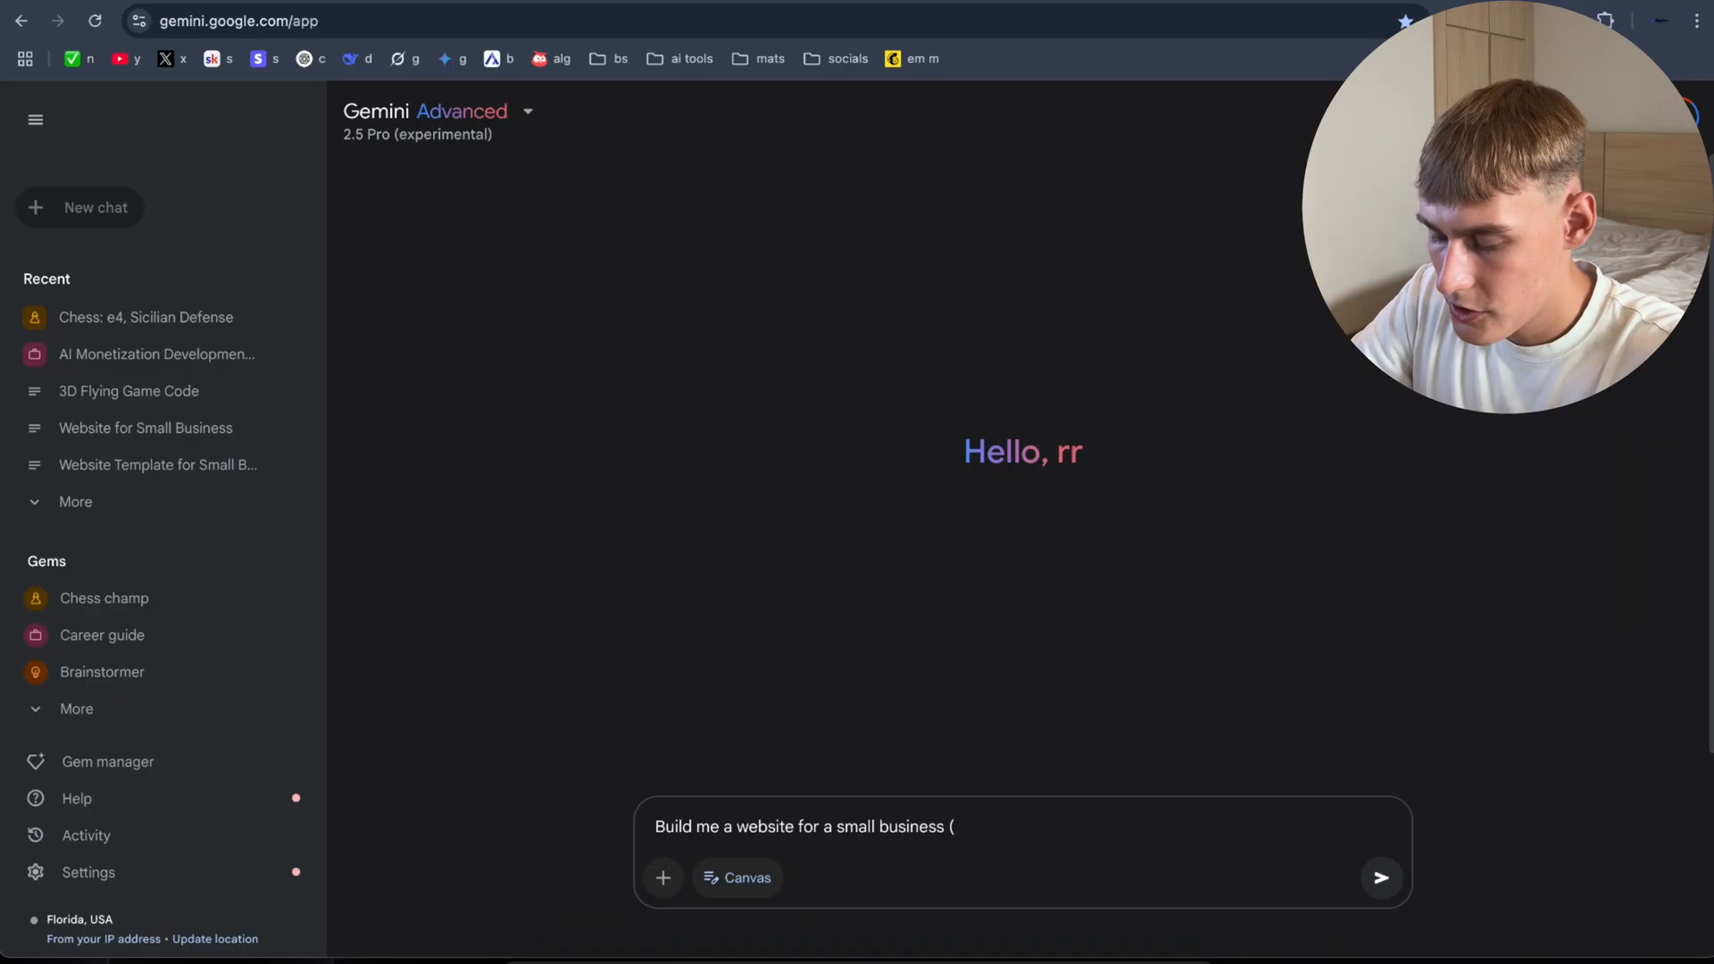
text(ho)
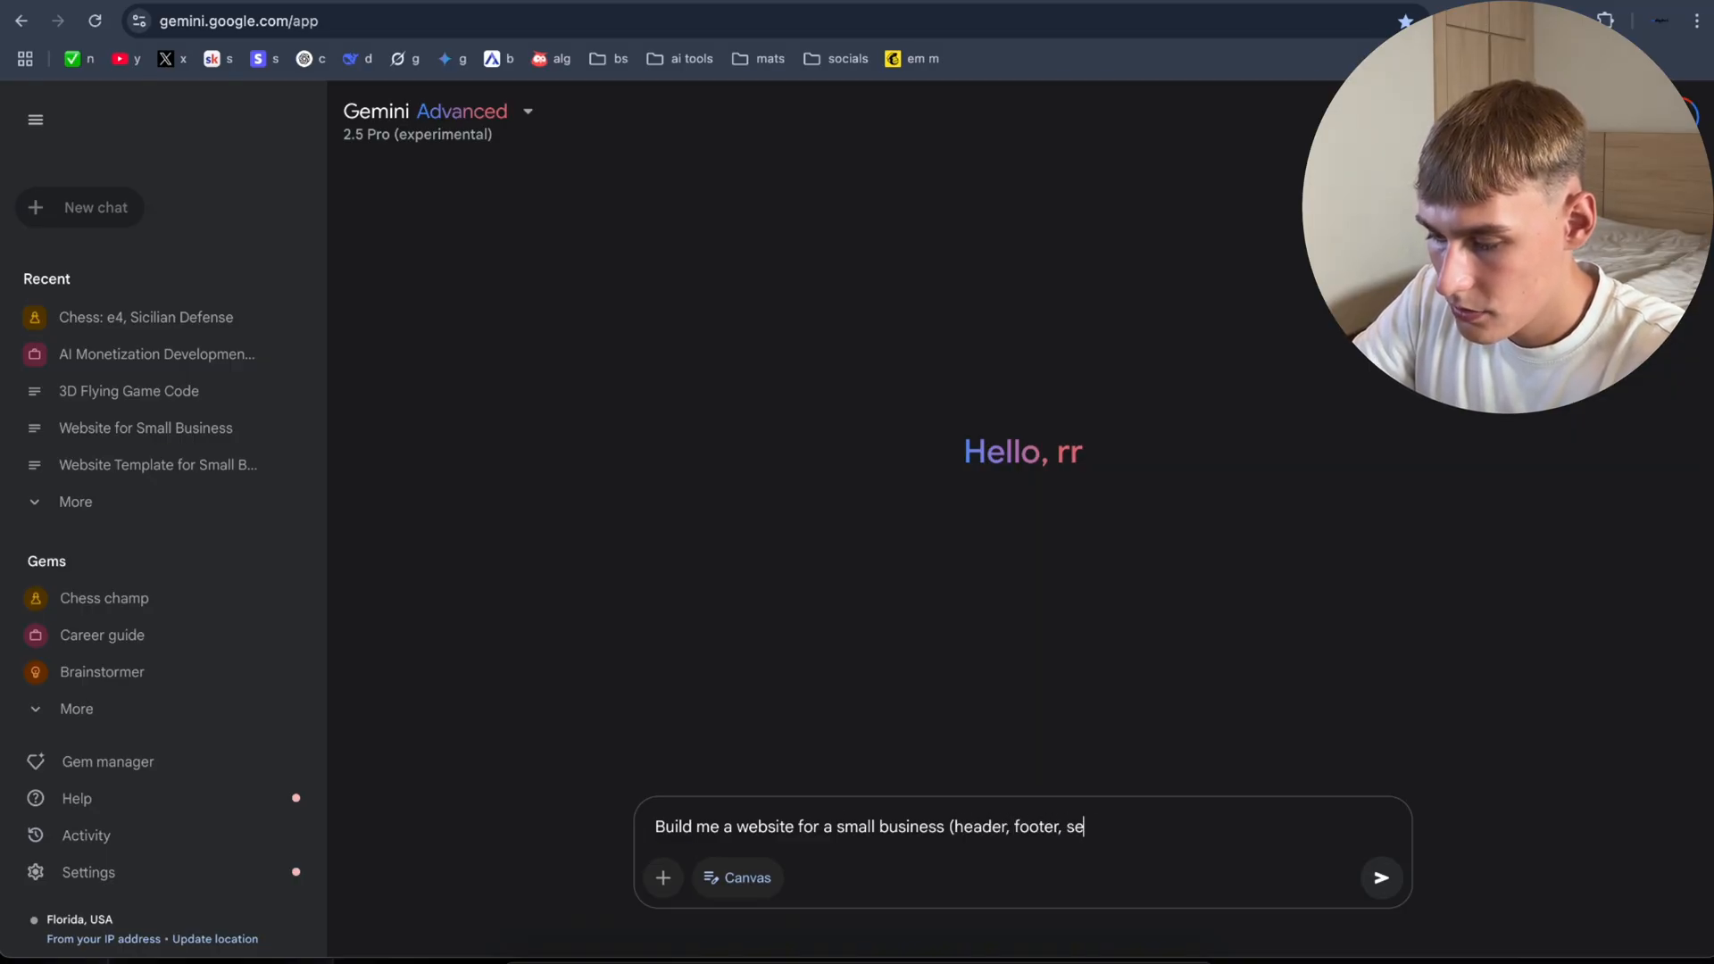
text(ctions,)
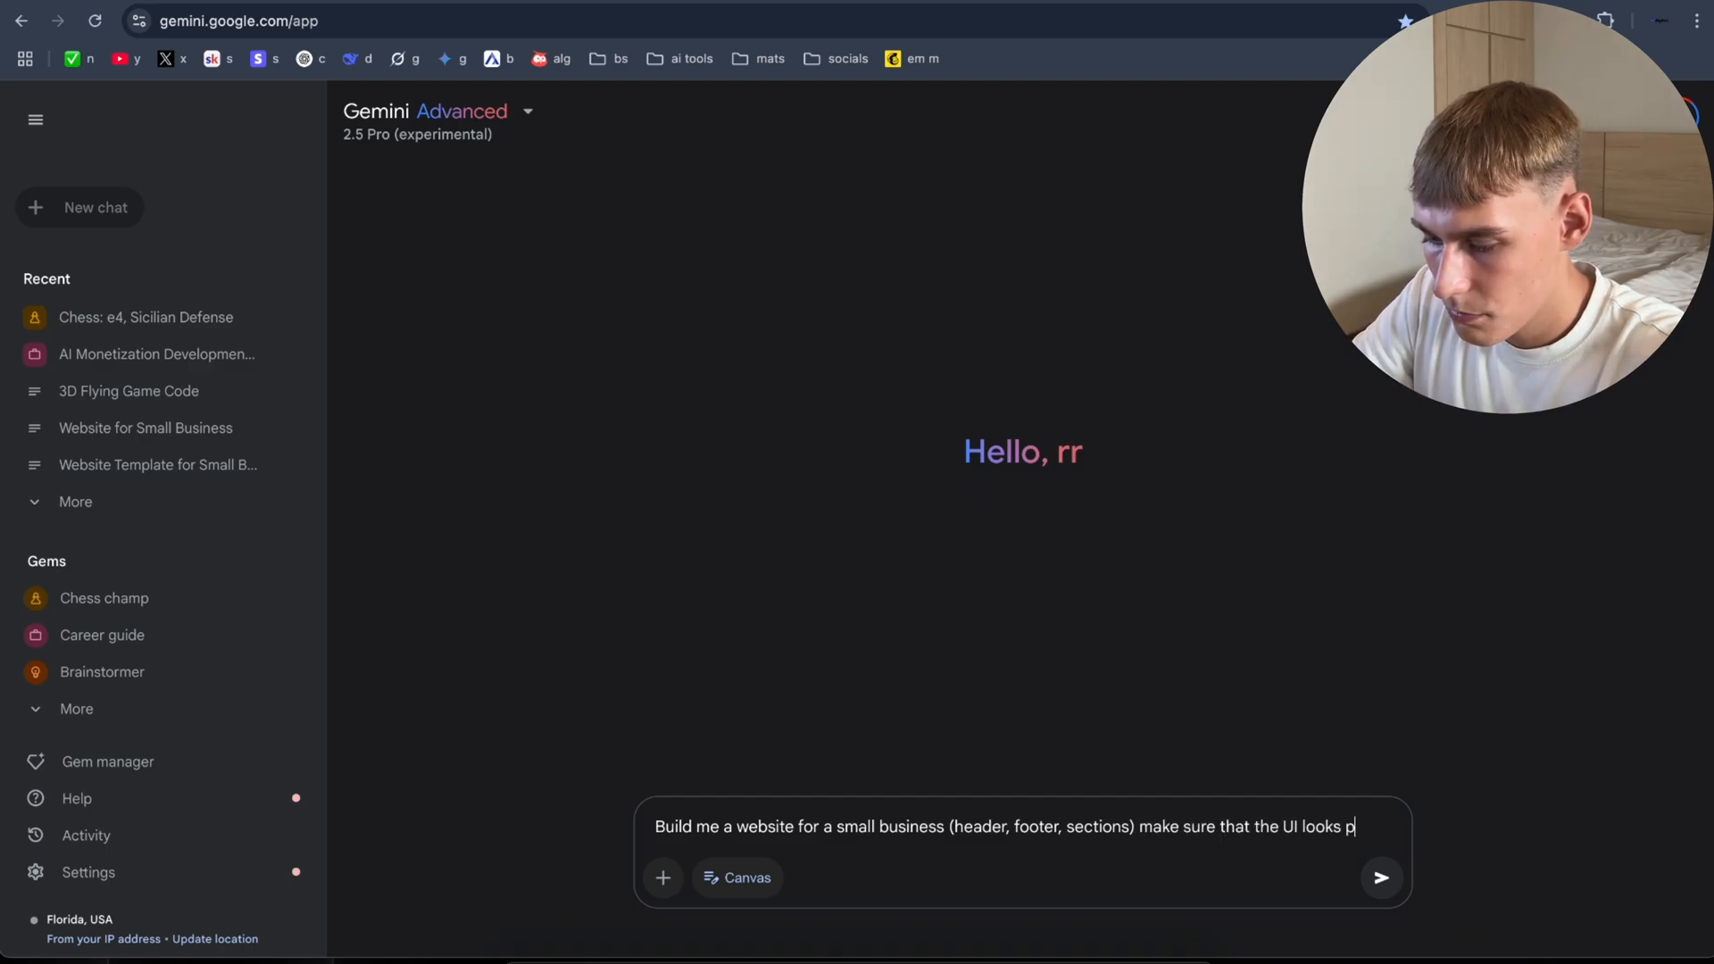
click(1381, 878)
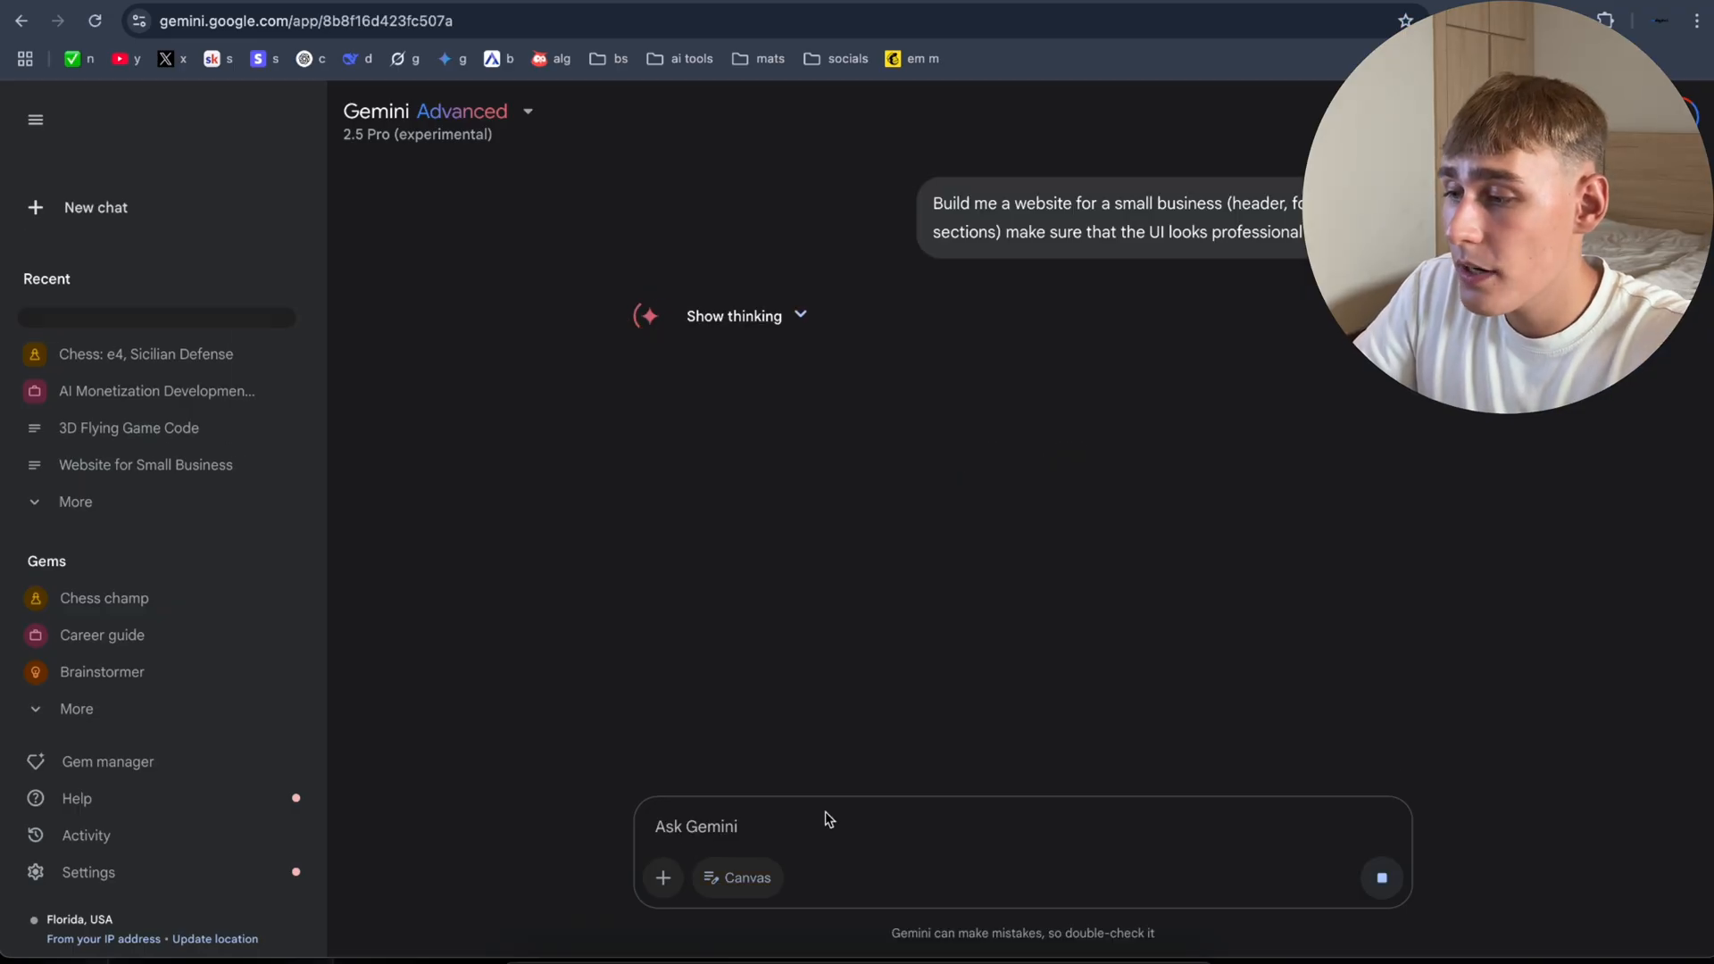
mouse_move(741, 448)
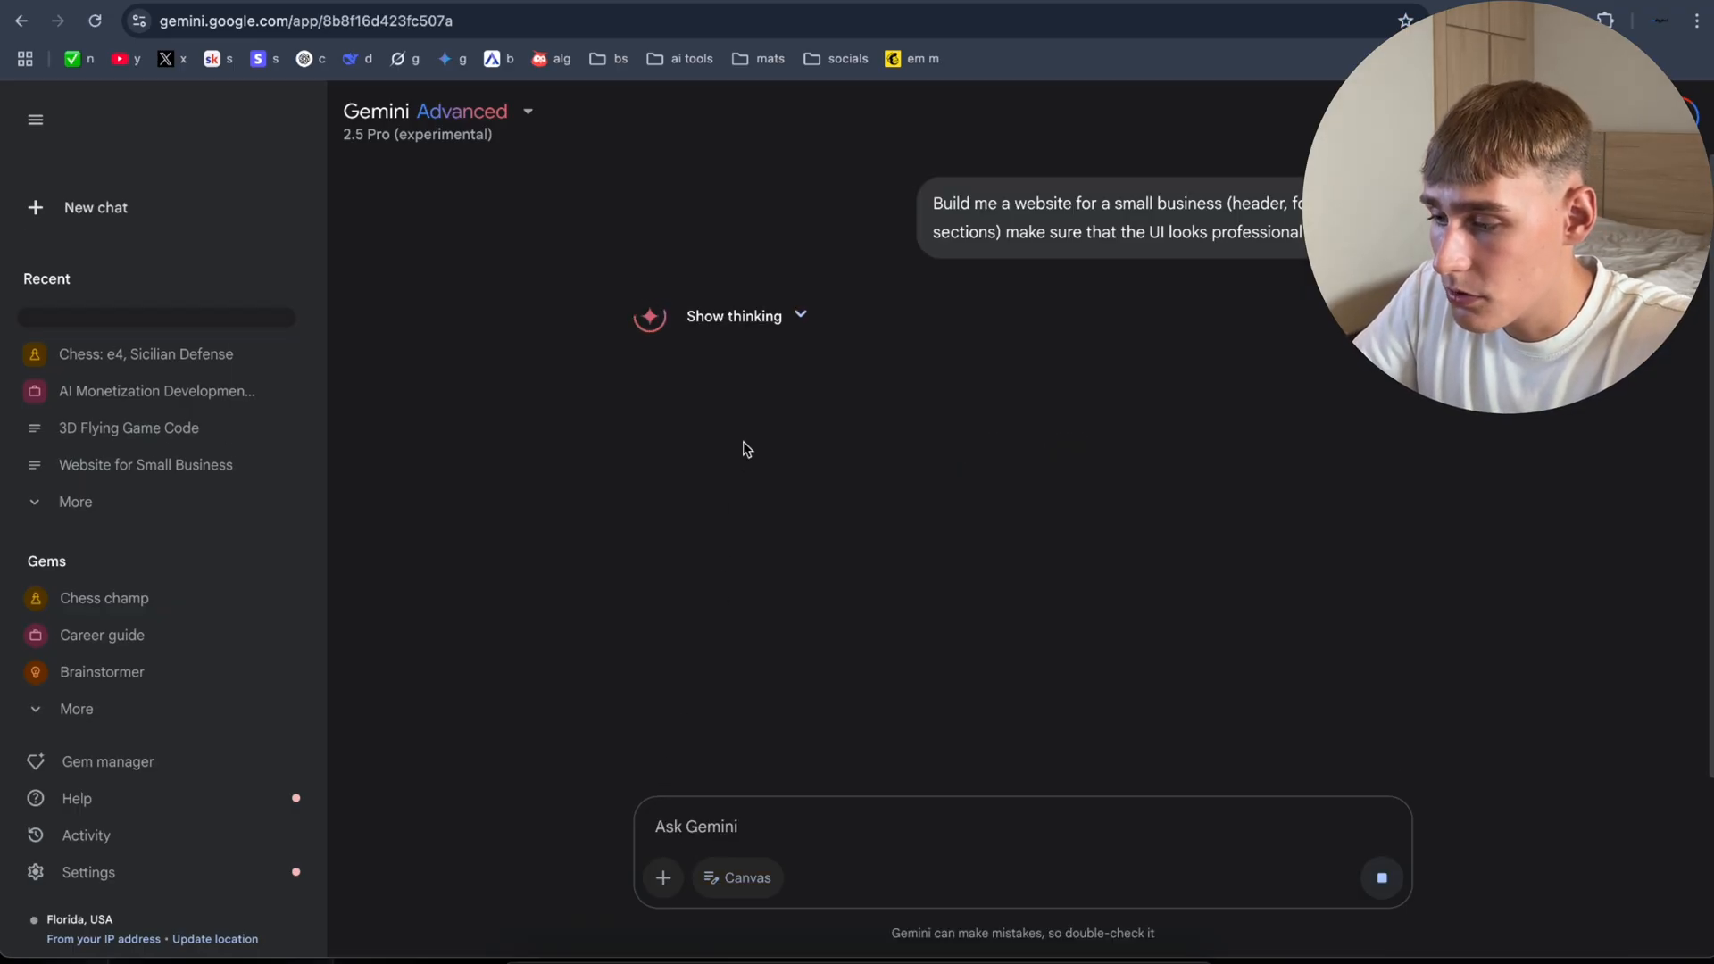
click(34, 118)
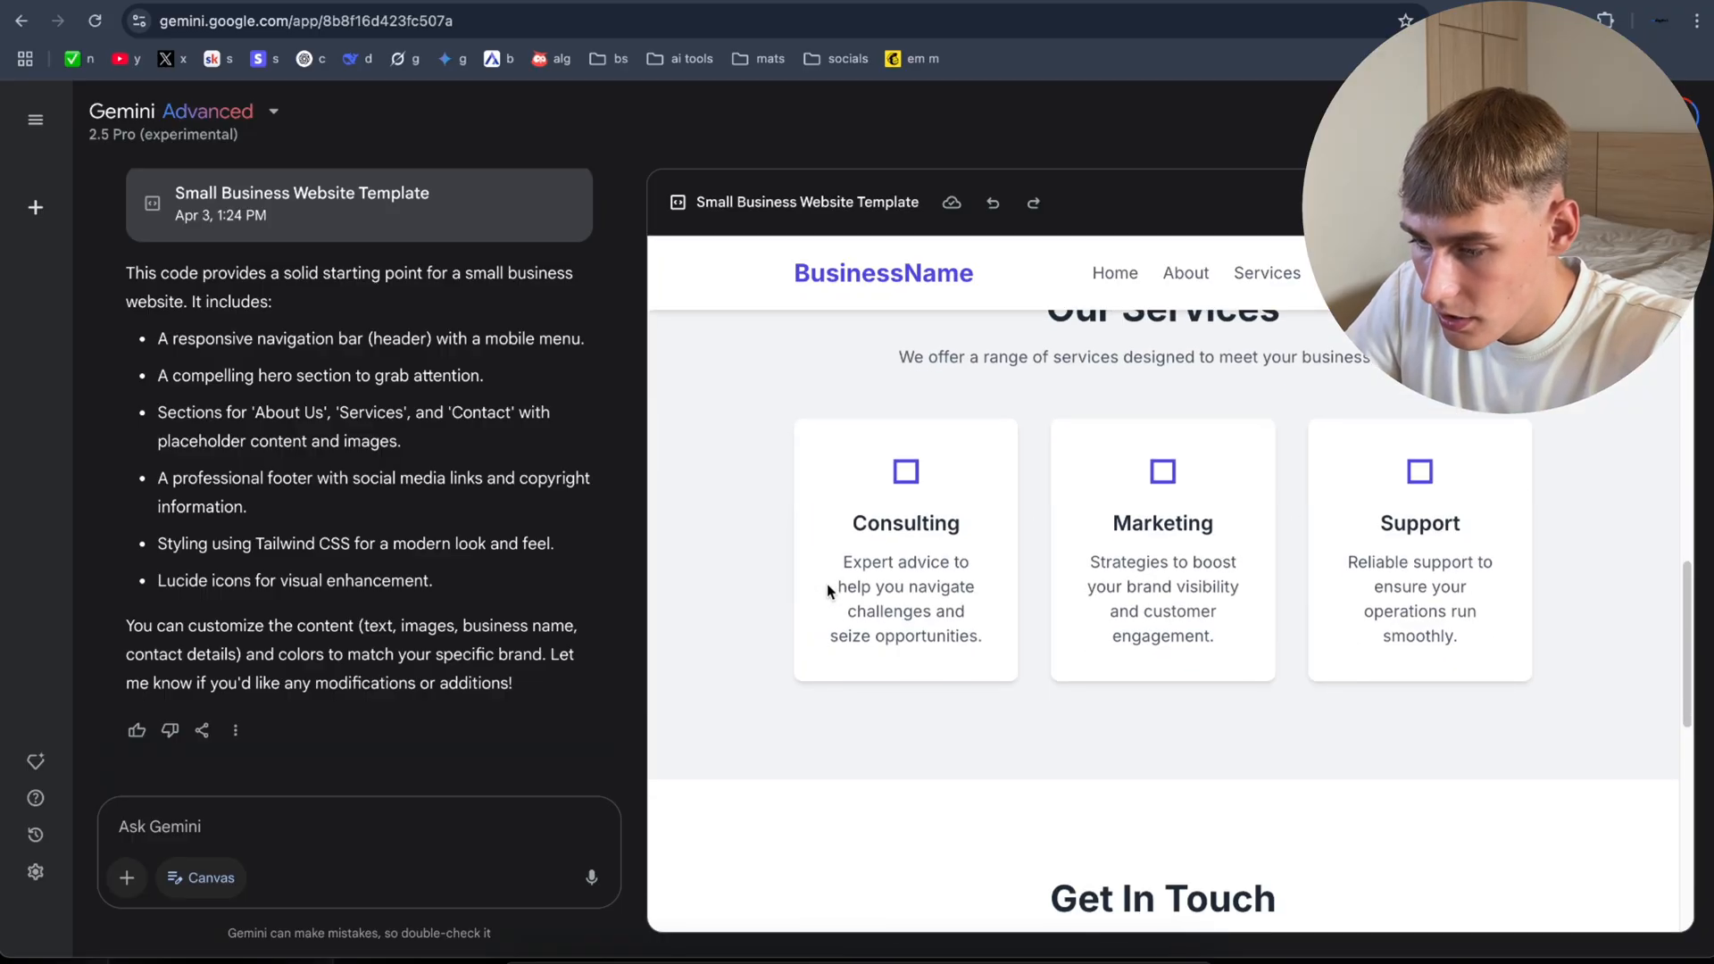
scroll(up, 3)
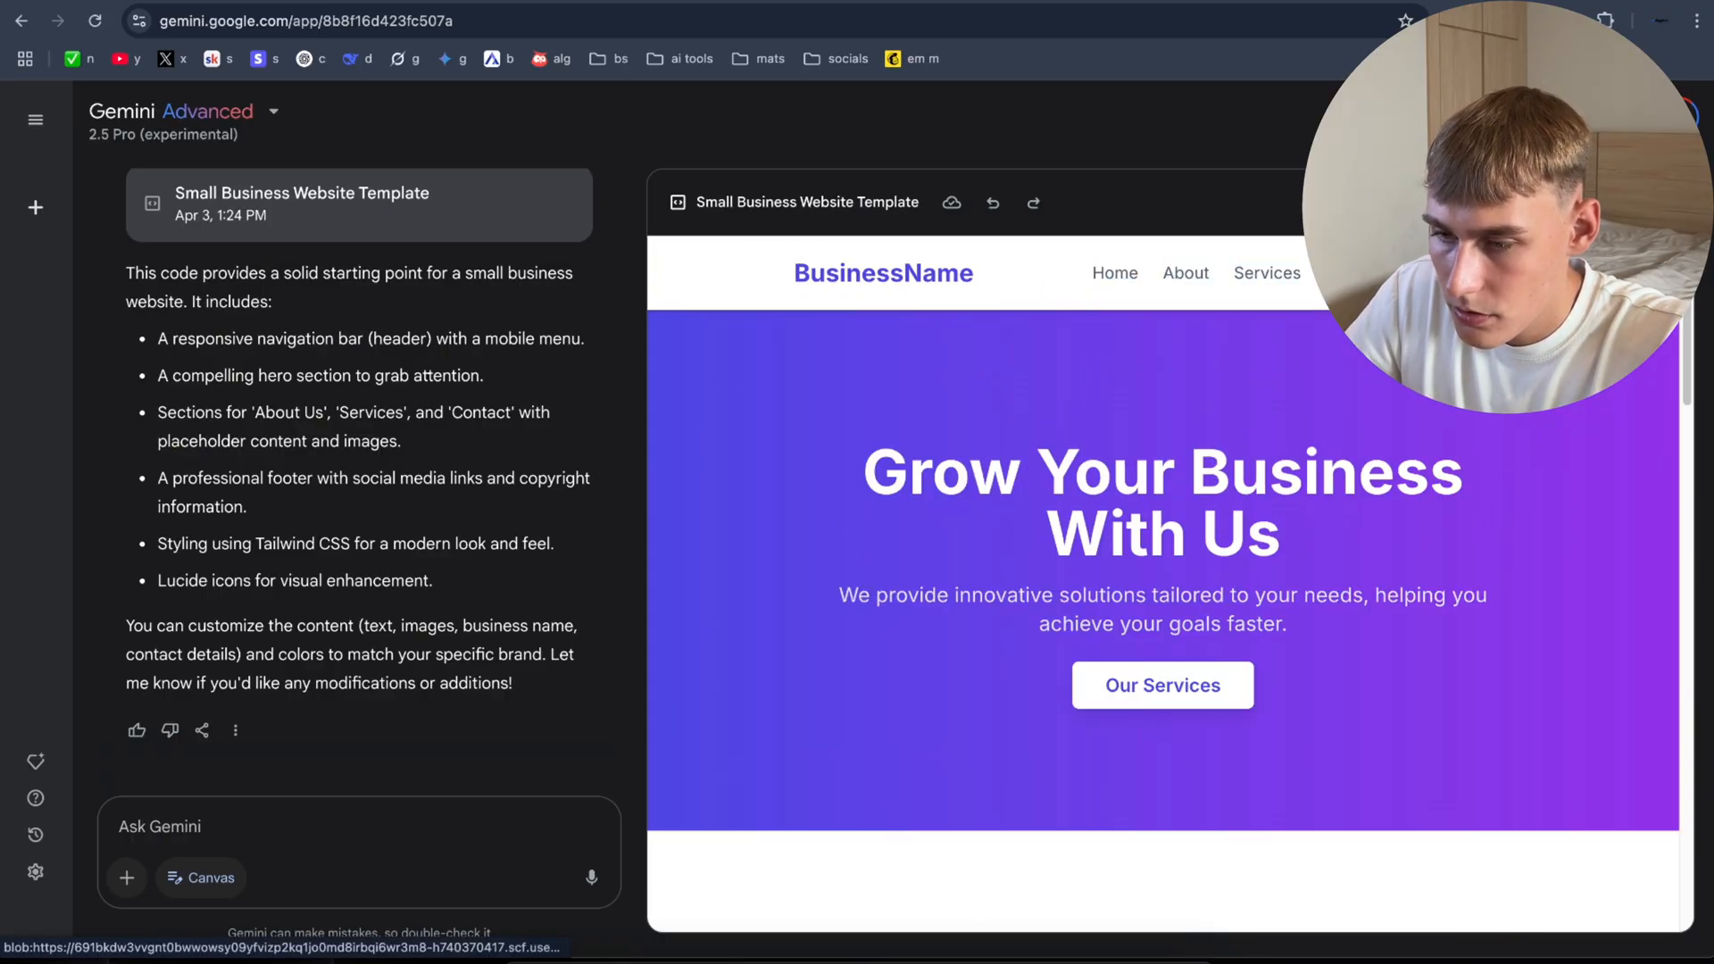
scroll(down, 3)
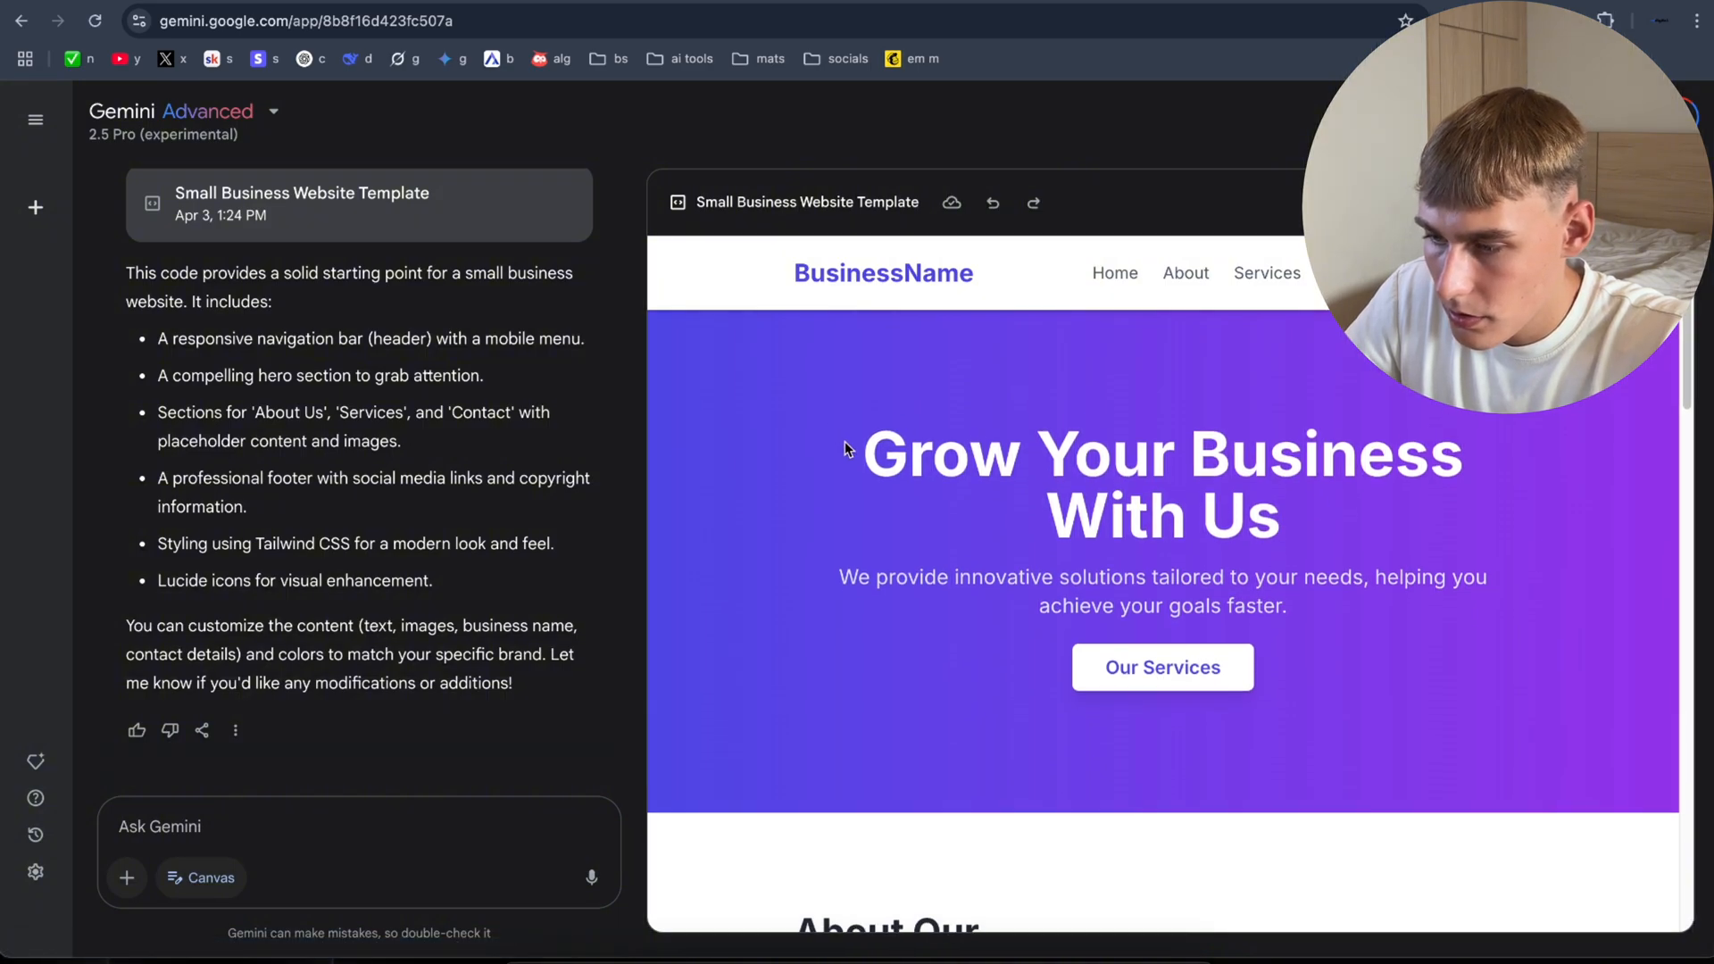
scroll(down, 3)
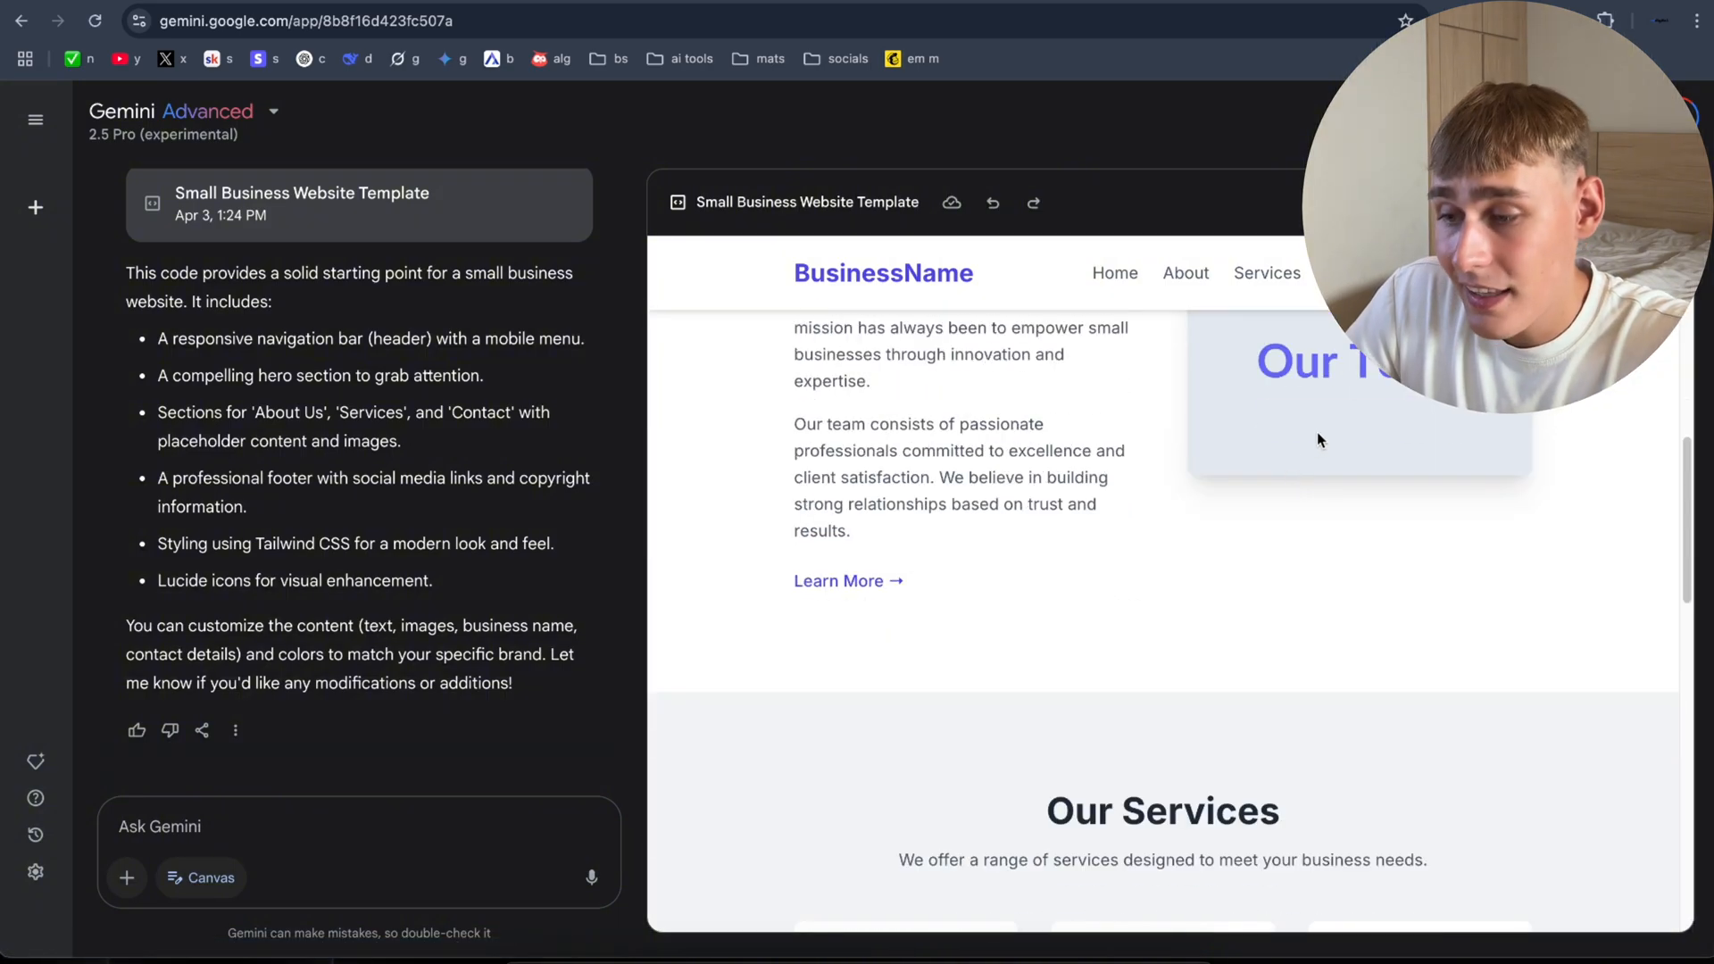
scroll(down, 3)
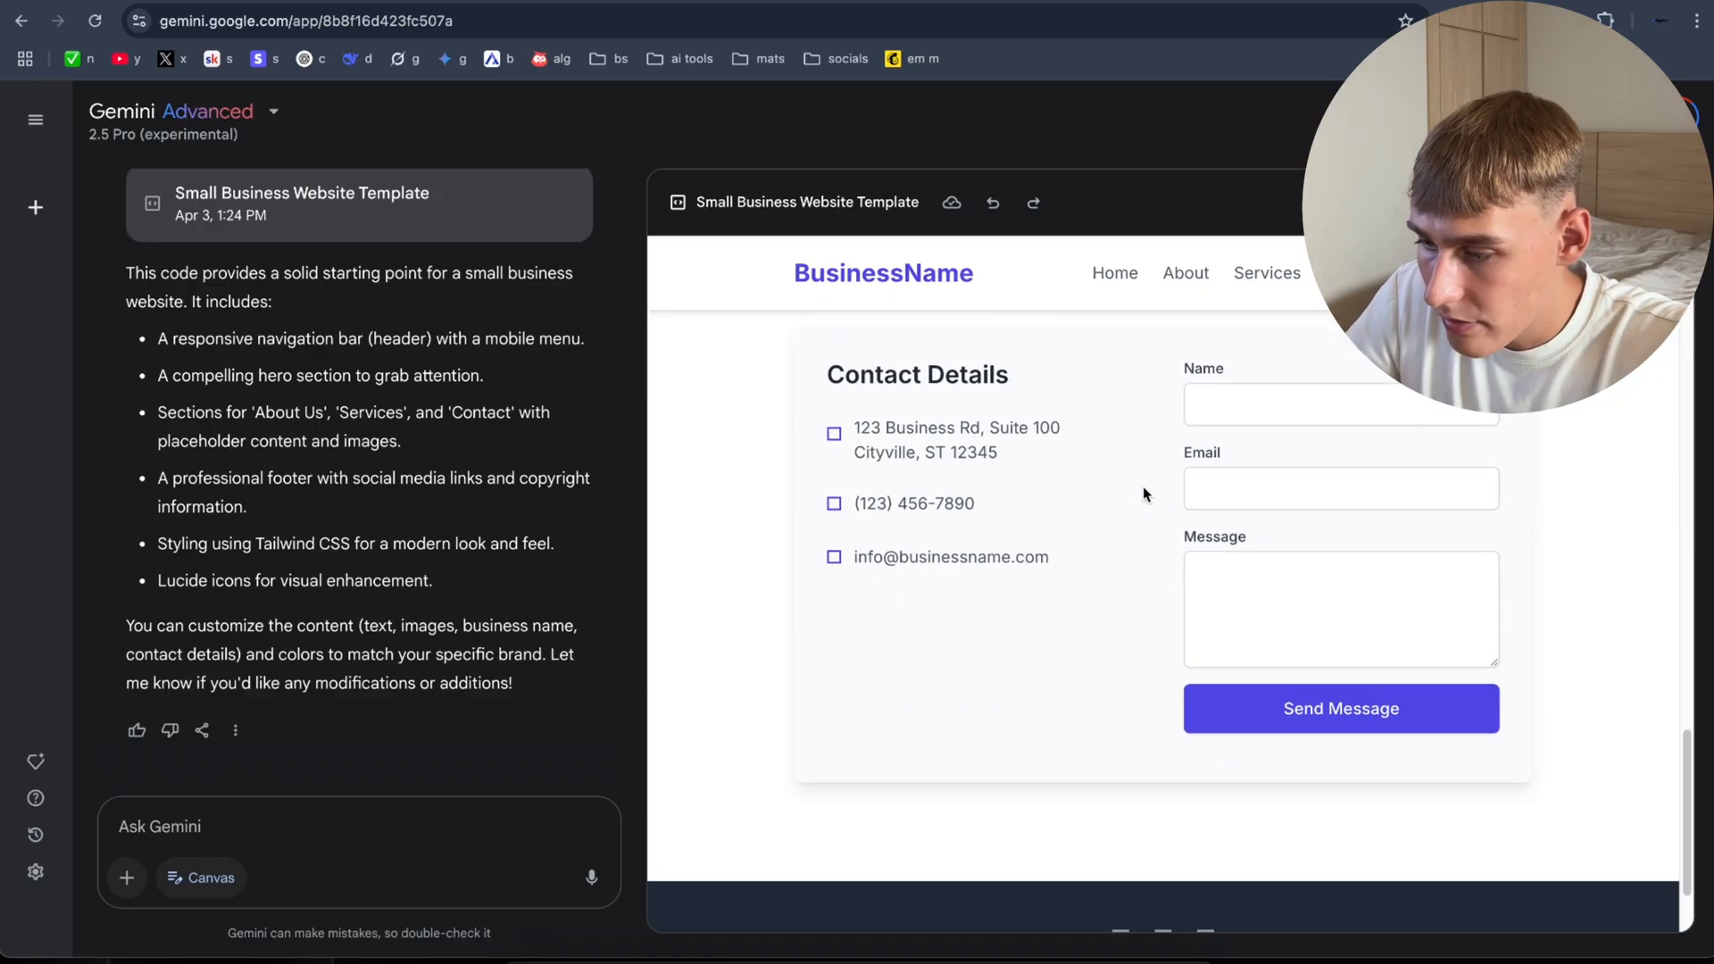
scroll(down, 3)
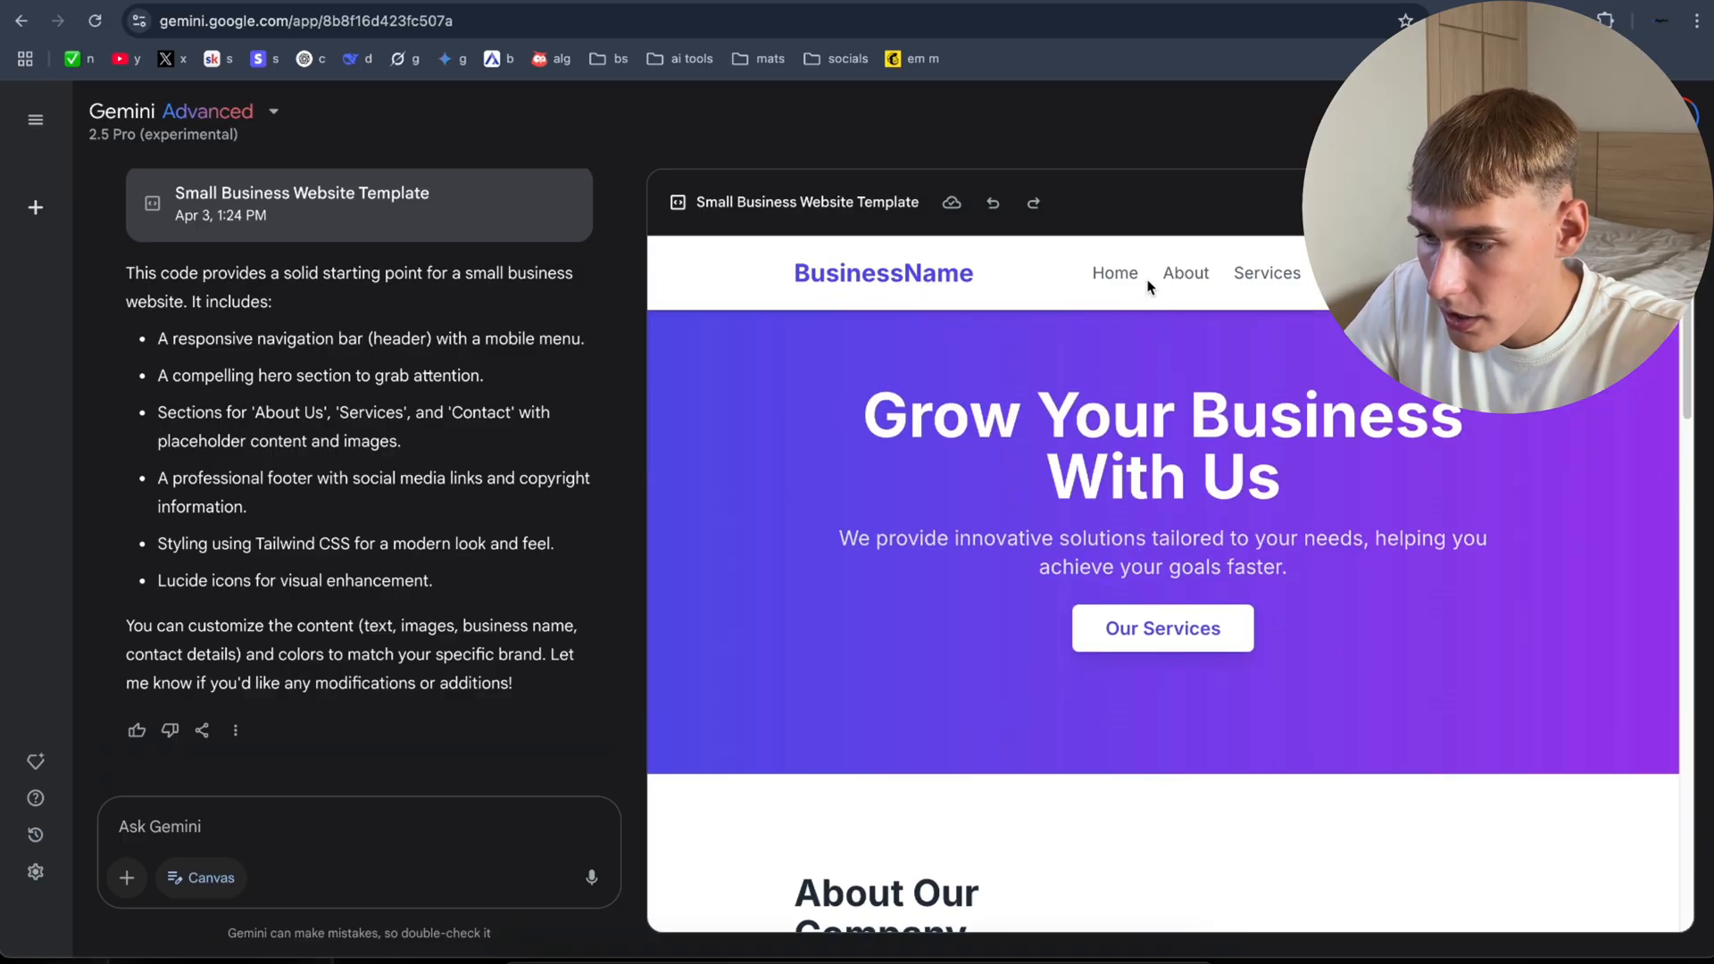
click(160, 827)
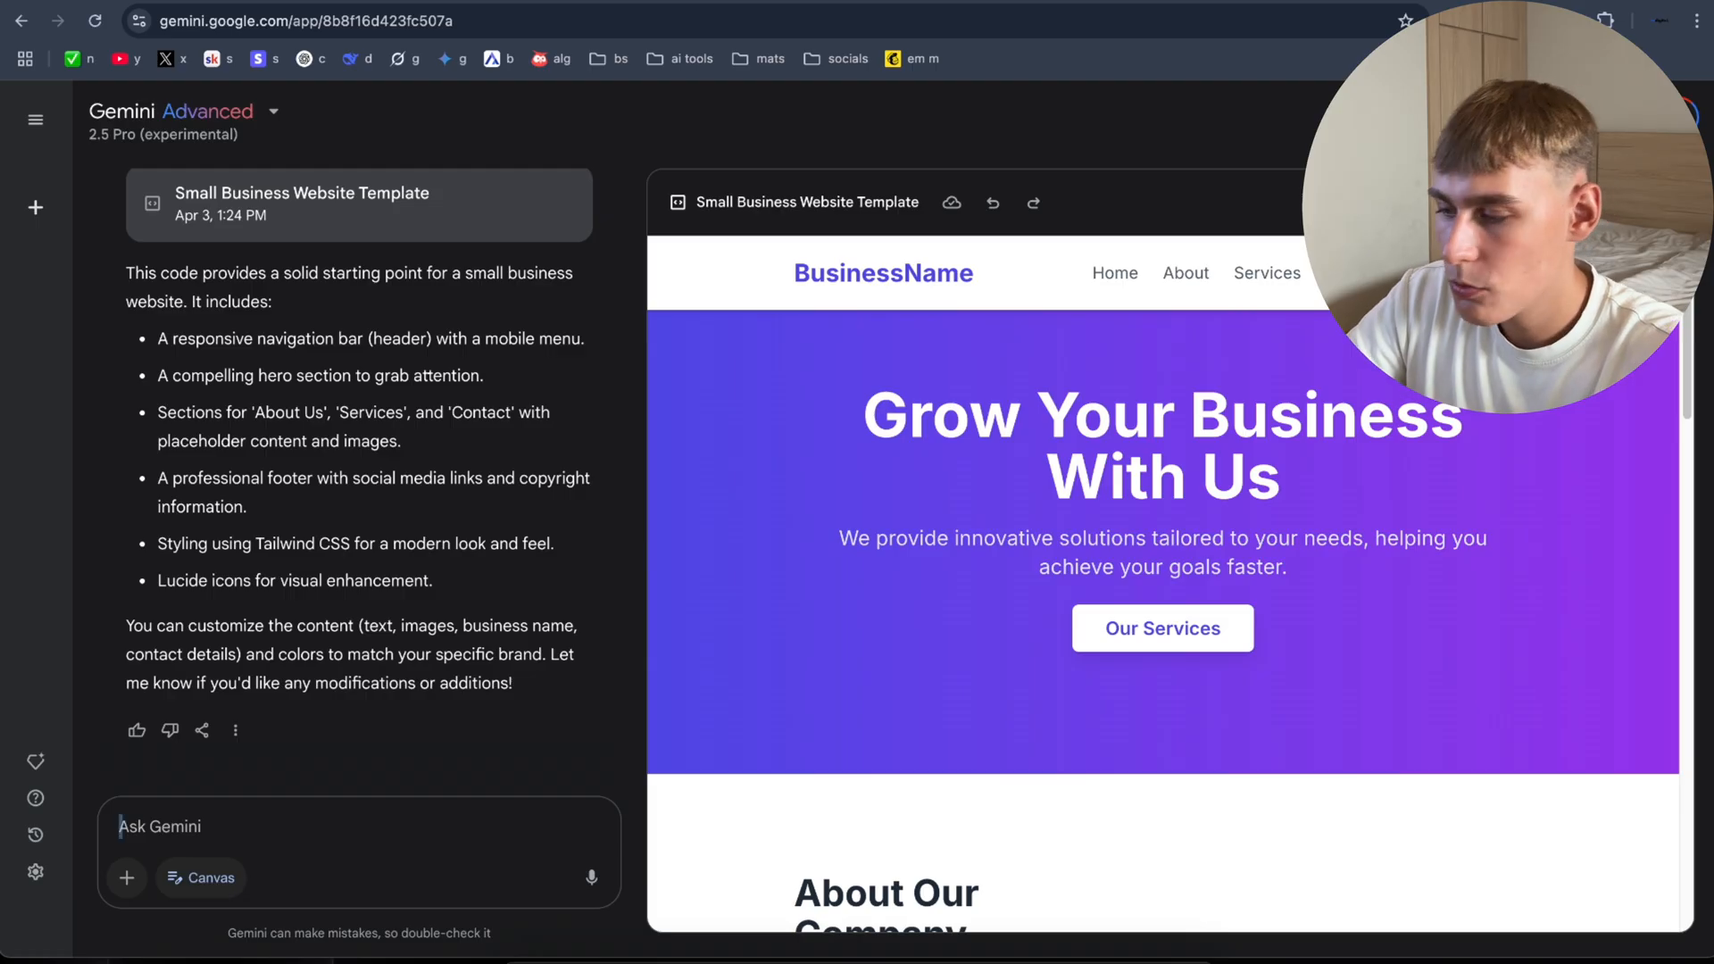
Step: Ask Gemini to add a pricing section linked from the Our Services and Get Started buttons
text(add a pricing sections as)
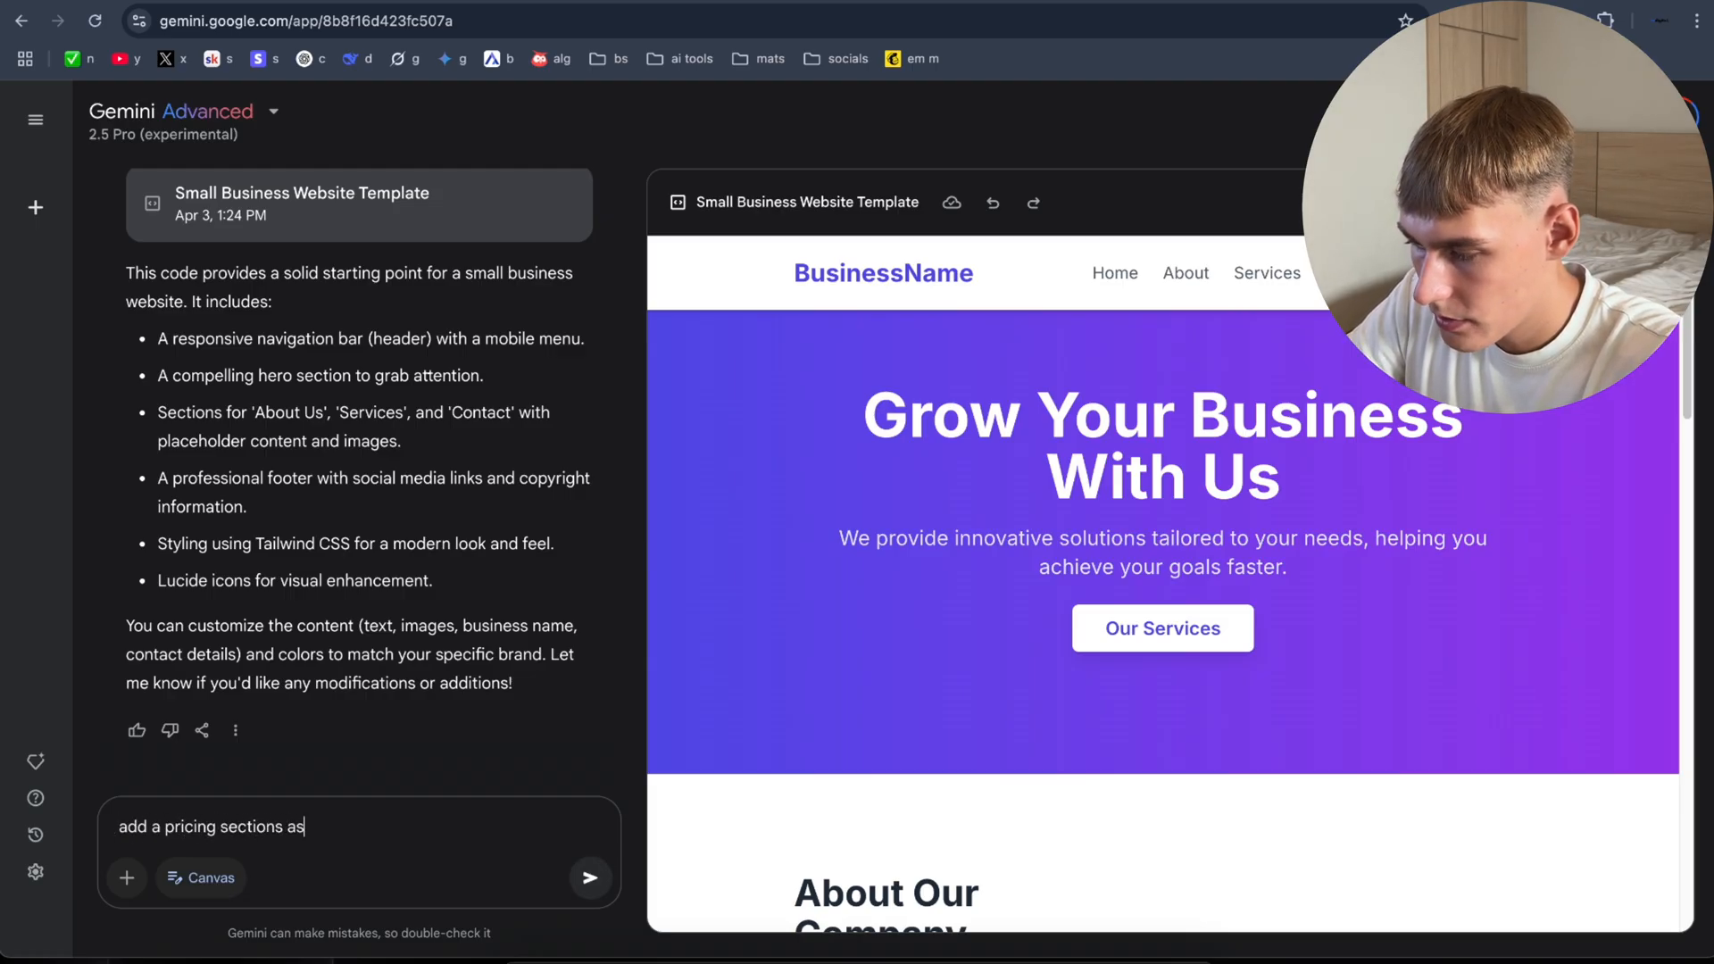
text(well and make sure that)
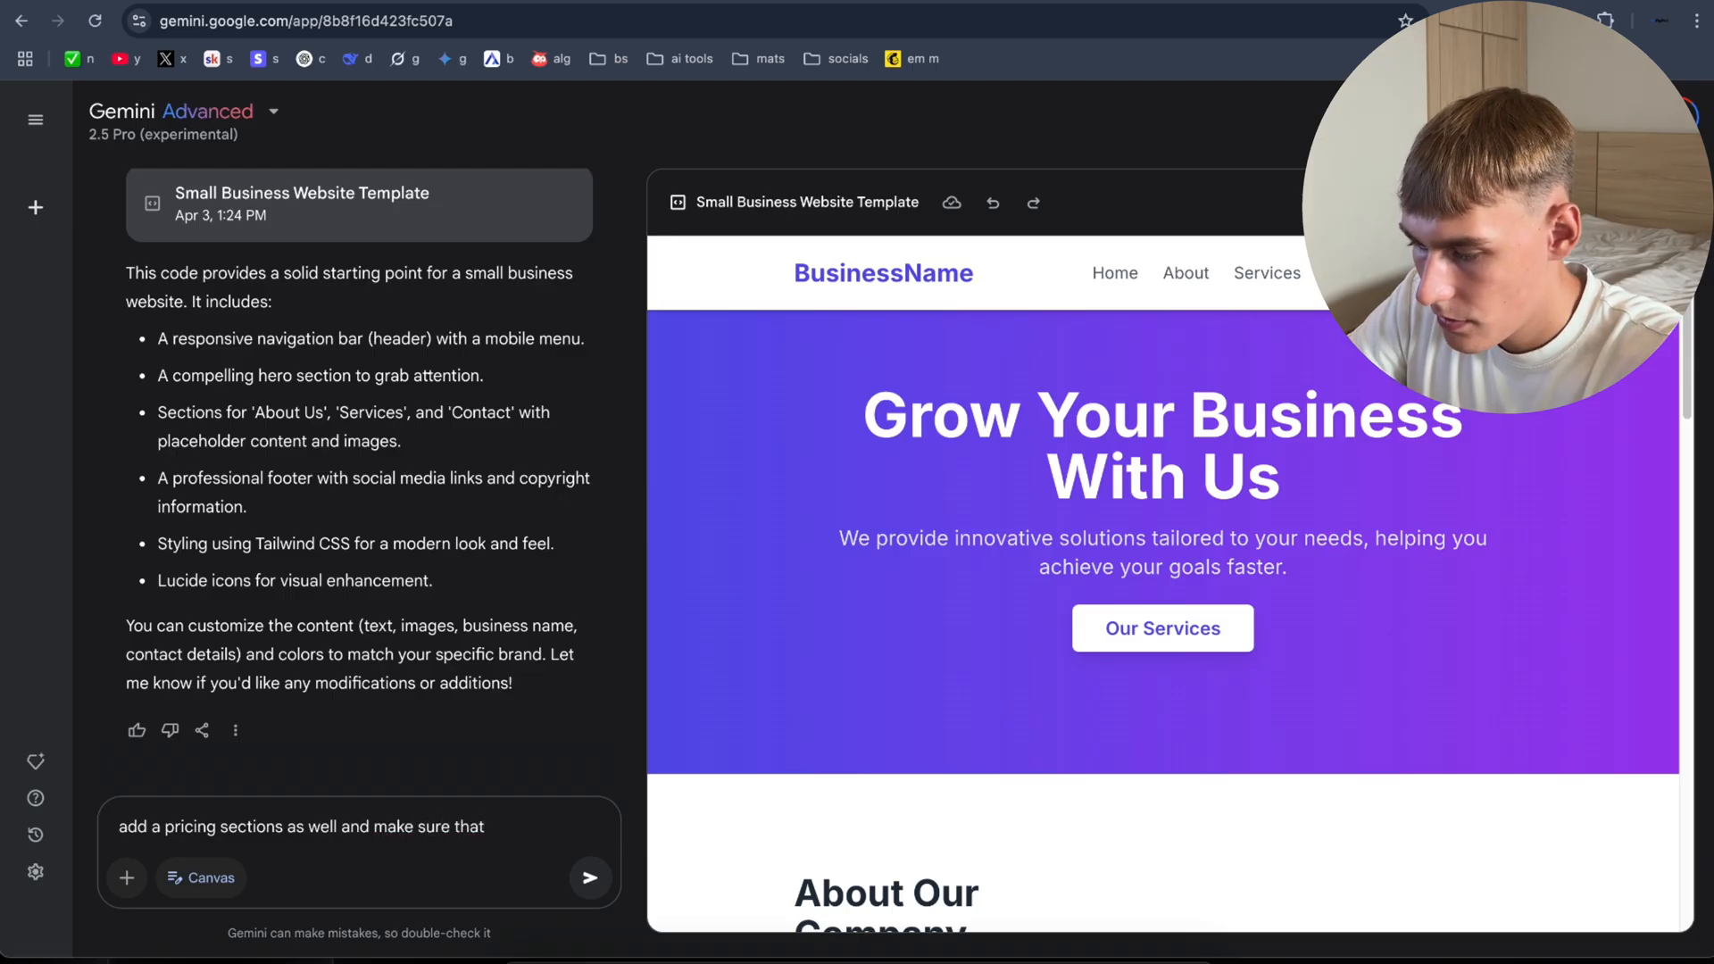
text(if you click on Our)
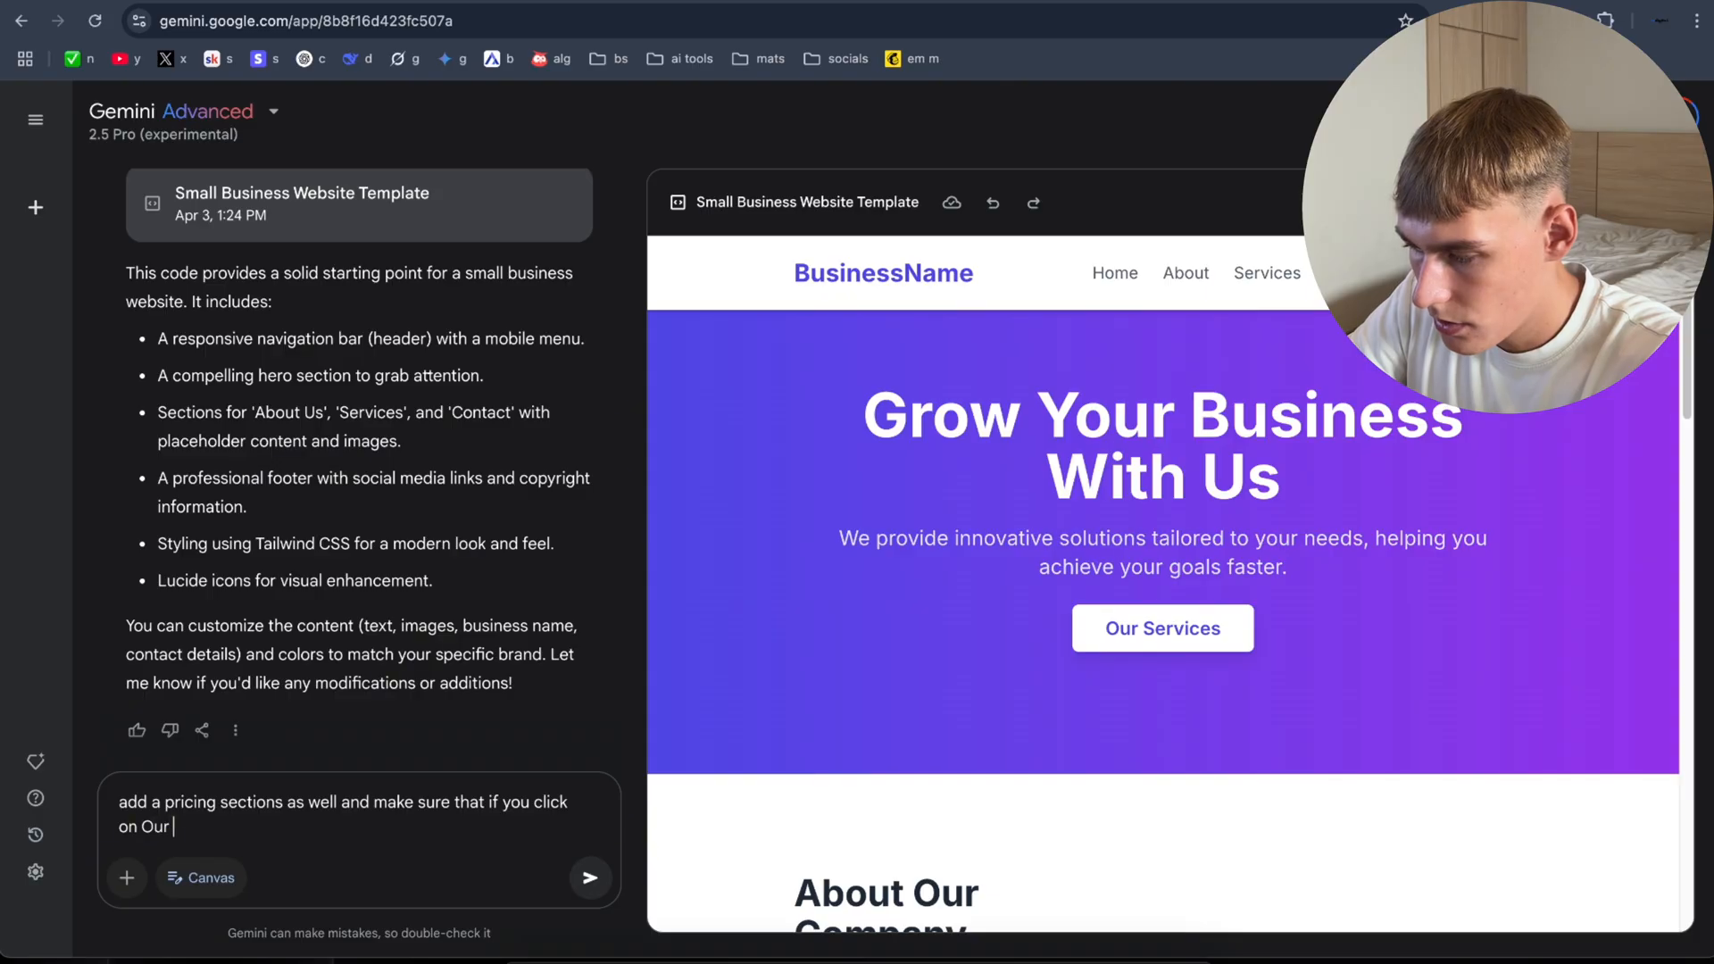
text(services and)
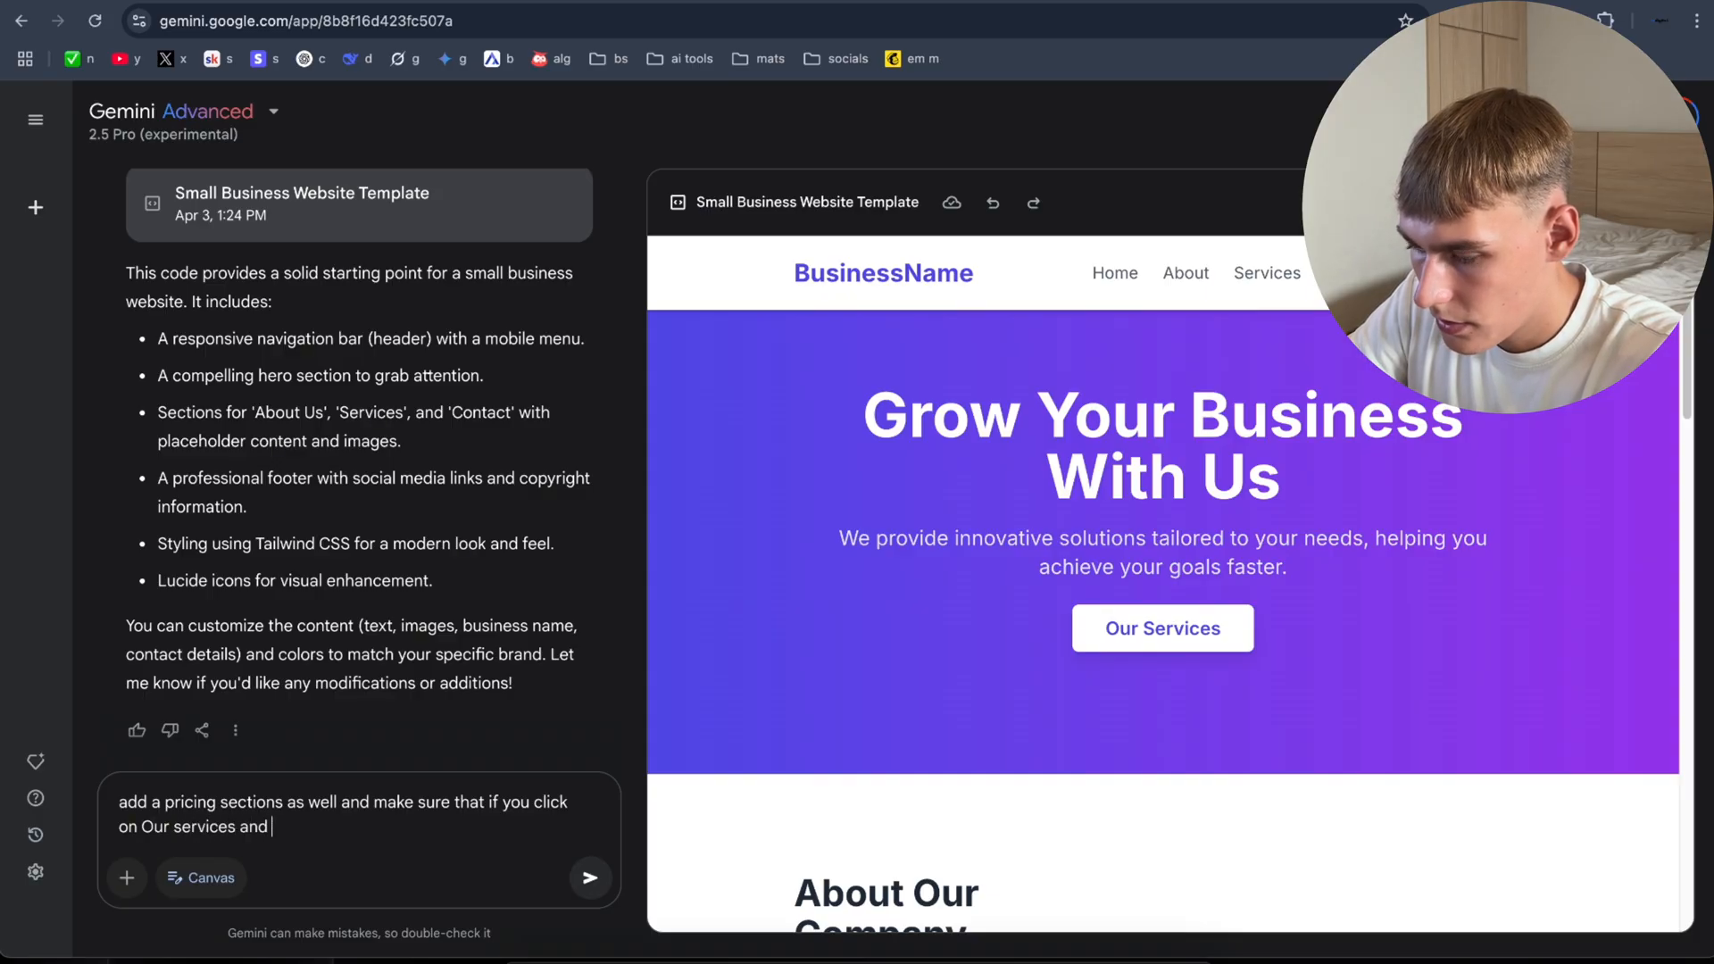
text(get started then it take you)
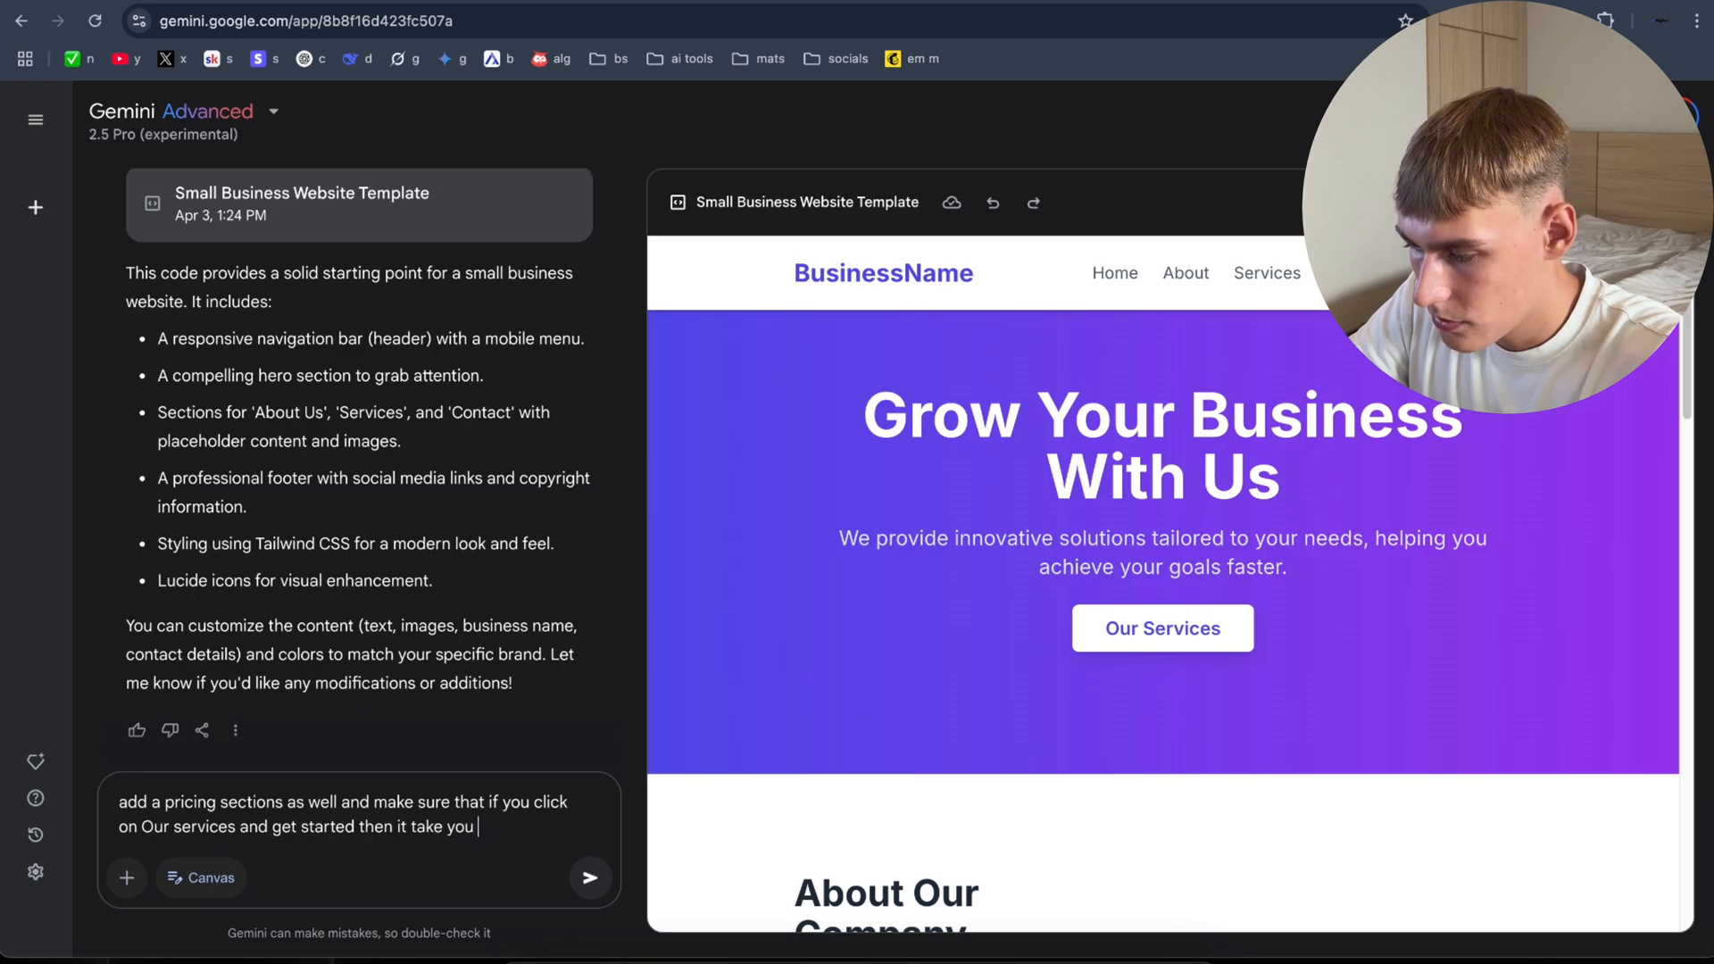
click(589, 878)
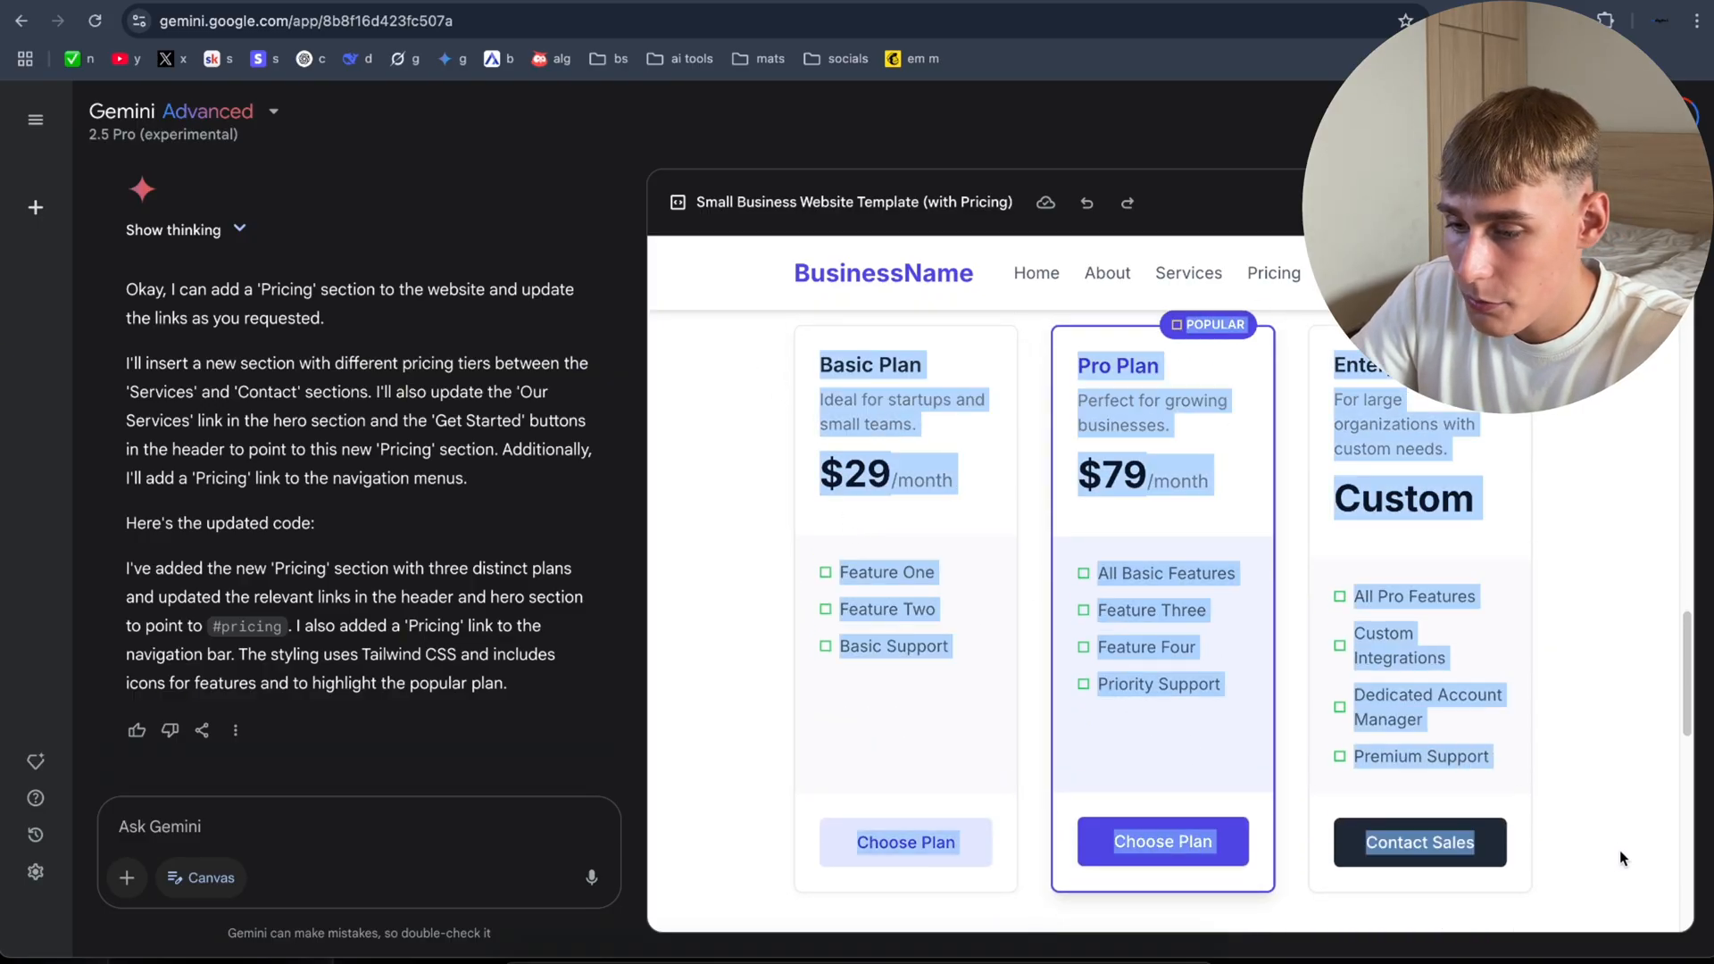
scroll(down, 3)
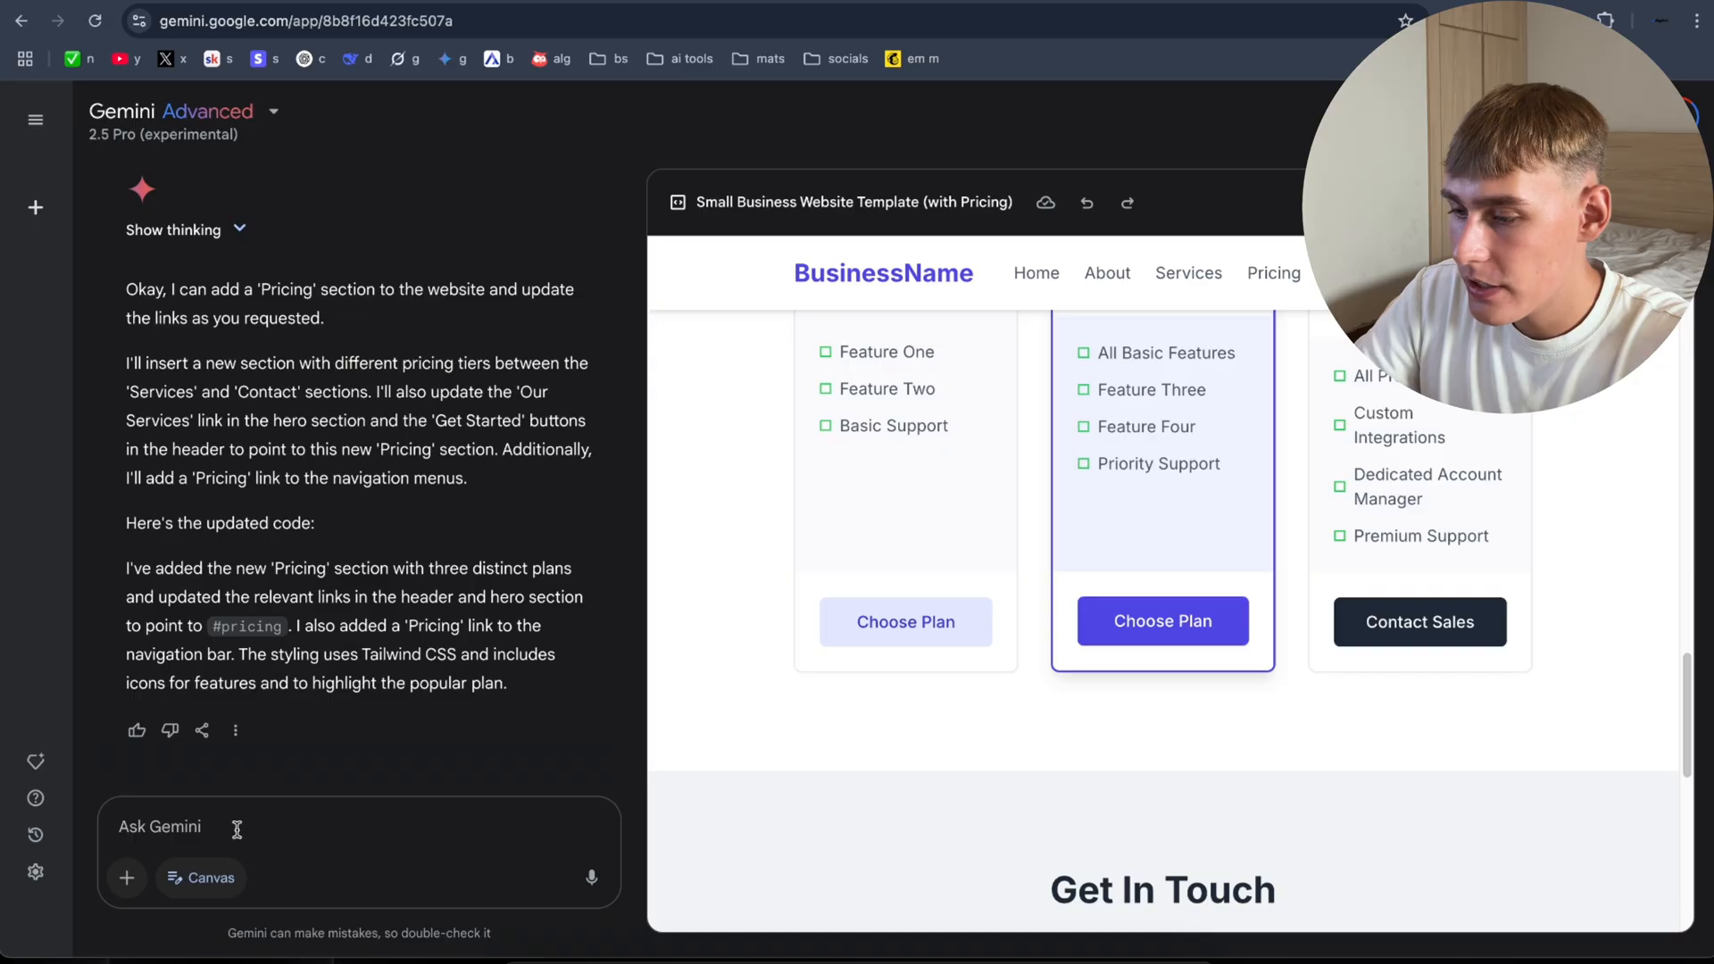
mouse_move(300, 845)
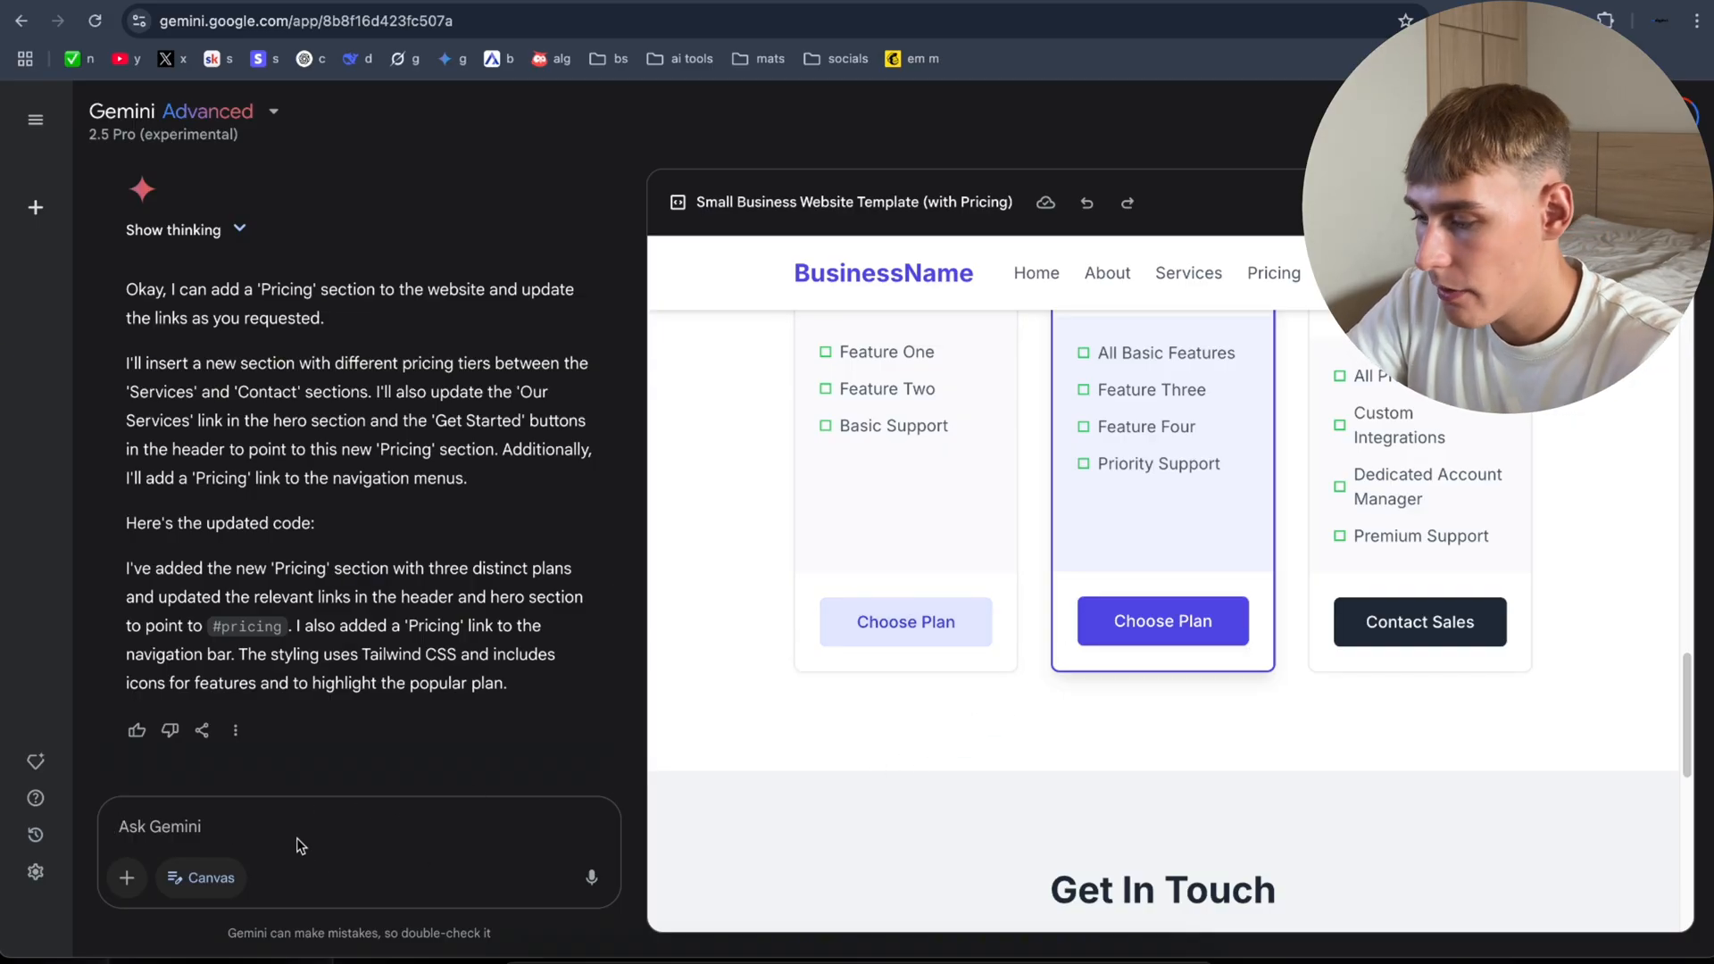
Step: Ask Gemini to make the Choose Plan buttons open ricoparnaste.com
text(now if the)
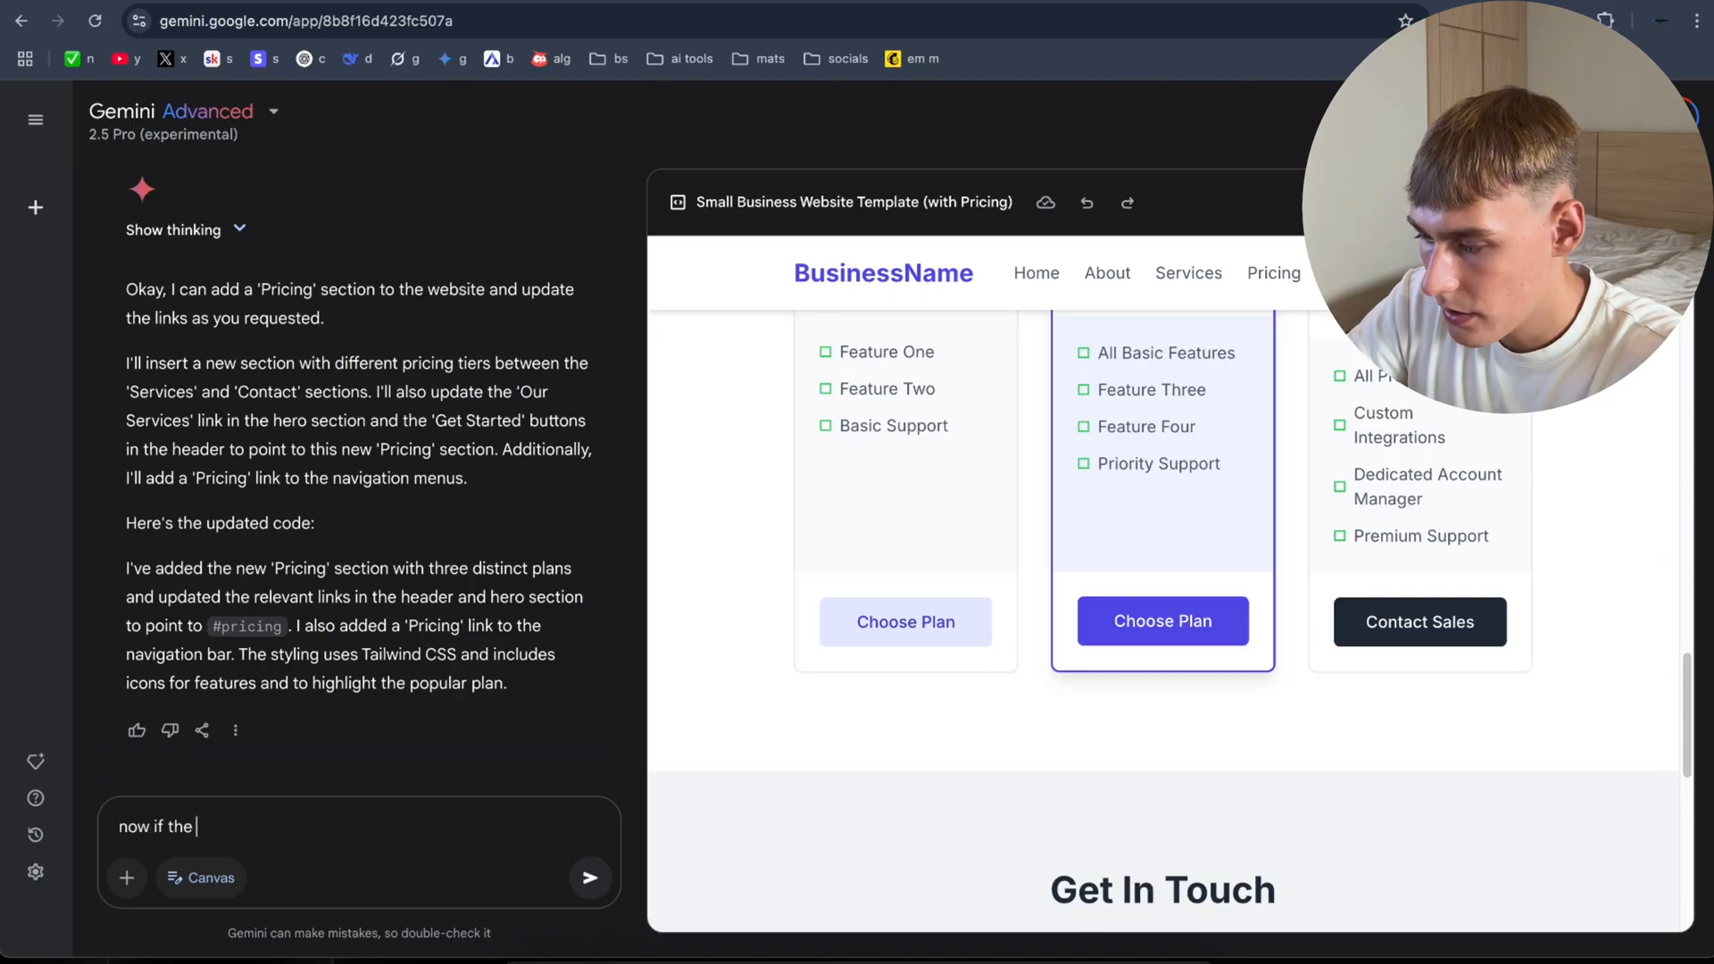
text(webstie visitor clicks o)
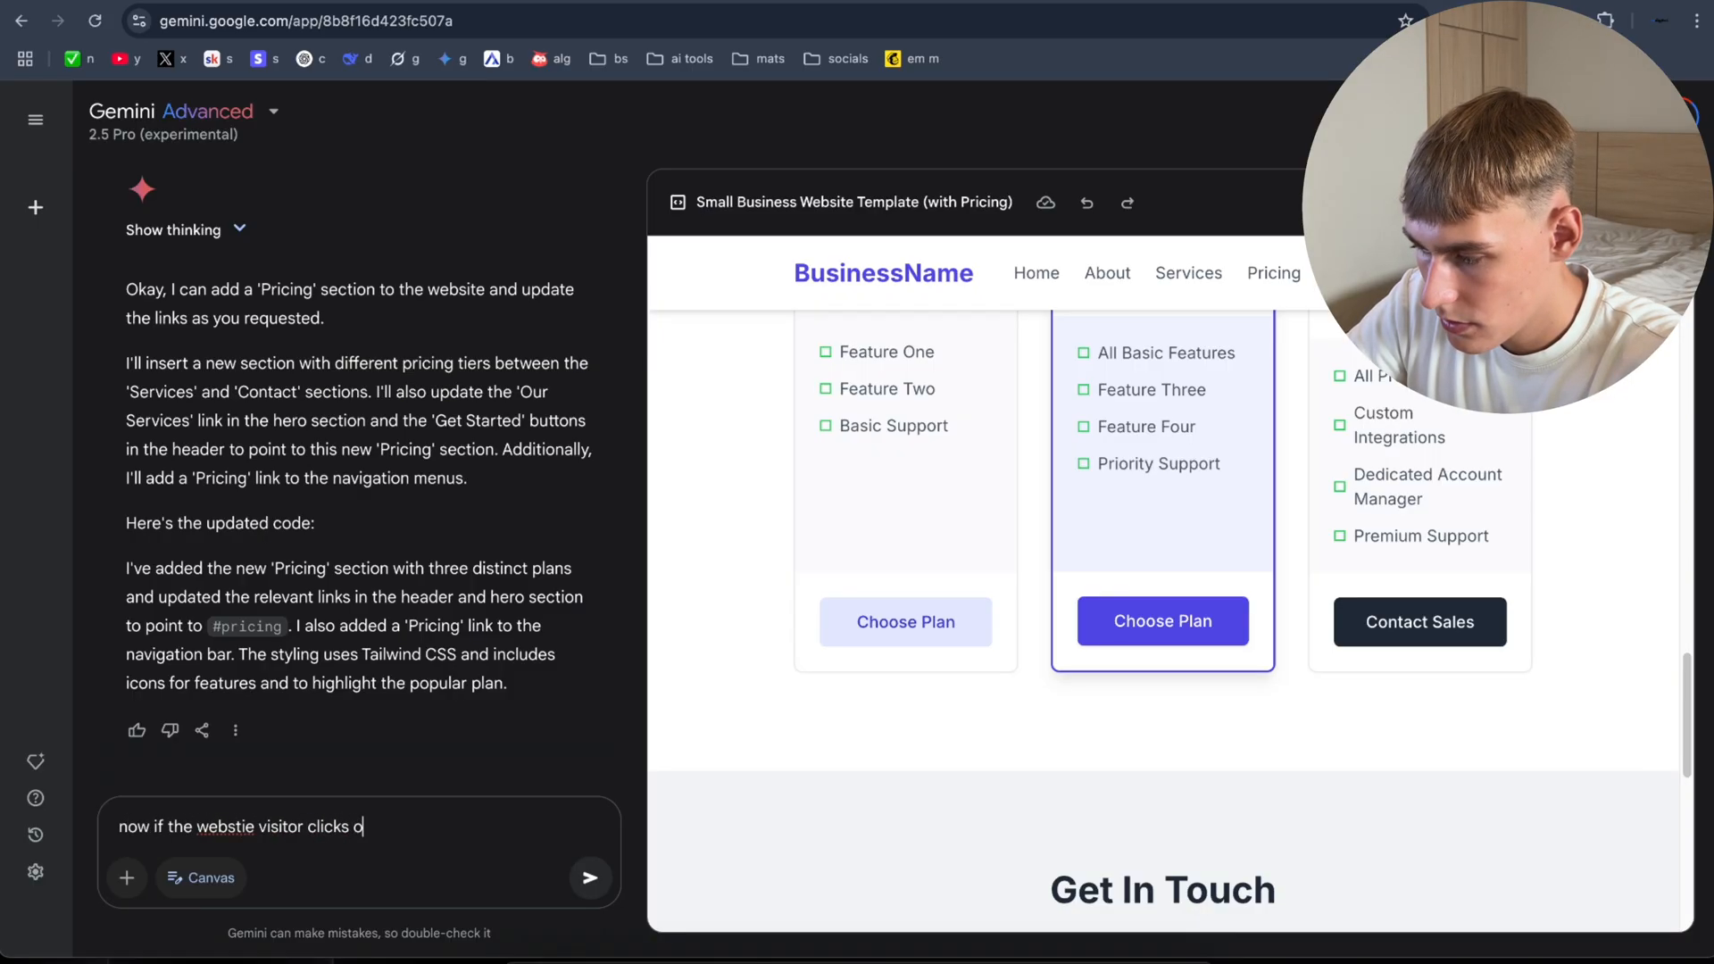
text(n the Choose plan button it will take them)
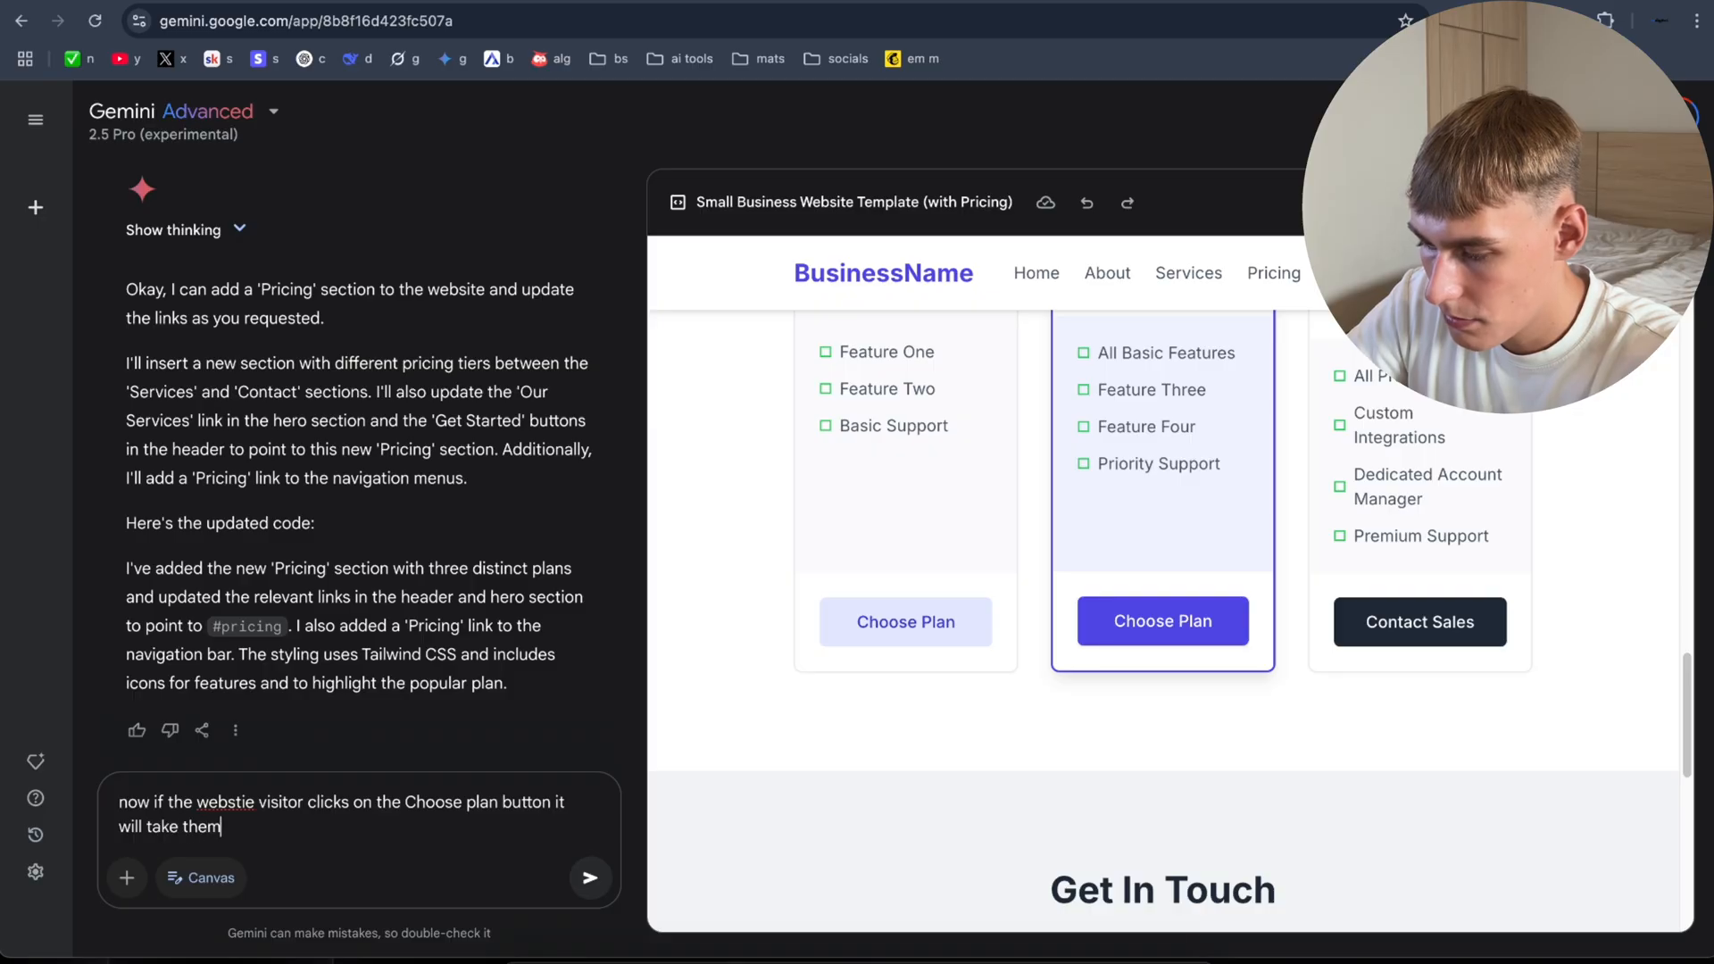
text(ricoparnas)
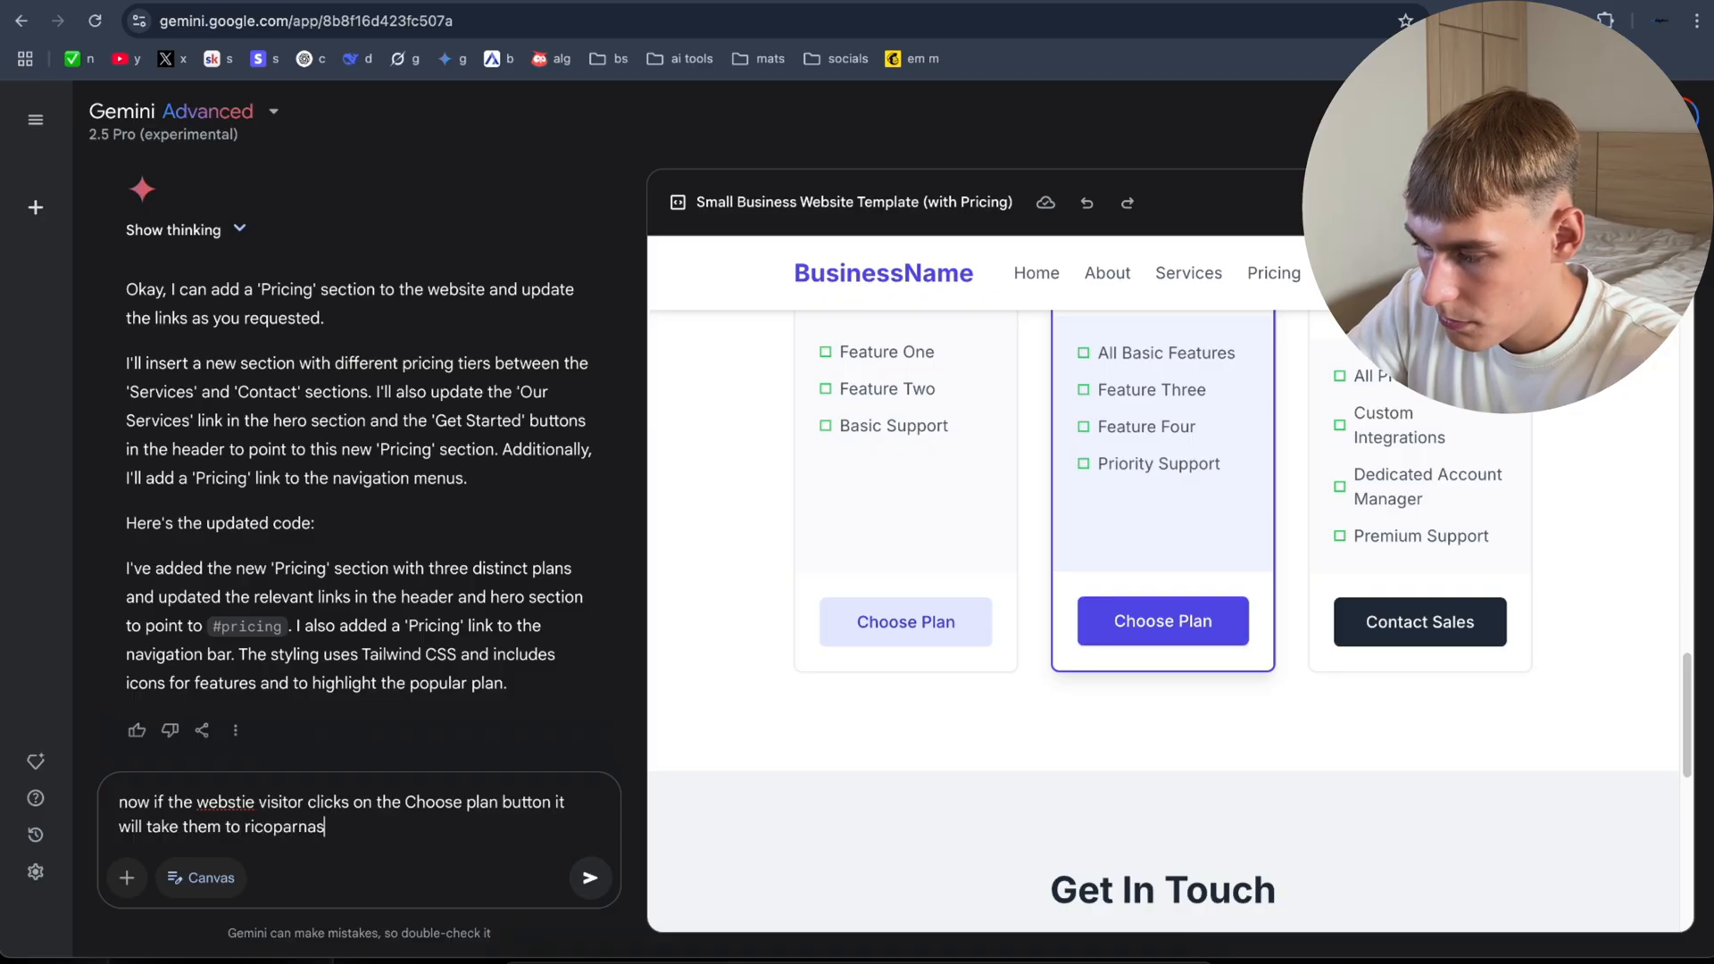
click(589, 877)
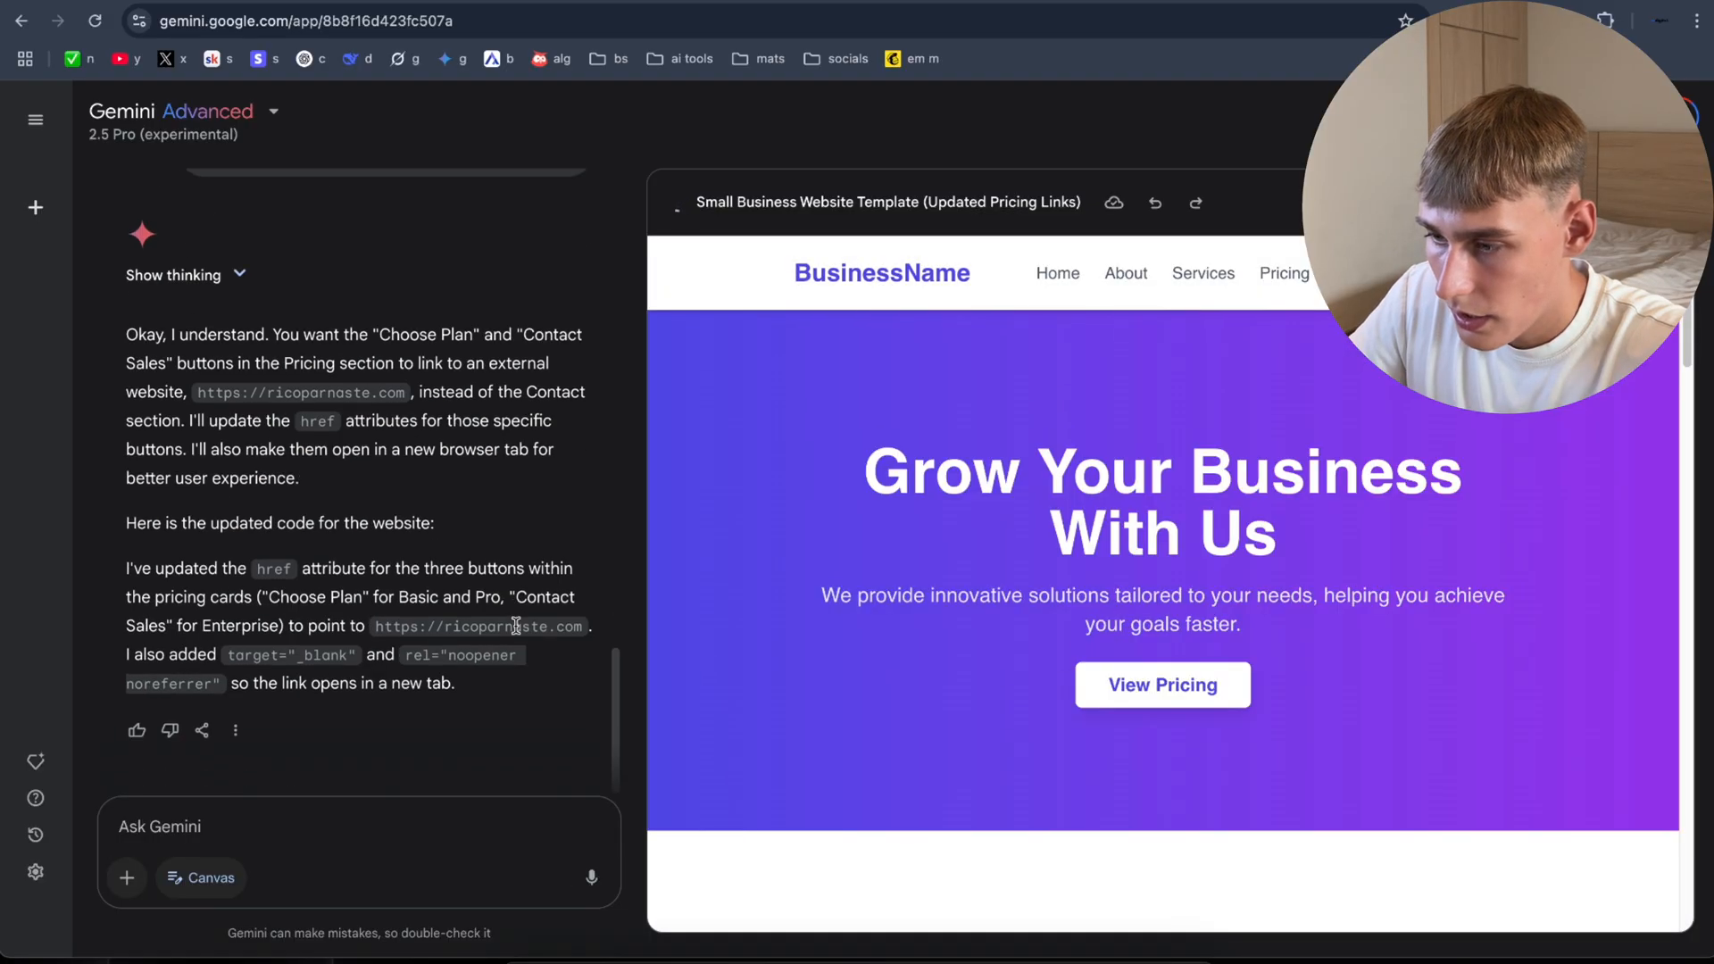
Step: Review the pricing cards and ask Gemini to ensure the buttons link to the external site
scroll(down, 3)
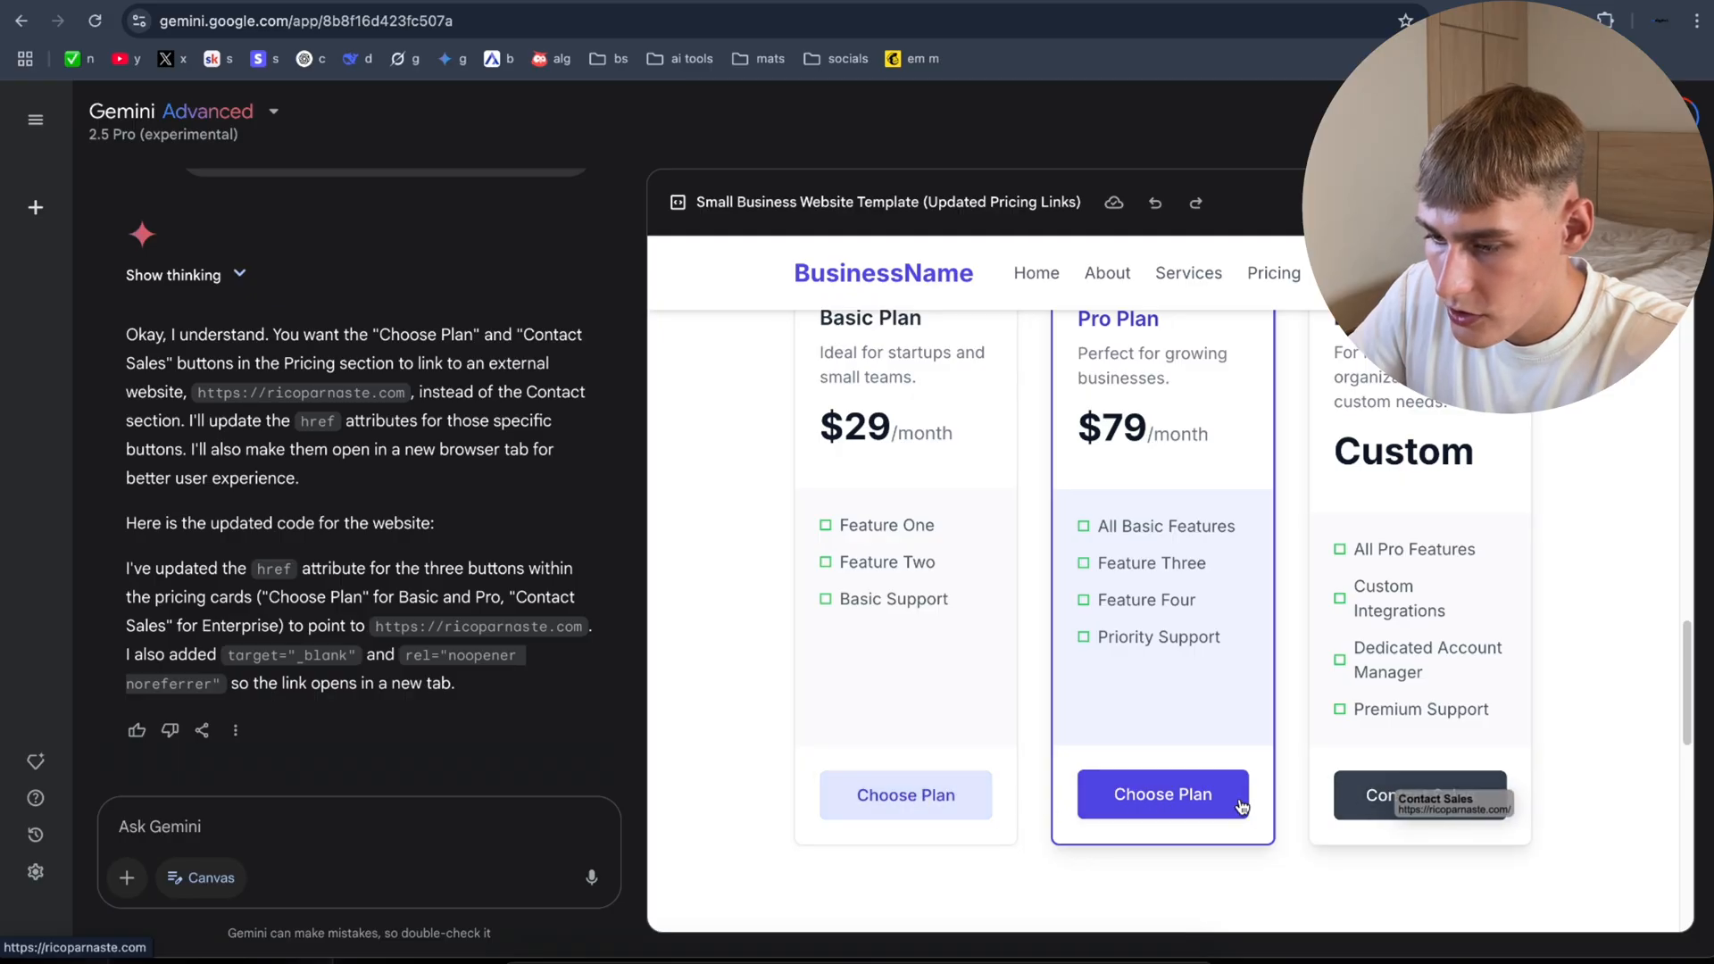
mouse_move(1321, 804)
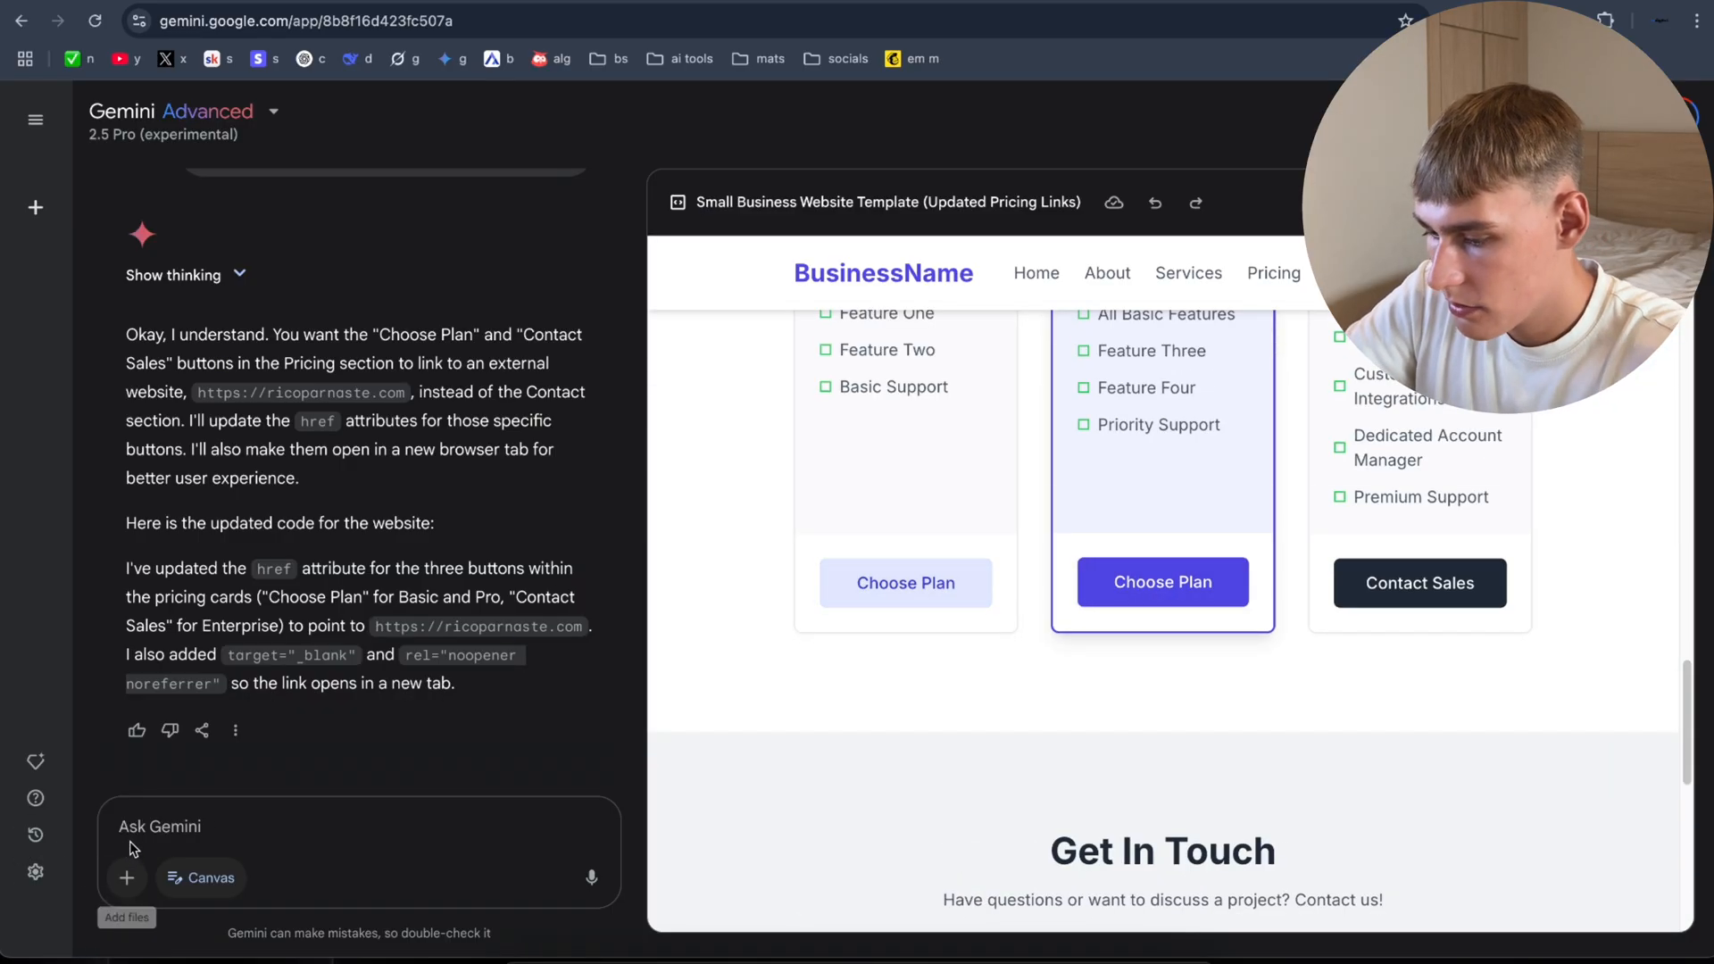
text(Make sure that if y)
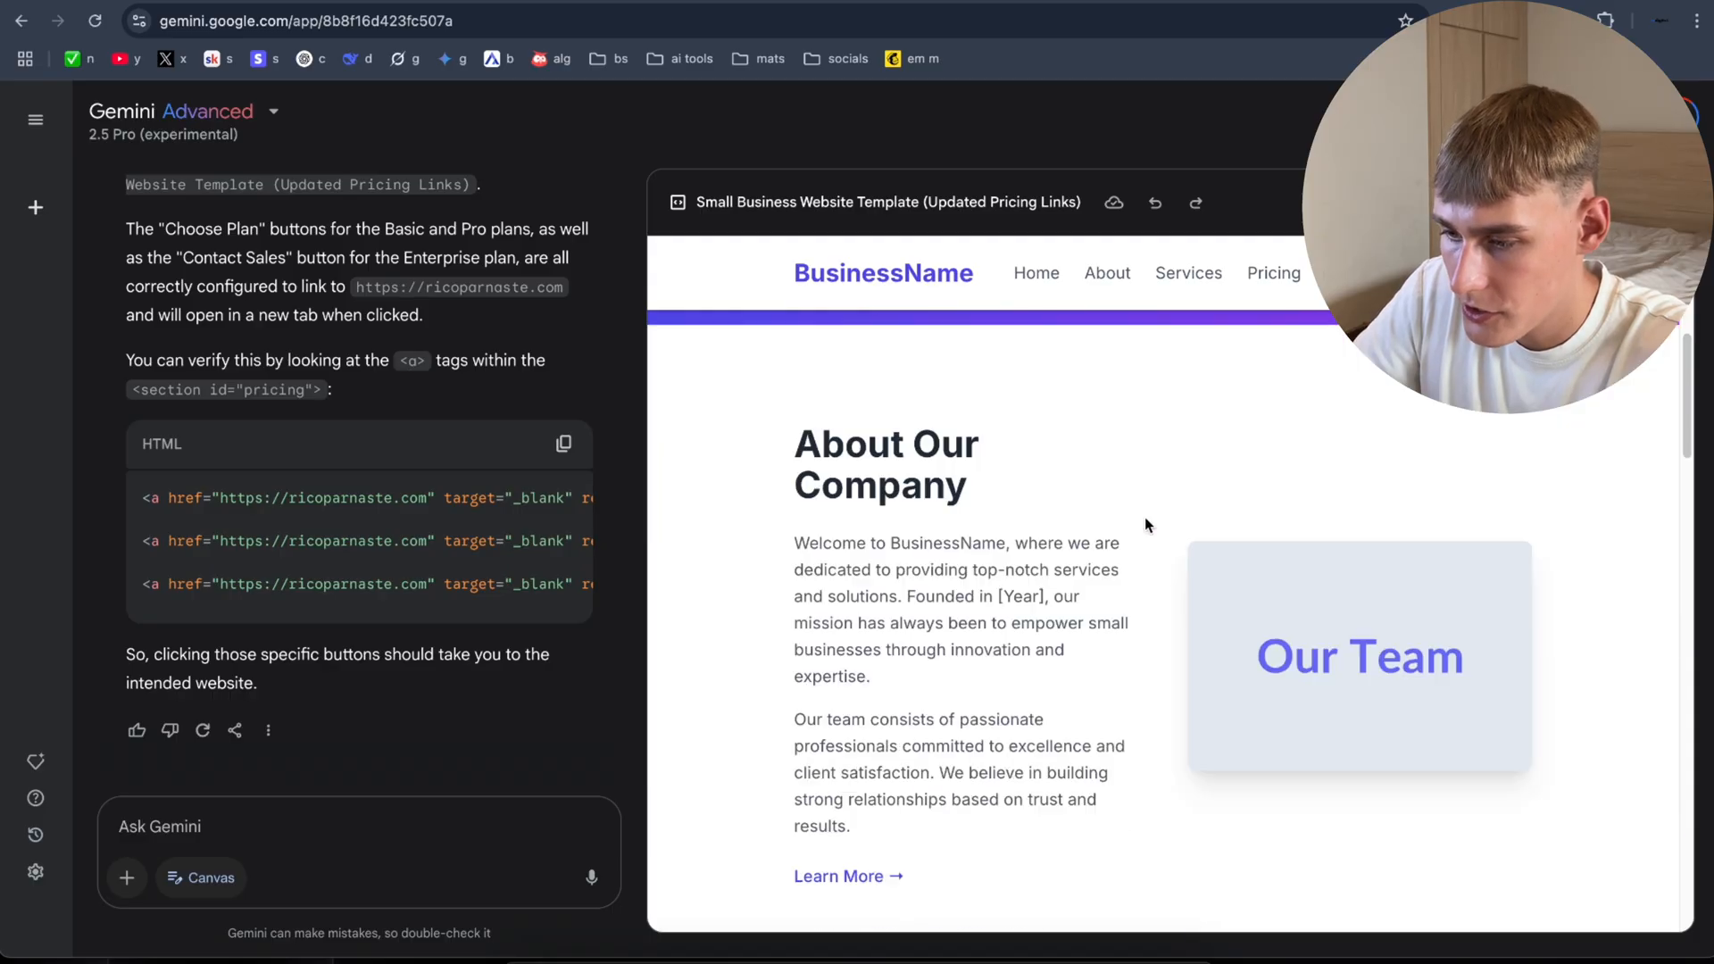
scroll(down, 3)
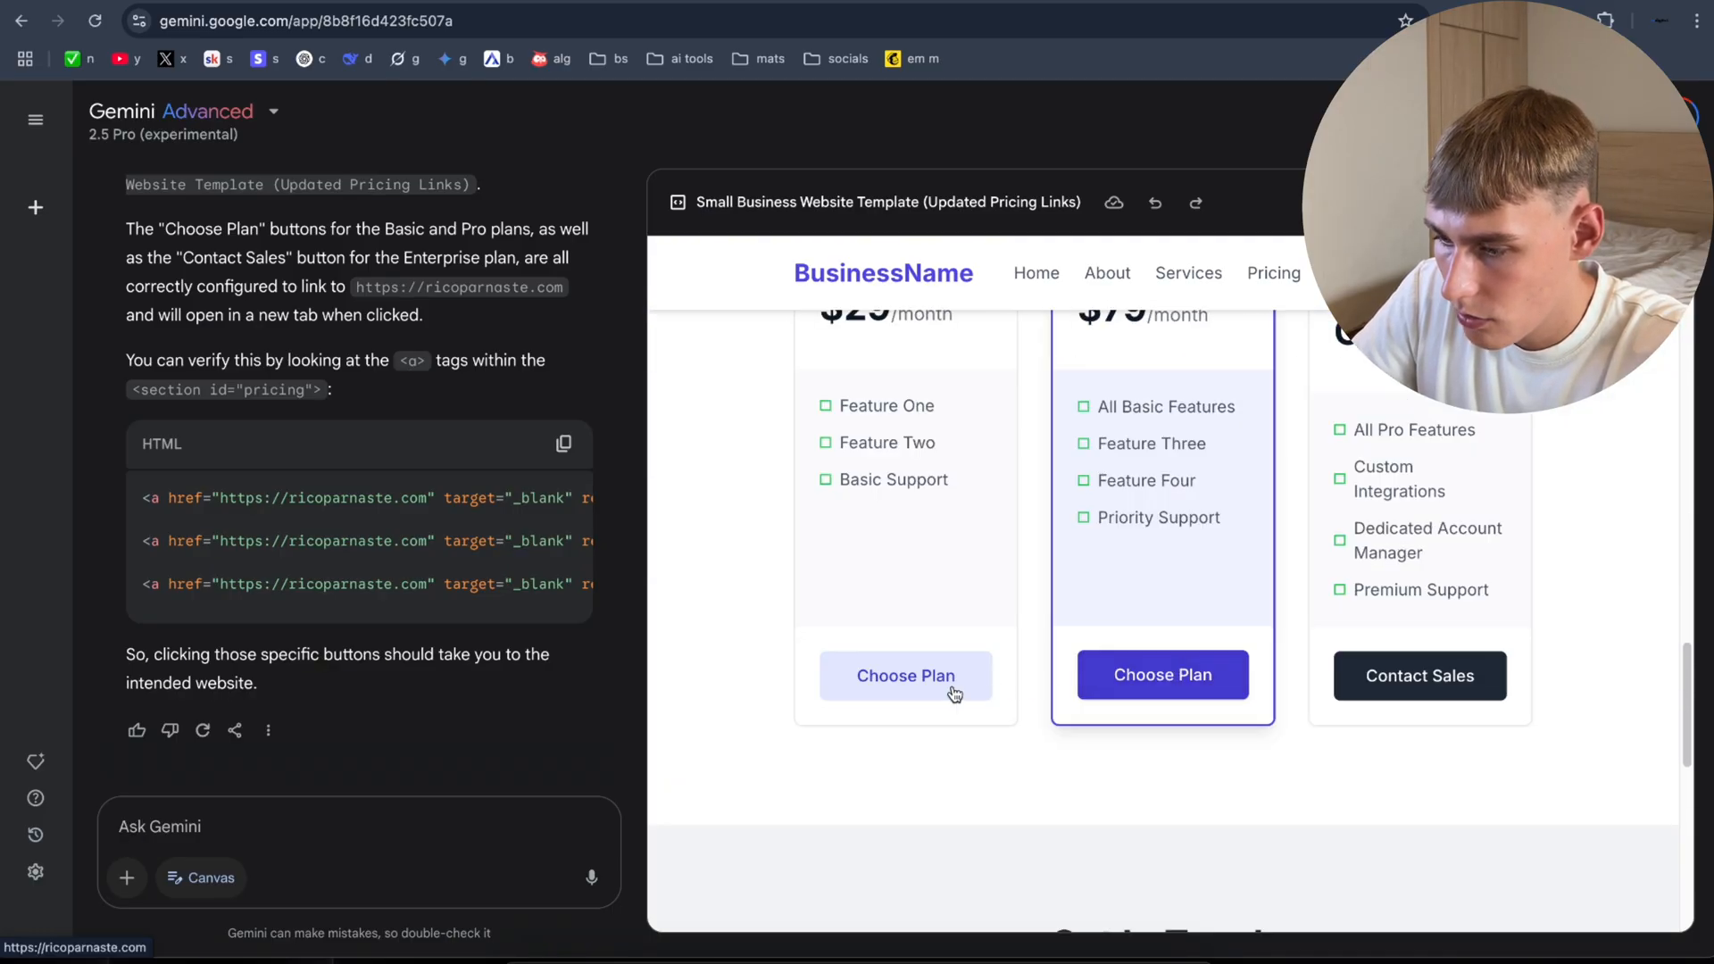
Step: Send 'still nothing', resend the external-link request, and test the Pro plan button
text(still noth)
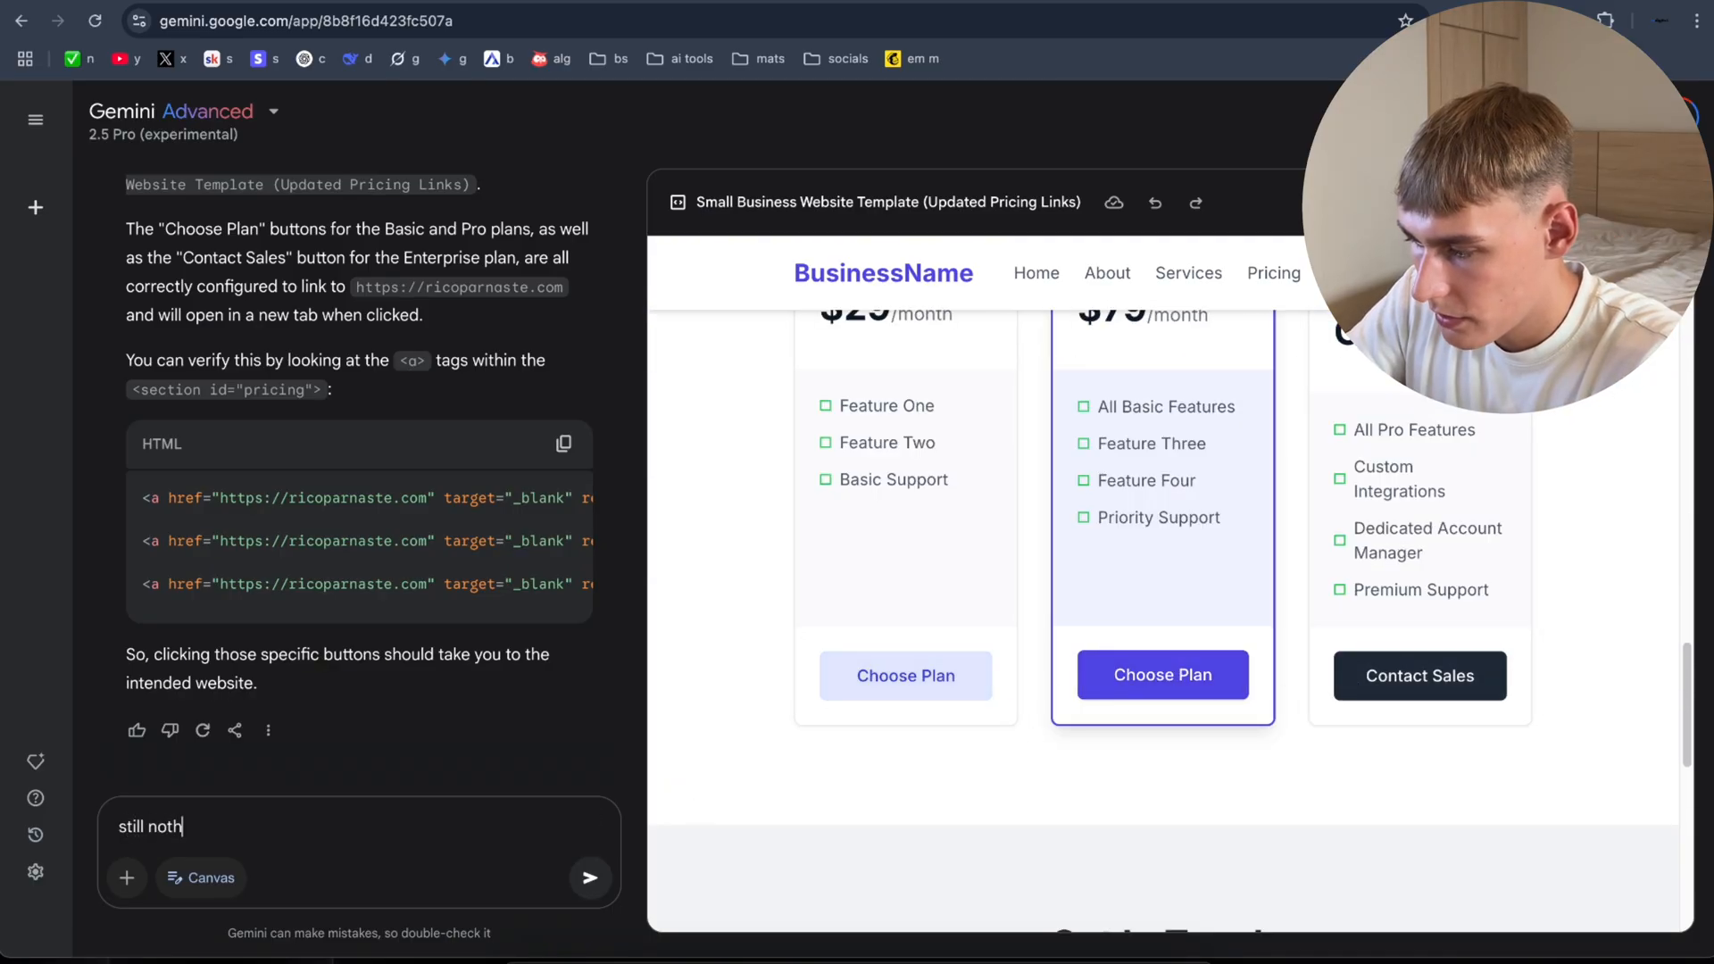
click(589, 878)
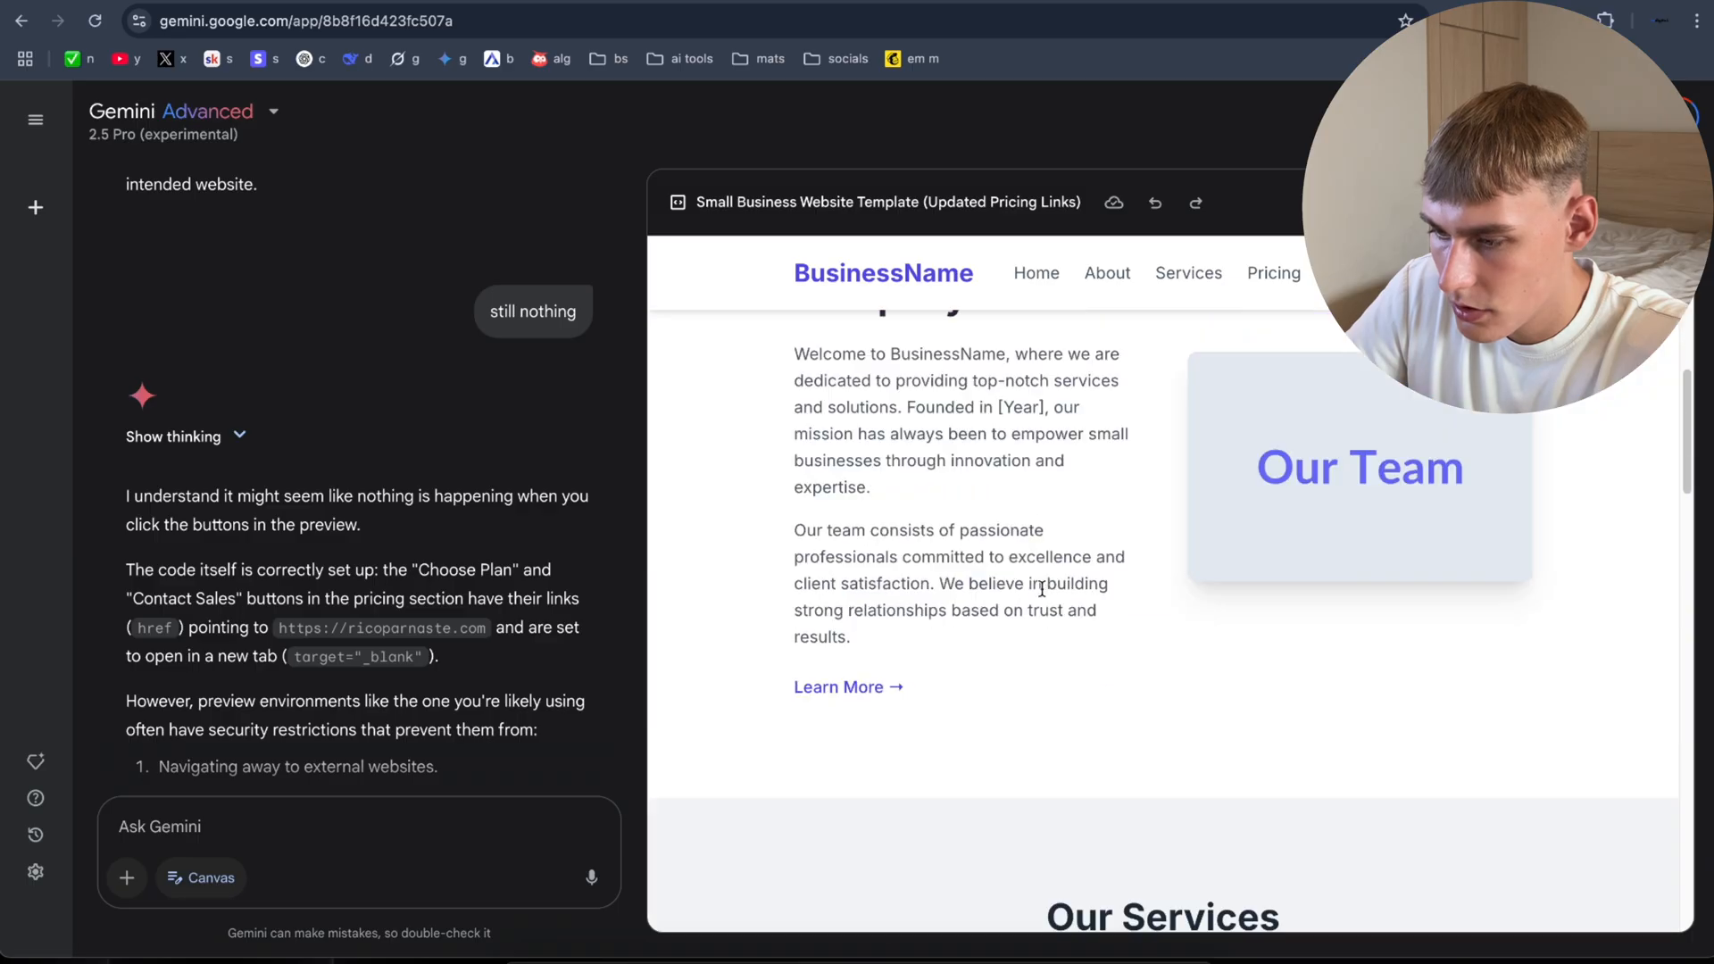
text(make sure that if visitor)
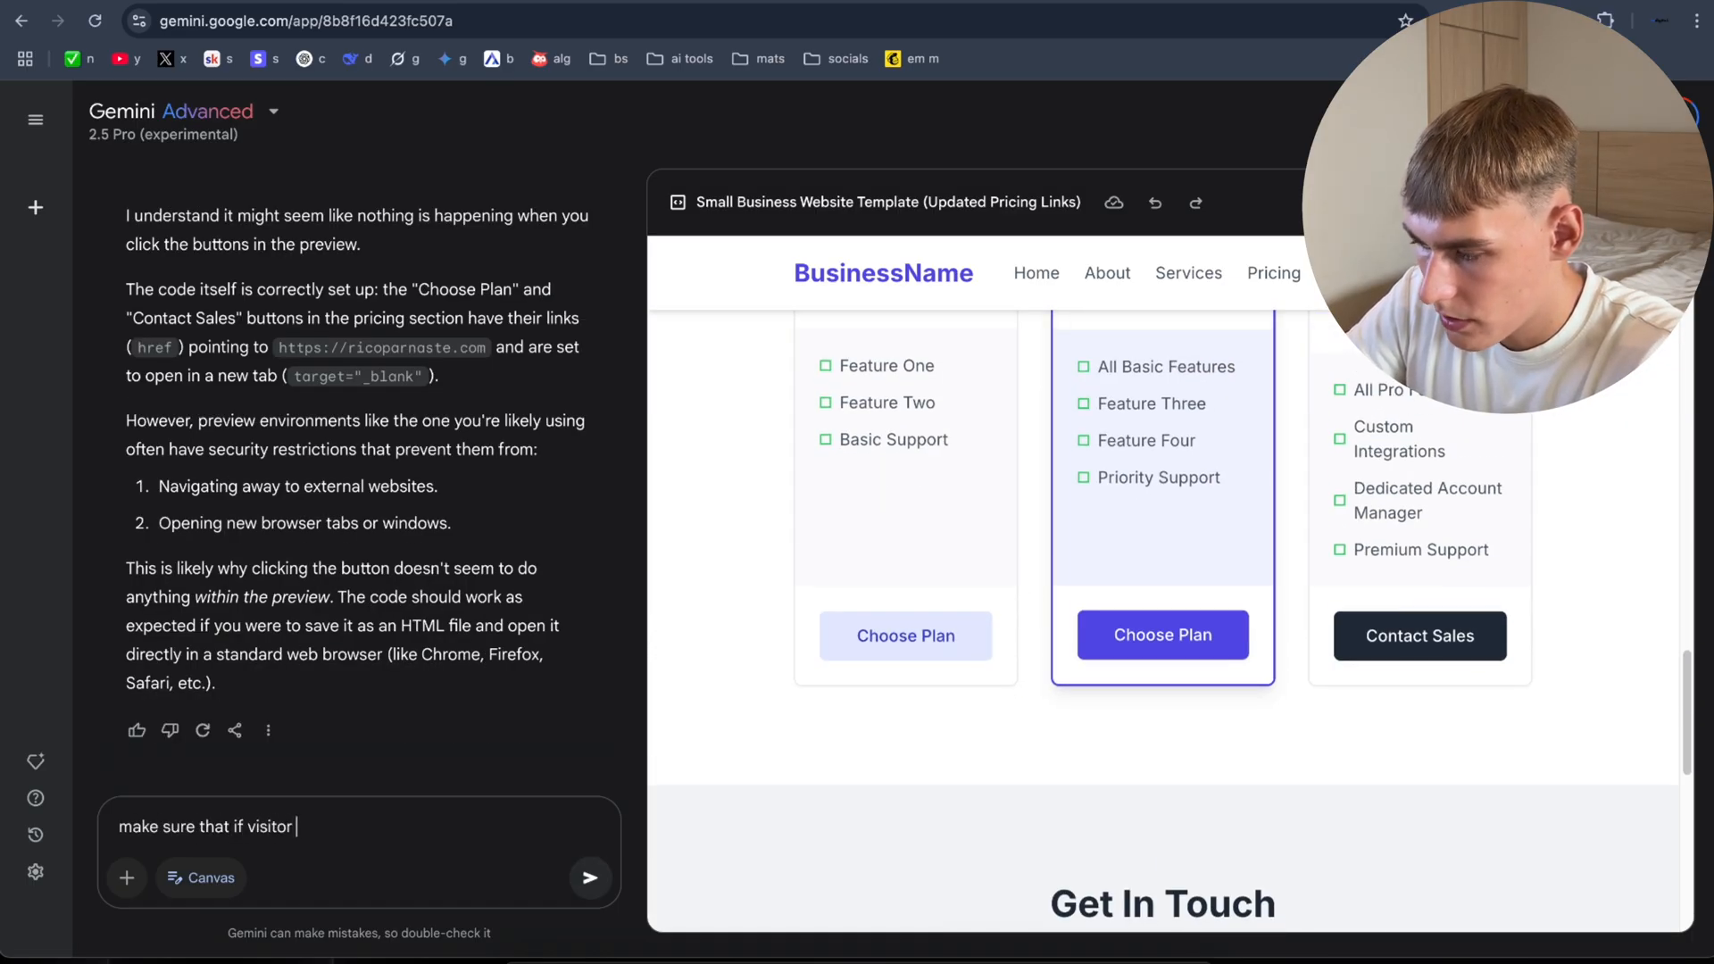
text(click on the butto)
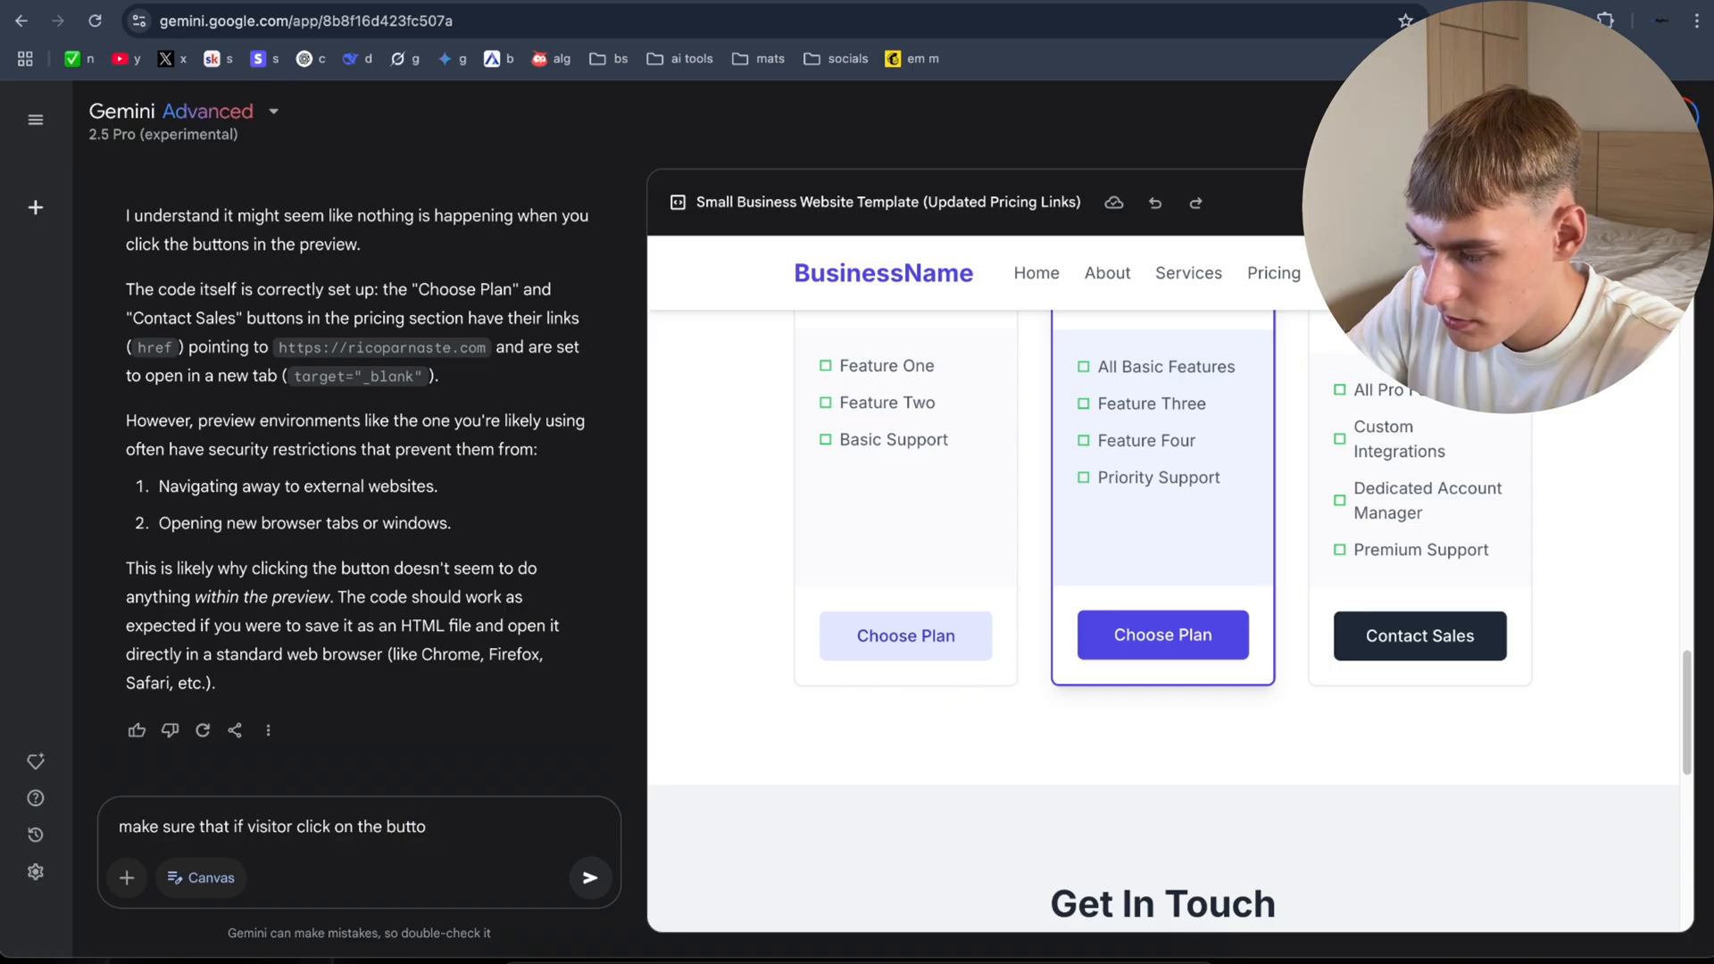
text(n it will take them to ricoparnas)
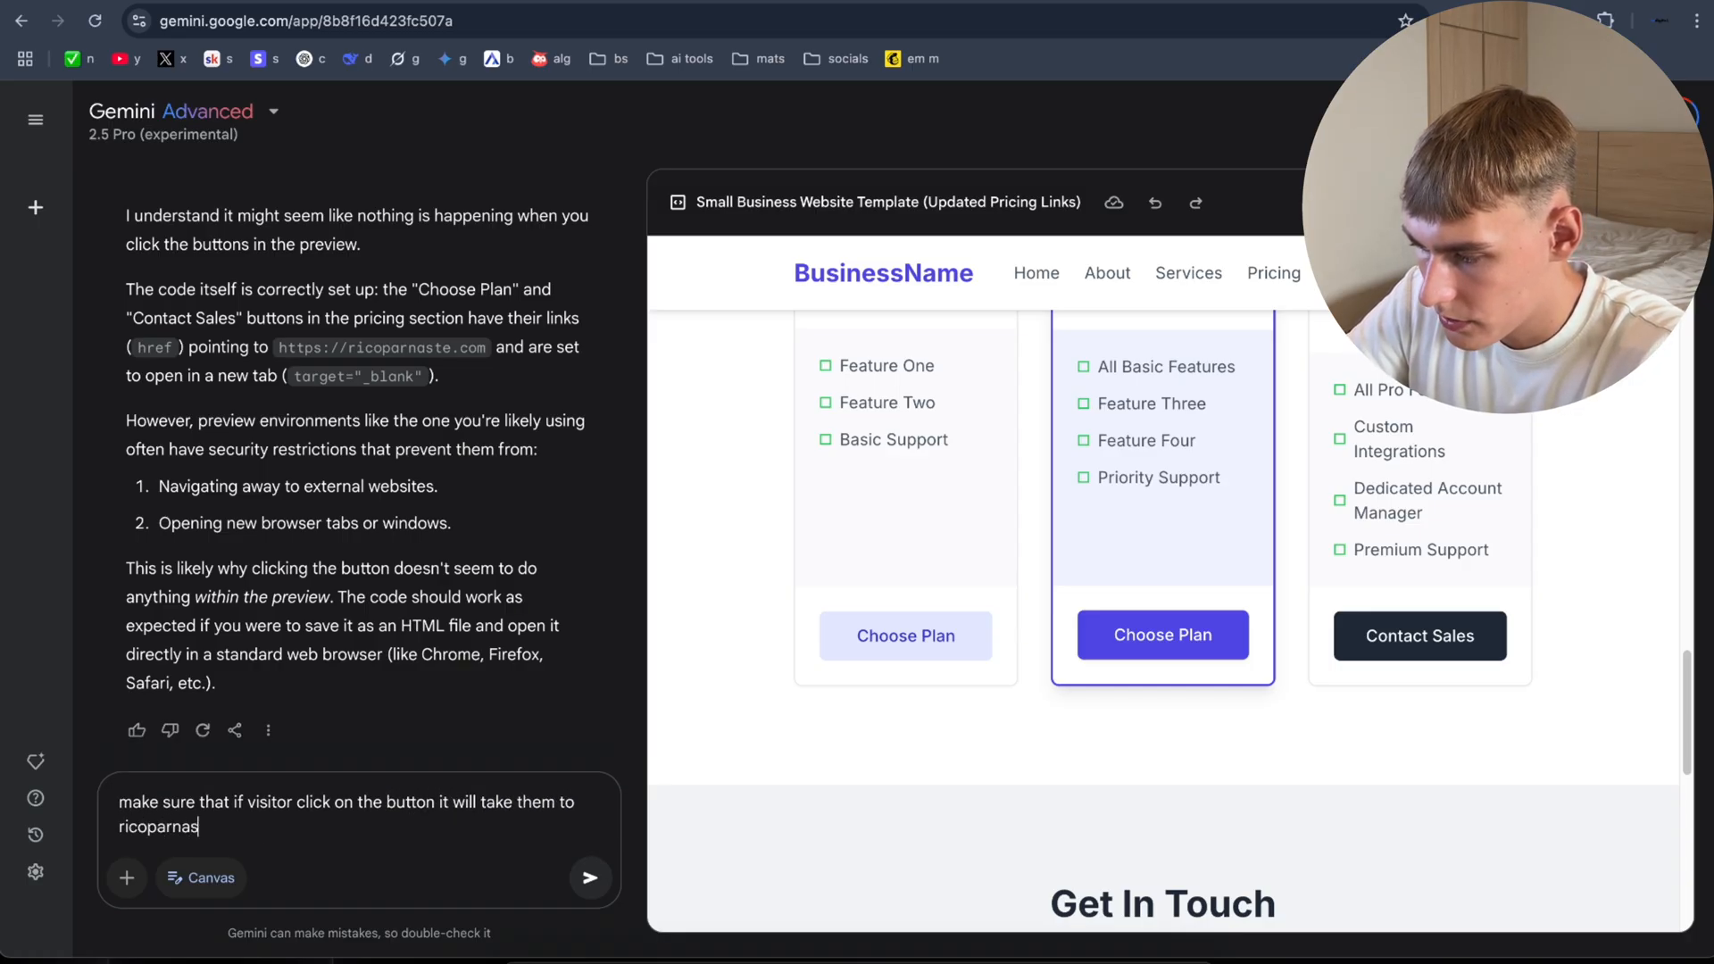
click(588, 876)
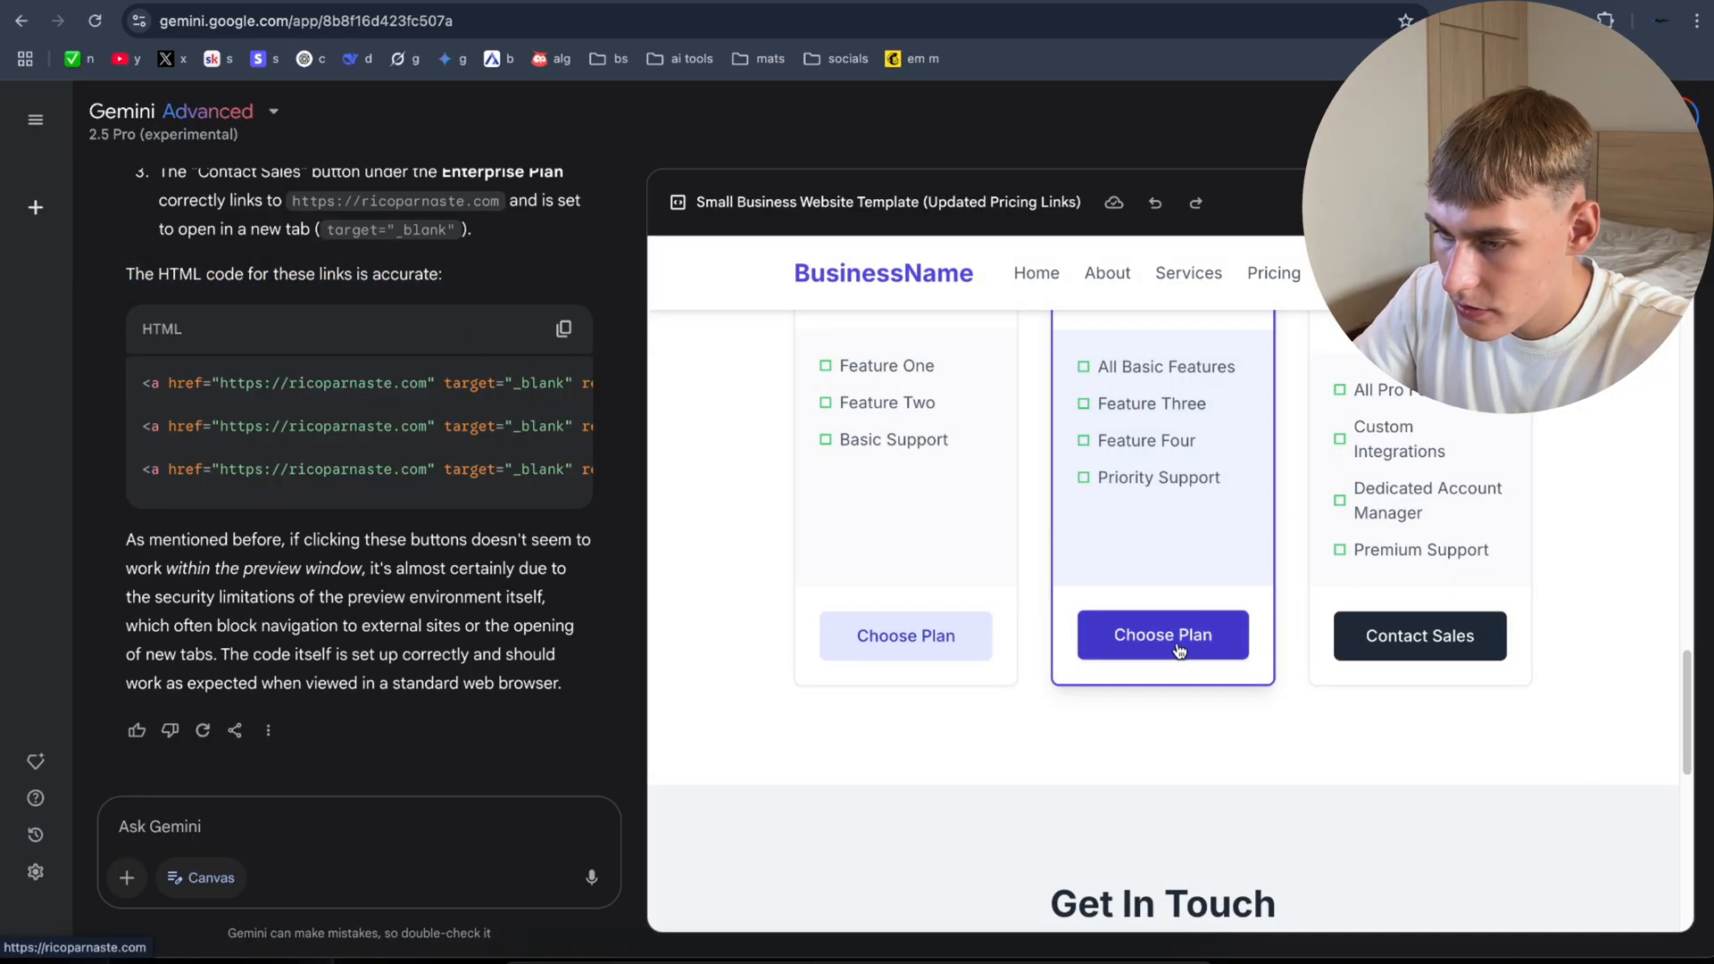
click(1161, 635)
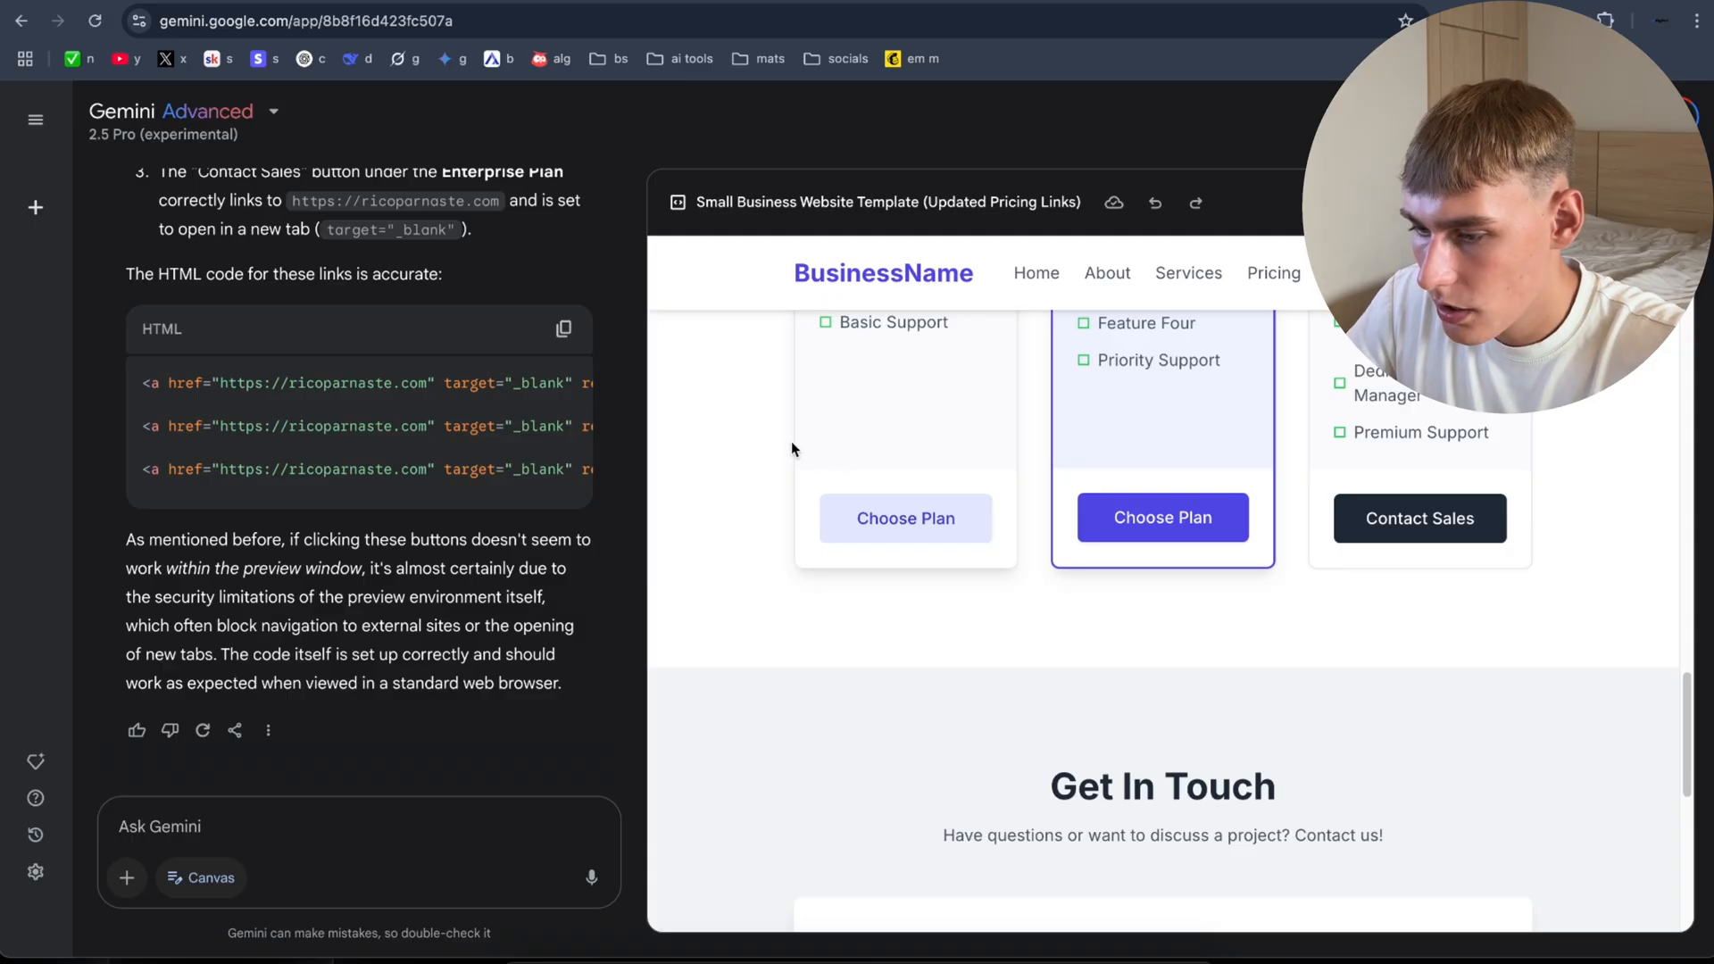
mouse_move(34, 208)
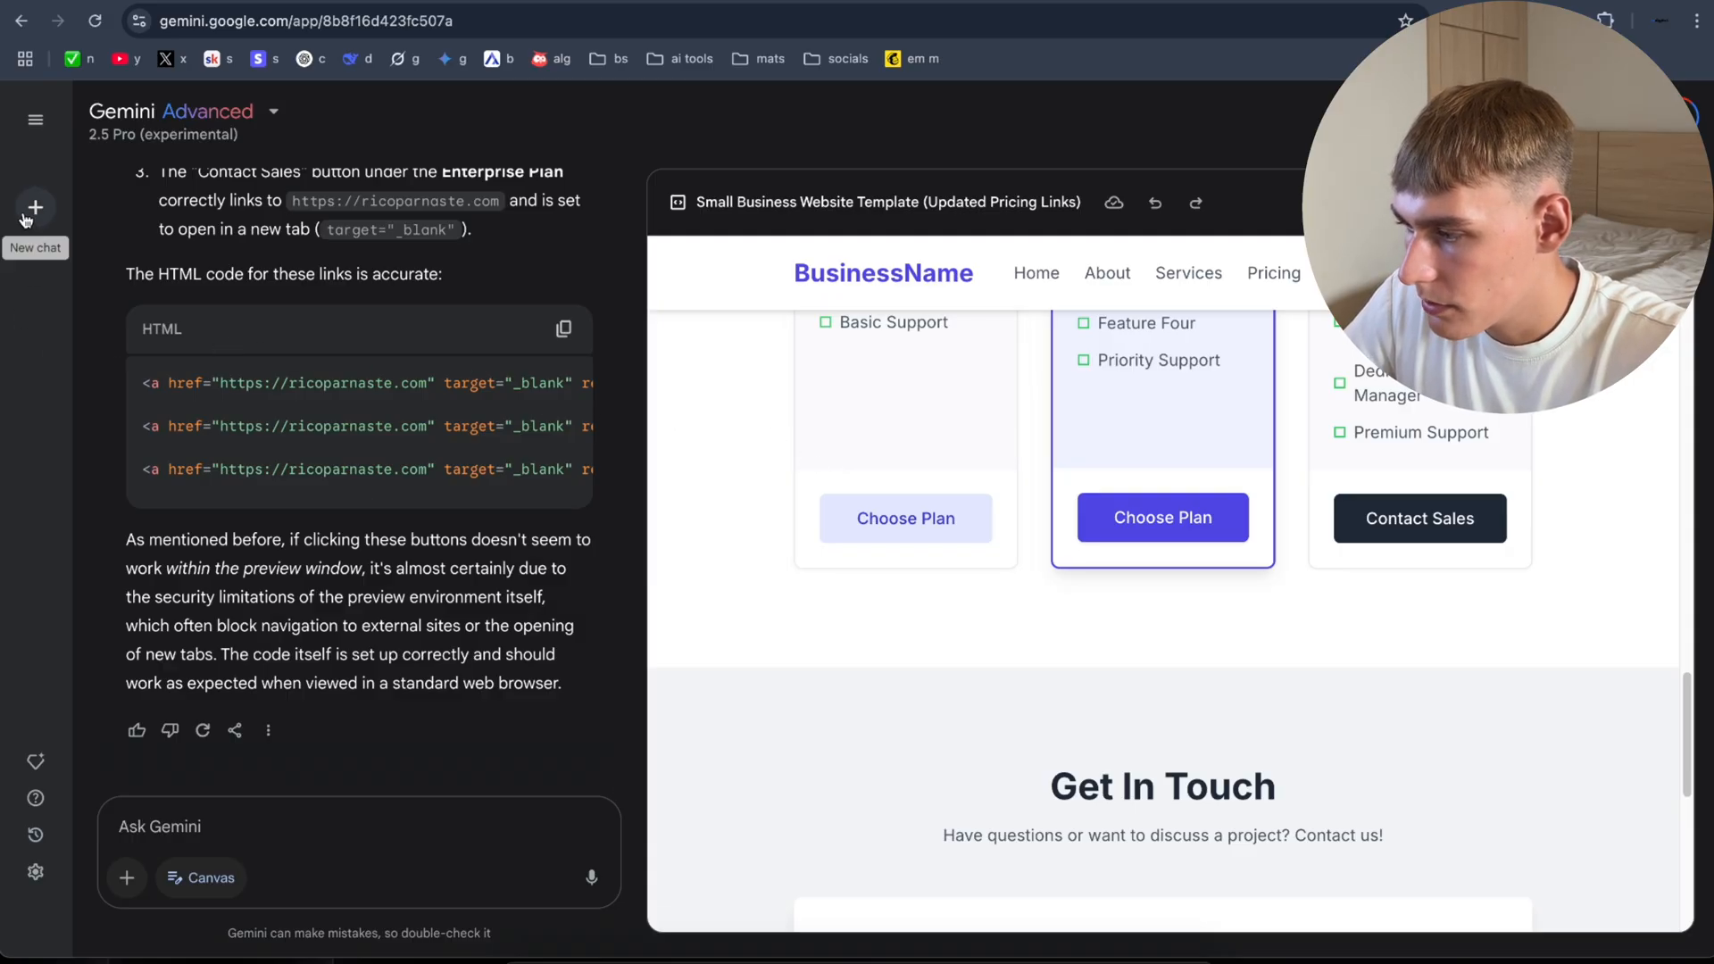
Step: In a new chat, send 'Build me a AI CRM web application in canvas' with good-looking UI
click(34, 208)
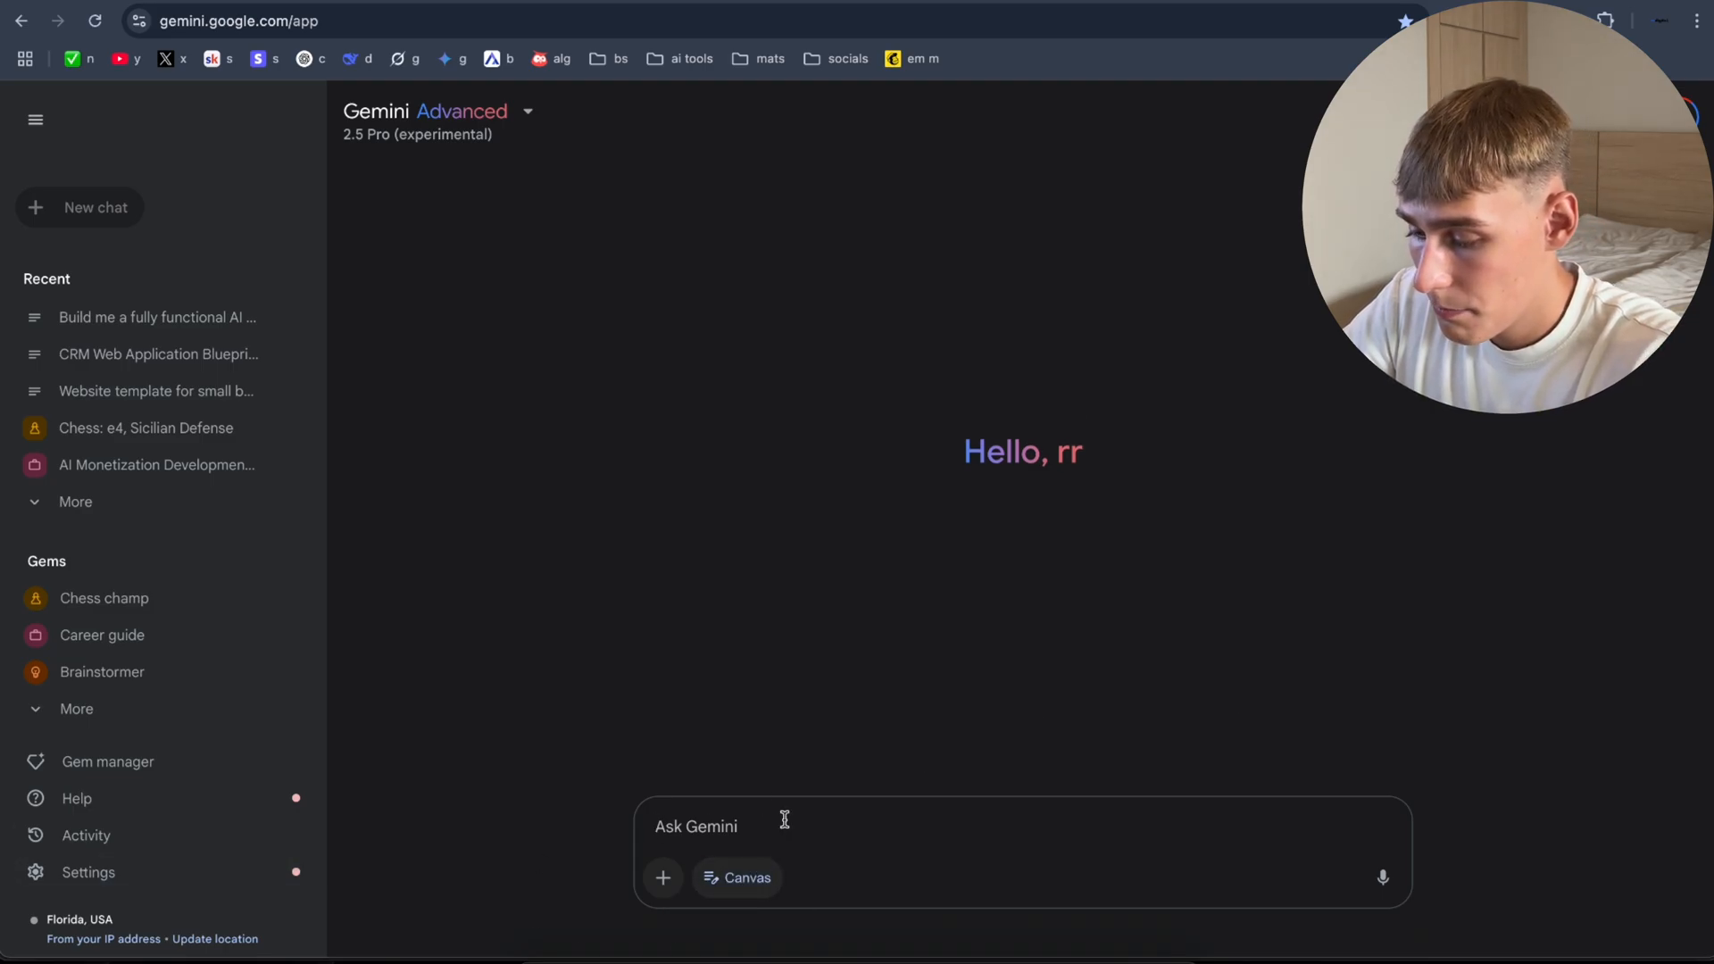
text(Build me a AI C)
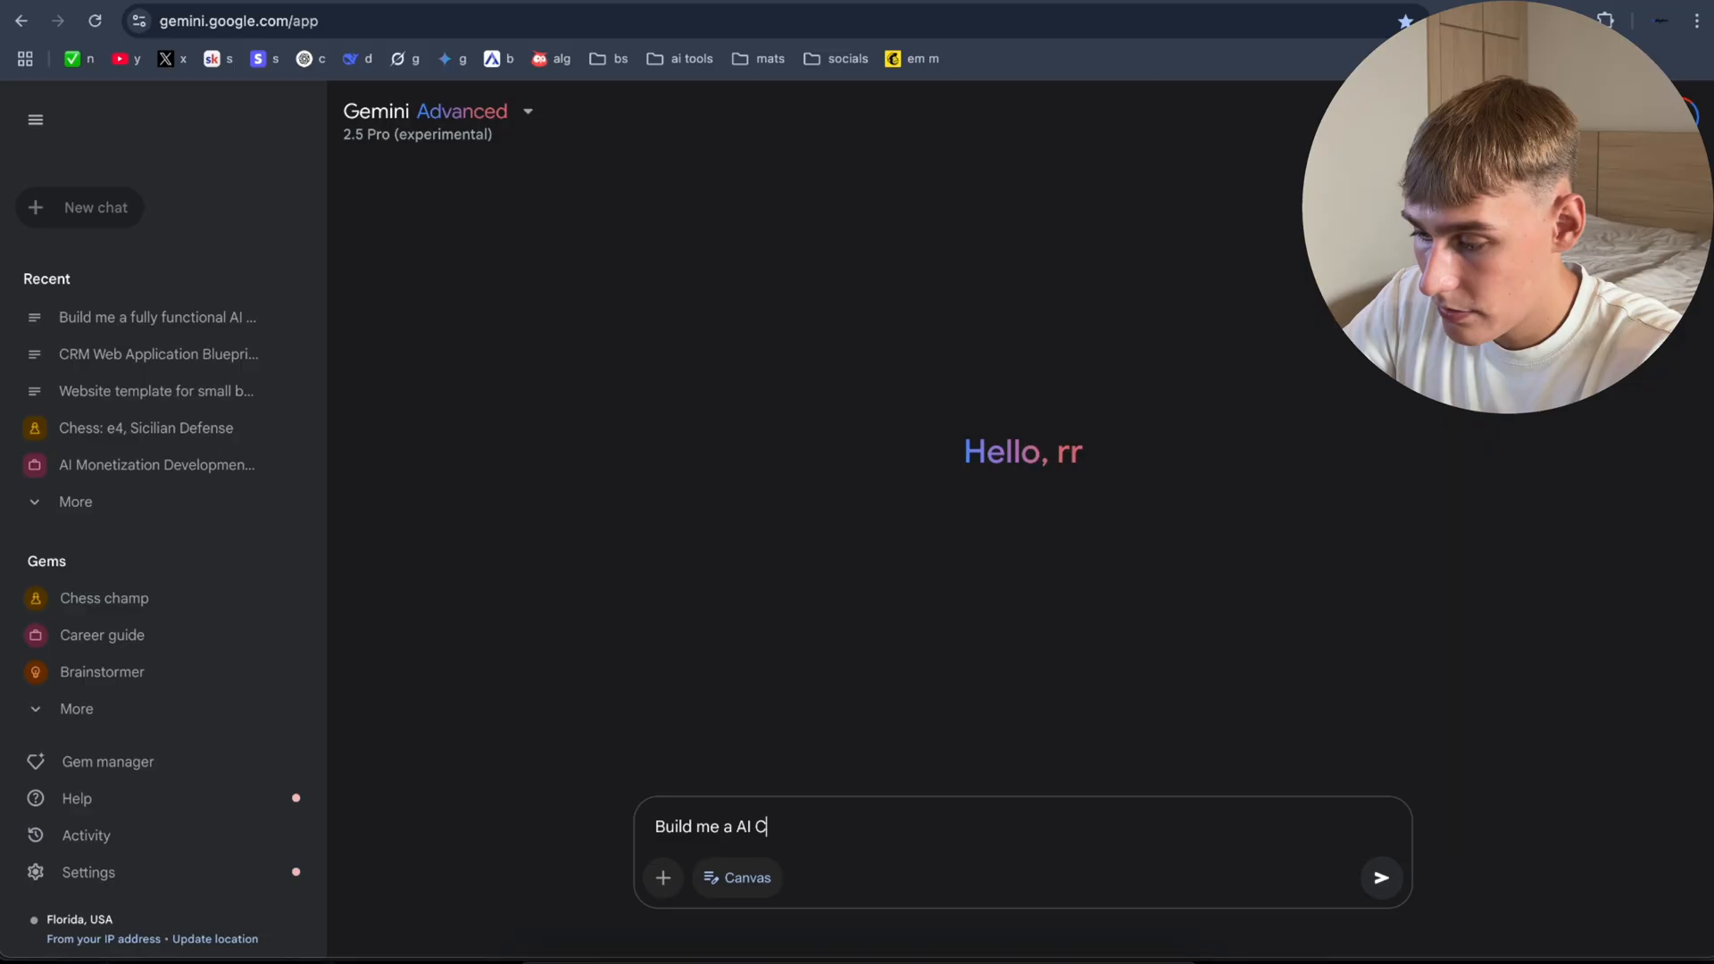
text(RM web application in canvas)
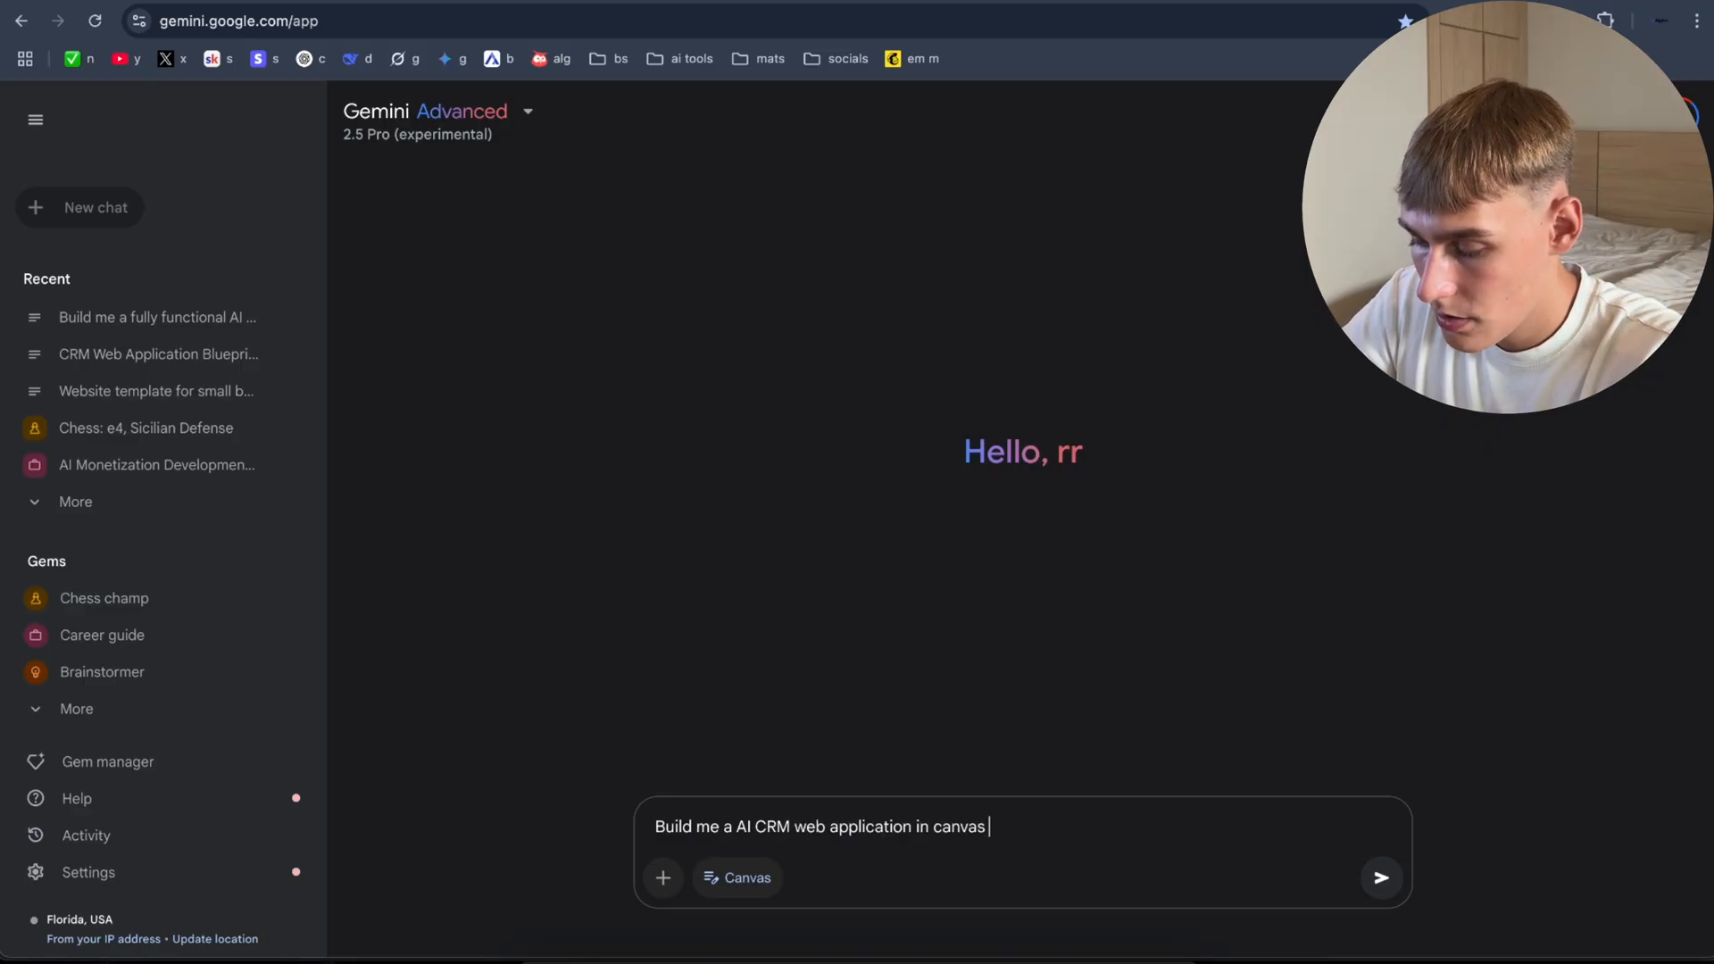
text(make sure the)
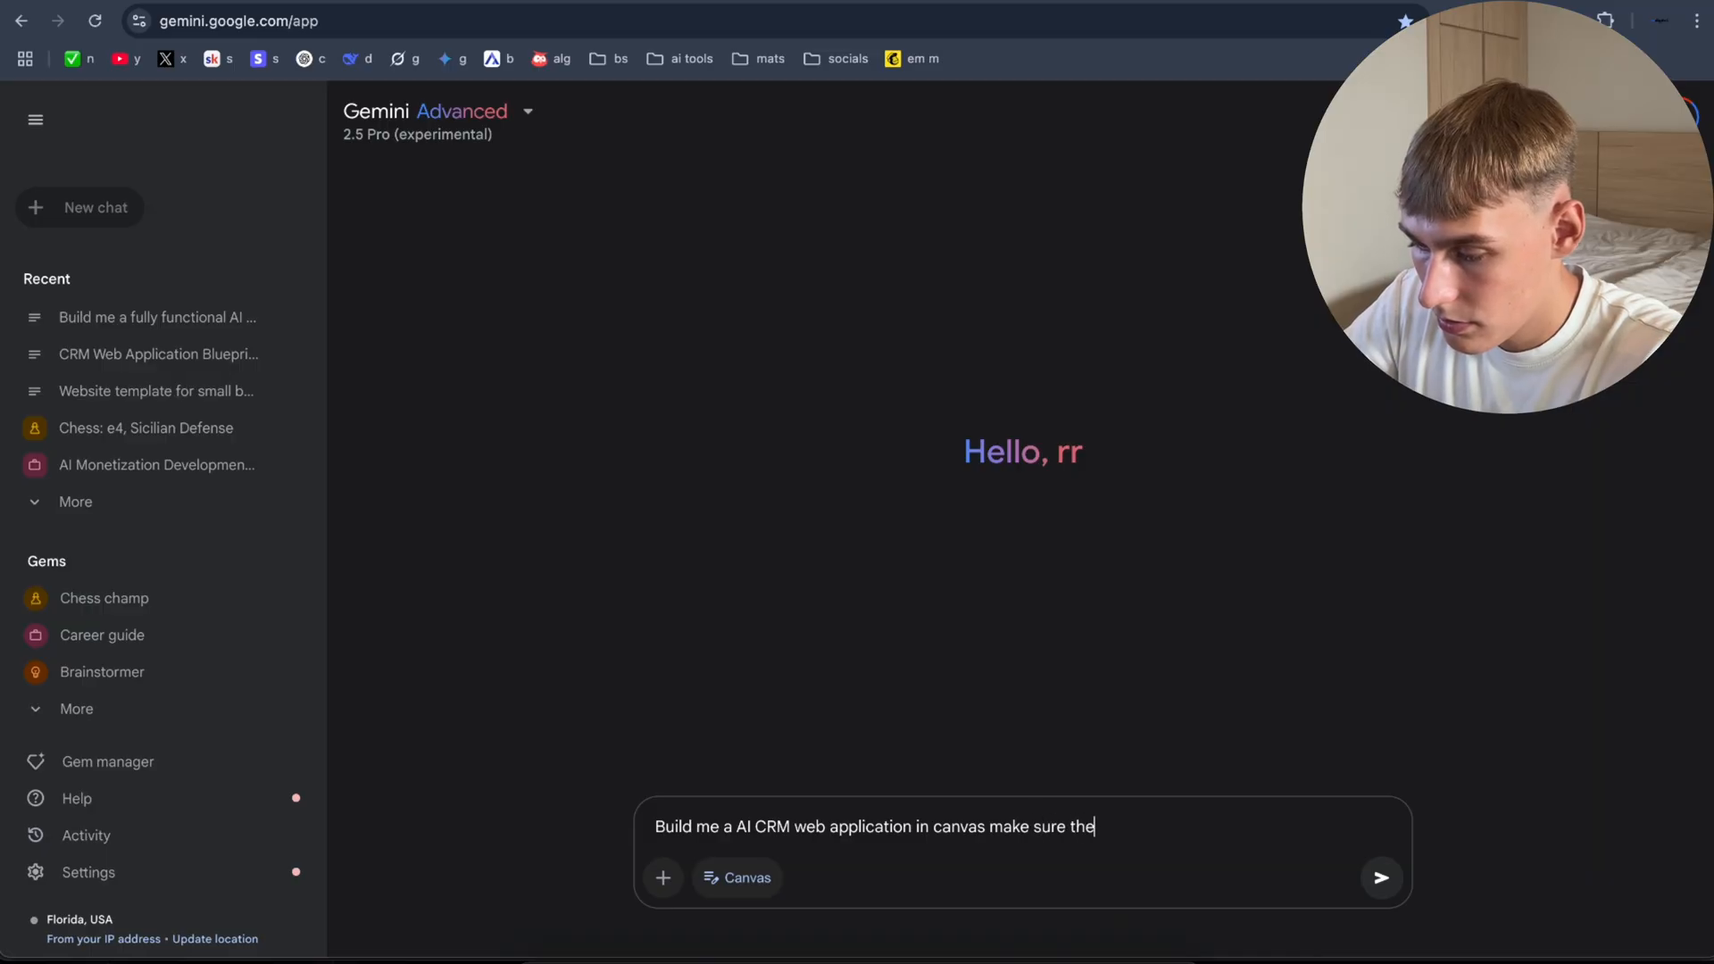
text(that the UI looks go)
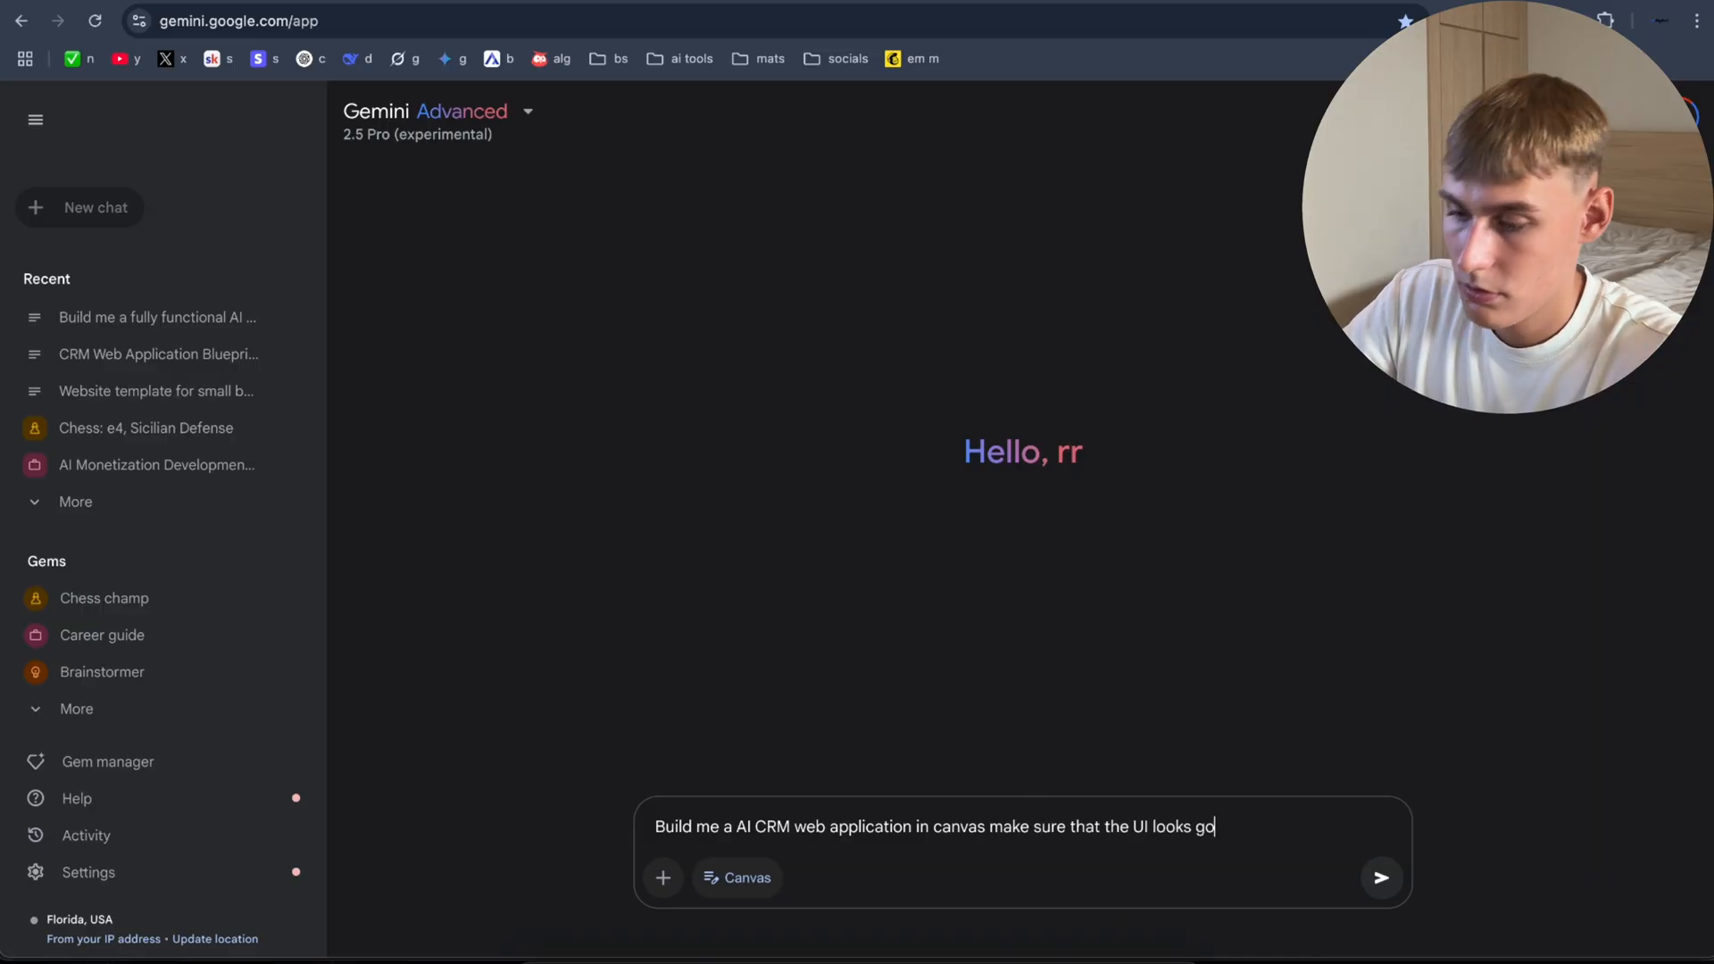
click(1381, 876)
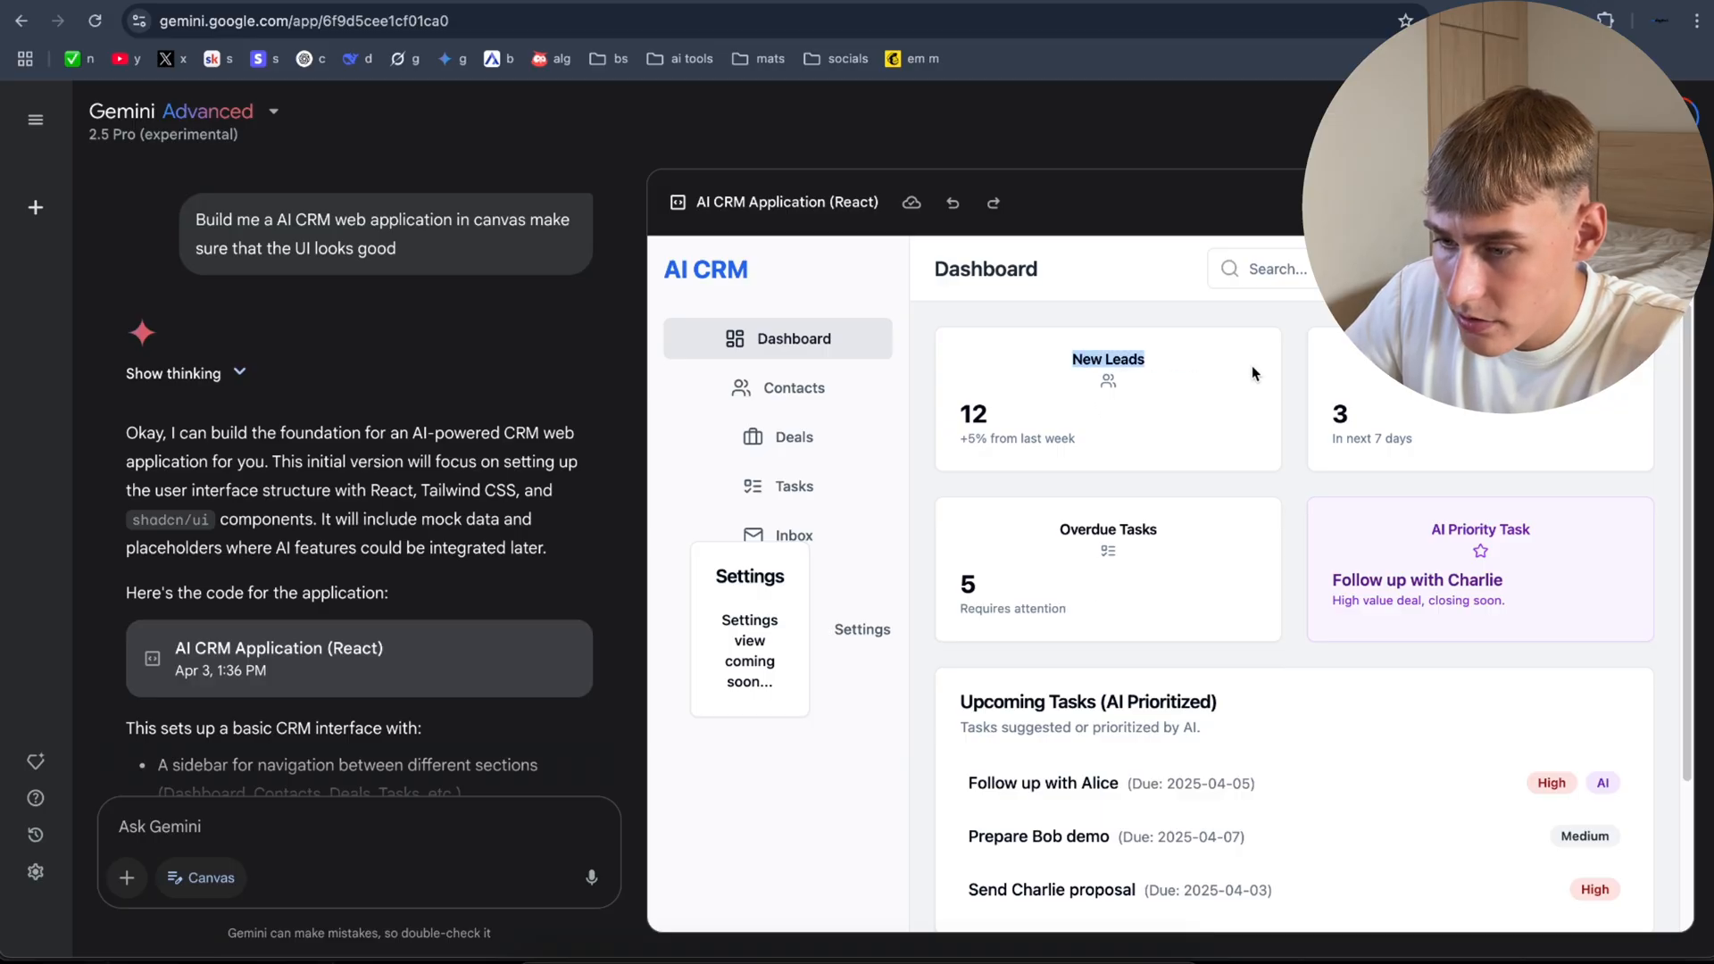
Step: Scroll the CRM dashboard, then view the Contacts table and the placeholder Settings page
scroll(down, 3)
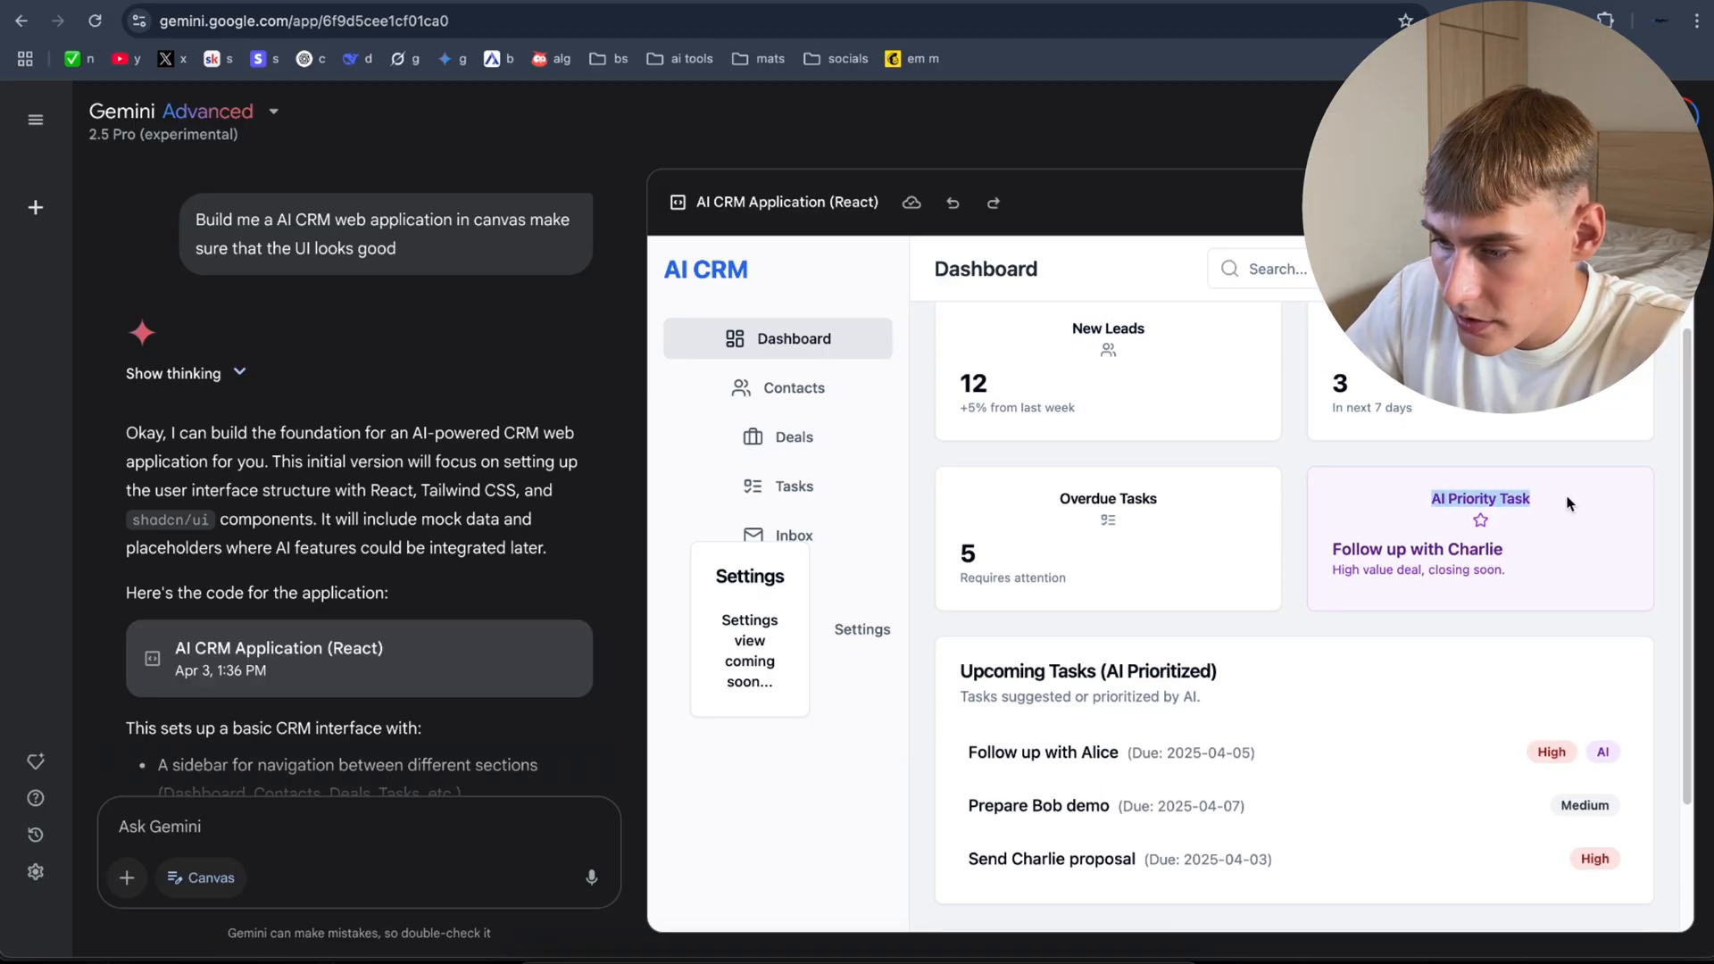
scroll(down, 3)
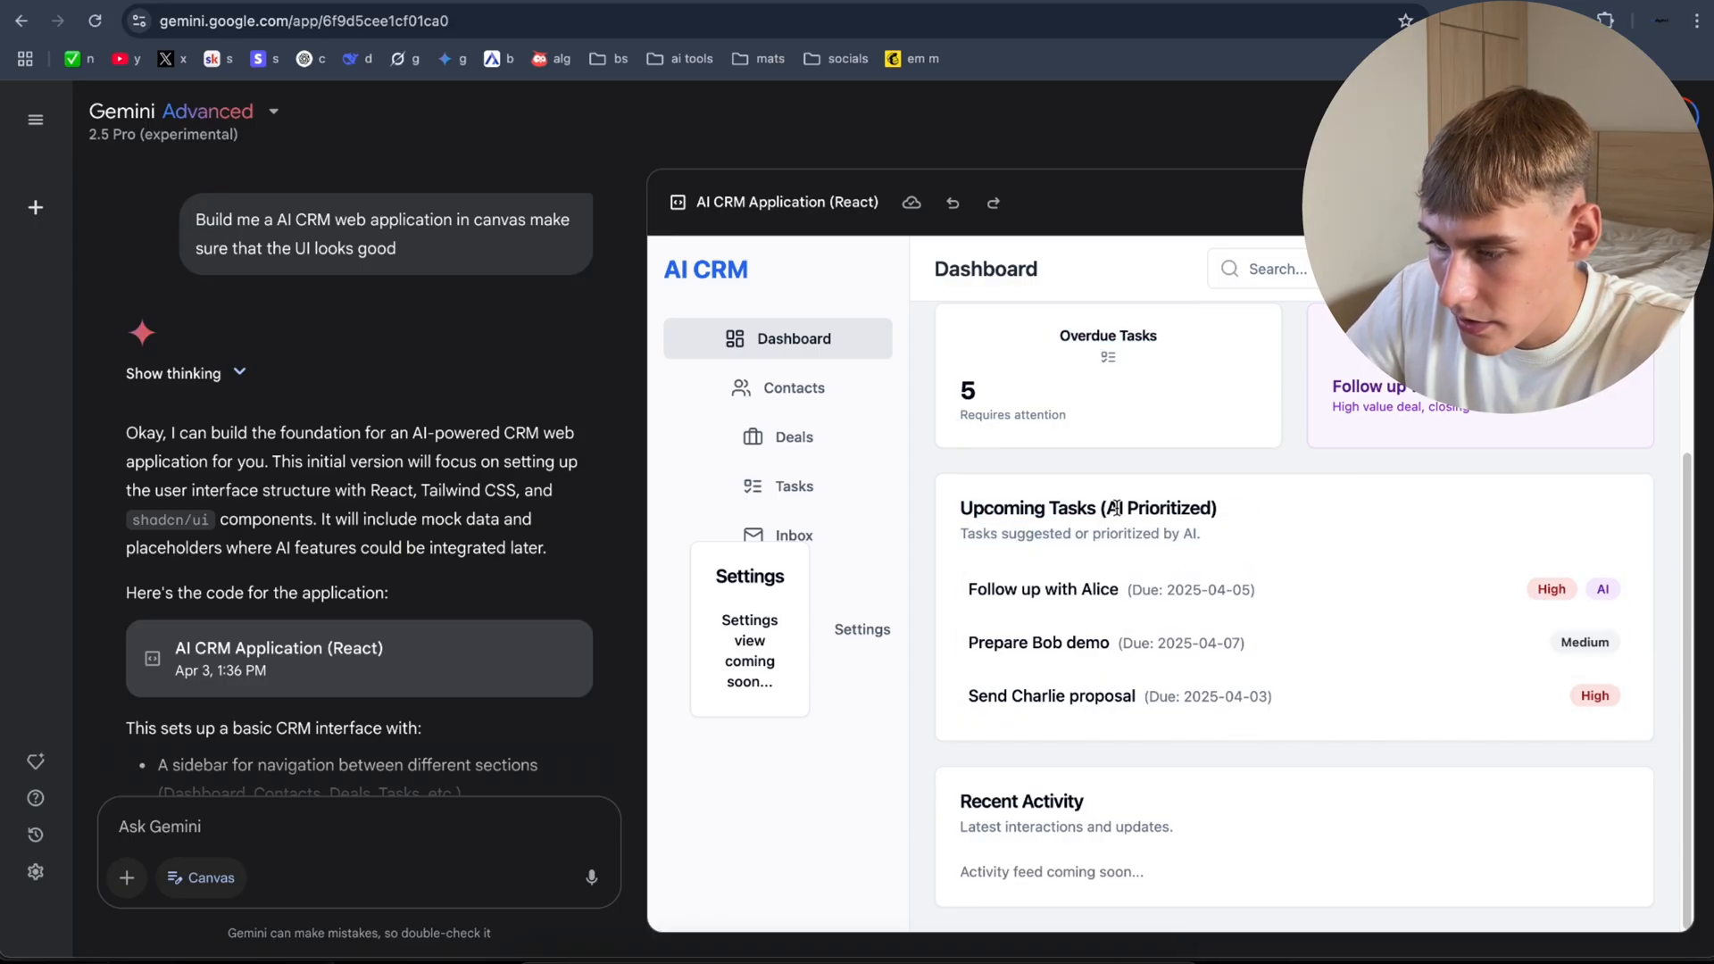
click(778, 387)
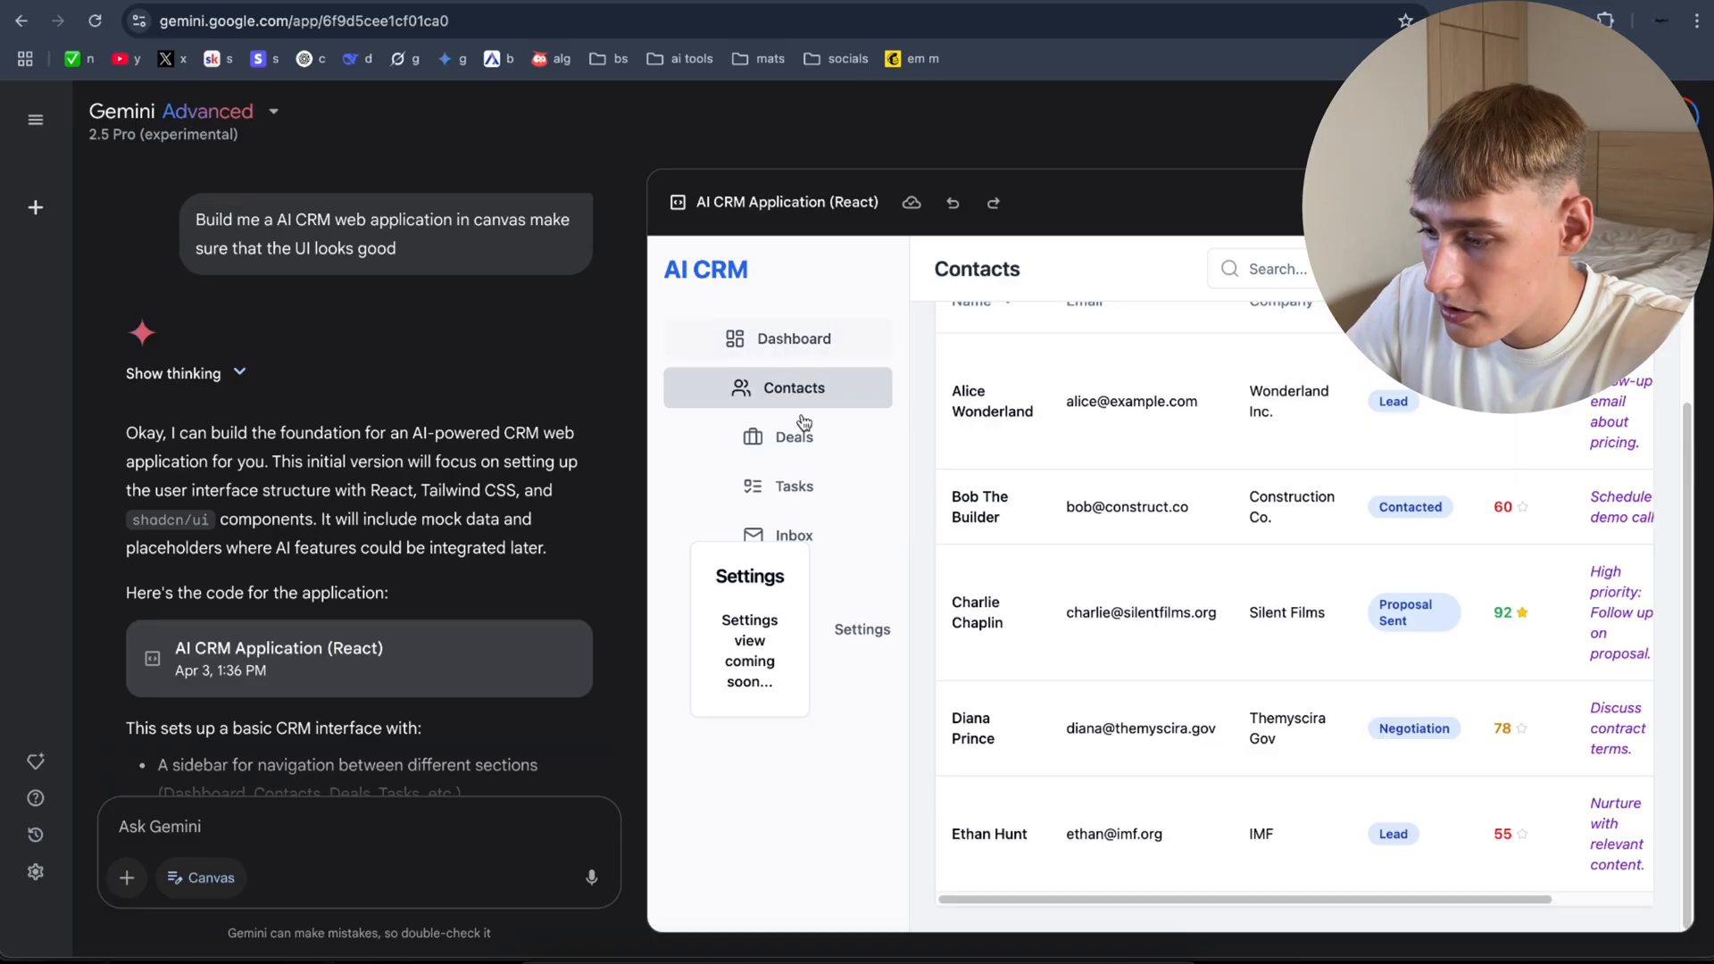
click(860, 628)
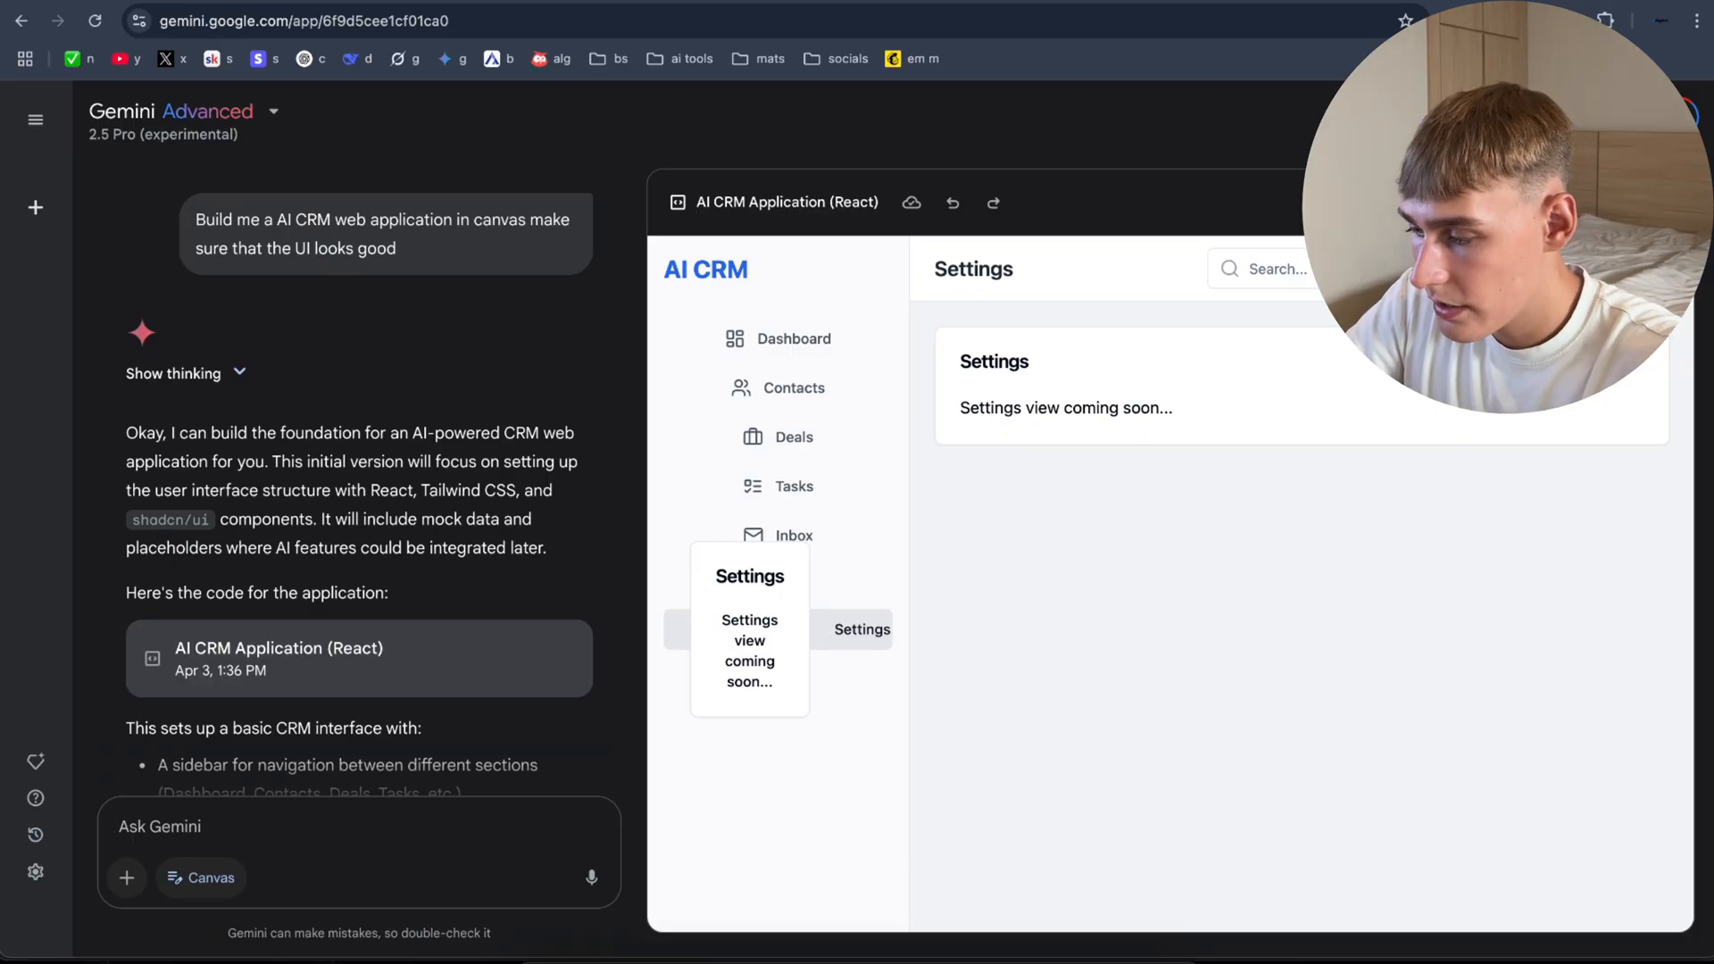
Step: Ask Gemini to 'add setting' to build out the Settings page, then check Deals
text(add setting)
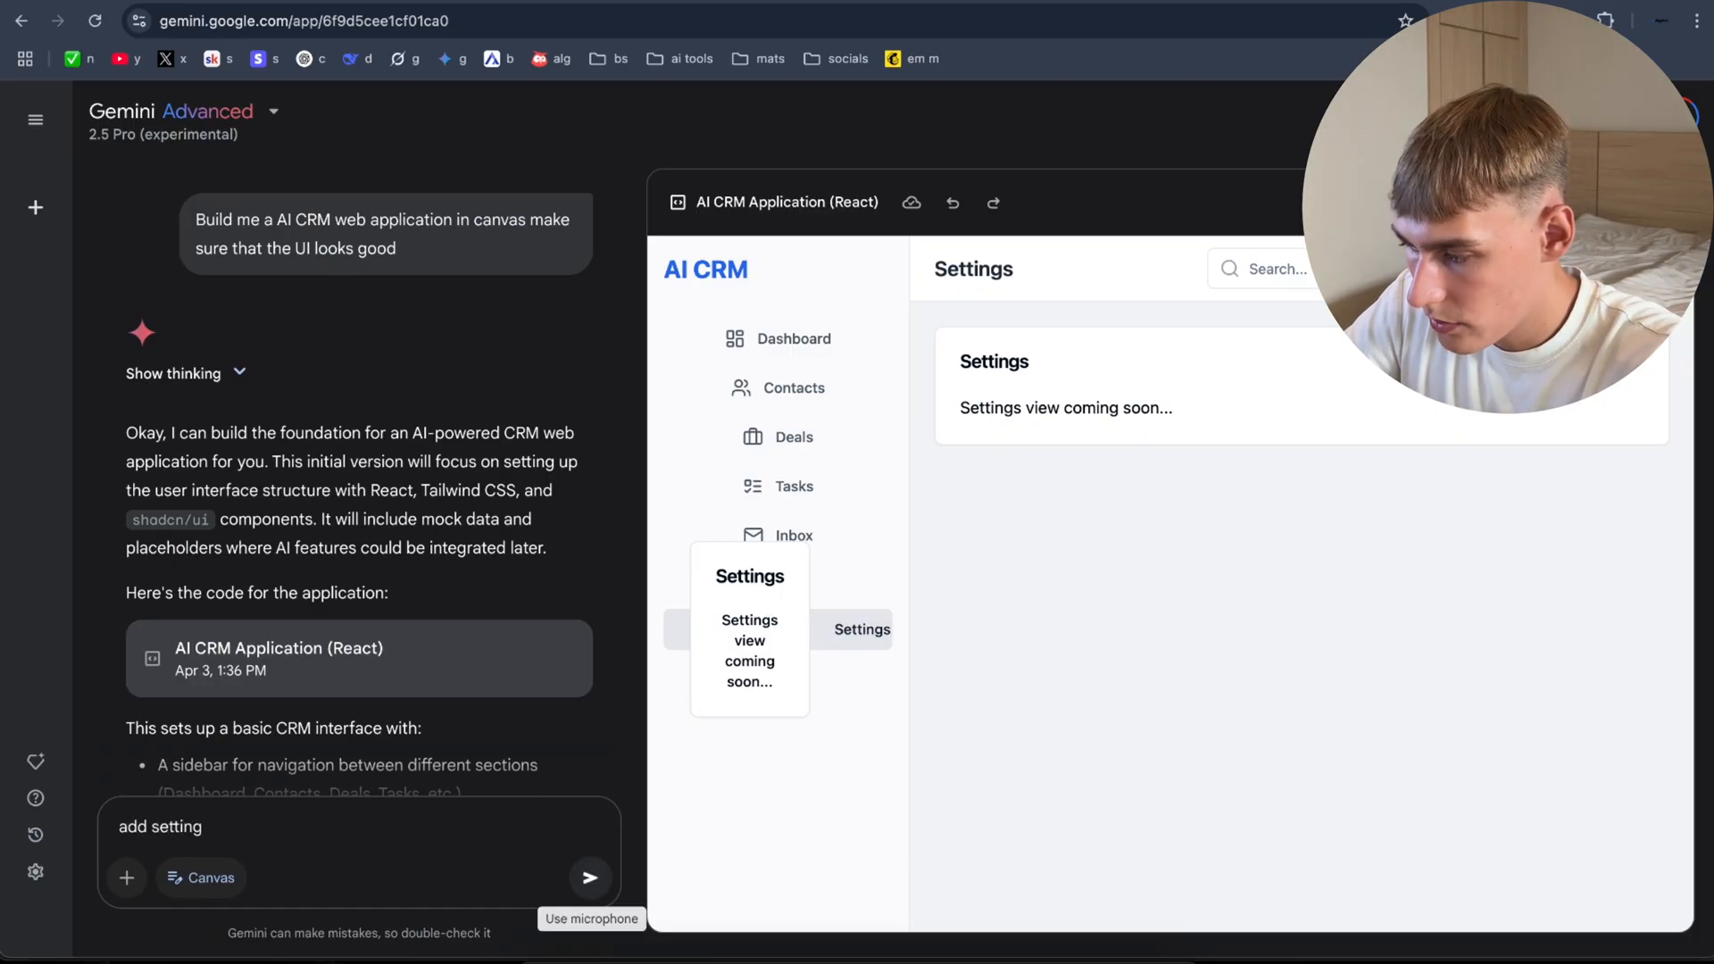
click(589, 876)
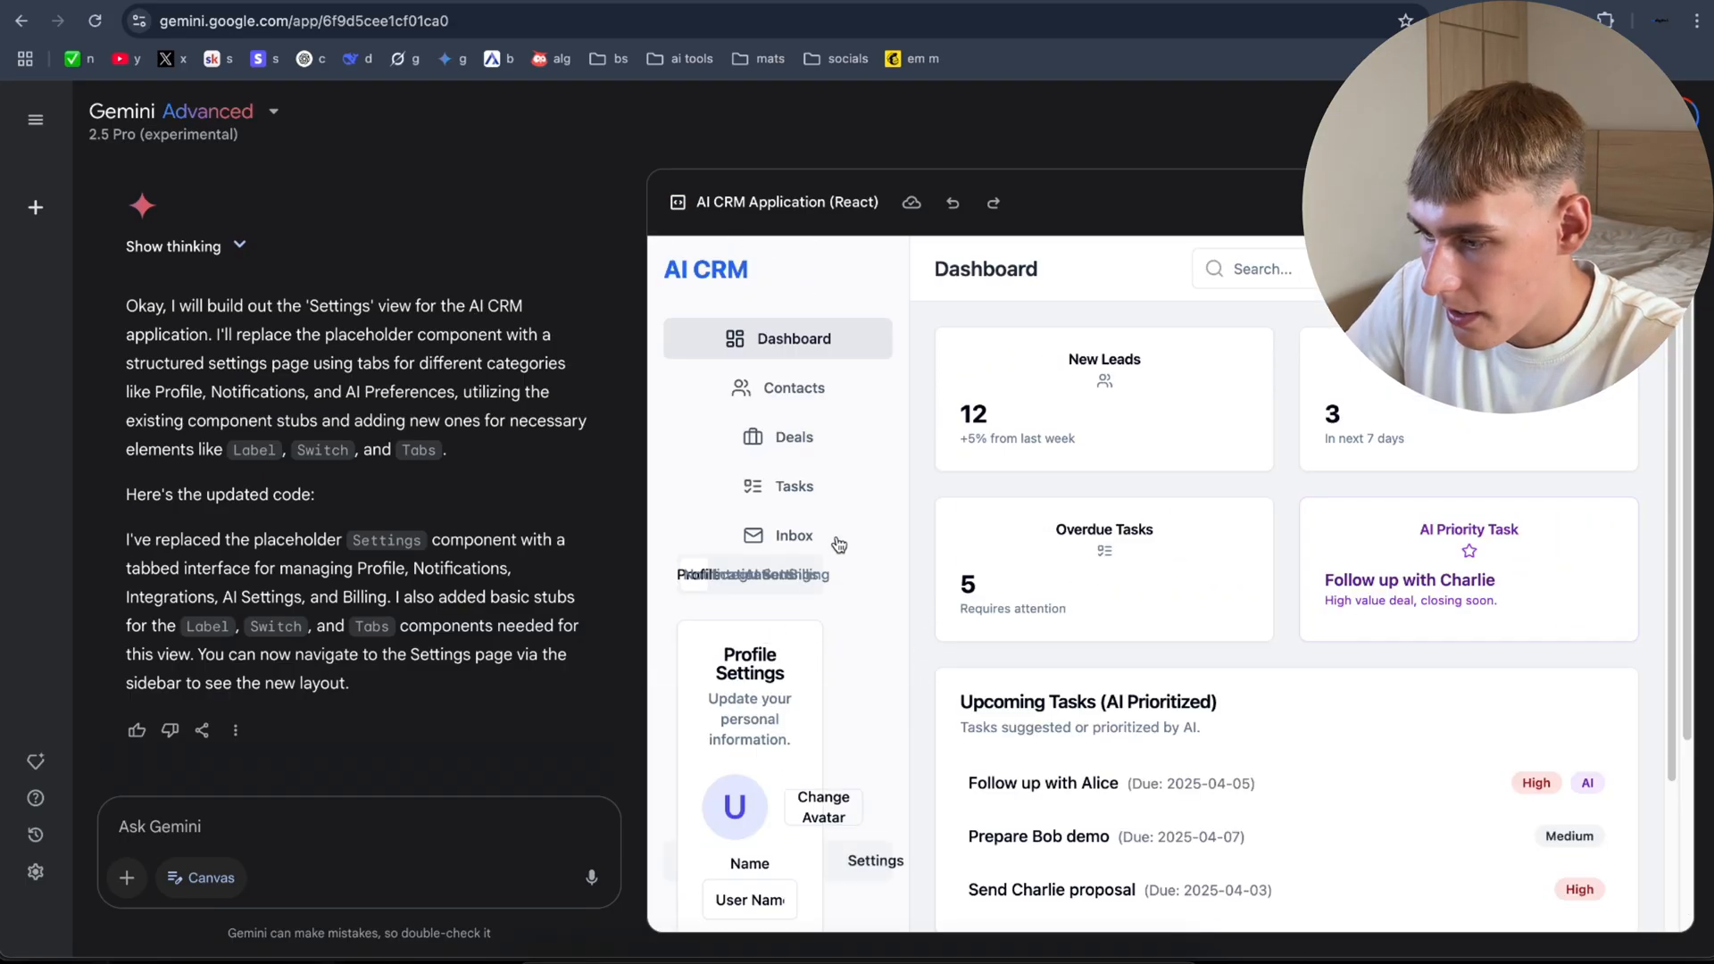
click(794, 437)
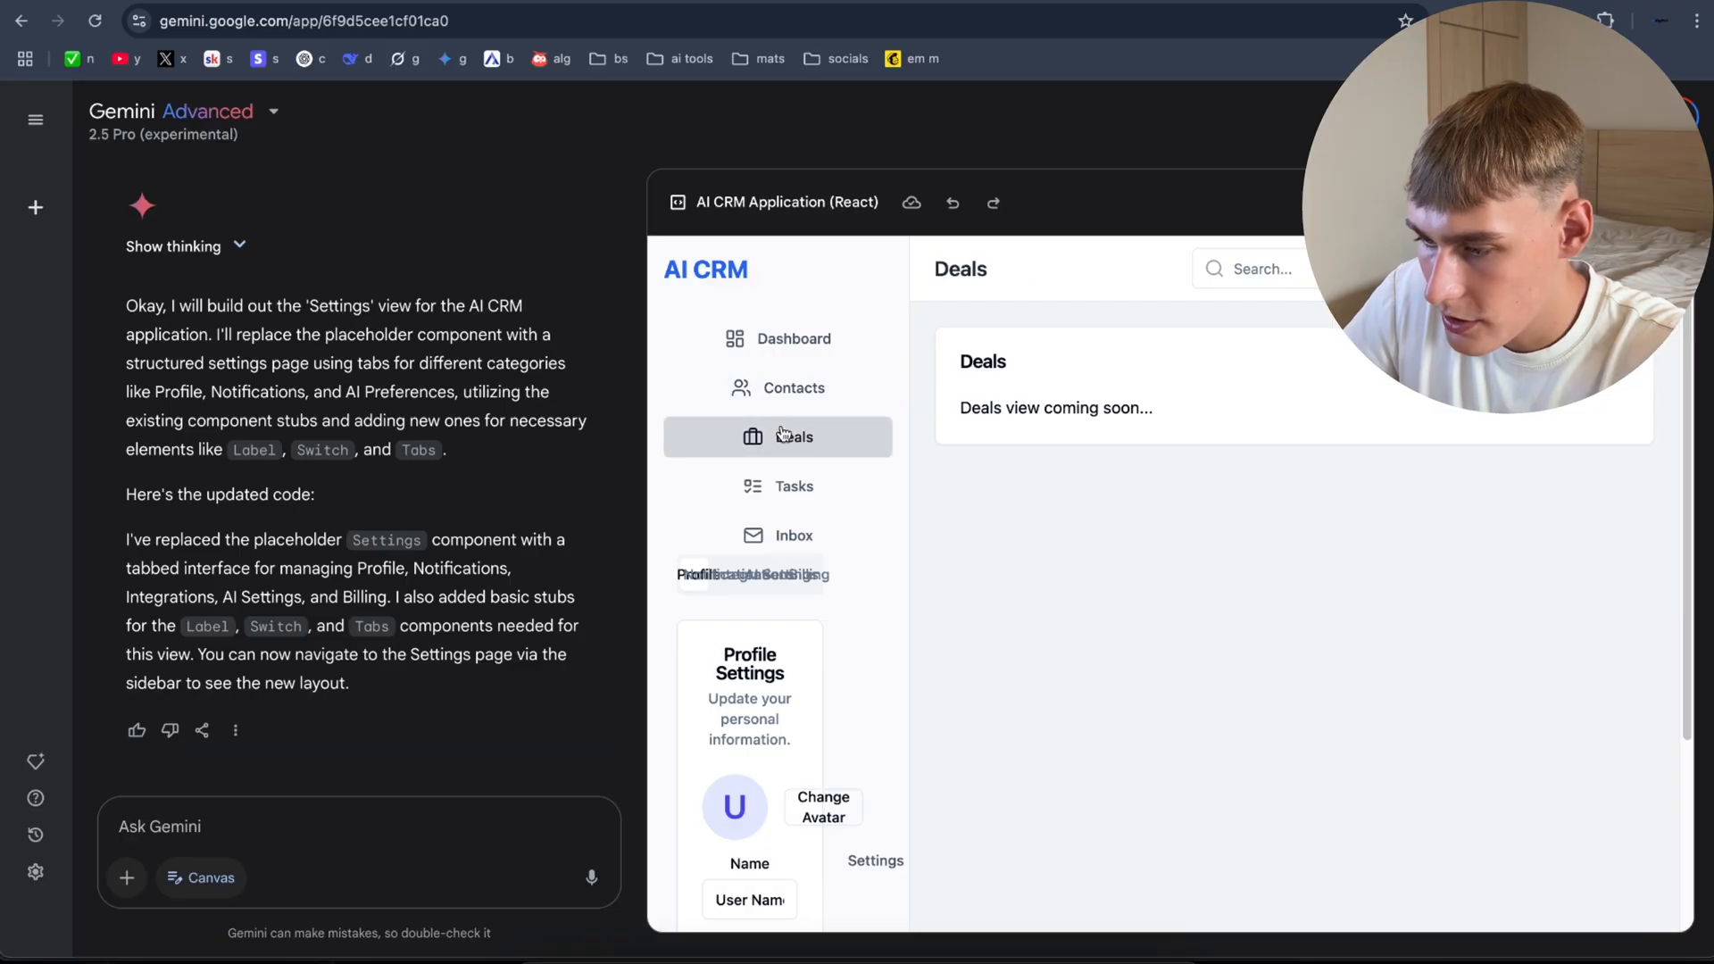
Step: Check the CRM's Contacts, Tasks and Inbox pages in the preview
click(793, 387)
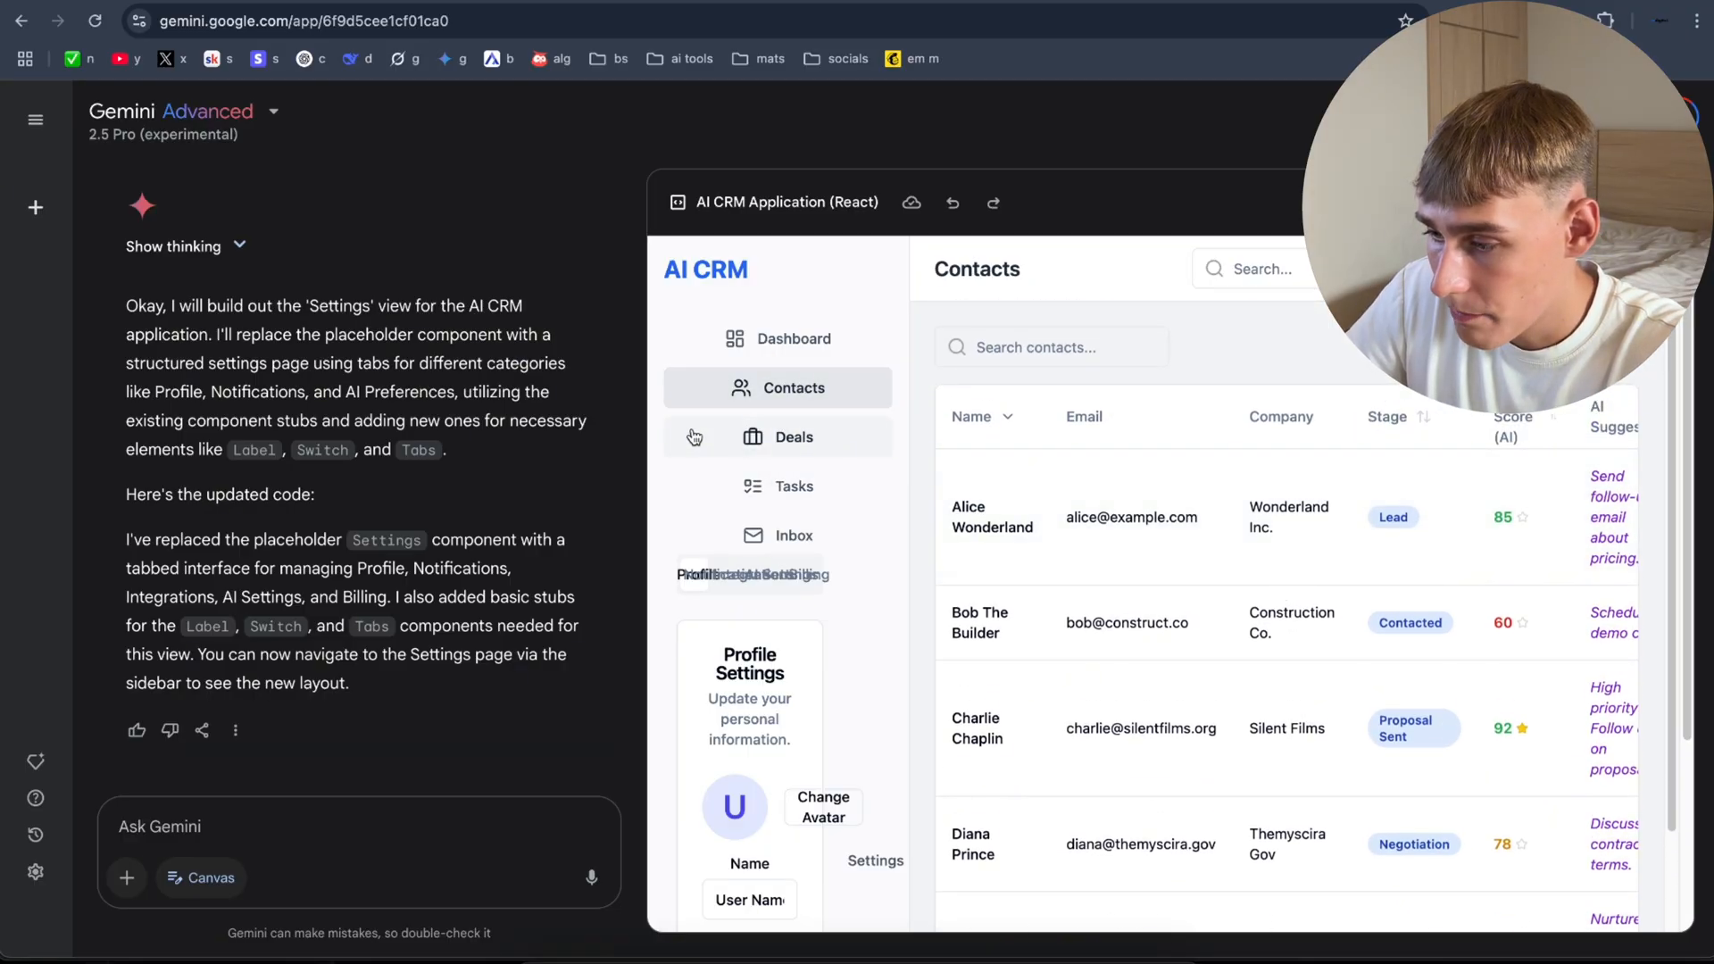
click(792, 487)
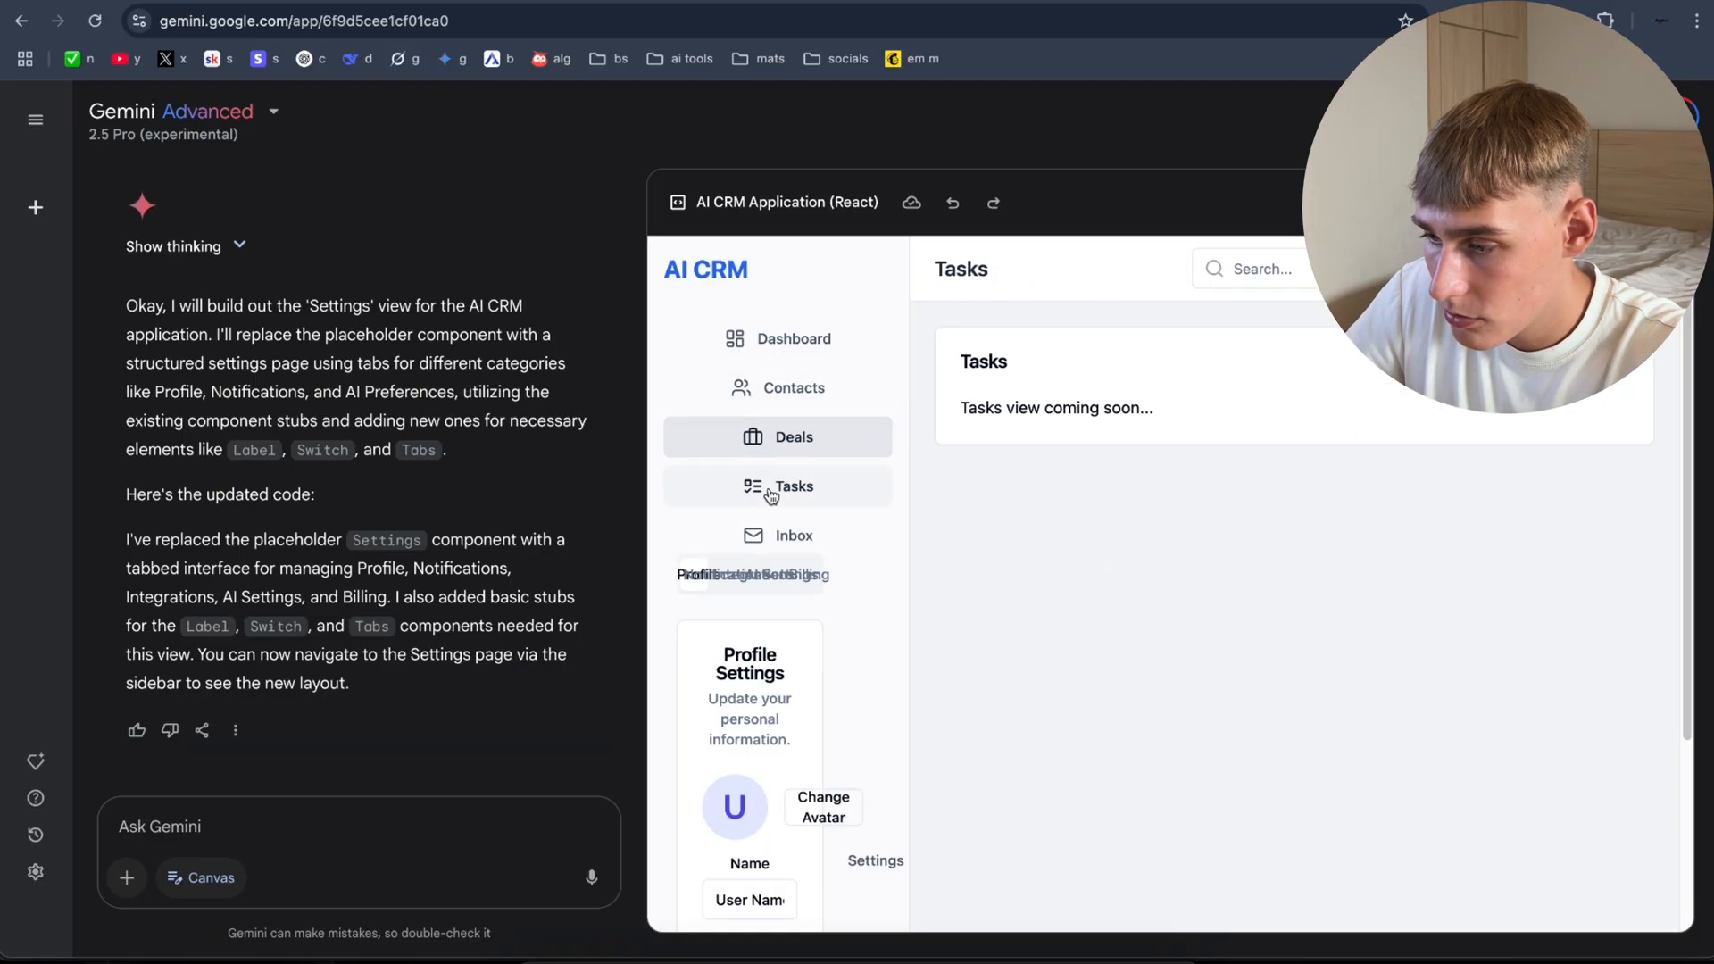
click(795, 535)
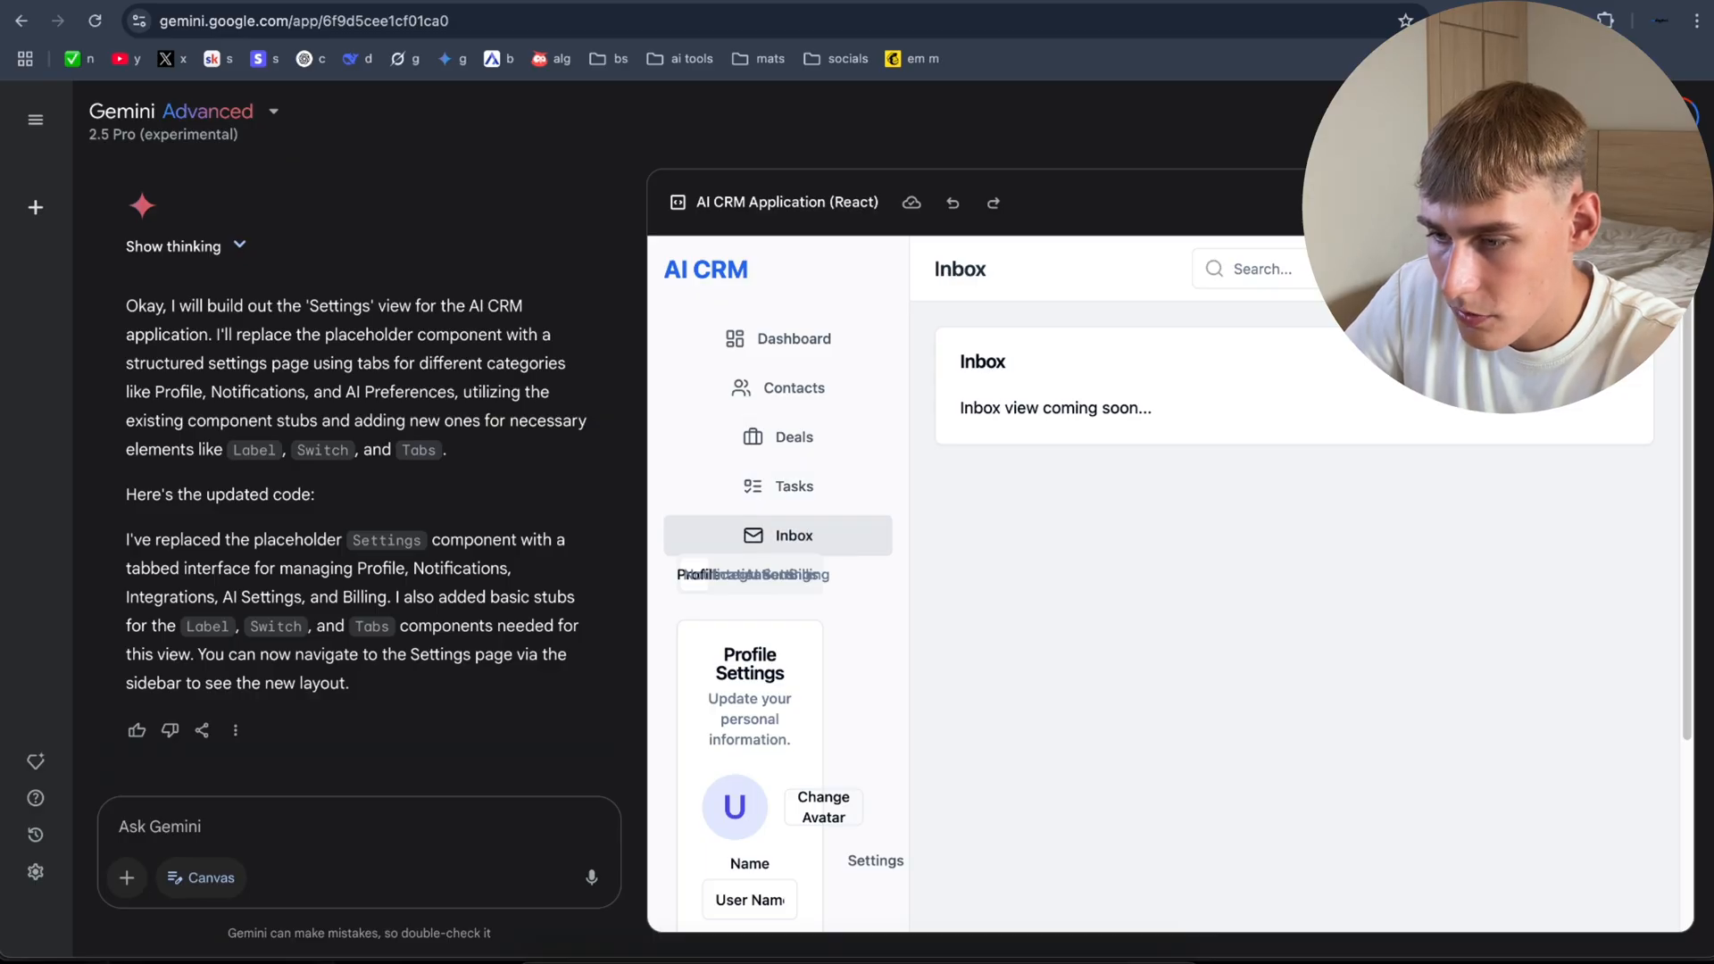
click(1256, 269)
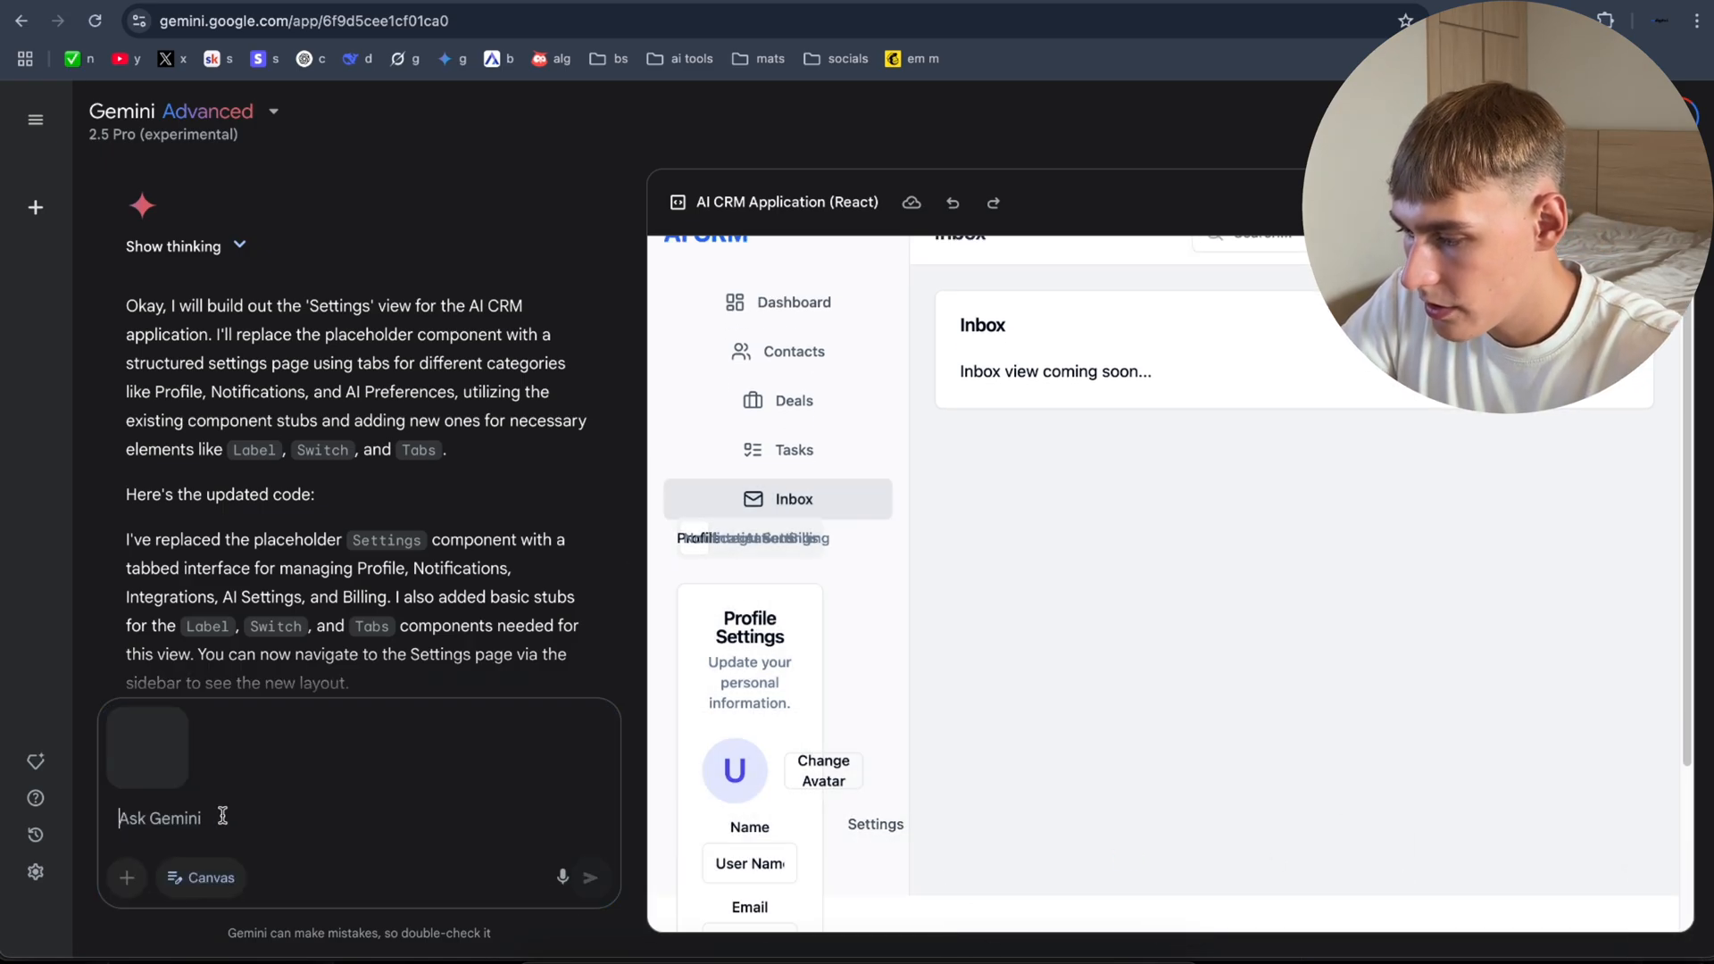
Step: Send a screenshot with a 'Try to…' prompt asking Gemini to fix the settings layout
text(Try to fix the profile setting and the)
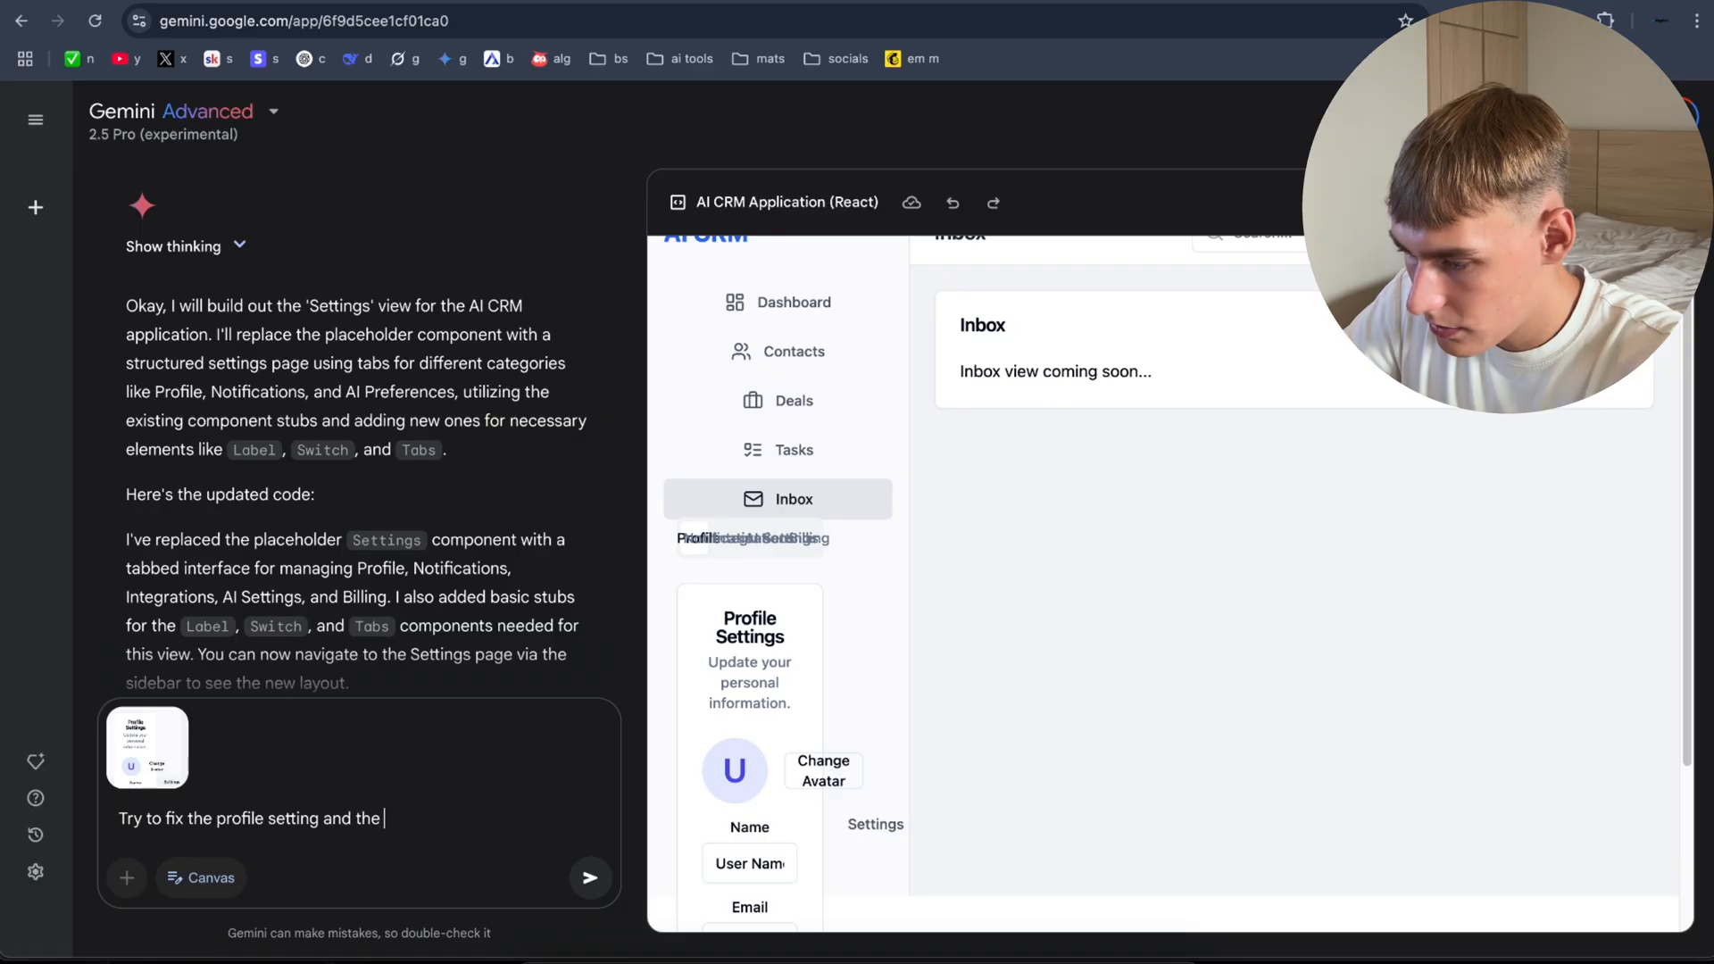
click(590, 878)
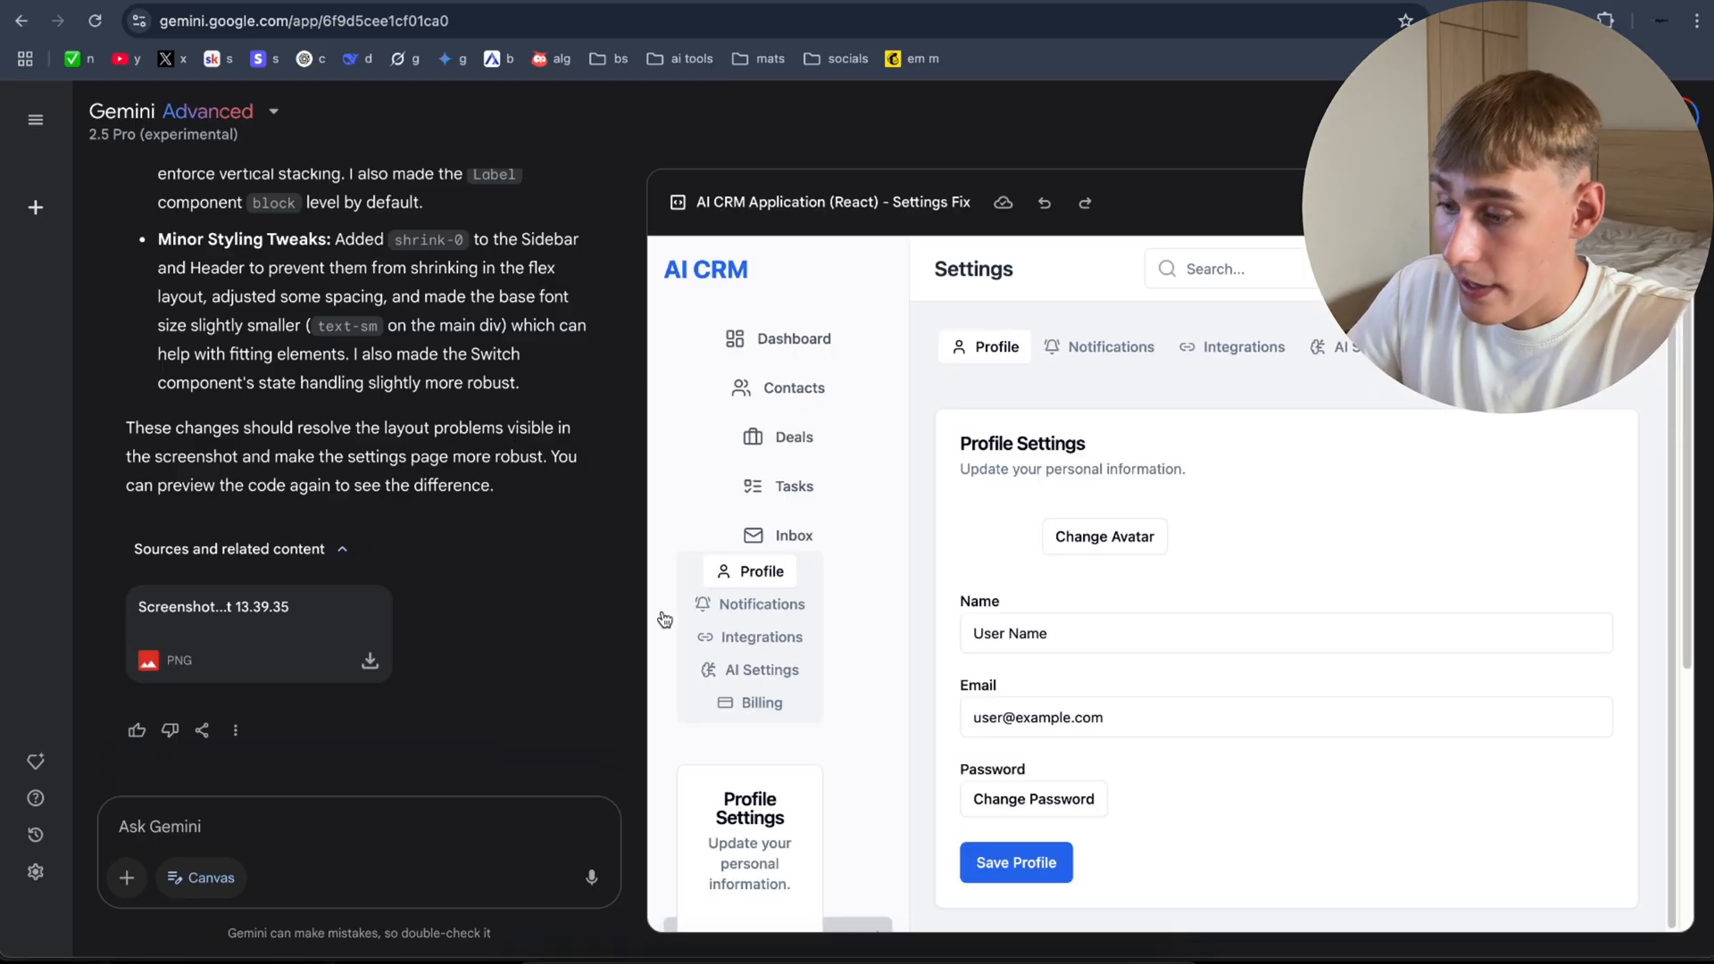
Step: Click through the Integrations, Billing and AI Settings categories, scrolling through each section
scroll(down, 3)
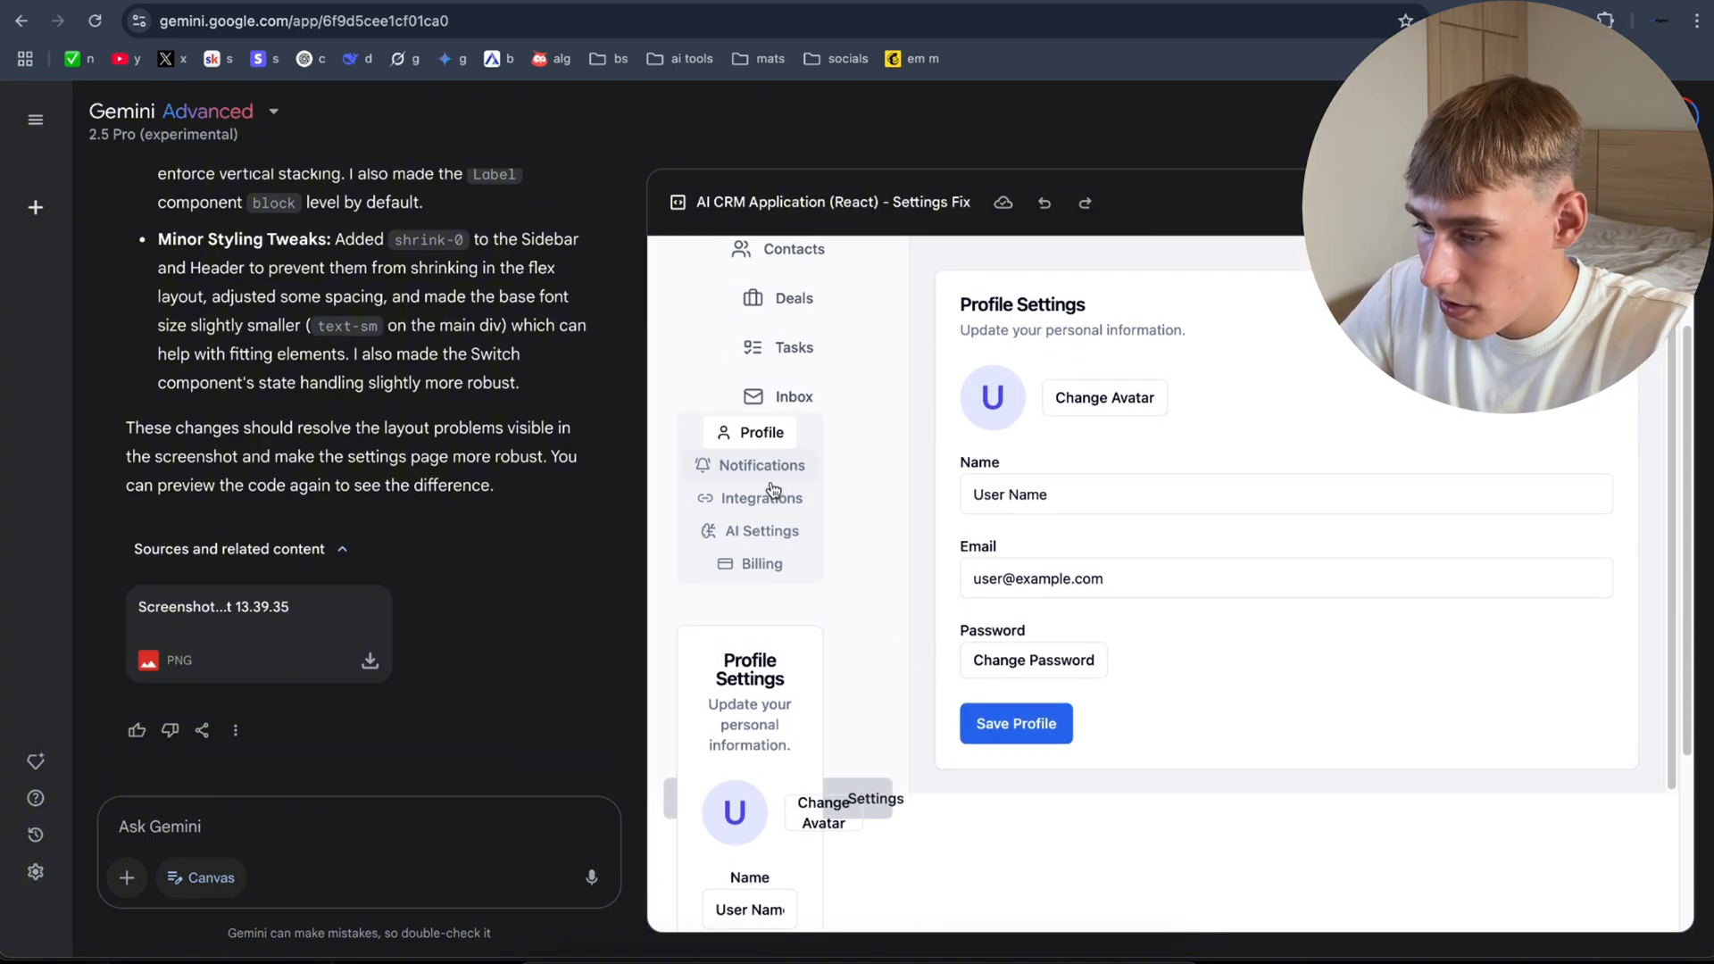
click(764, 497)
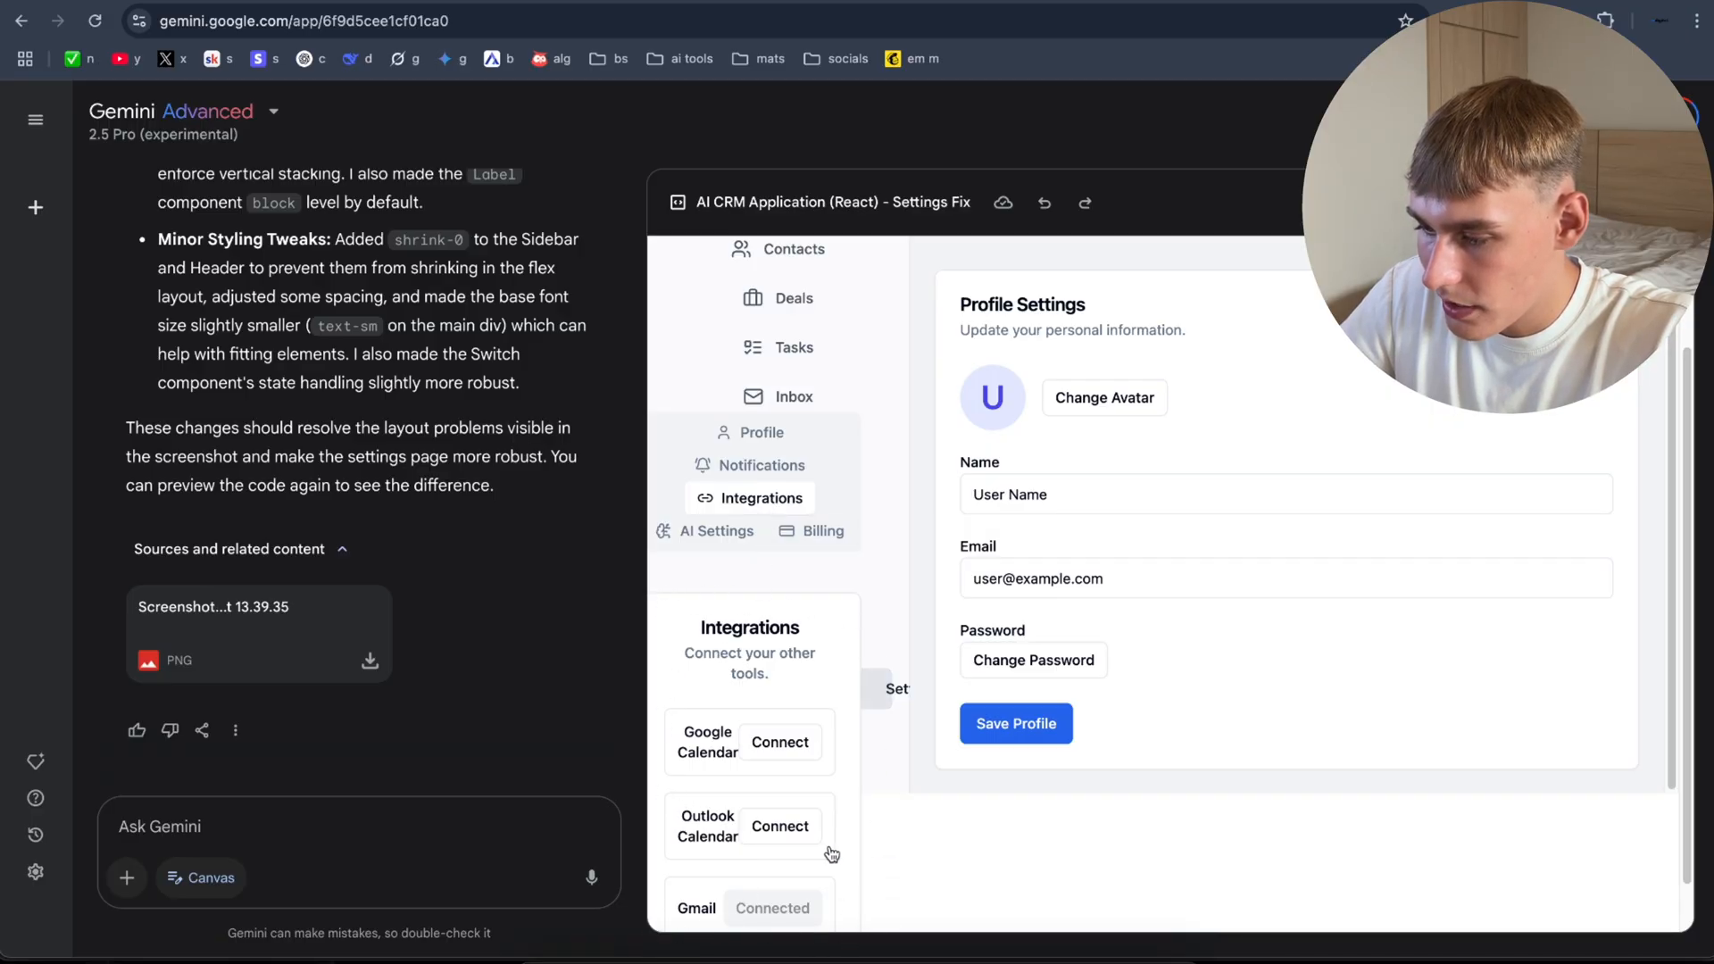
mouse_move(760, 610)
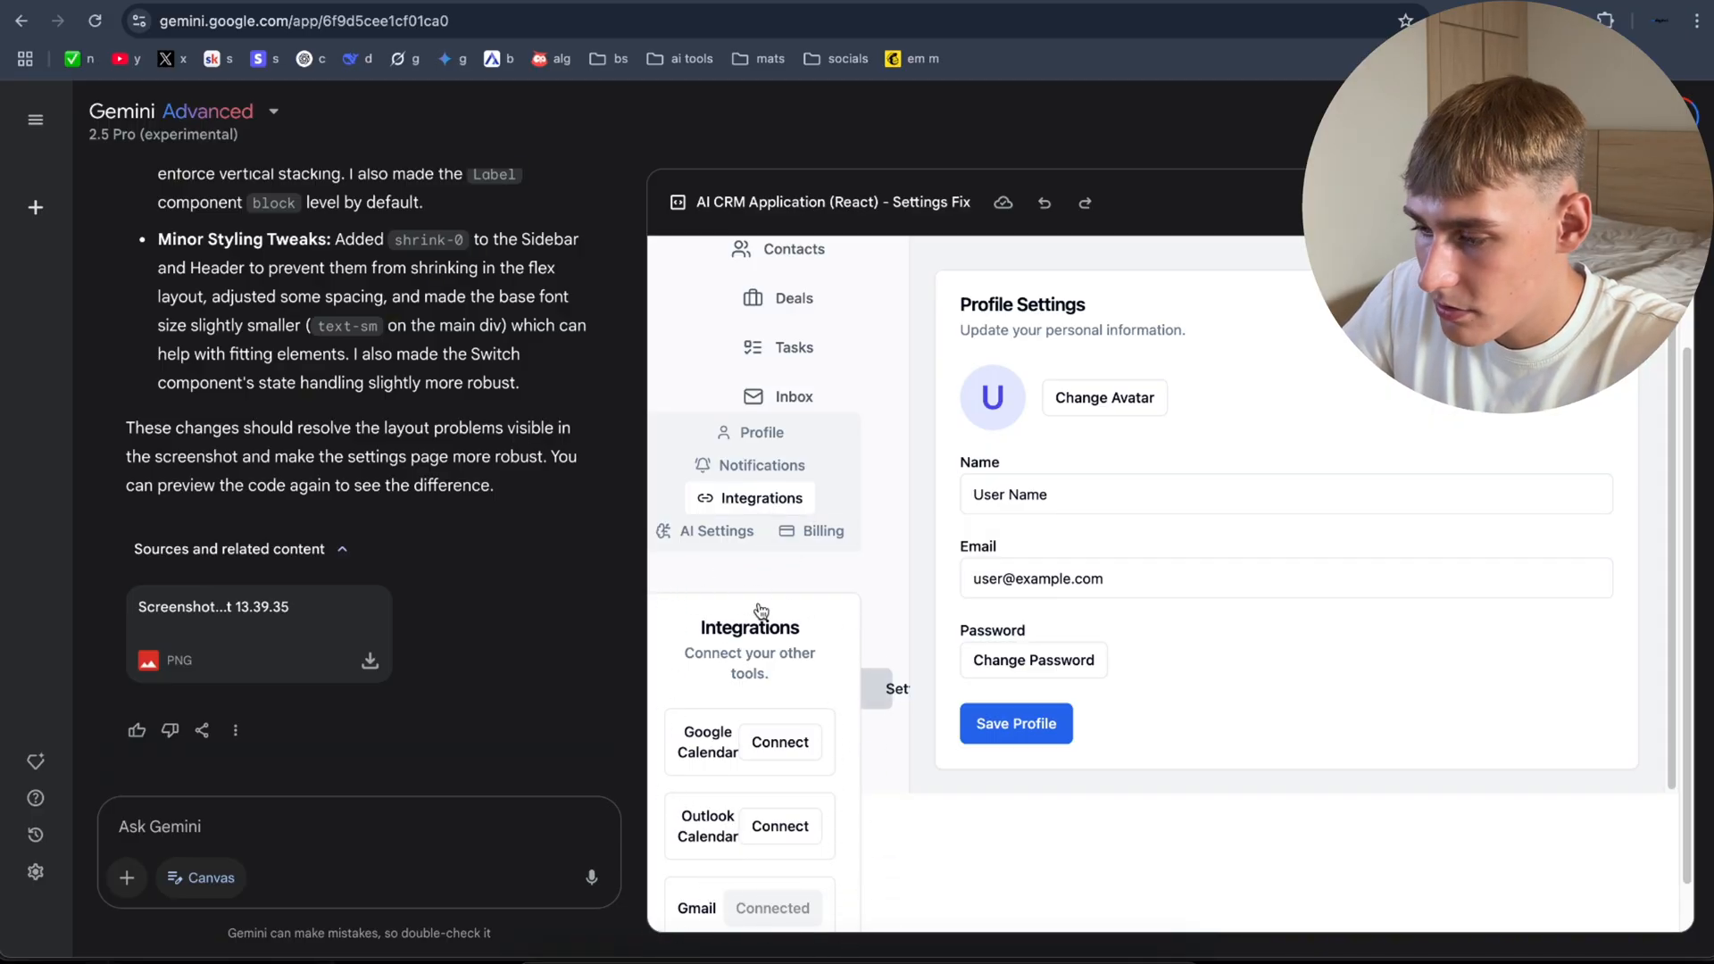
click(758, 432)
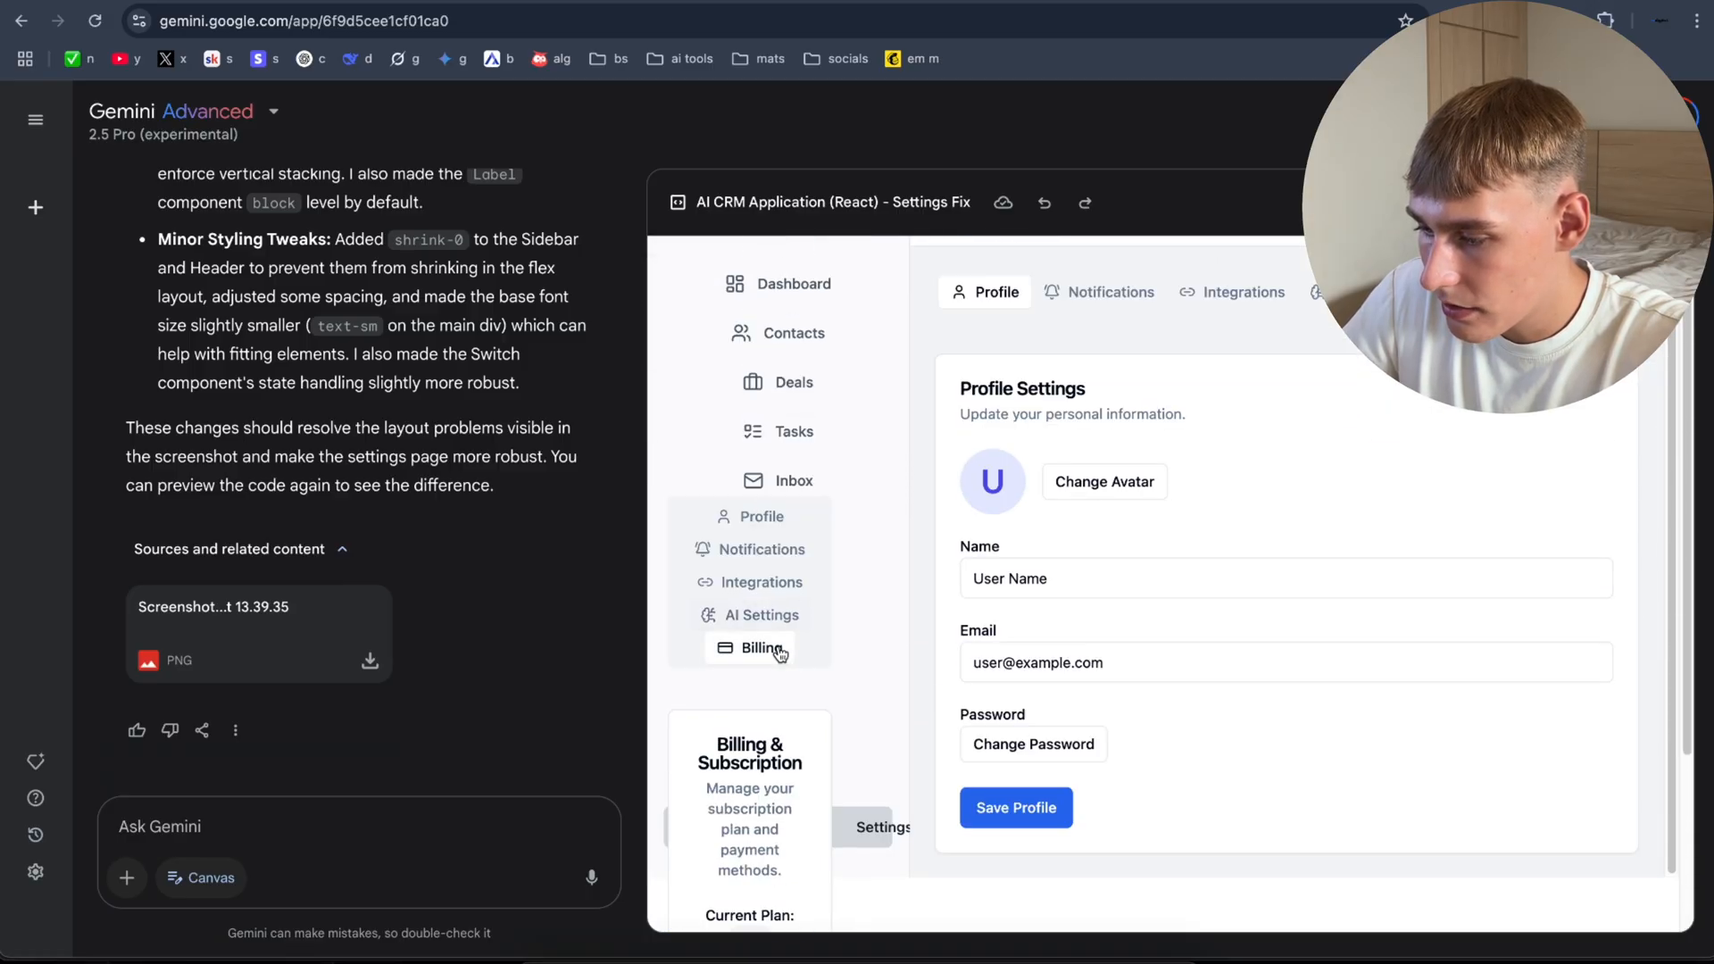
scroll(down, 3)
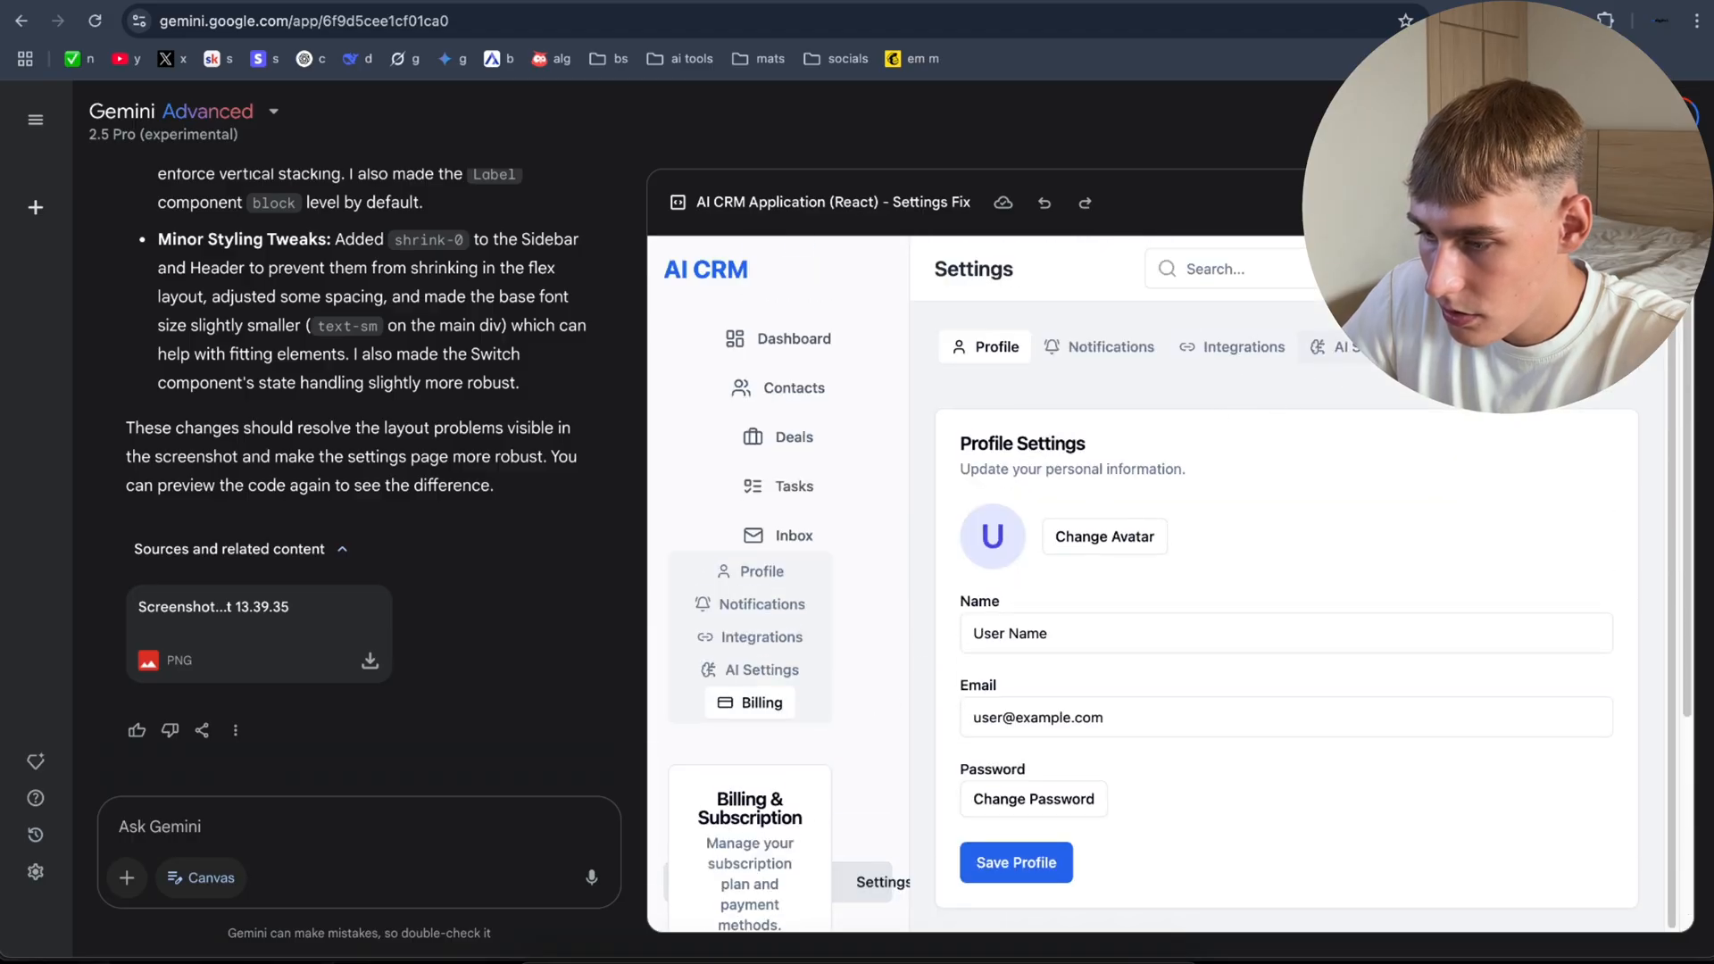
click(1331, 347)
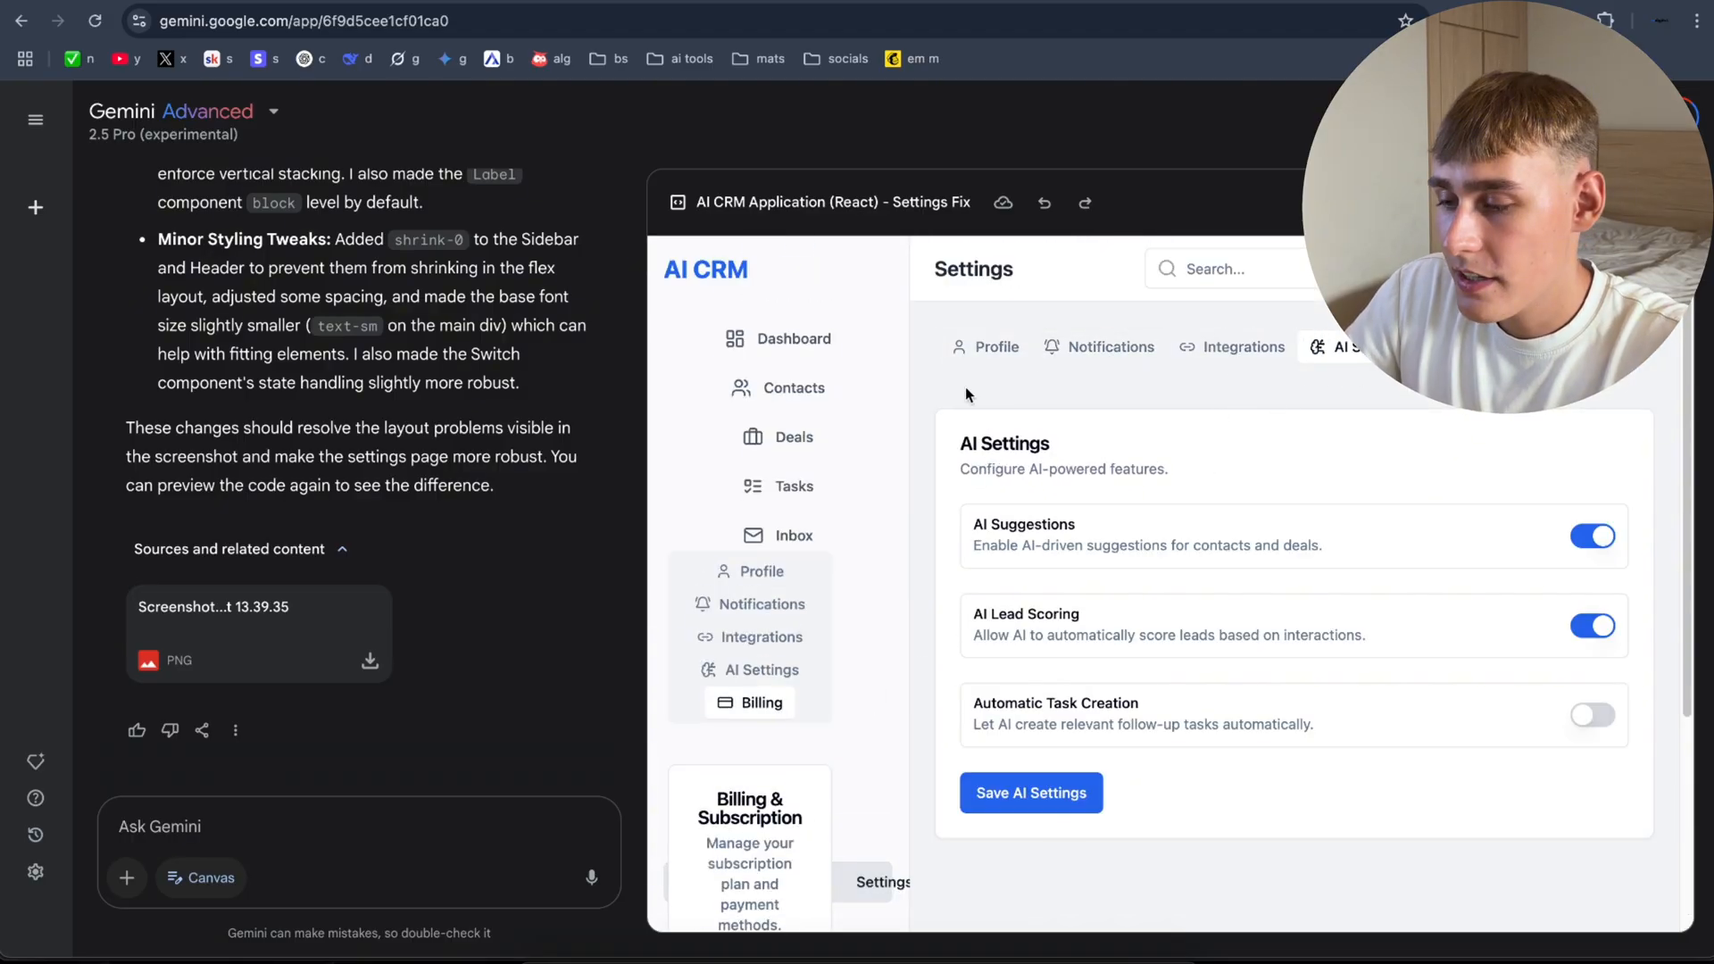
click(1243, 346)
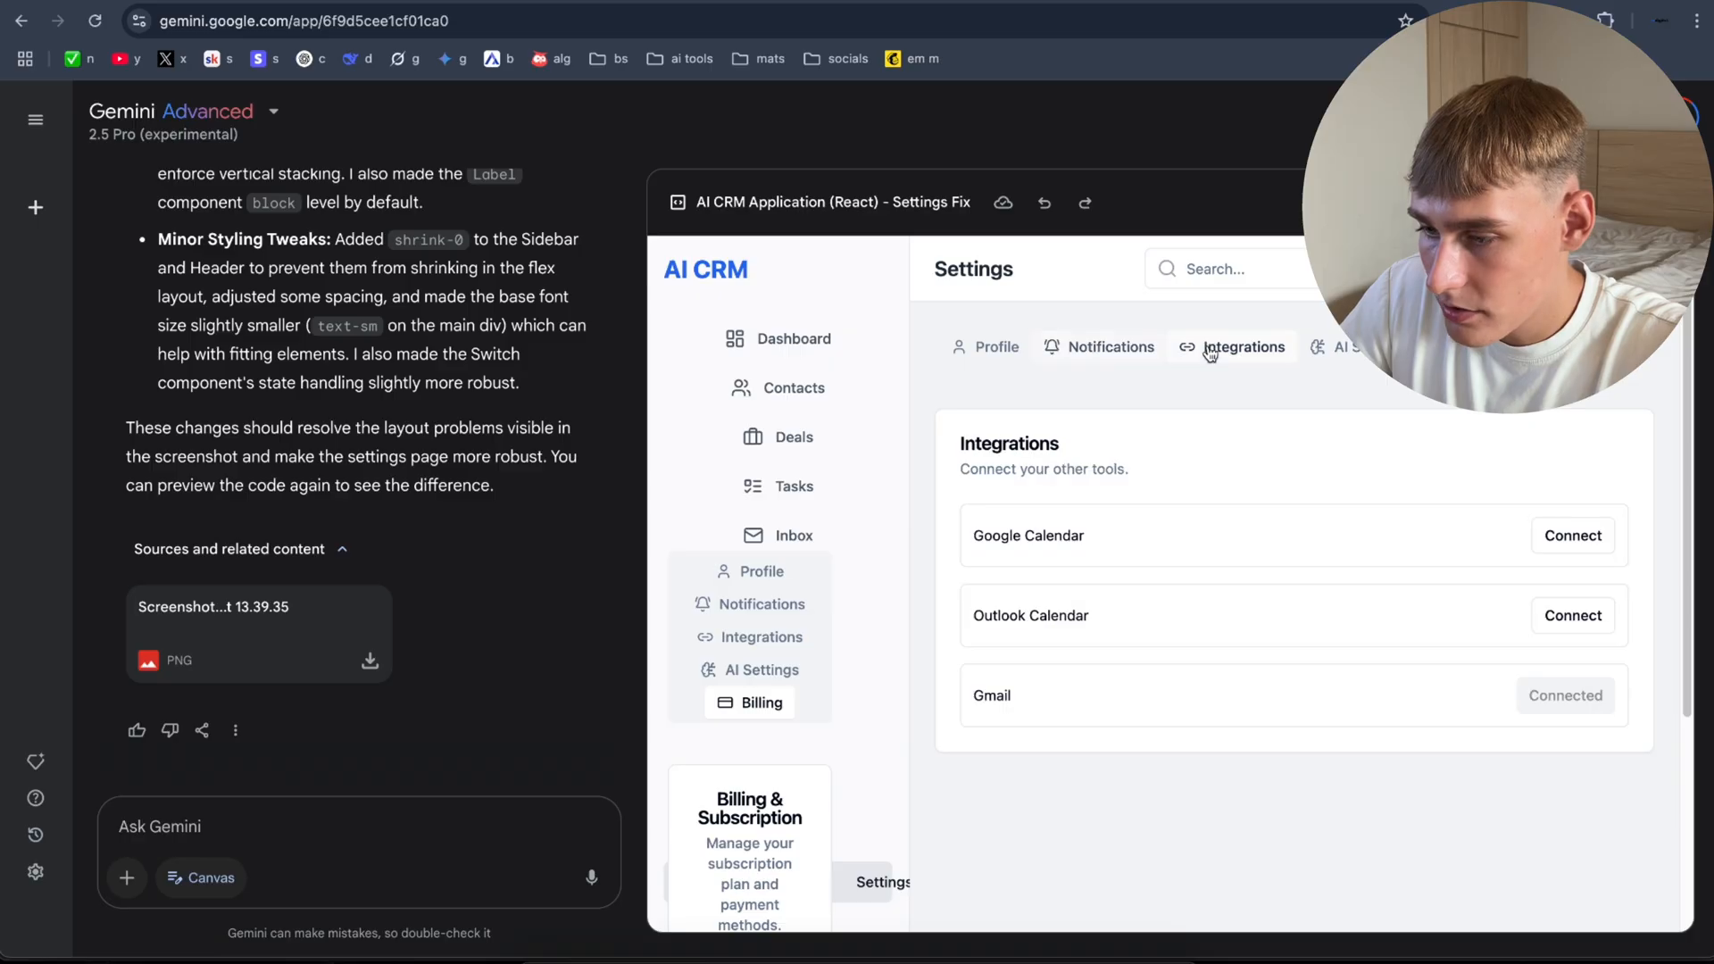
scroll(down, 3)
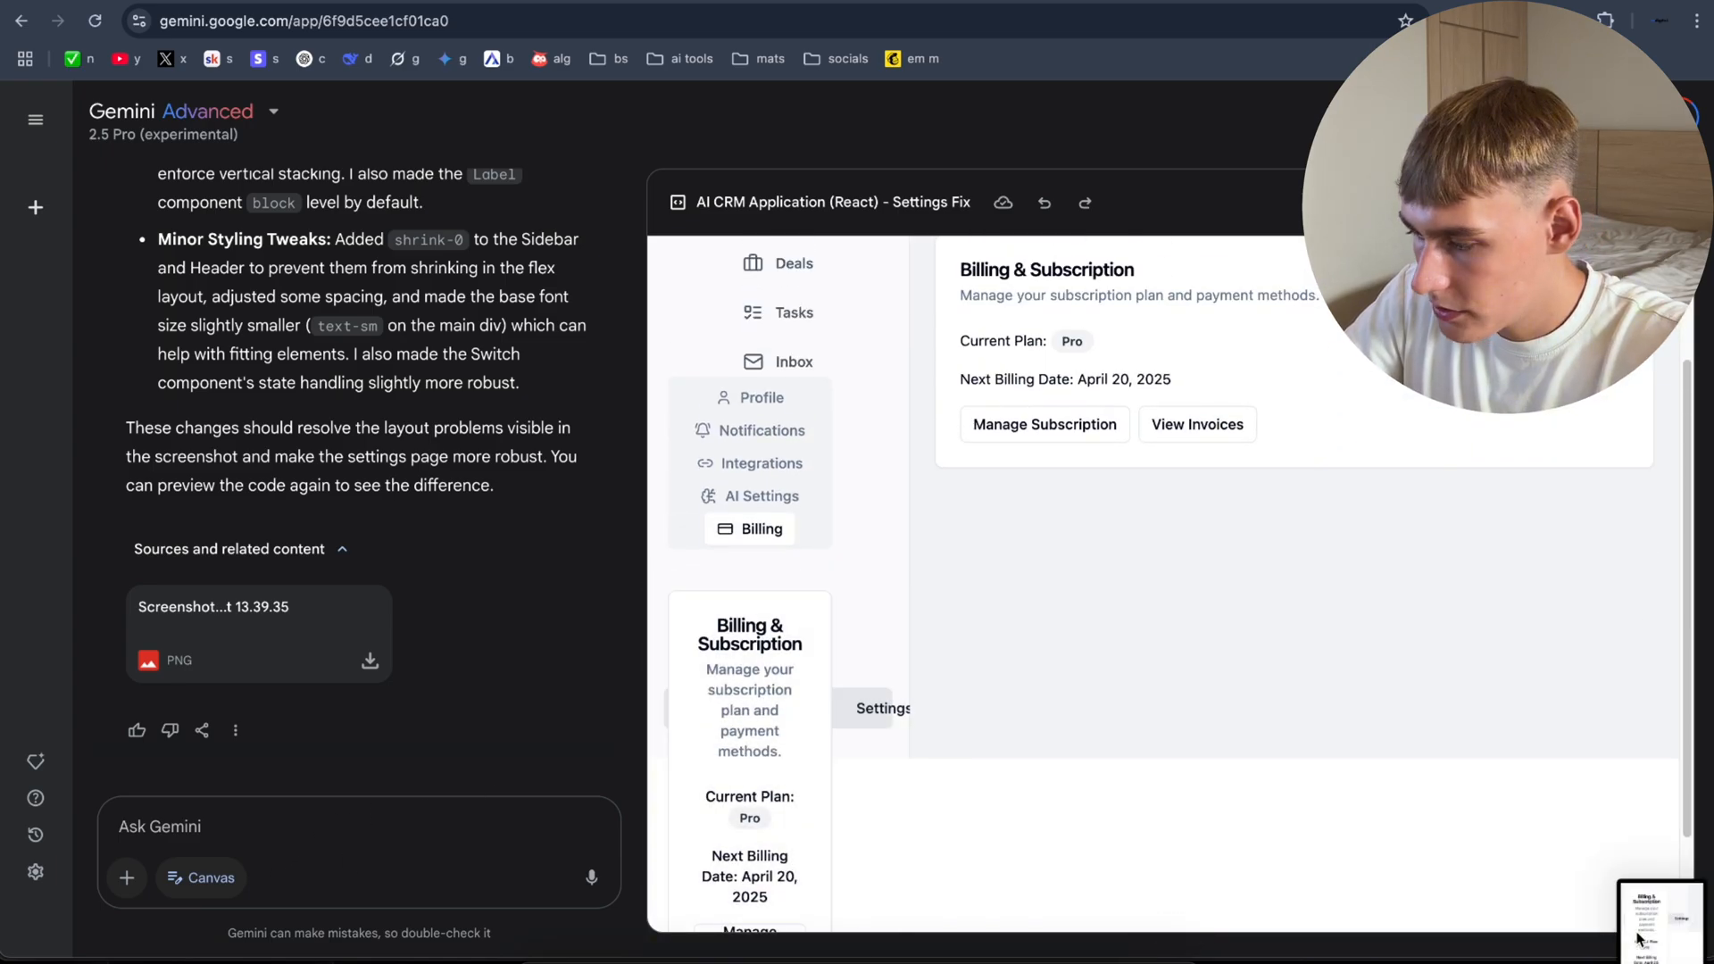
Step: Send 'Get rid of this' about the billing card and scroll the updated Settings page
text(Ge)
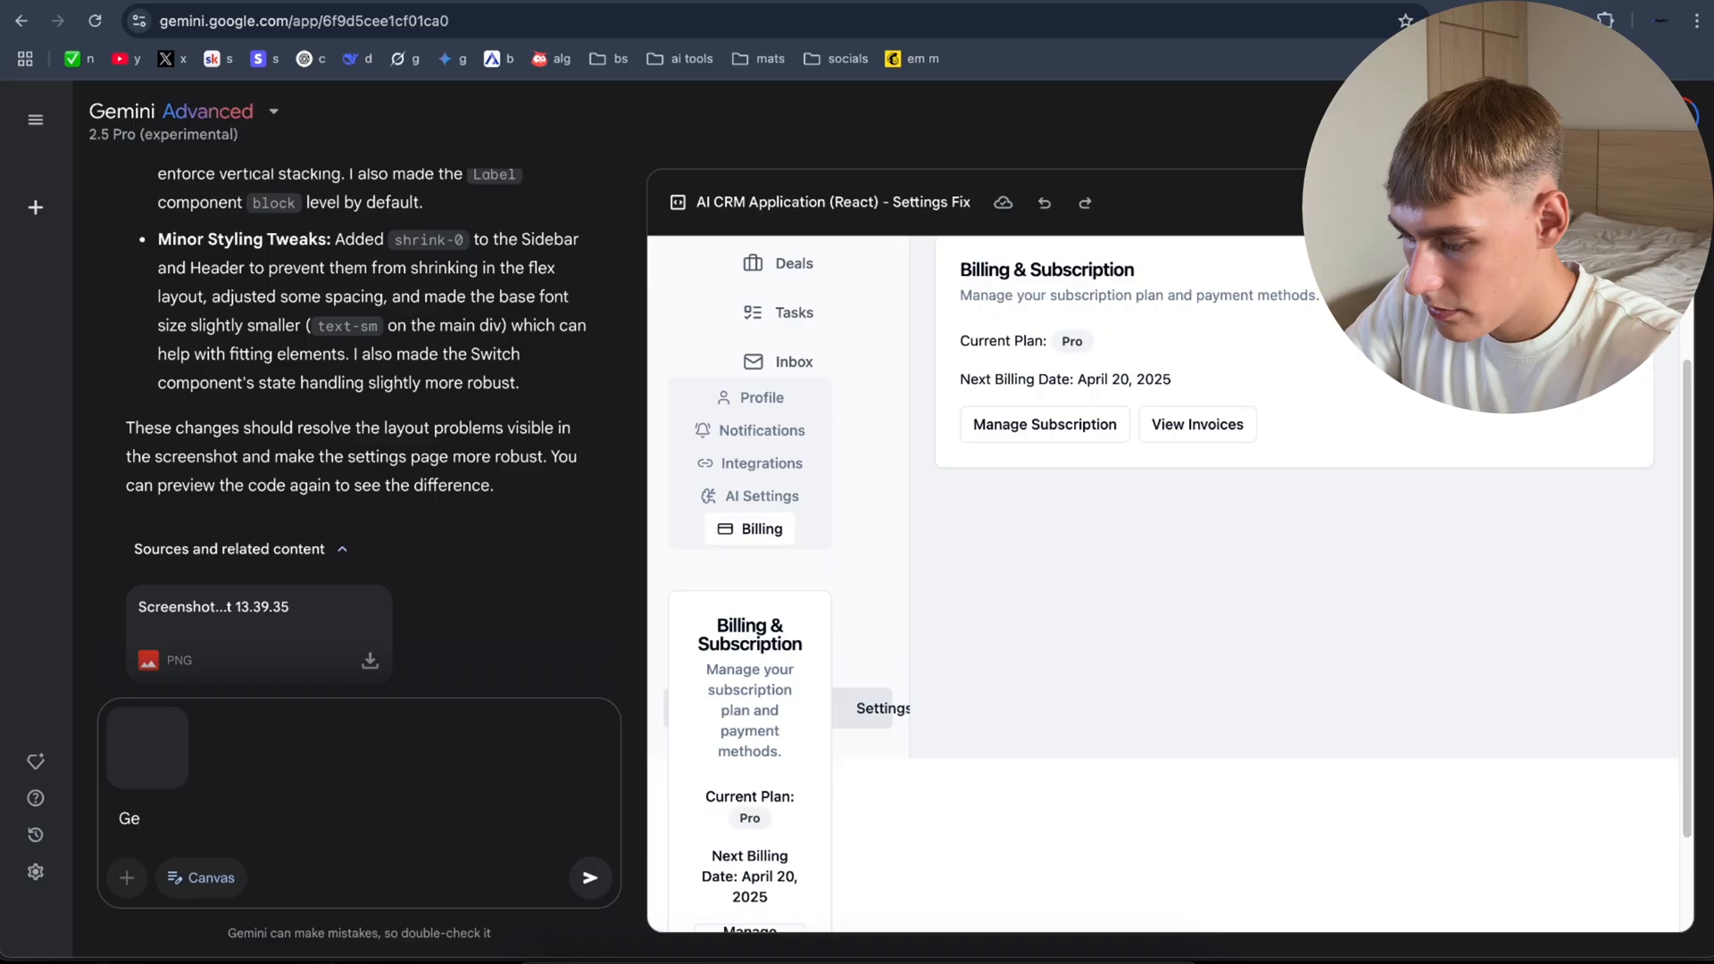
text(Get rid of ths)
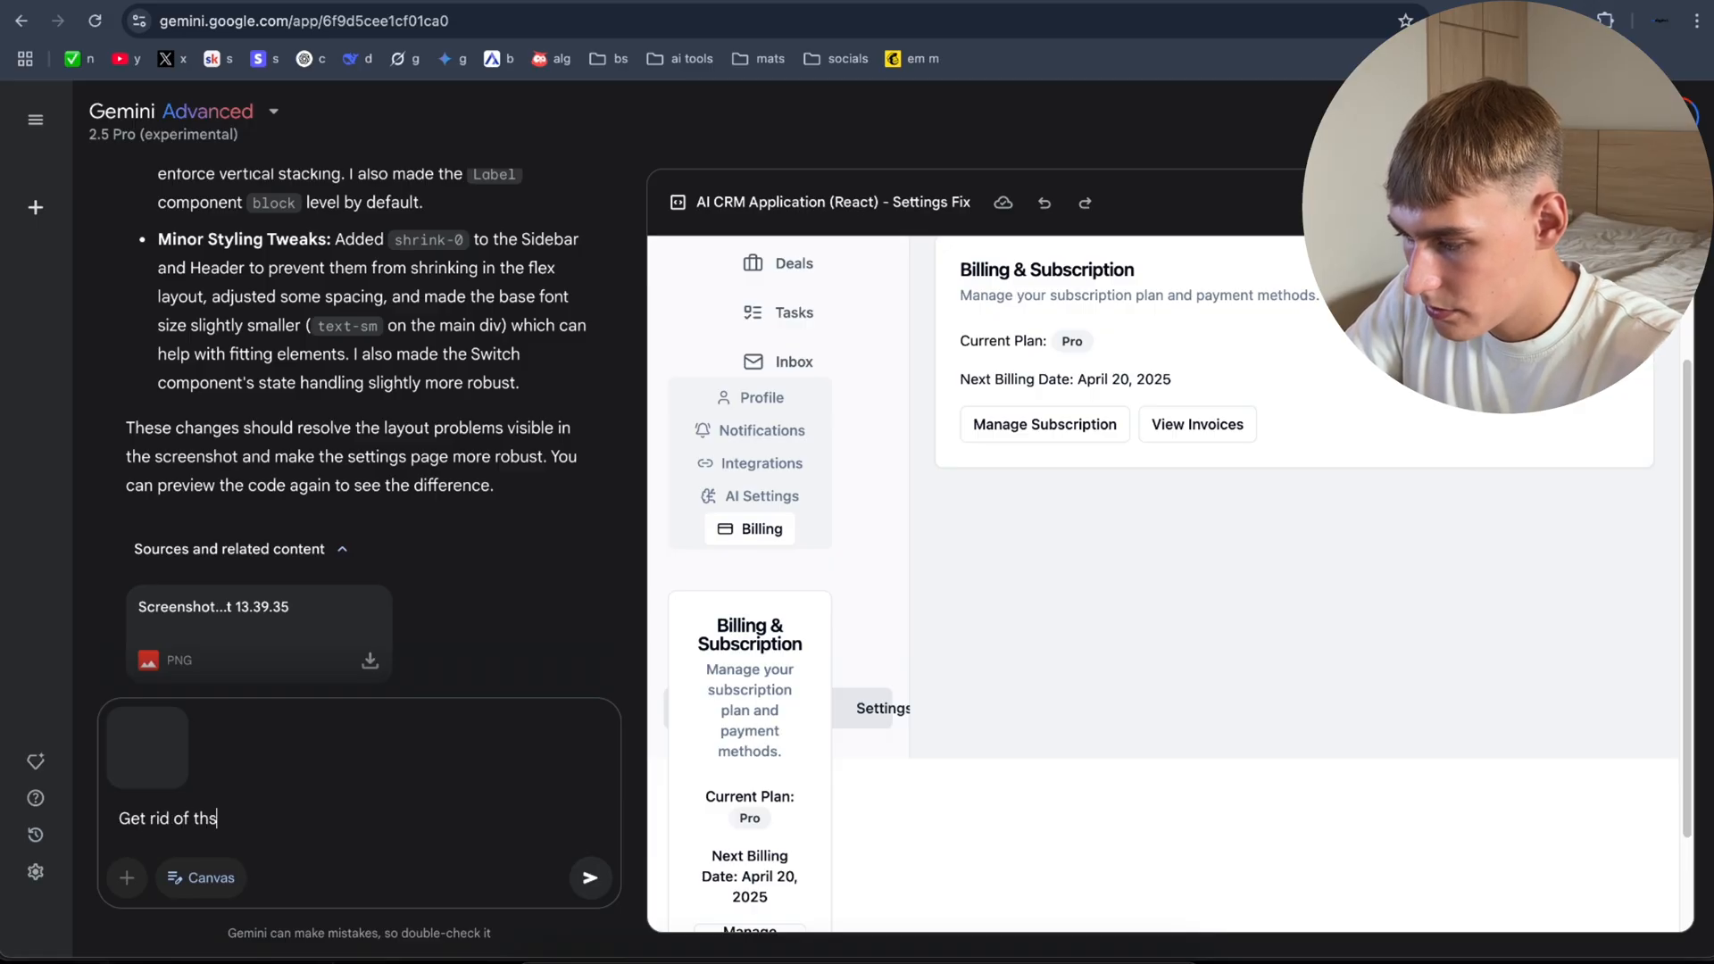
click(589, 877)
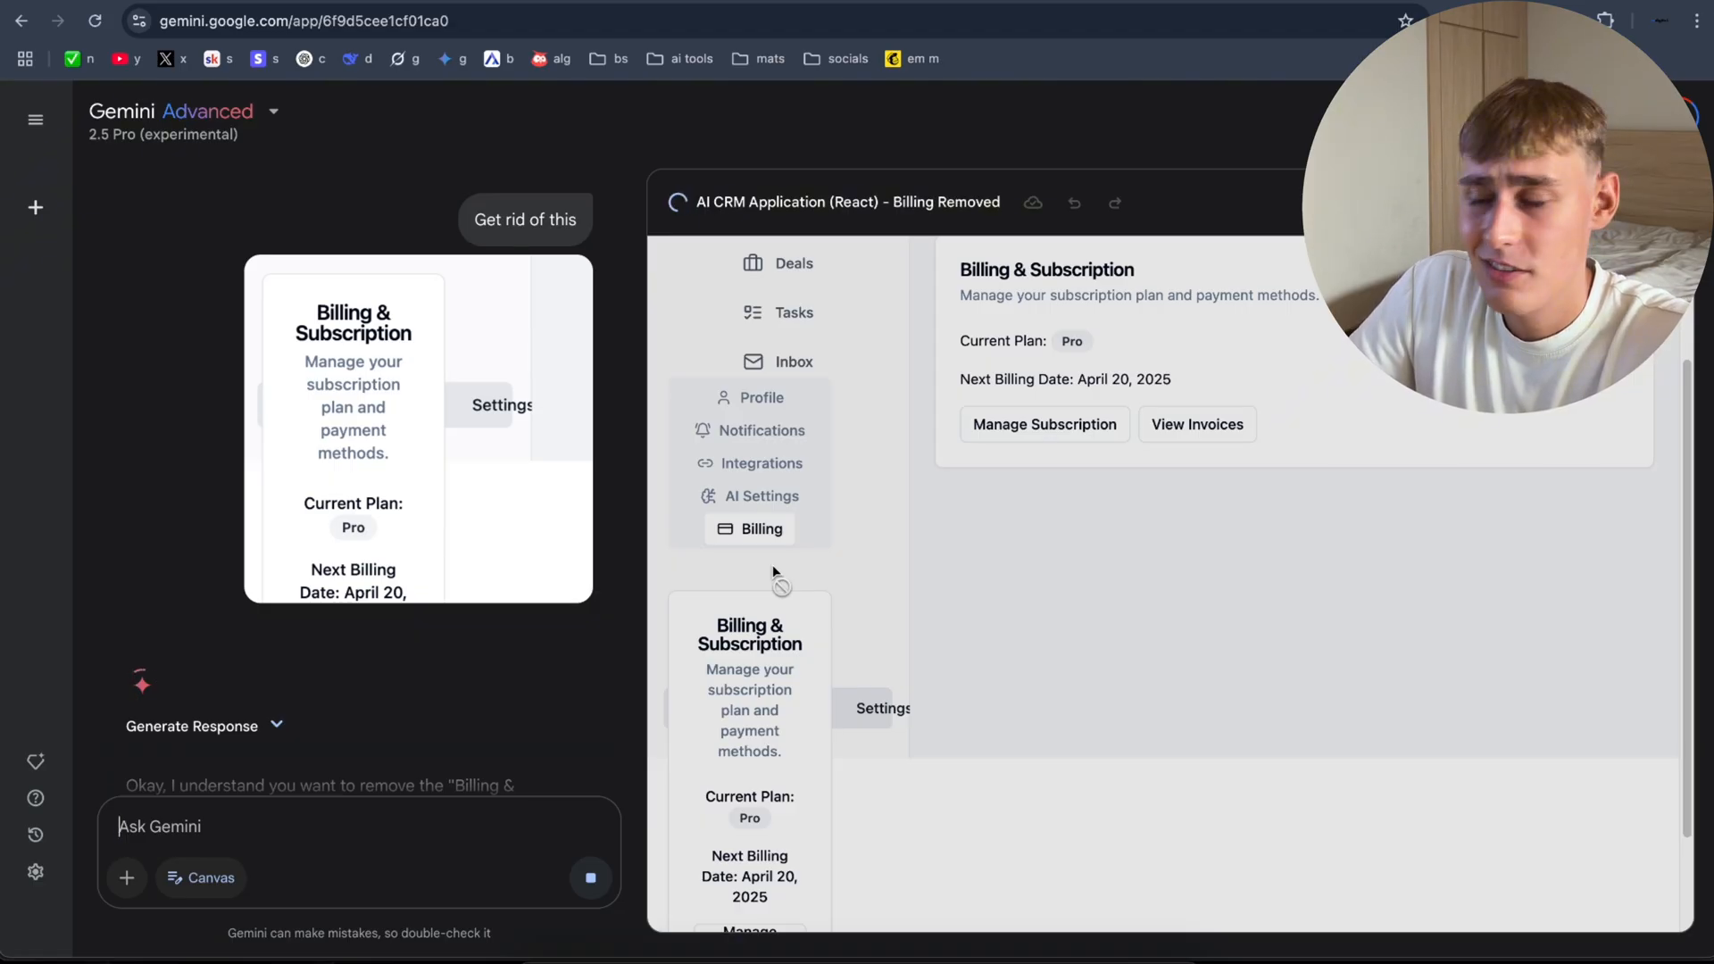
mouse_move(777, 512)
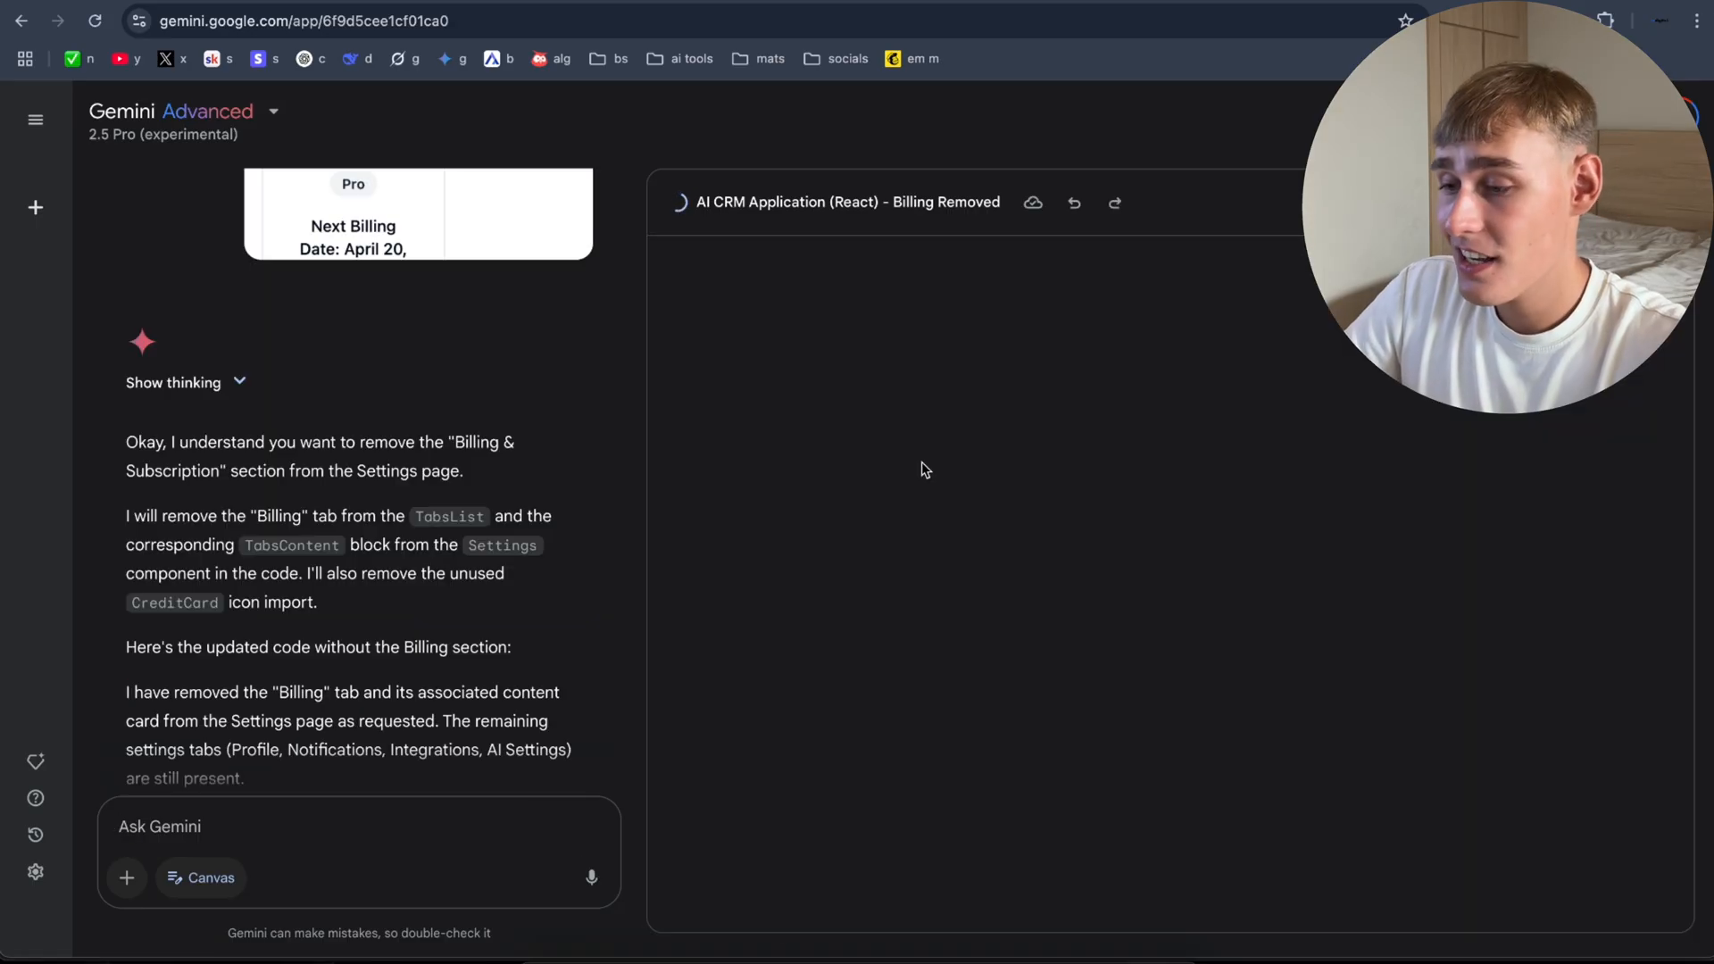
scroll(down, 3)
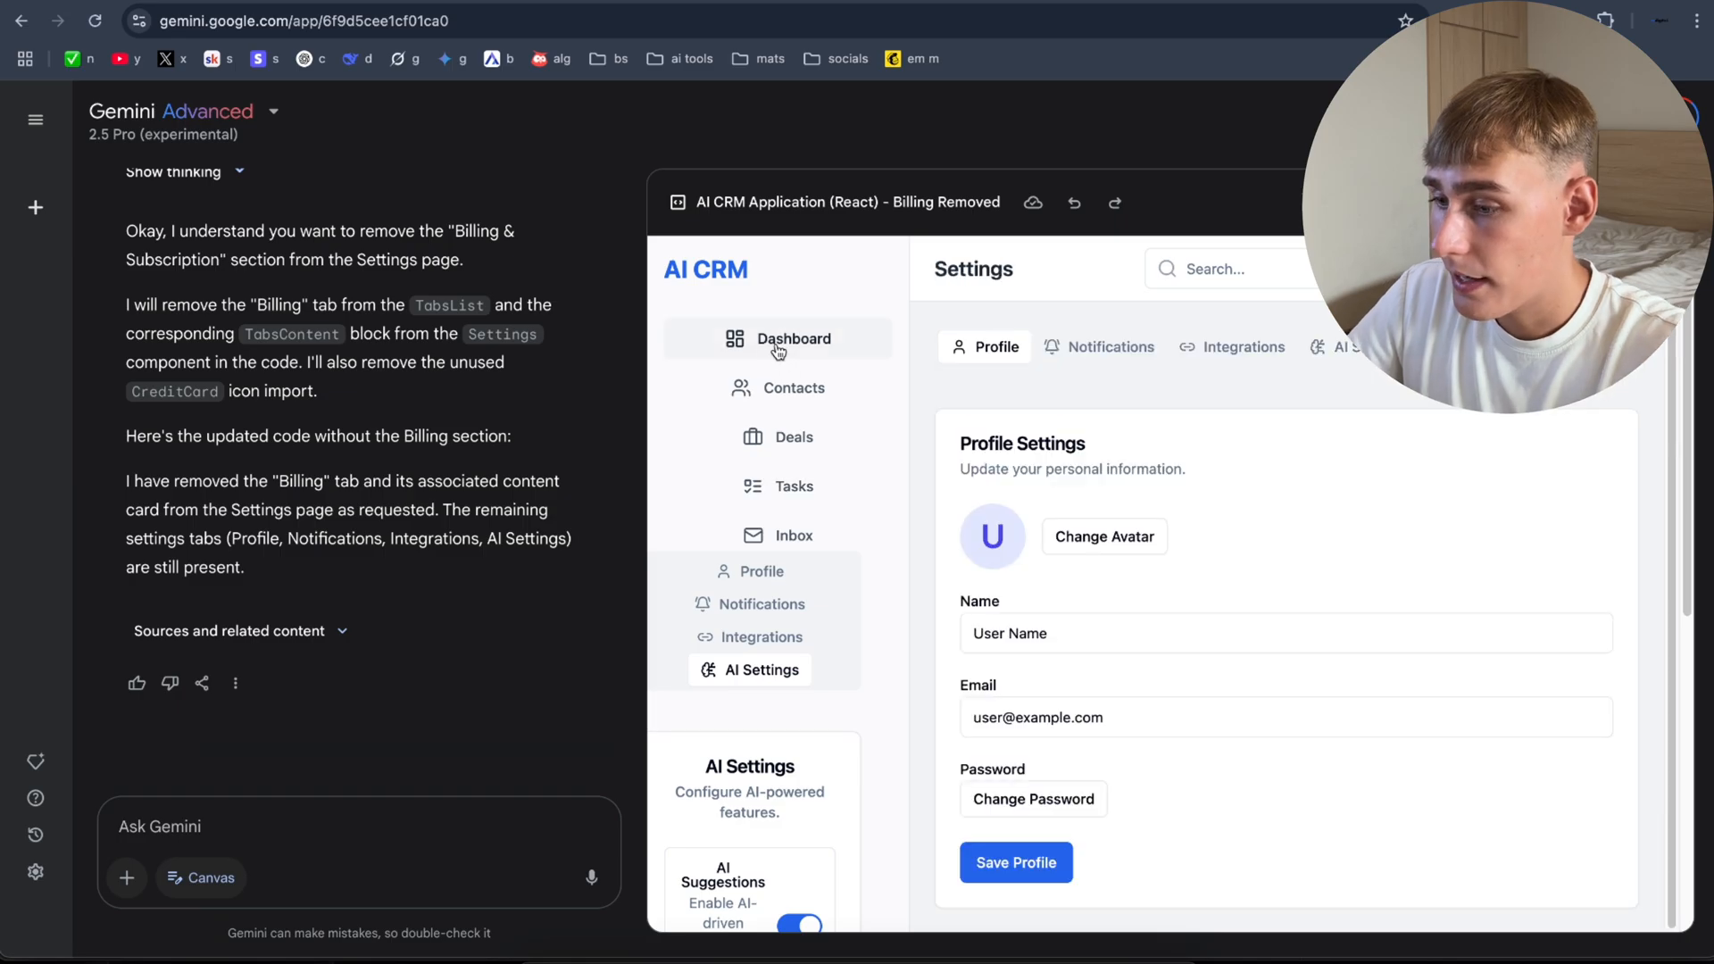
Step: Switch the CRM preview to its Dashboard page
click(778, 337)
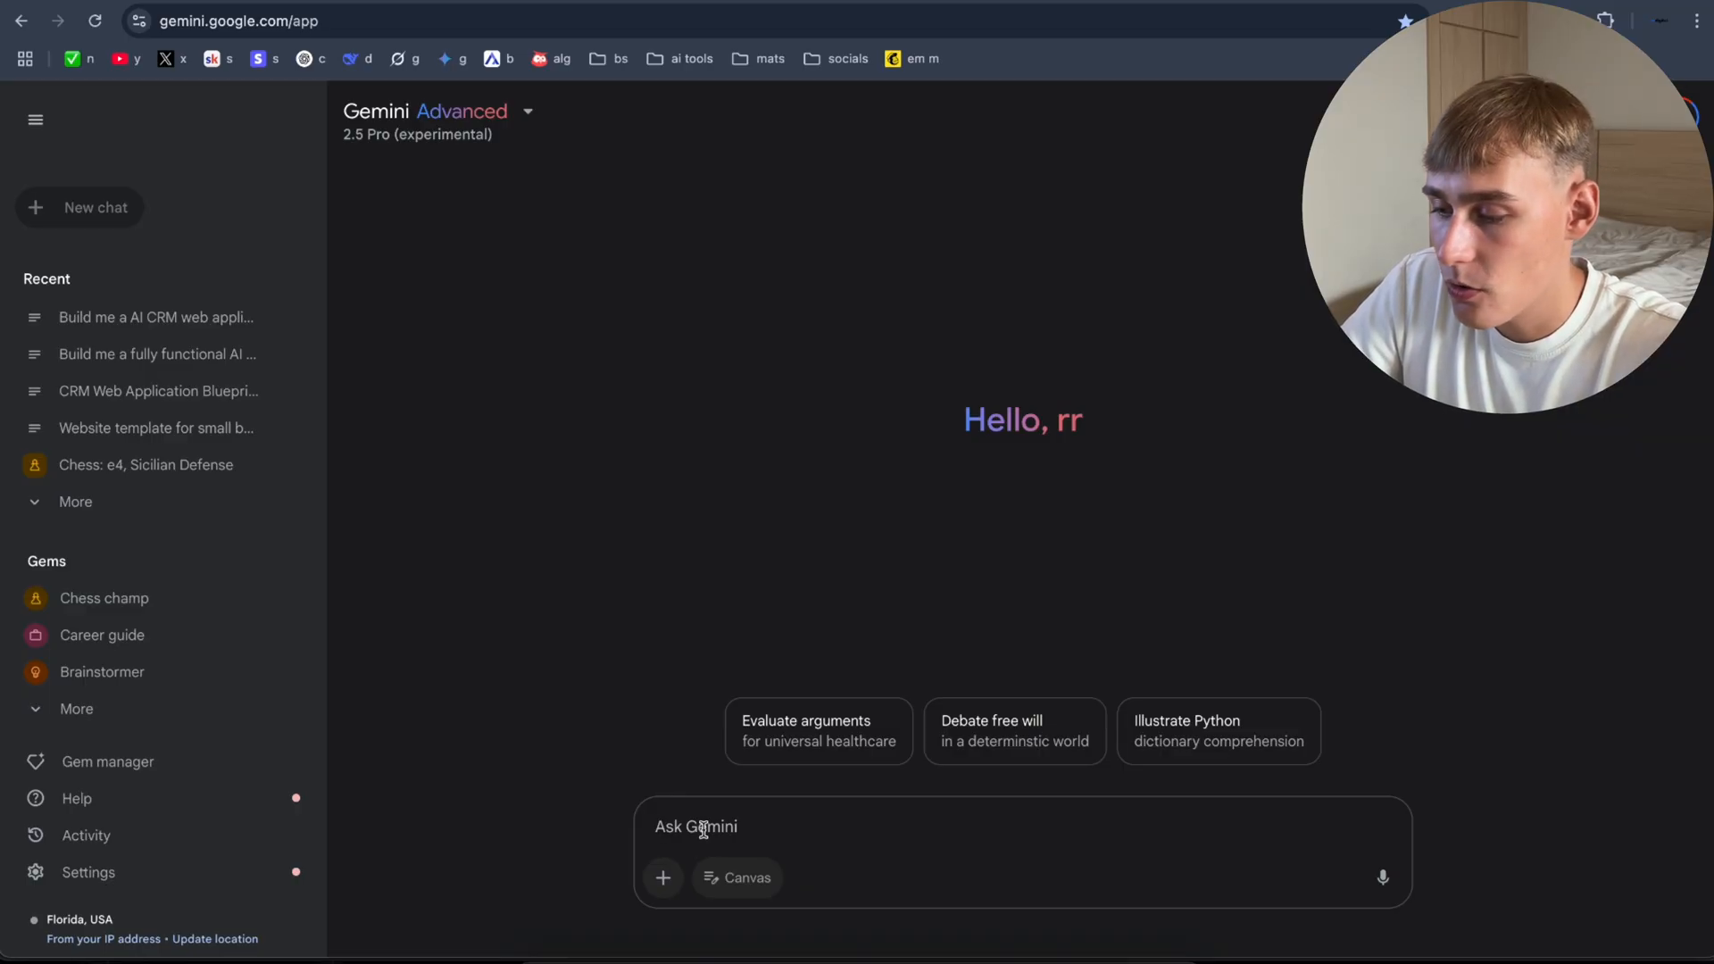
Step: Send 'Build me a AI chatbot' in a new chat and scroll the generated response
text(Build me a)
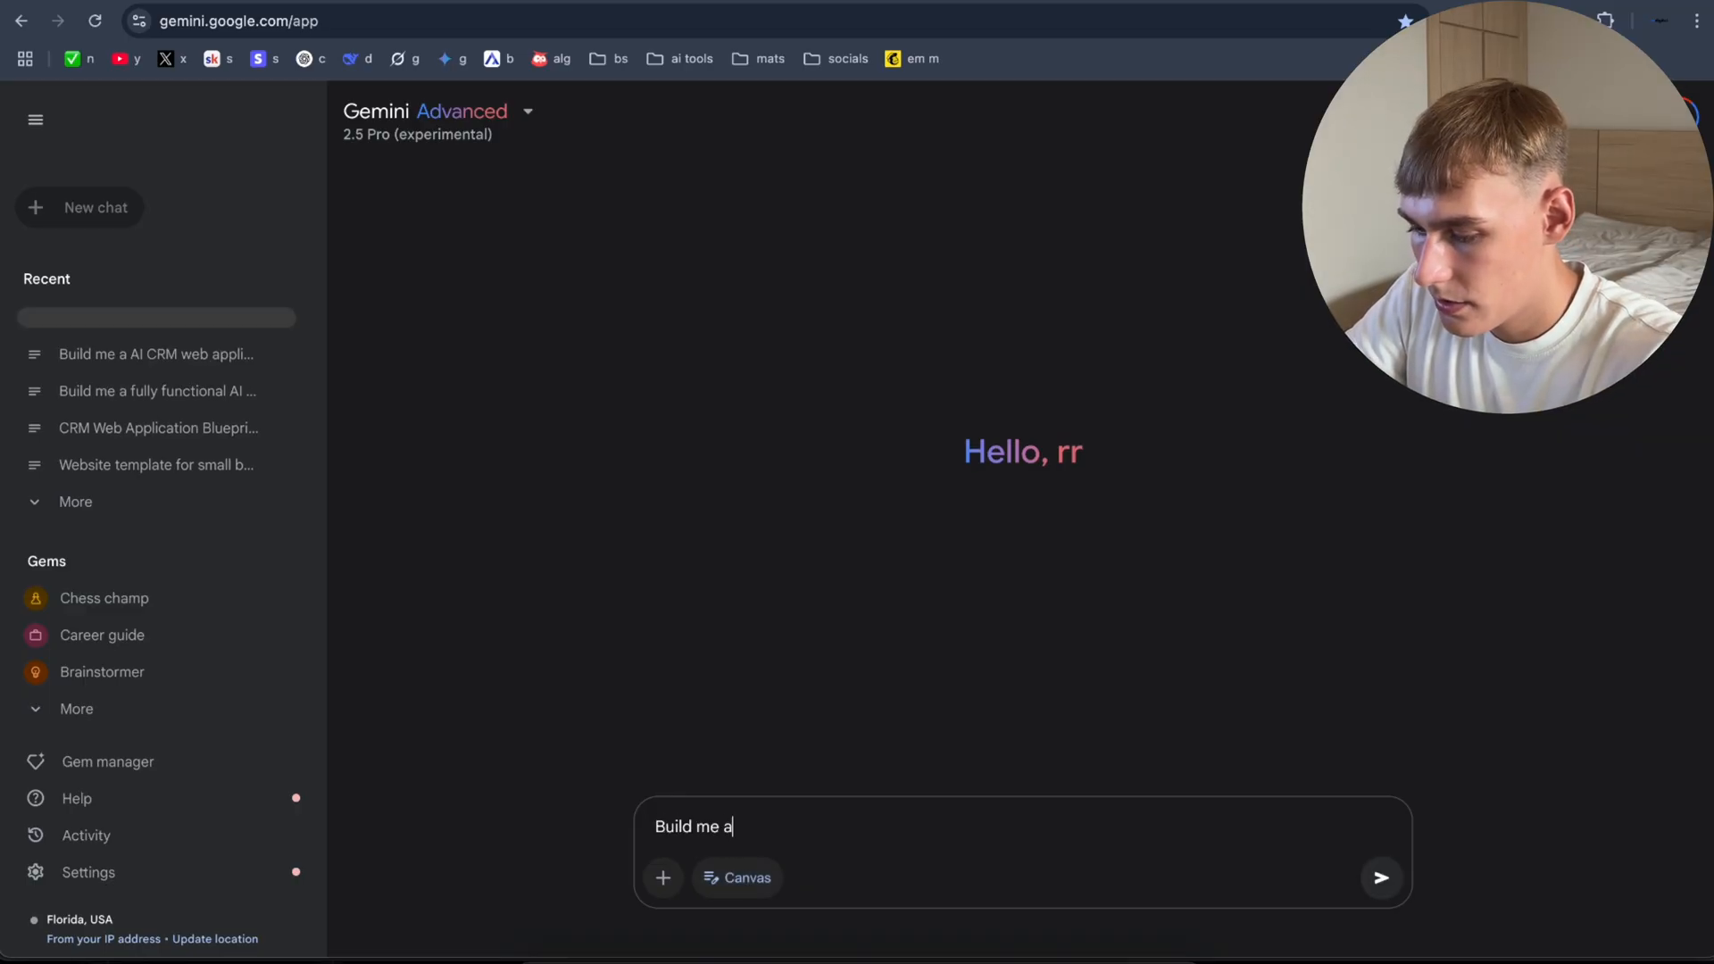
click(1381, 876)
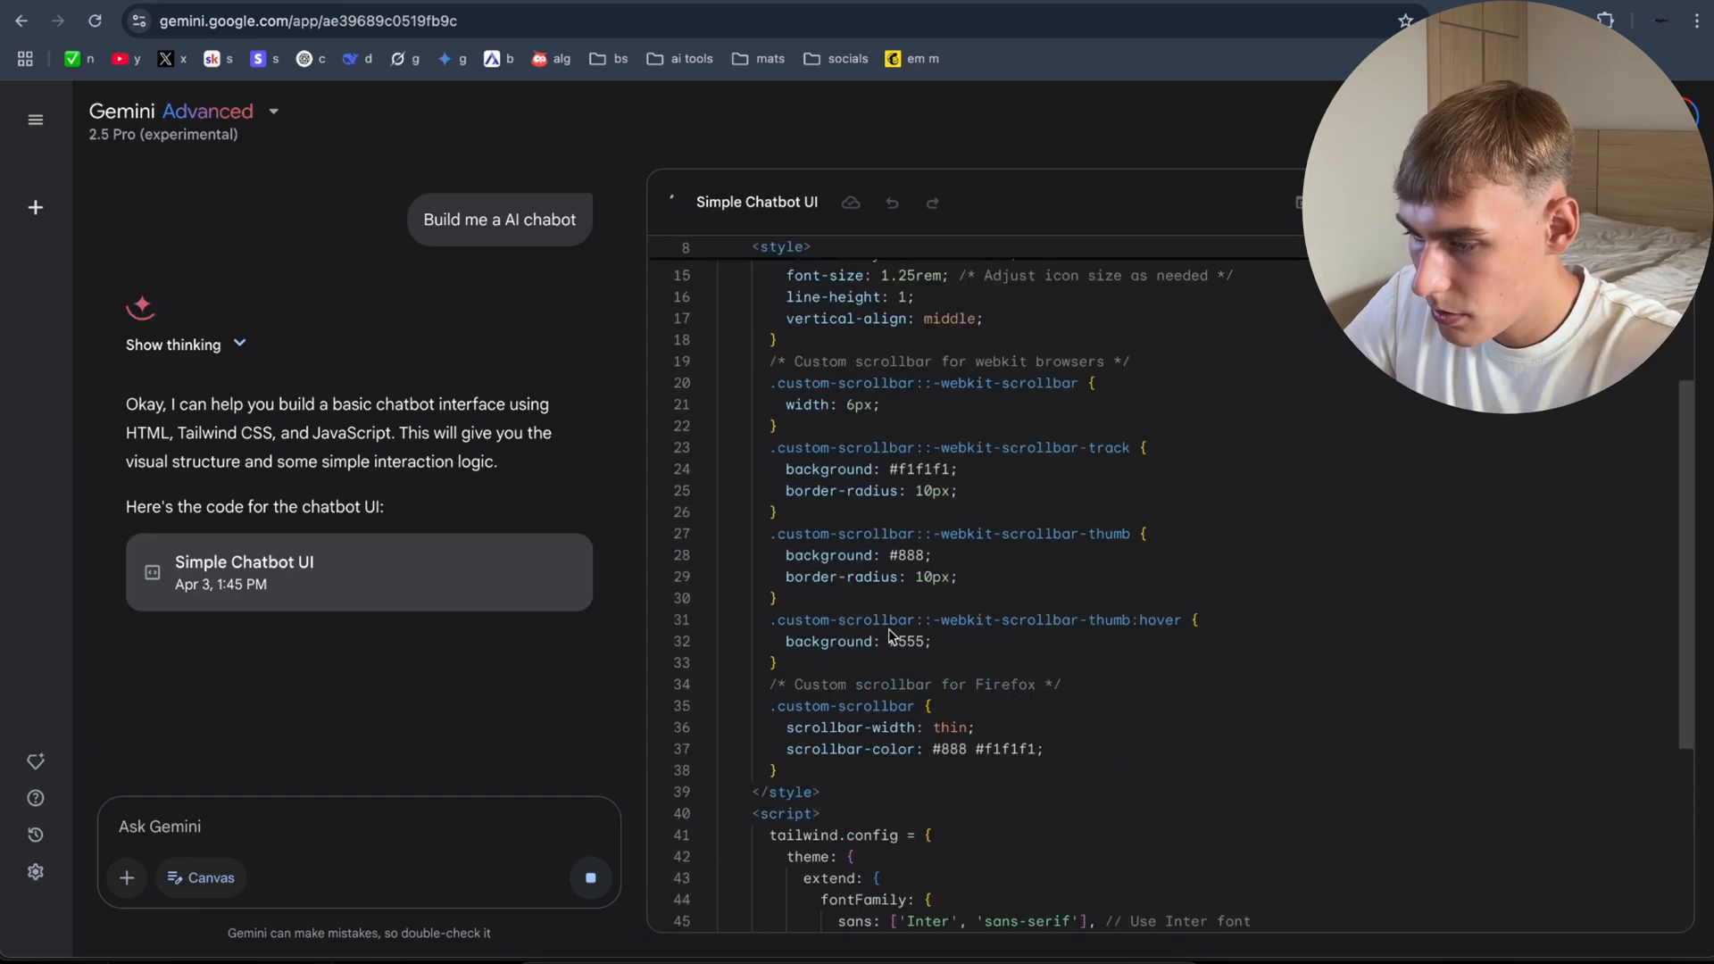
scroll(down, 3)
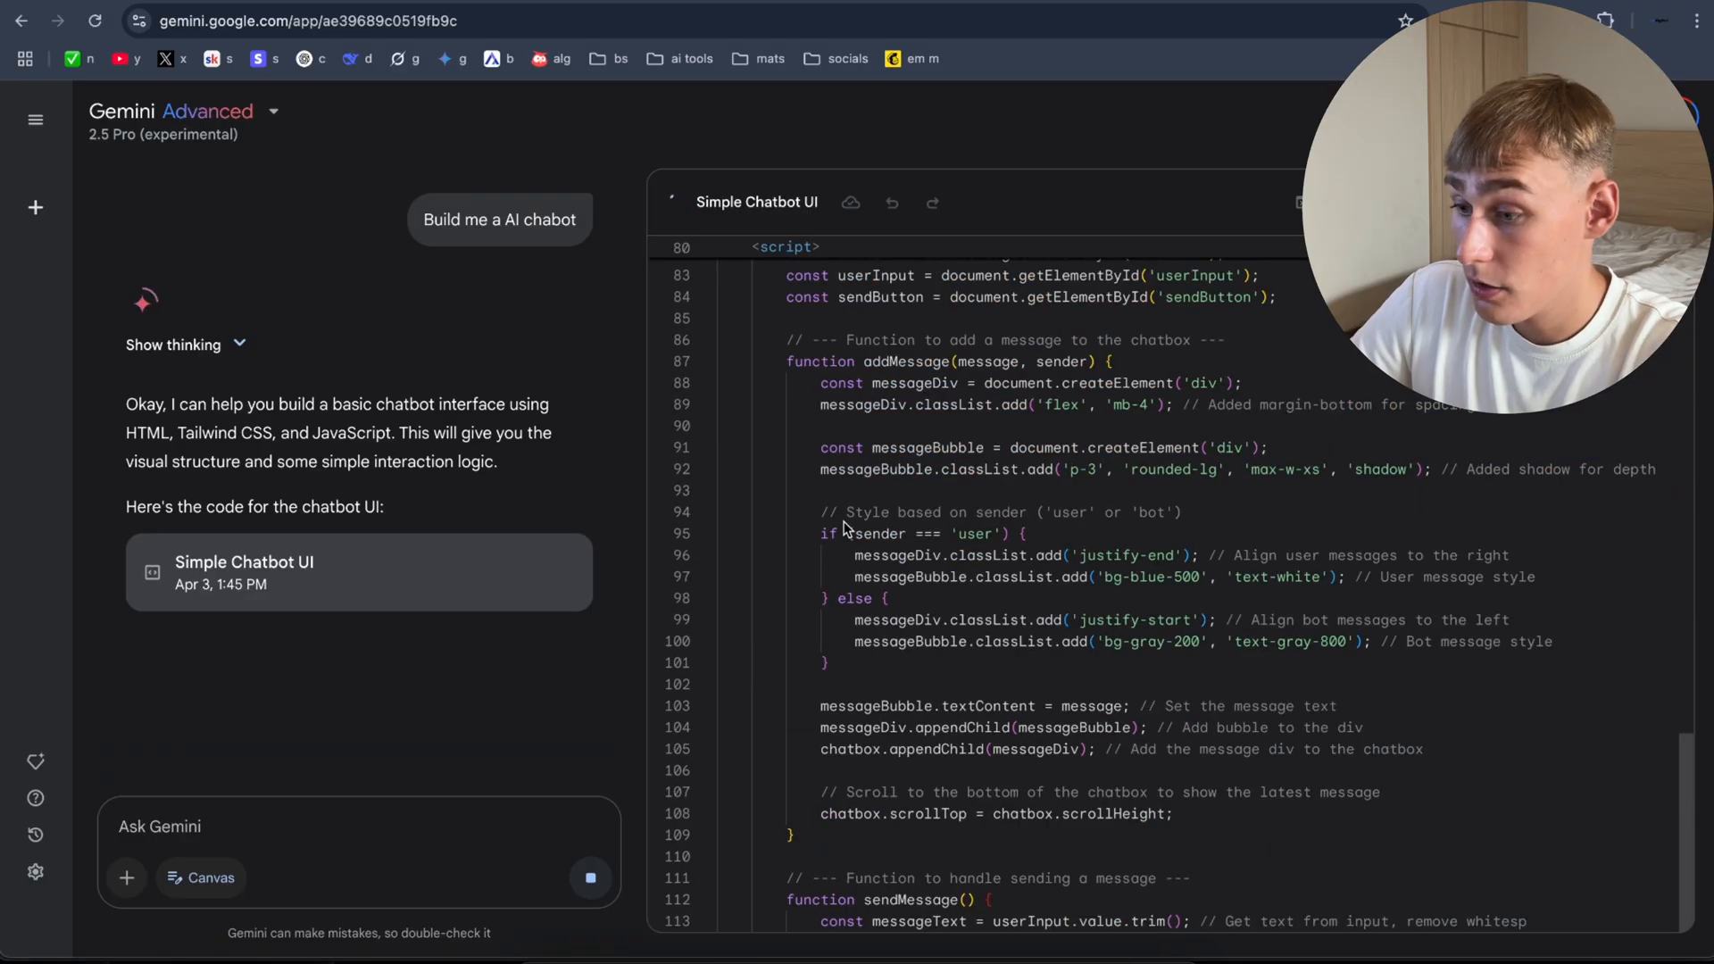
scroll(down, 3)
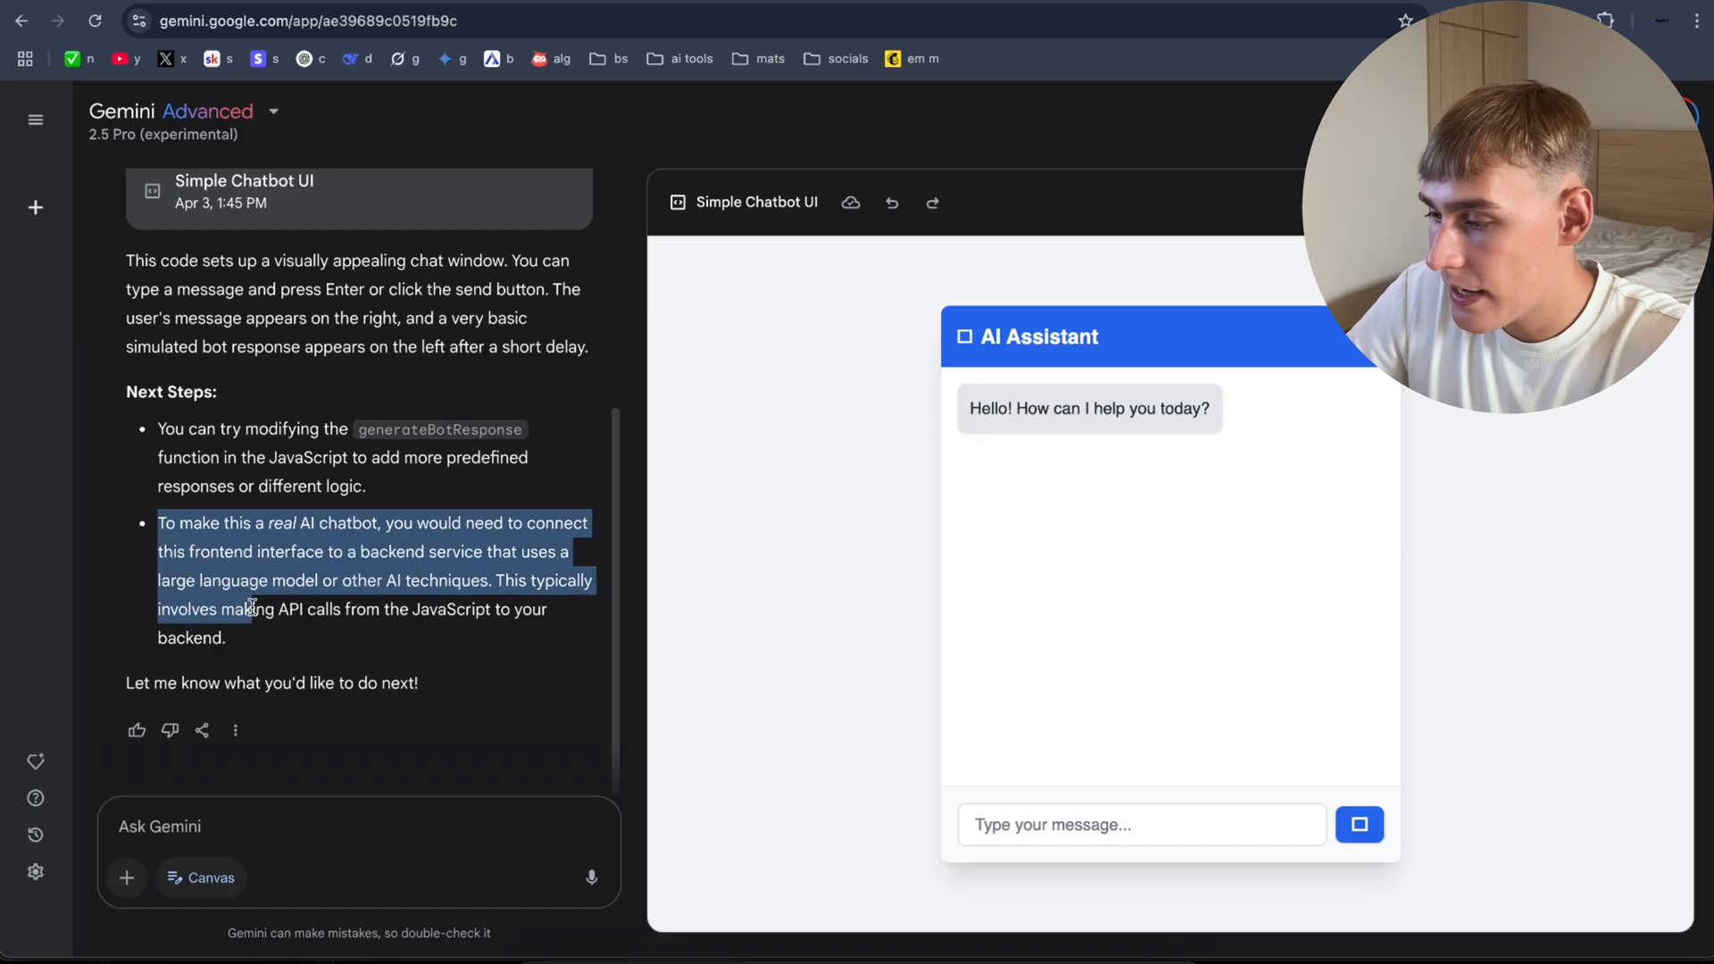
Step: Begin typing the test question 'How you are do…' into the chatbot preview
click(1010, 453)
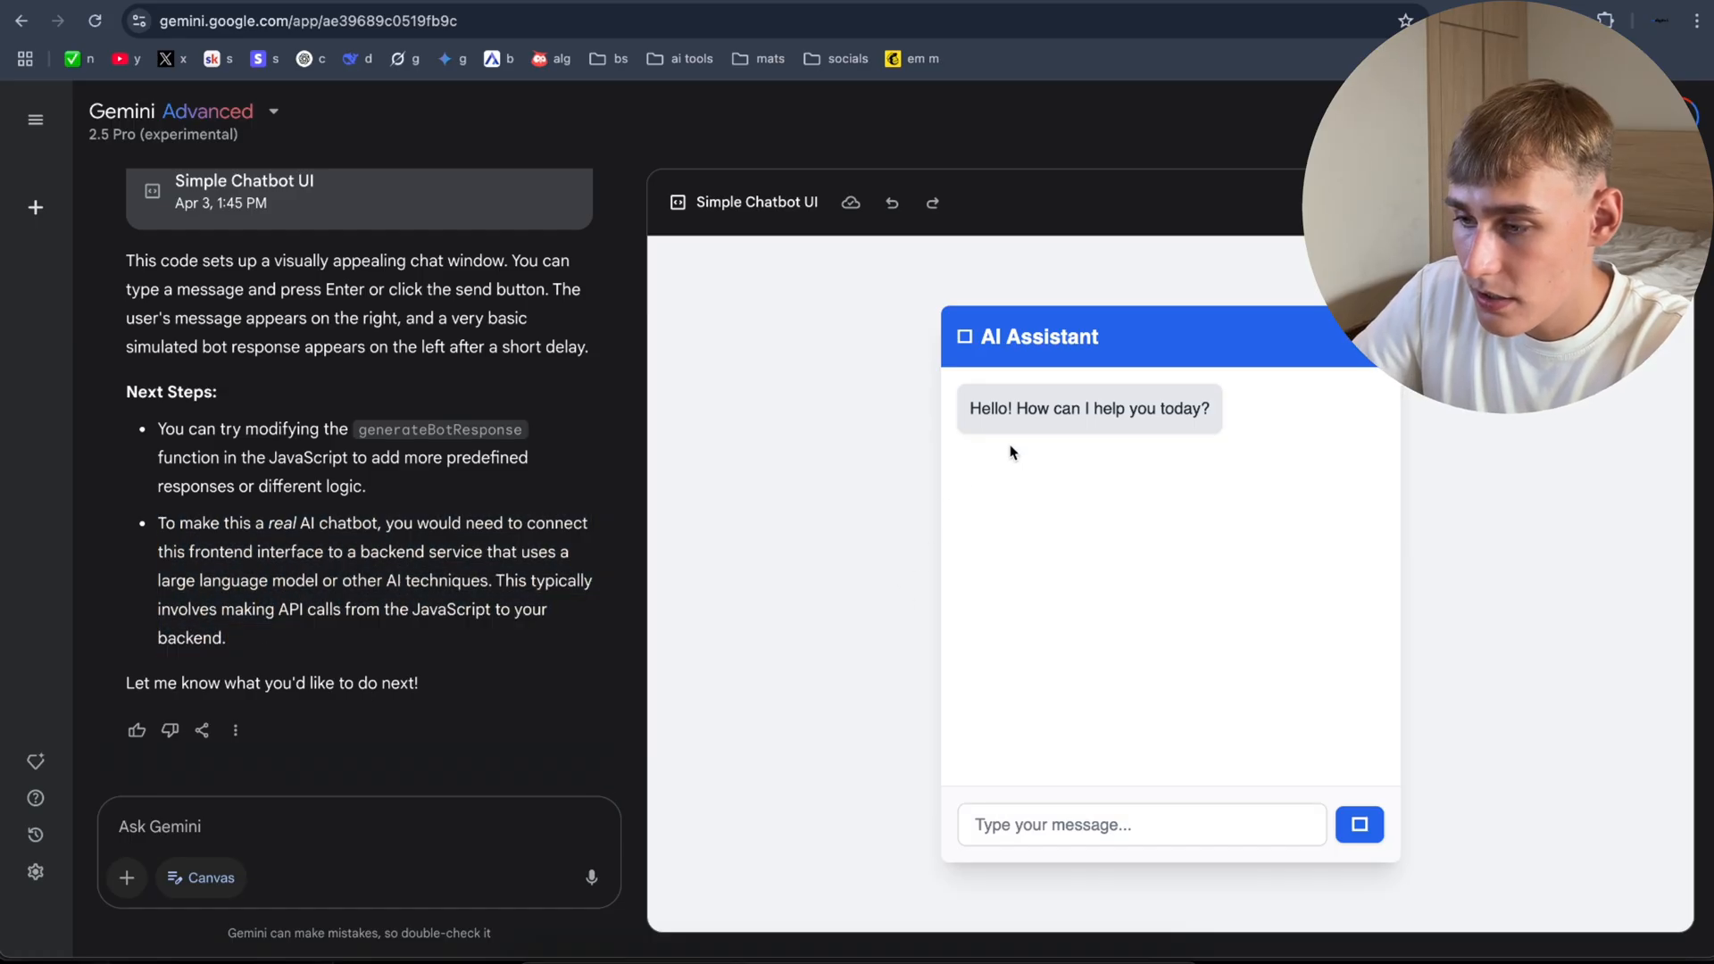
mouse_move(1204, 628)
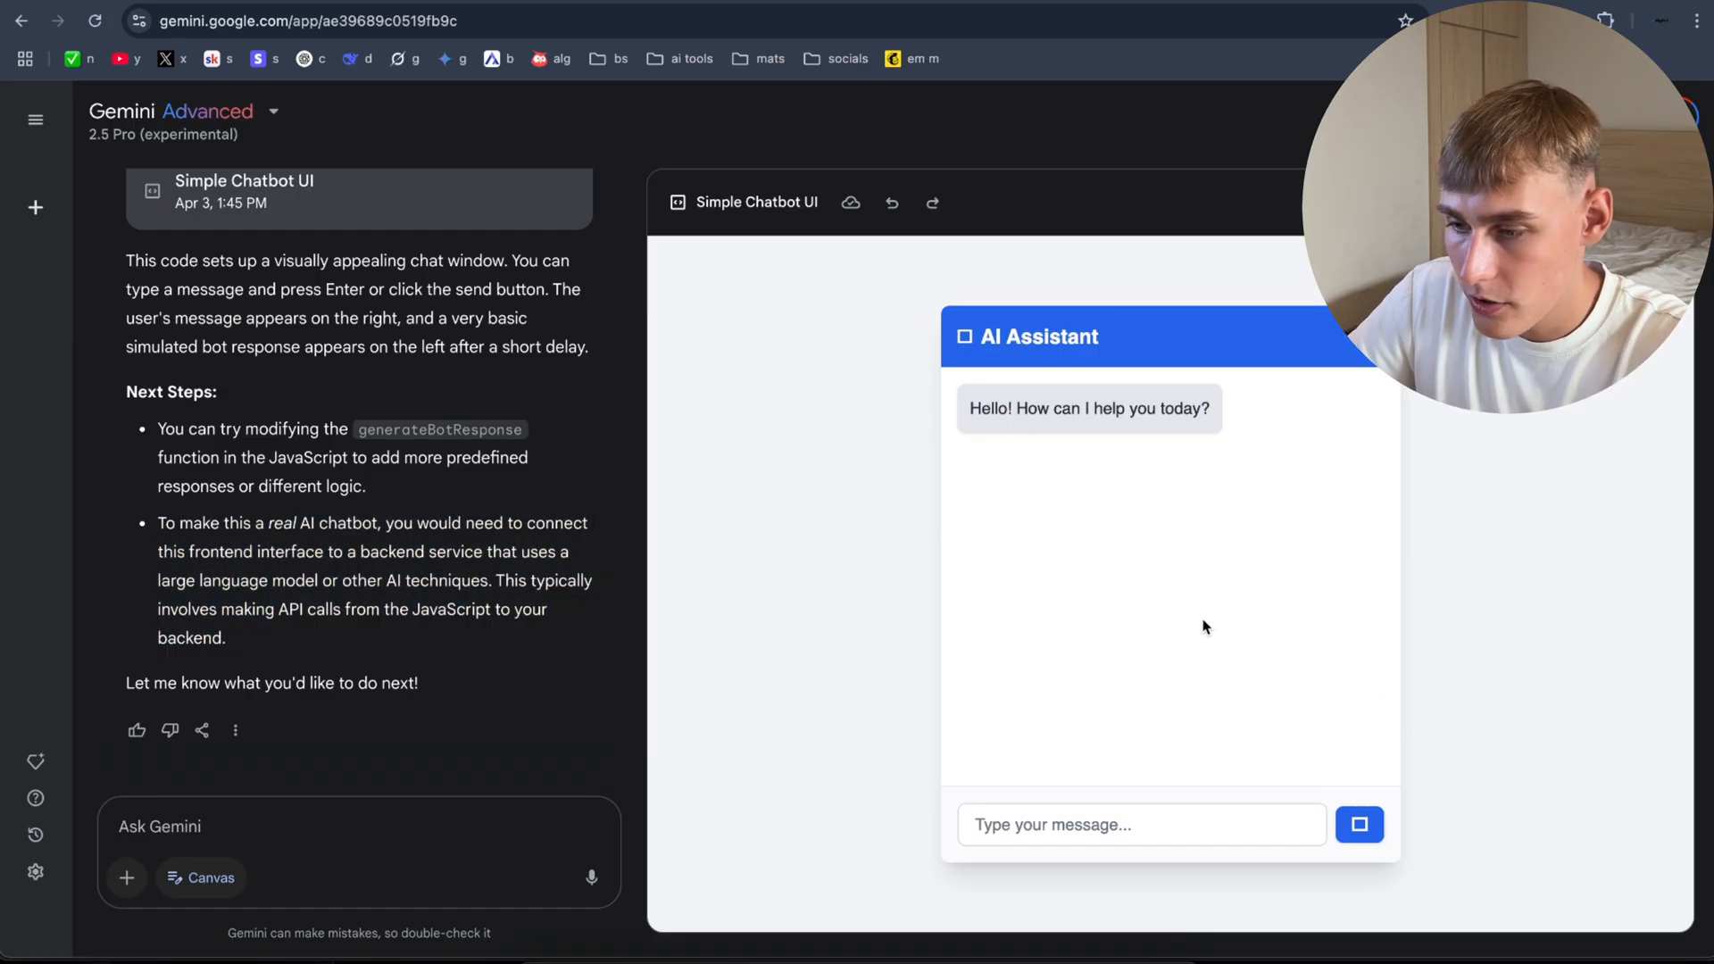
text(How)
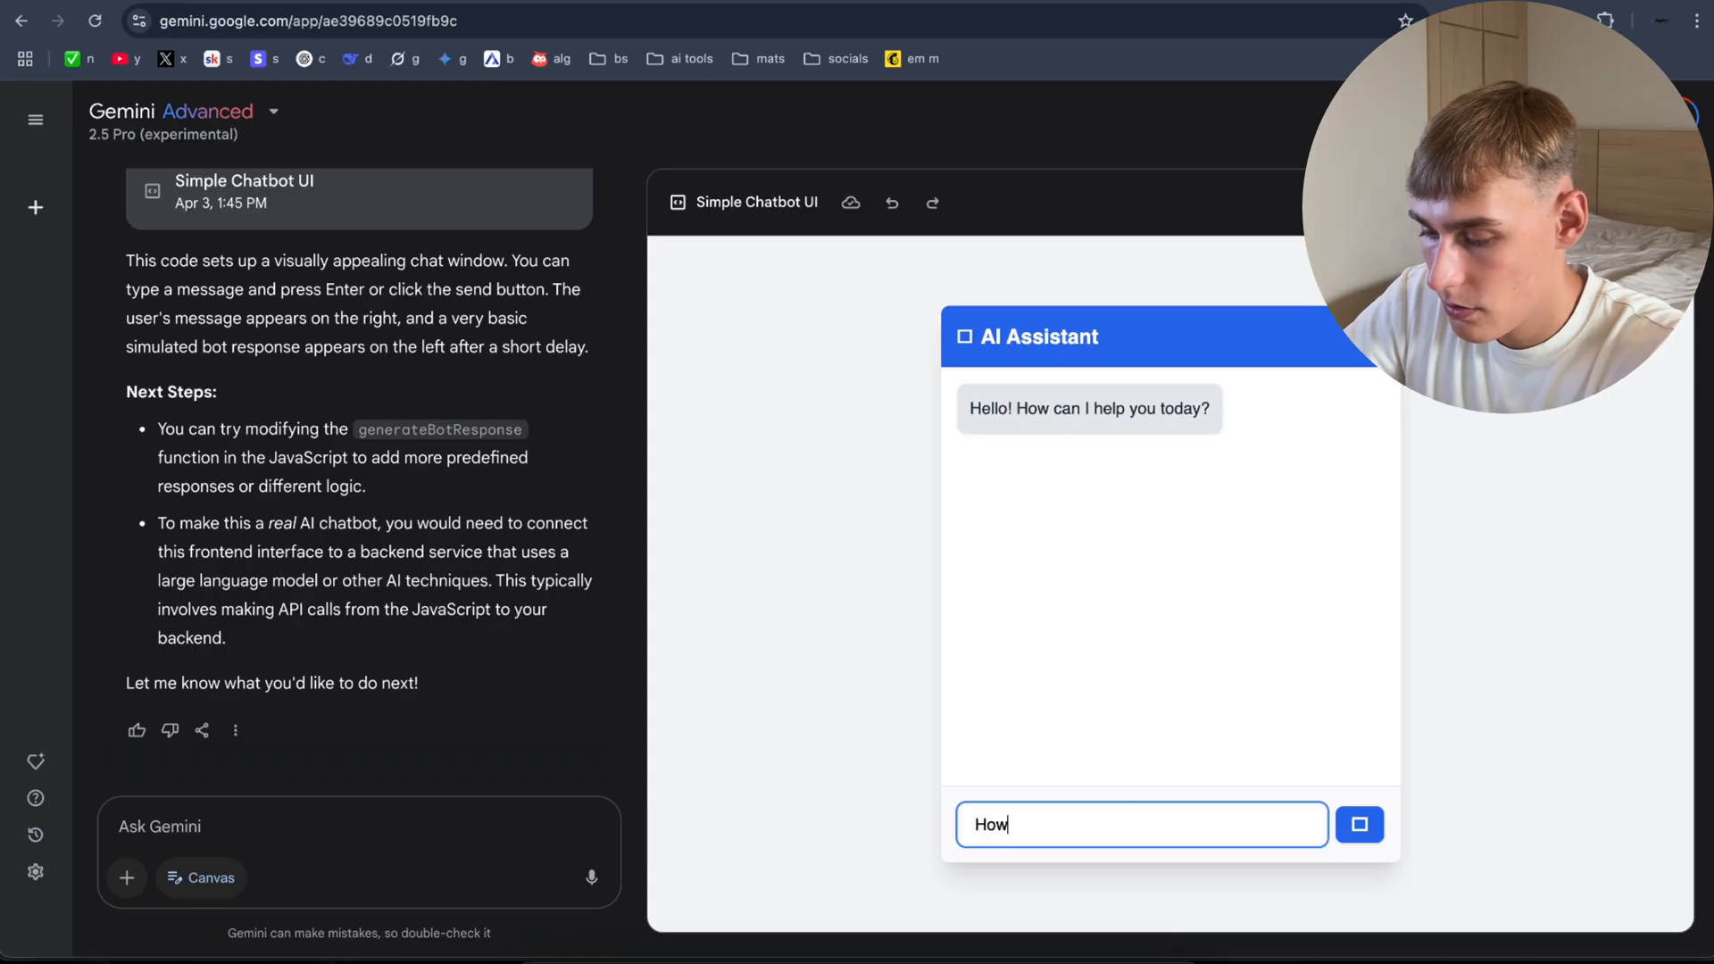
text(you are do)
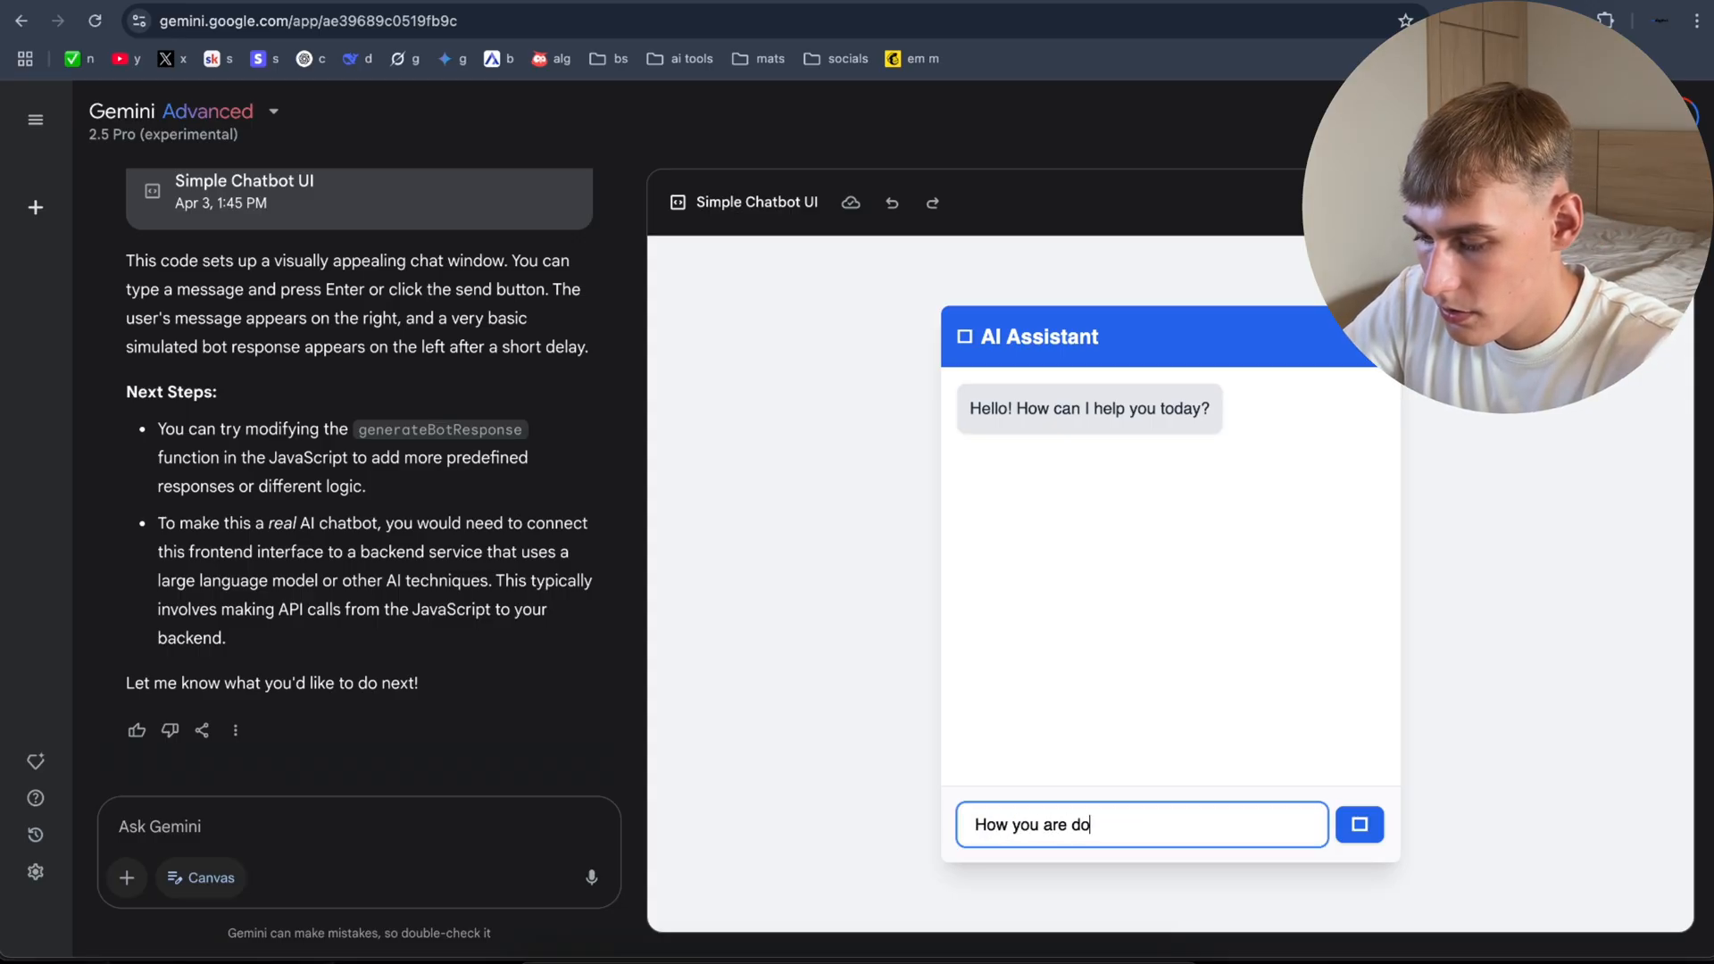